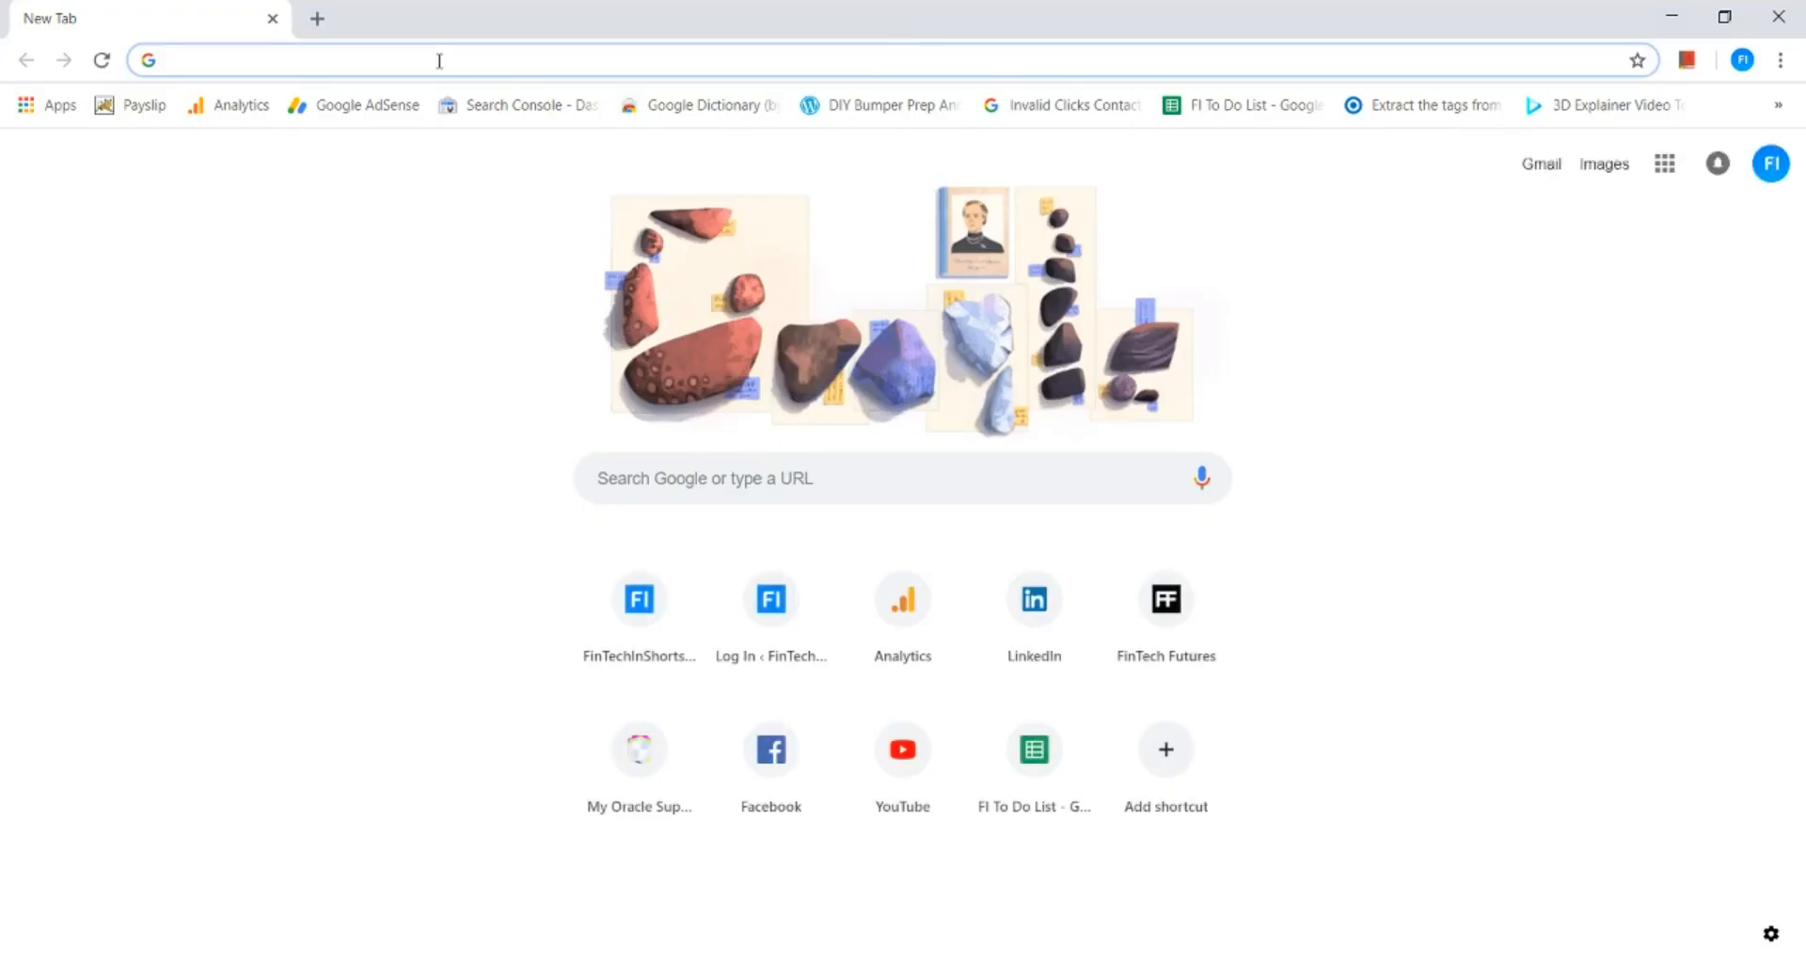
- Search Google for 'paint.net download' via the address-bar suggestion
type("paint")
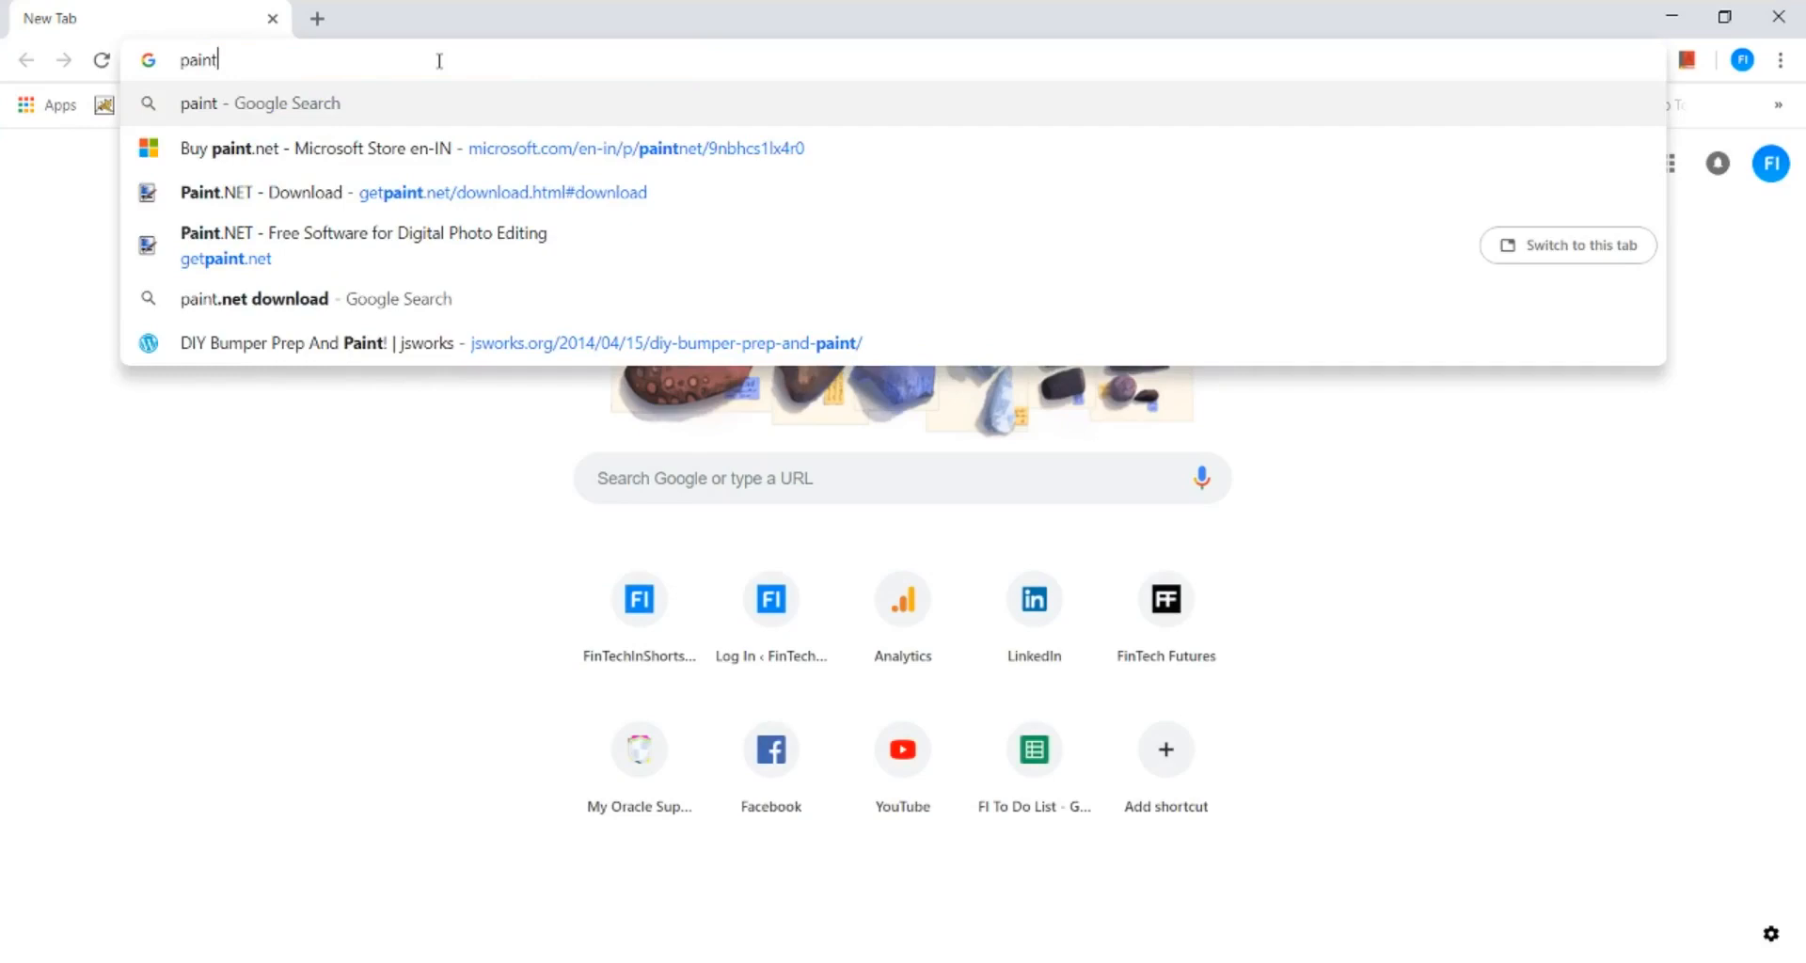
key("Down")
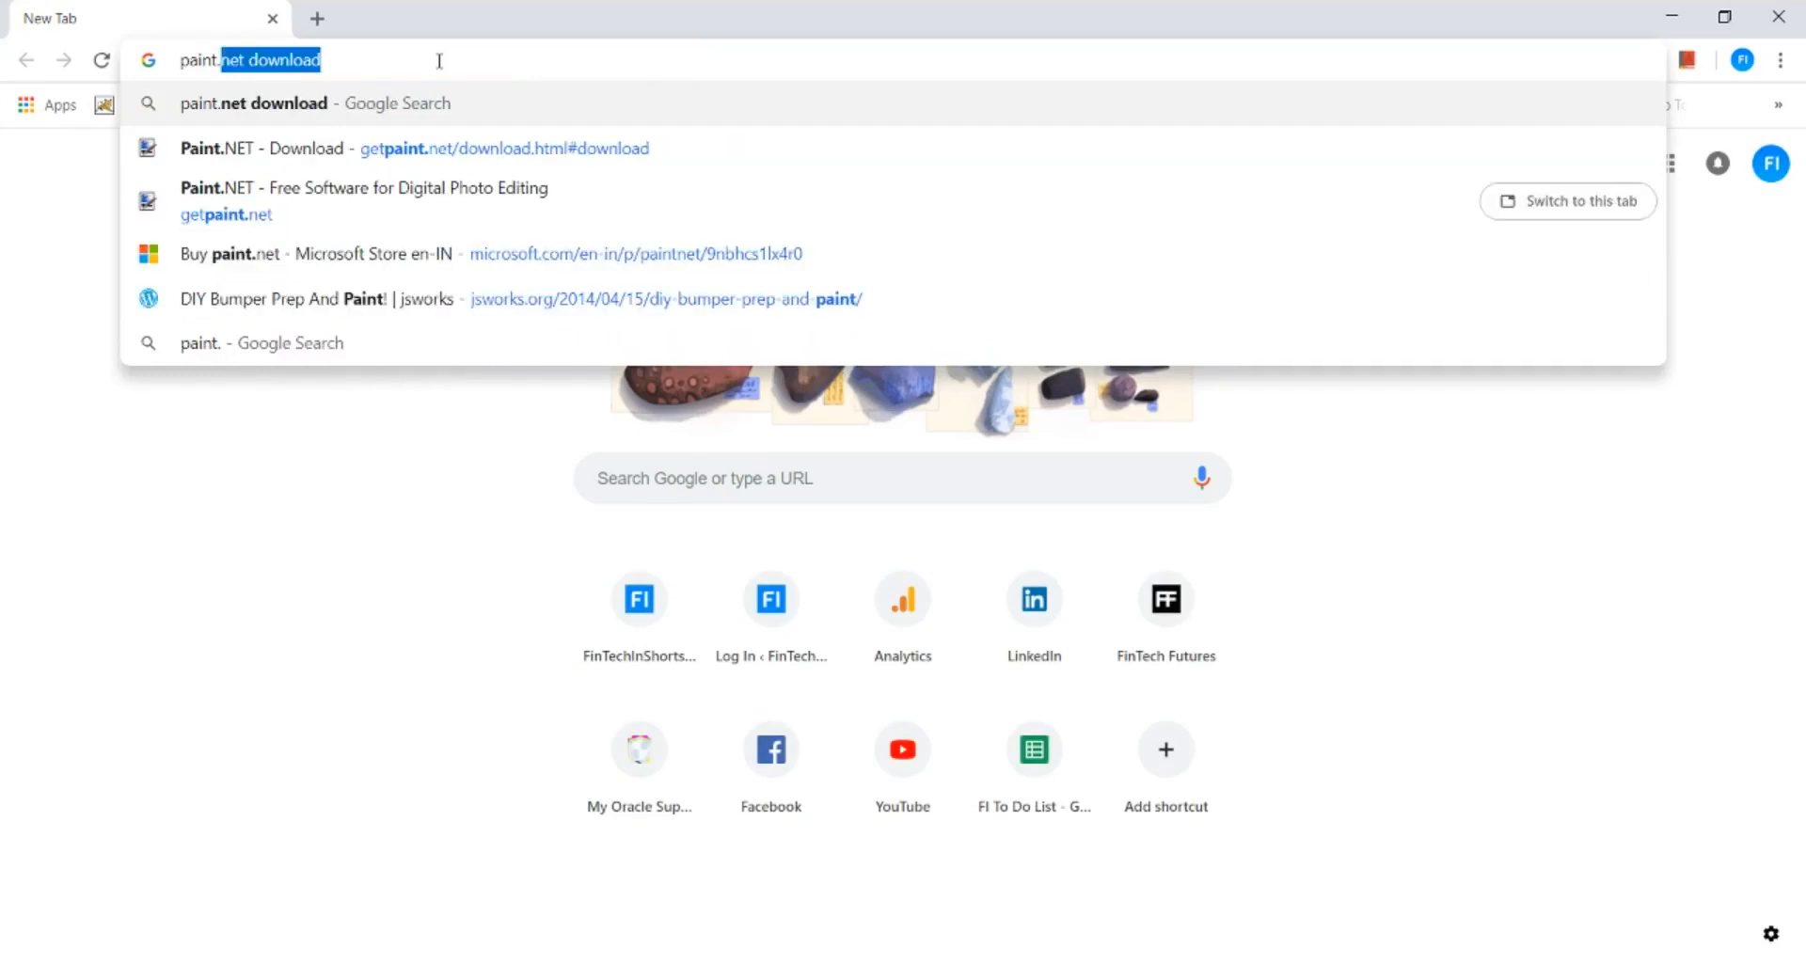
key("Delete")
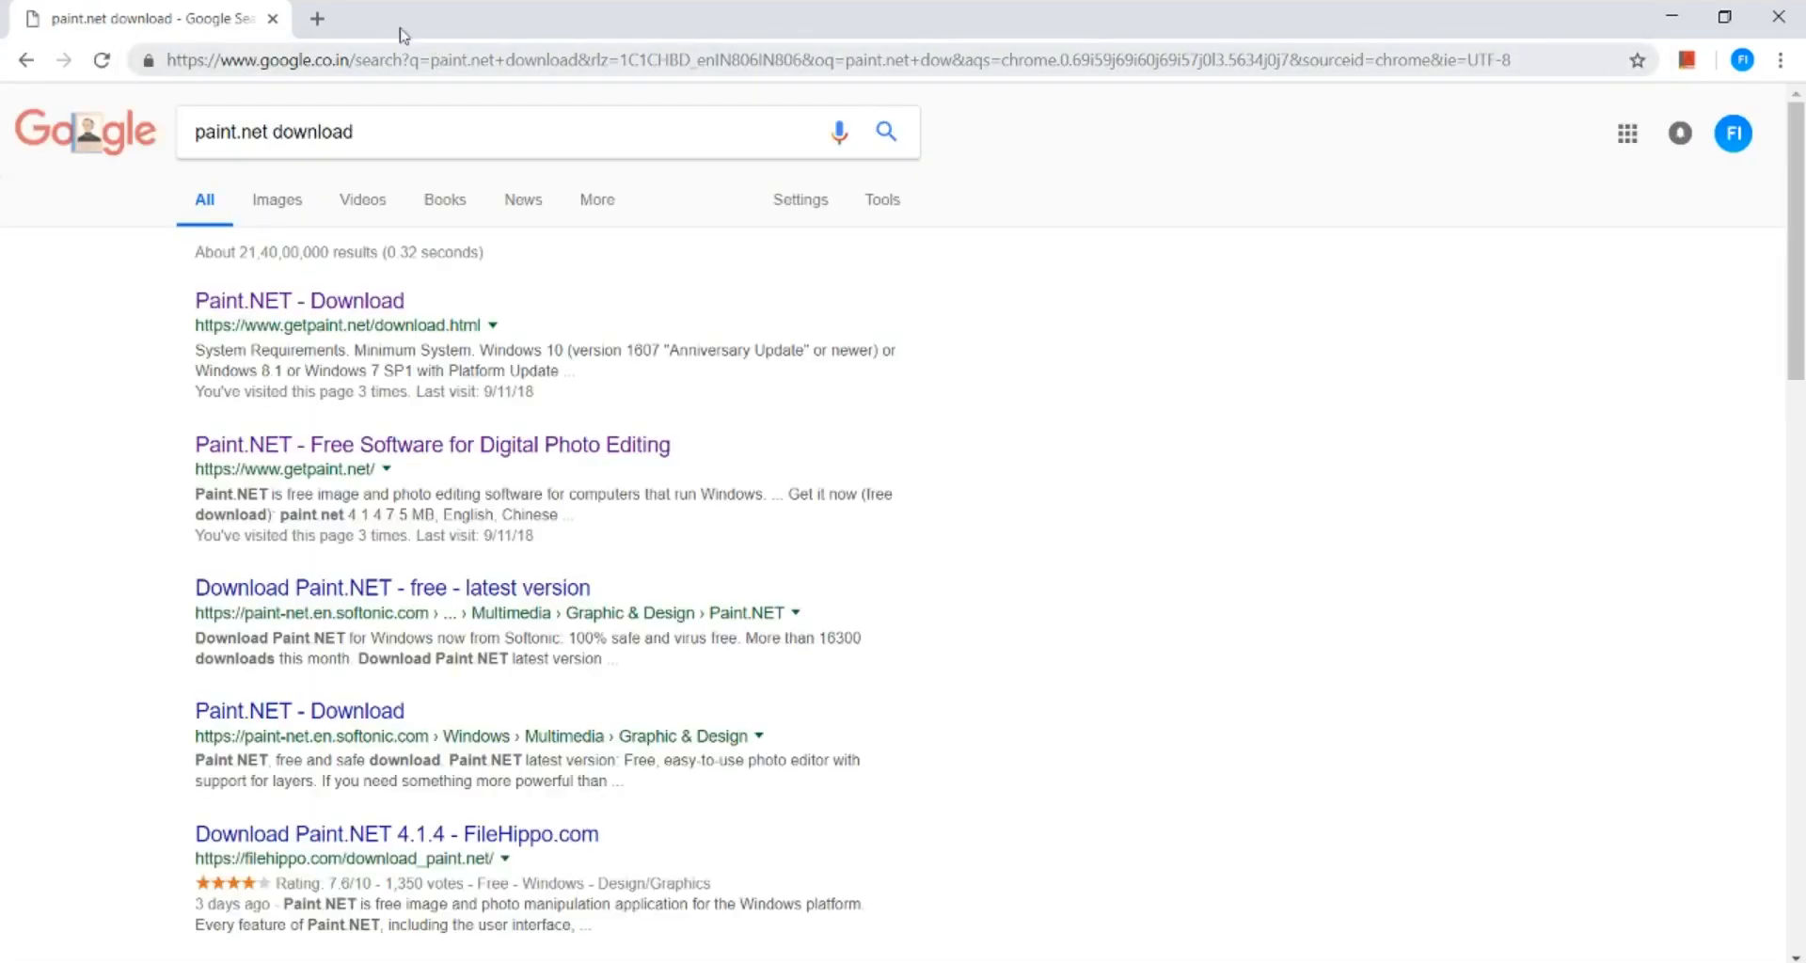
- Reach the official dotPDN page and start the paint.net 4.1.4 installer download
left_click(299, 301)
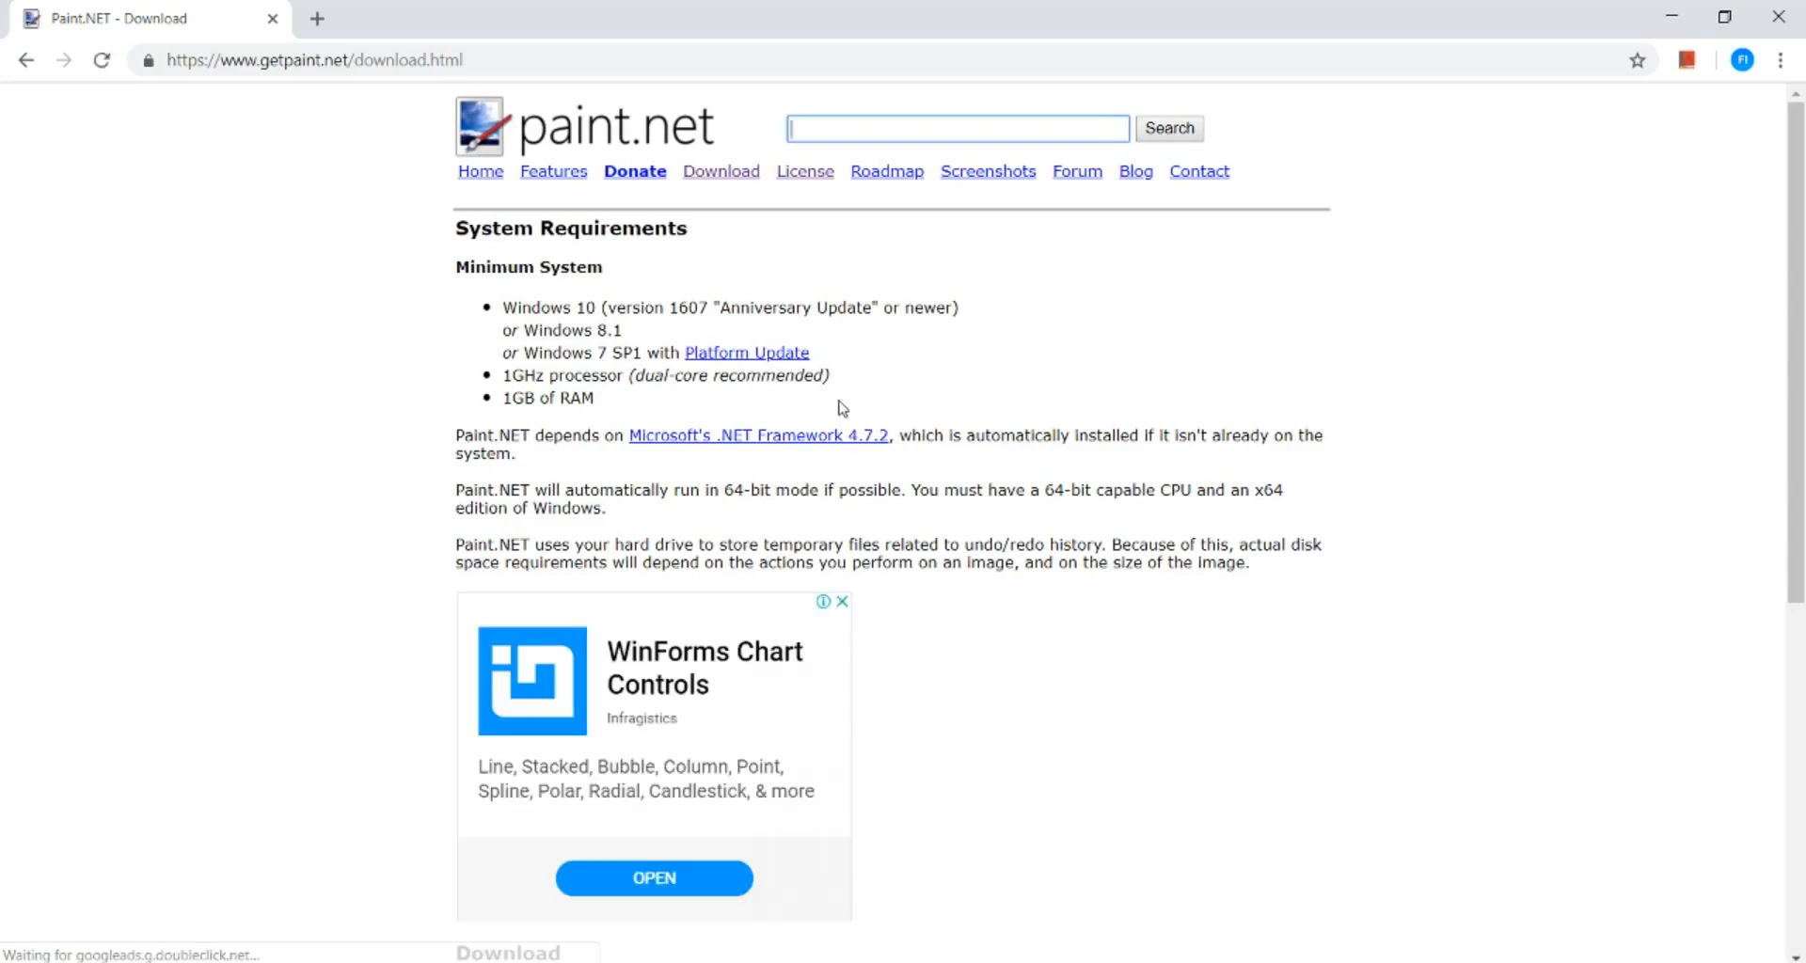
mouse_move(782, 450)
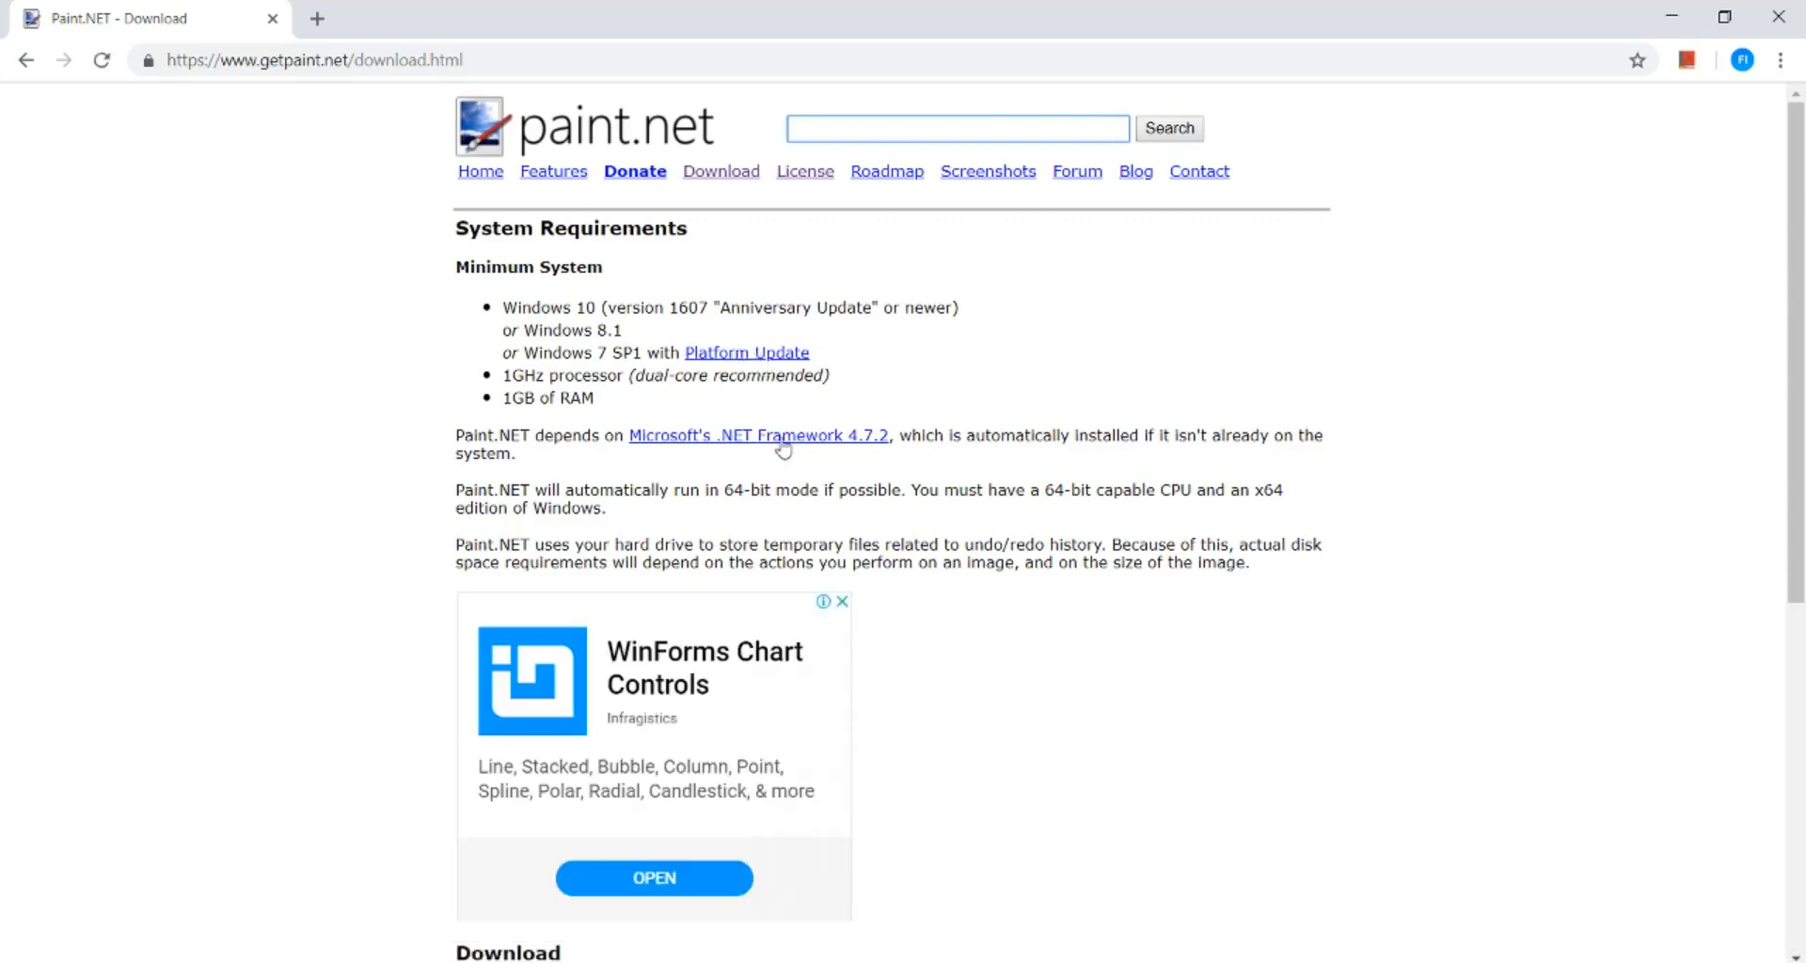
scroll("down", 3)
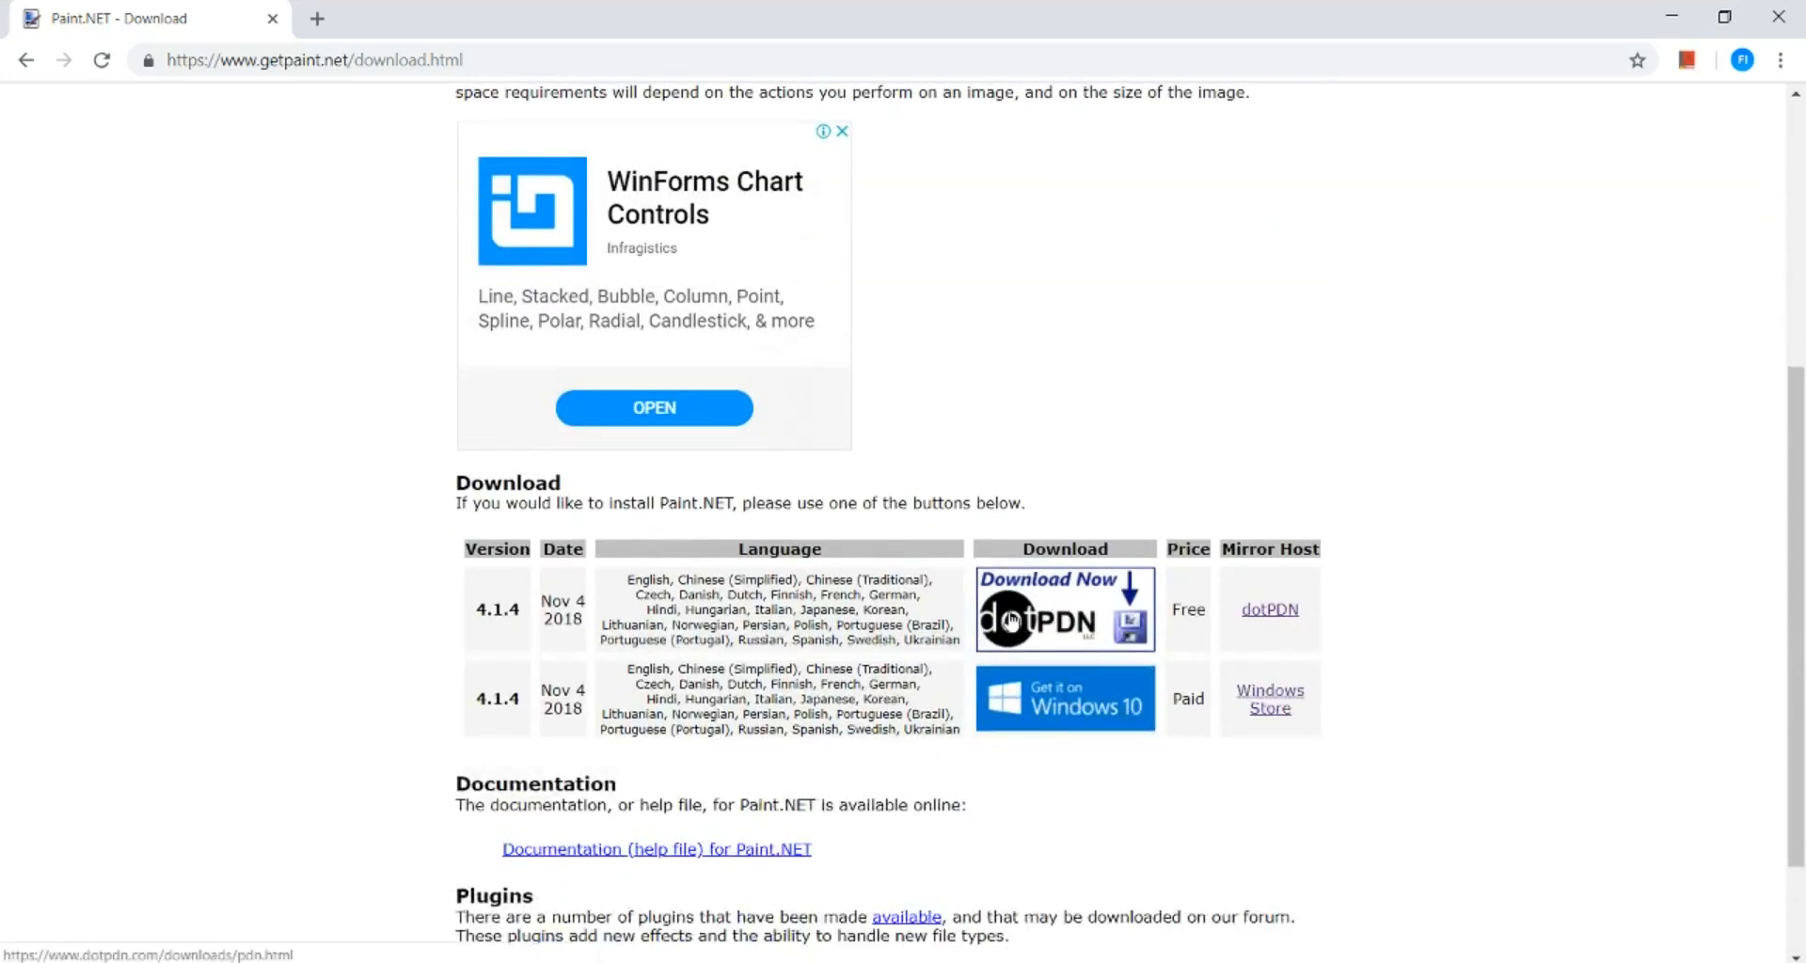
mouse_move(1076, 619)
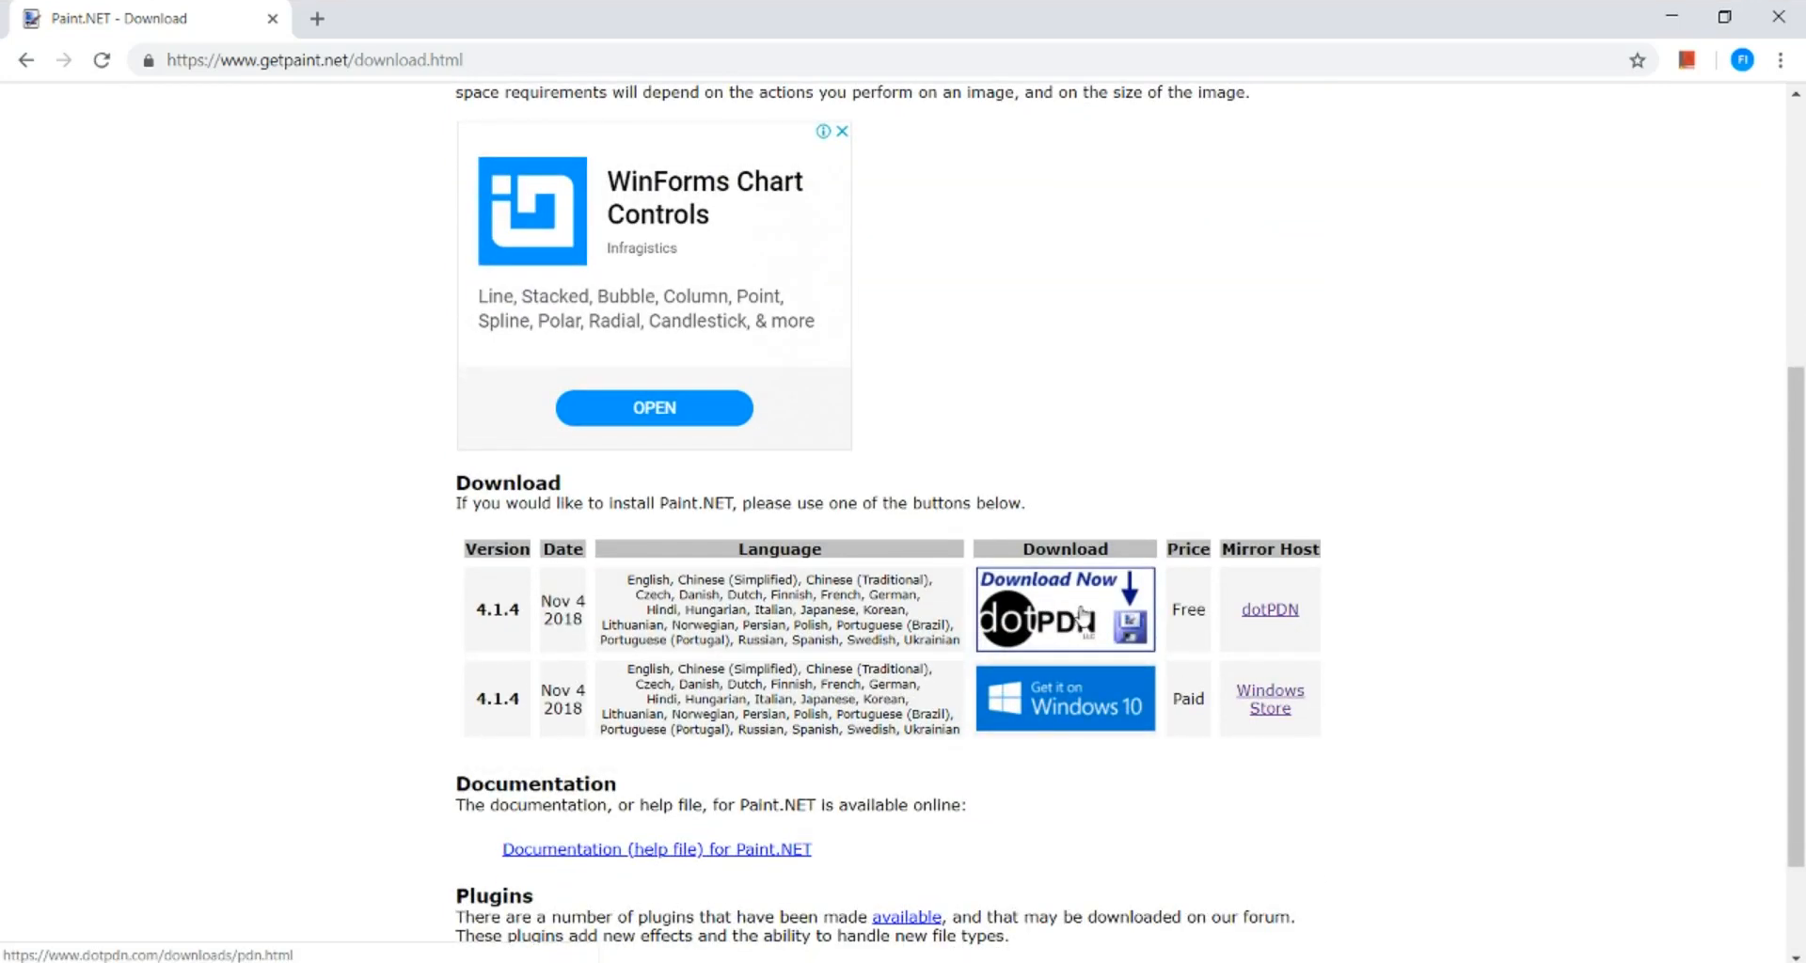
left_click(1061, 607)
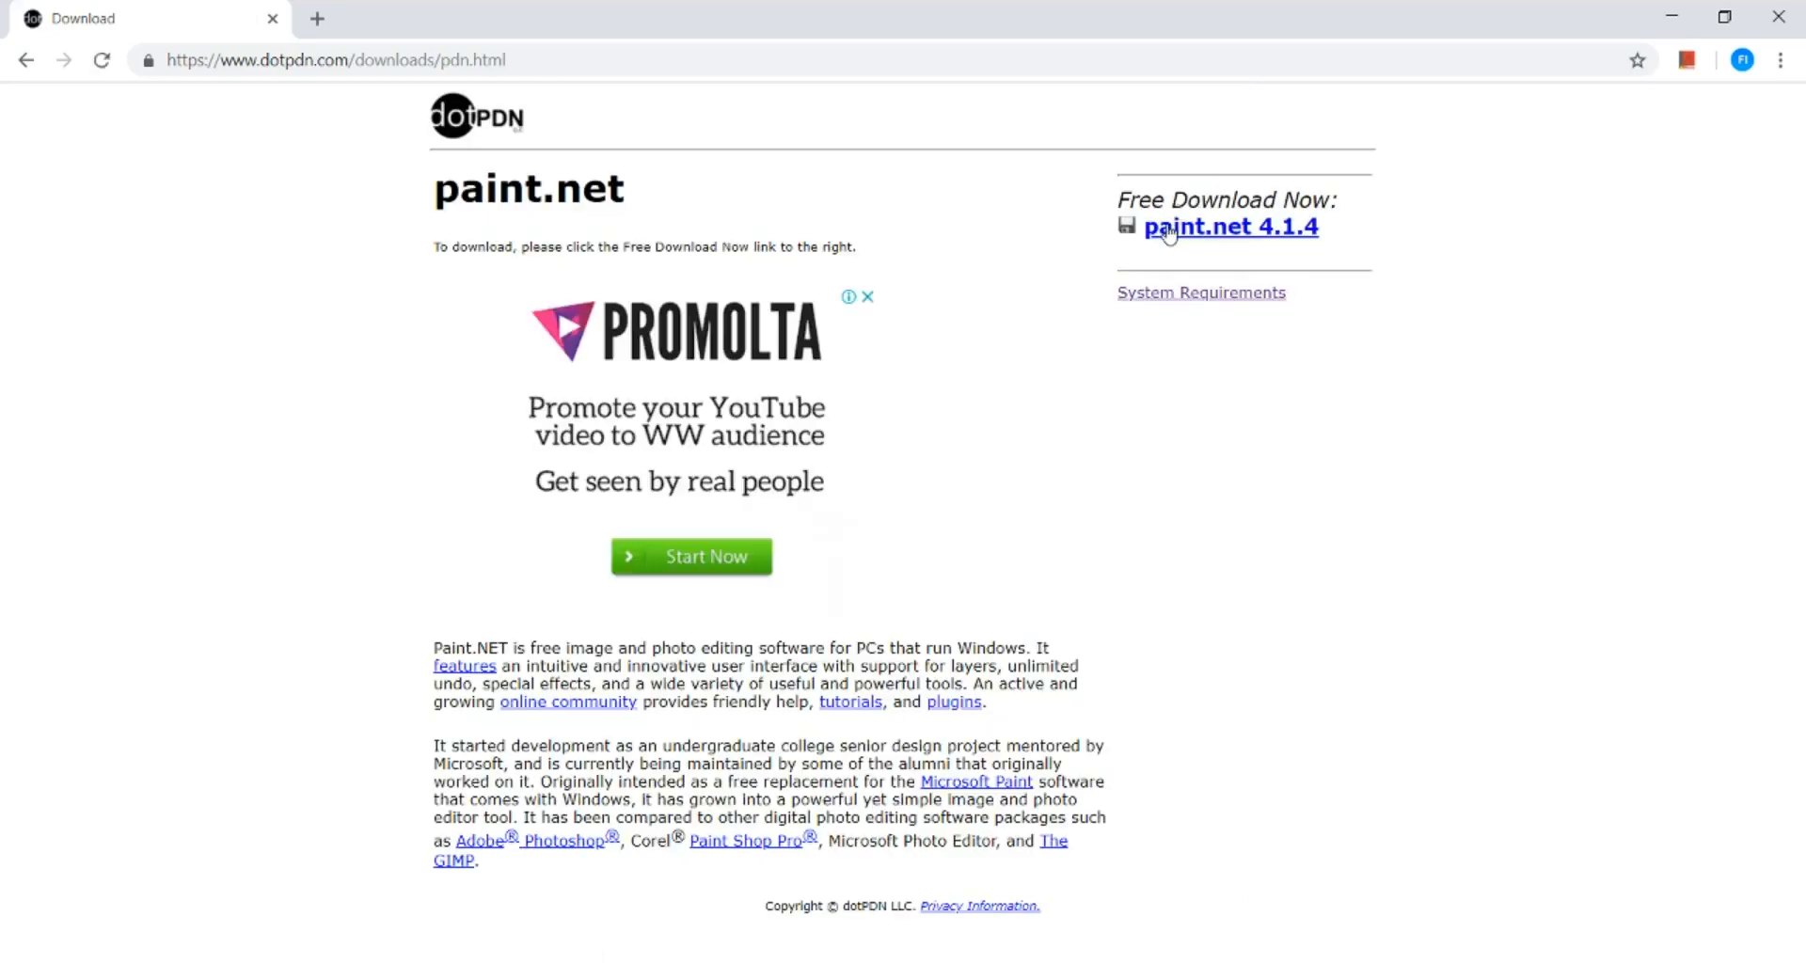
left_click(1230, 226)
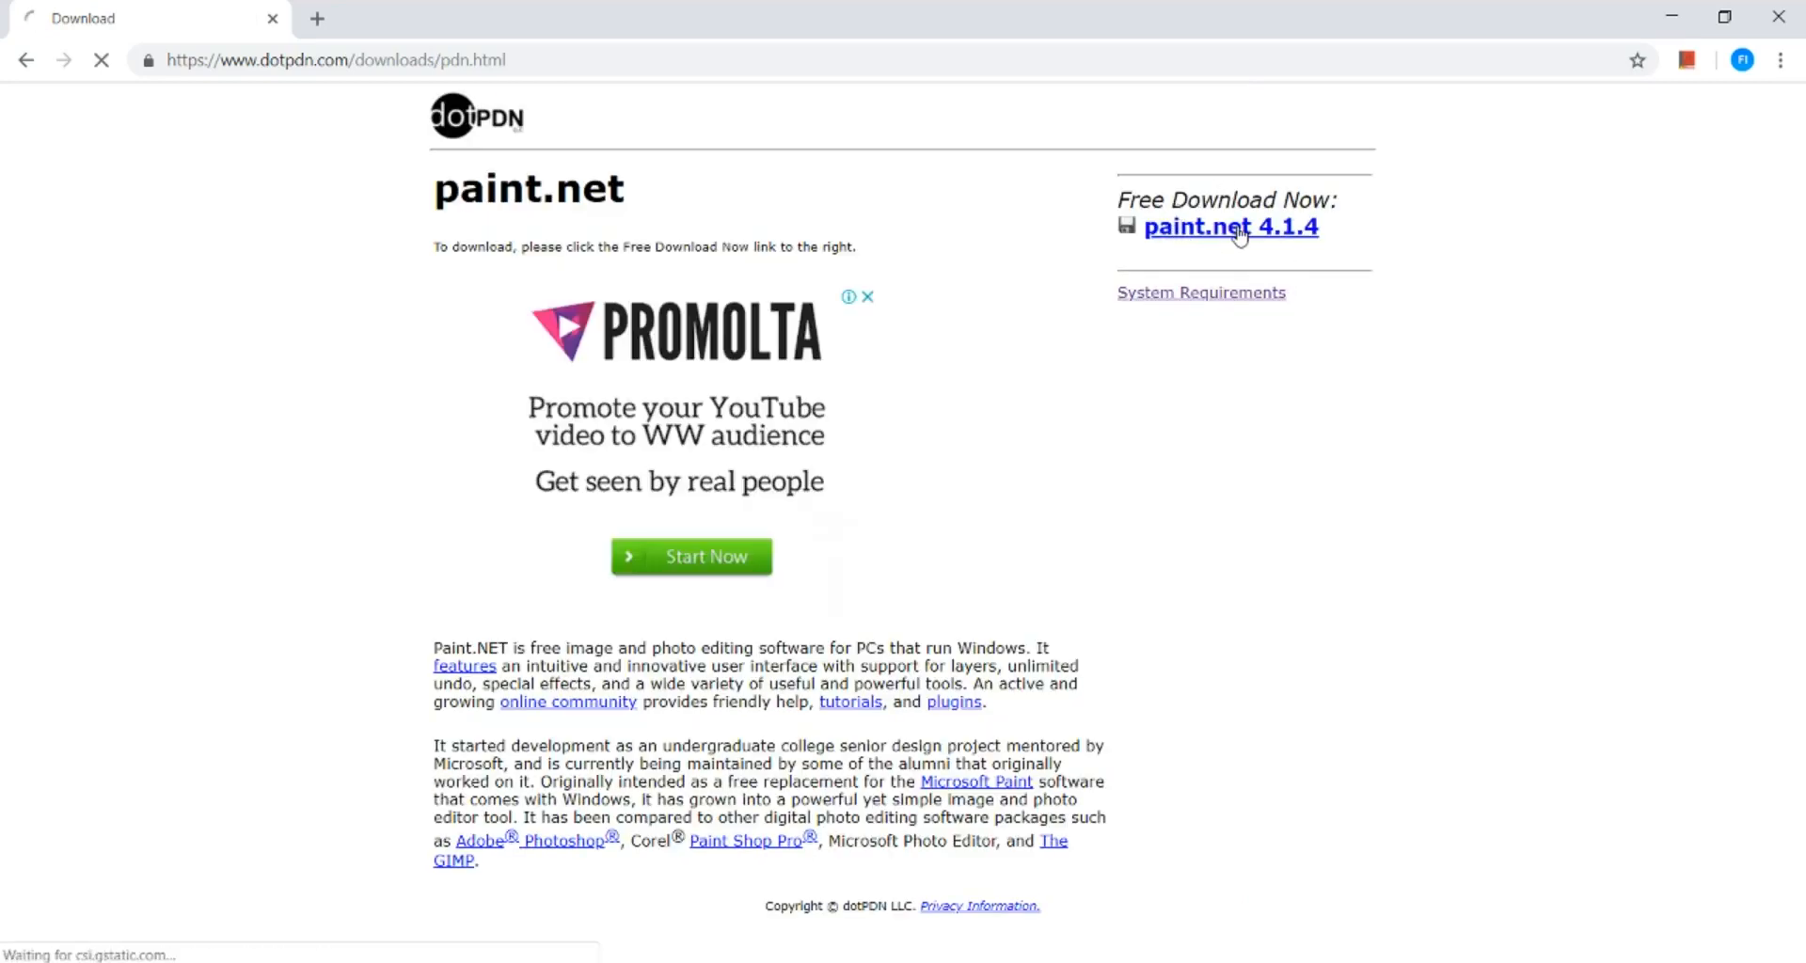
left_click(1231, 226)
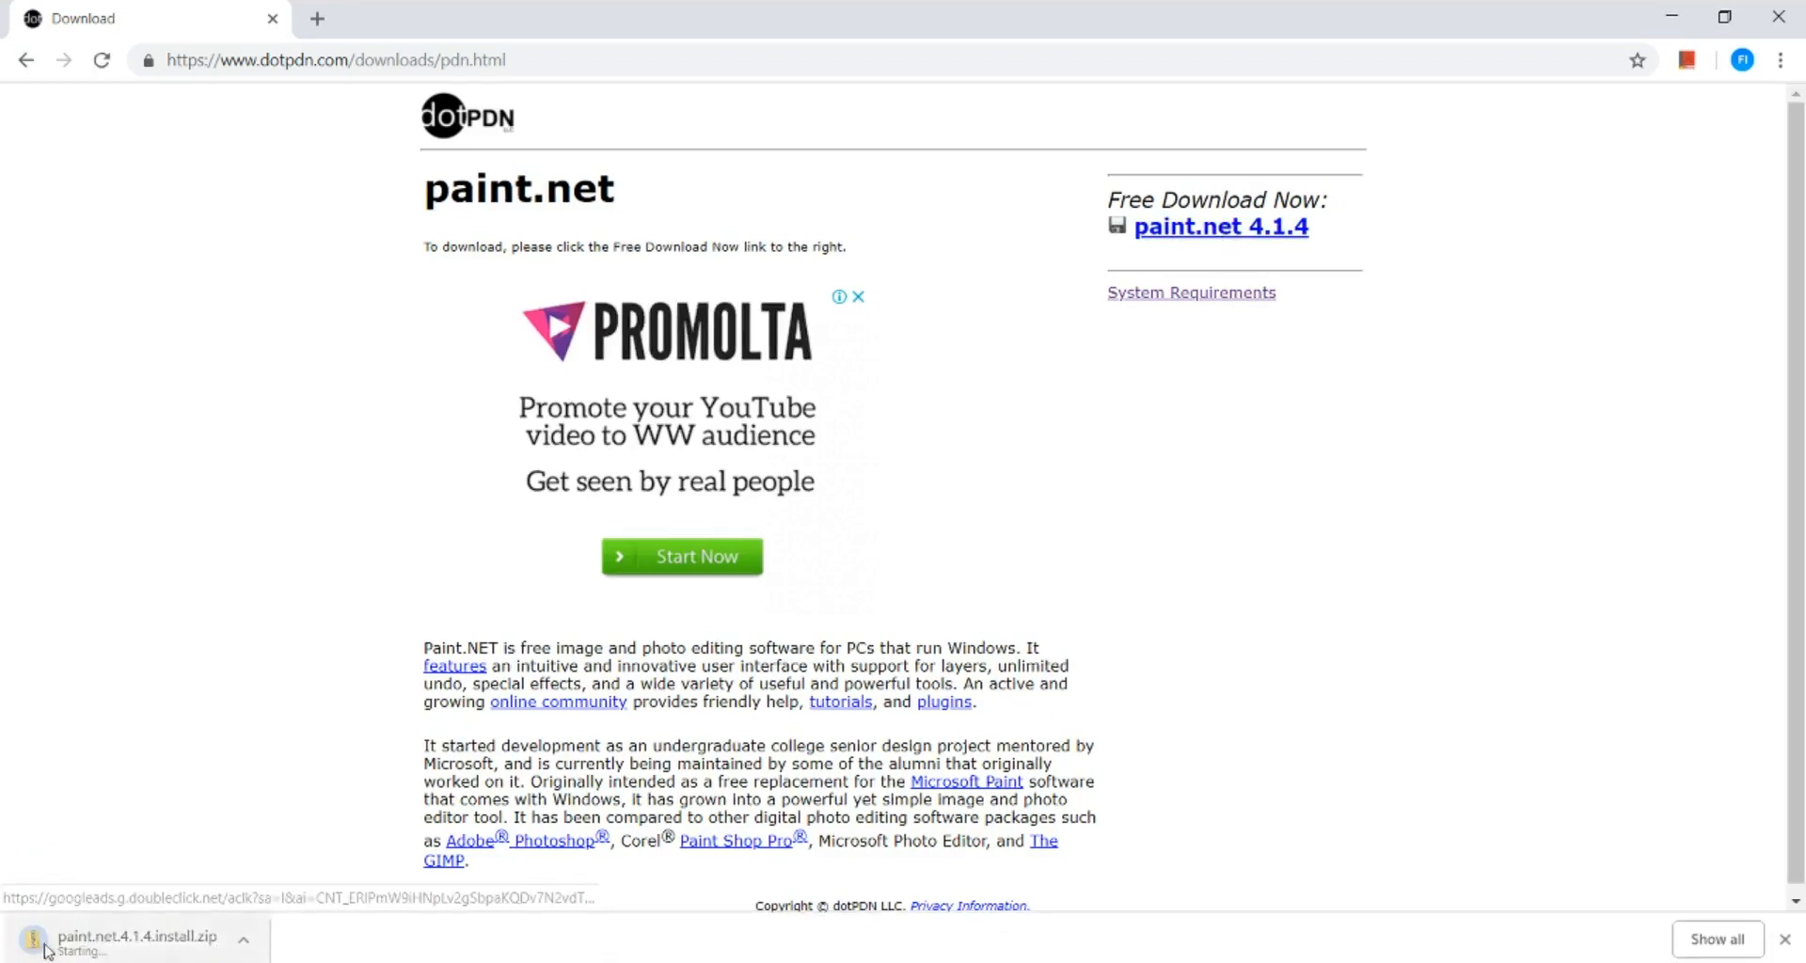
- Cancel the running paint.net installer download from Chrome's download bar
left_click(243, 939)
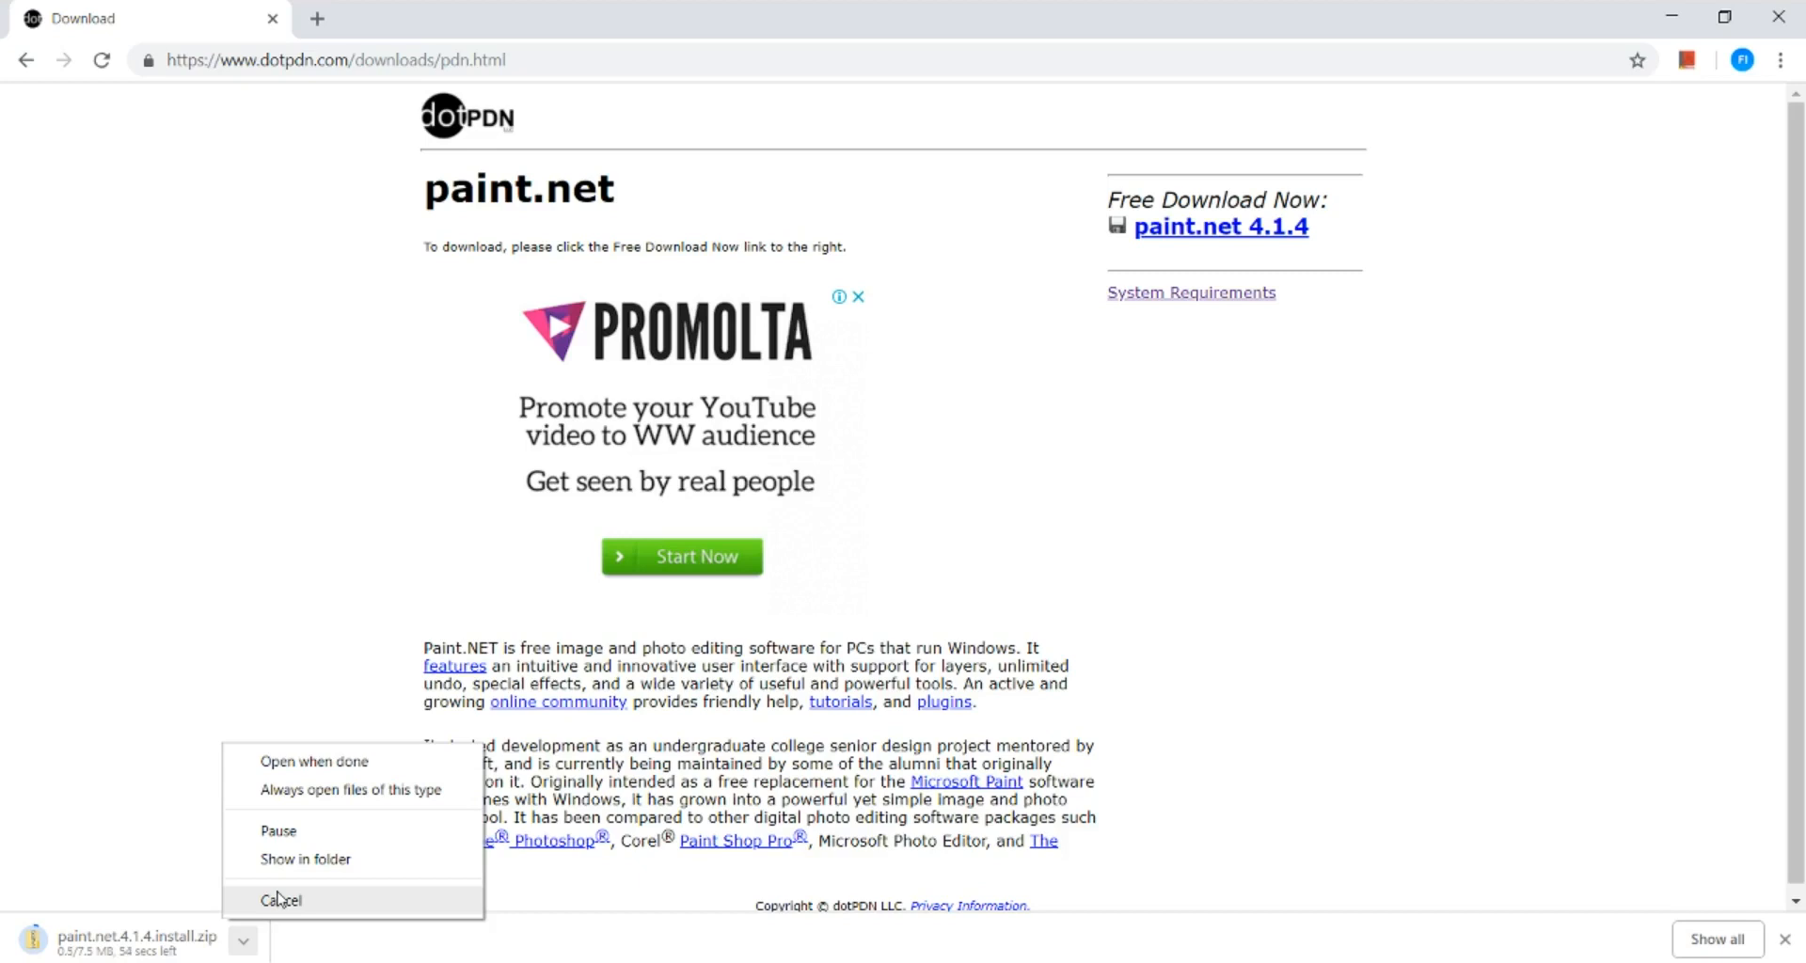
left_click(282, 899)
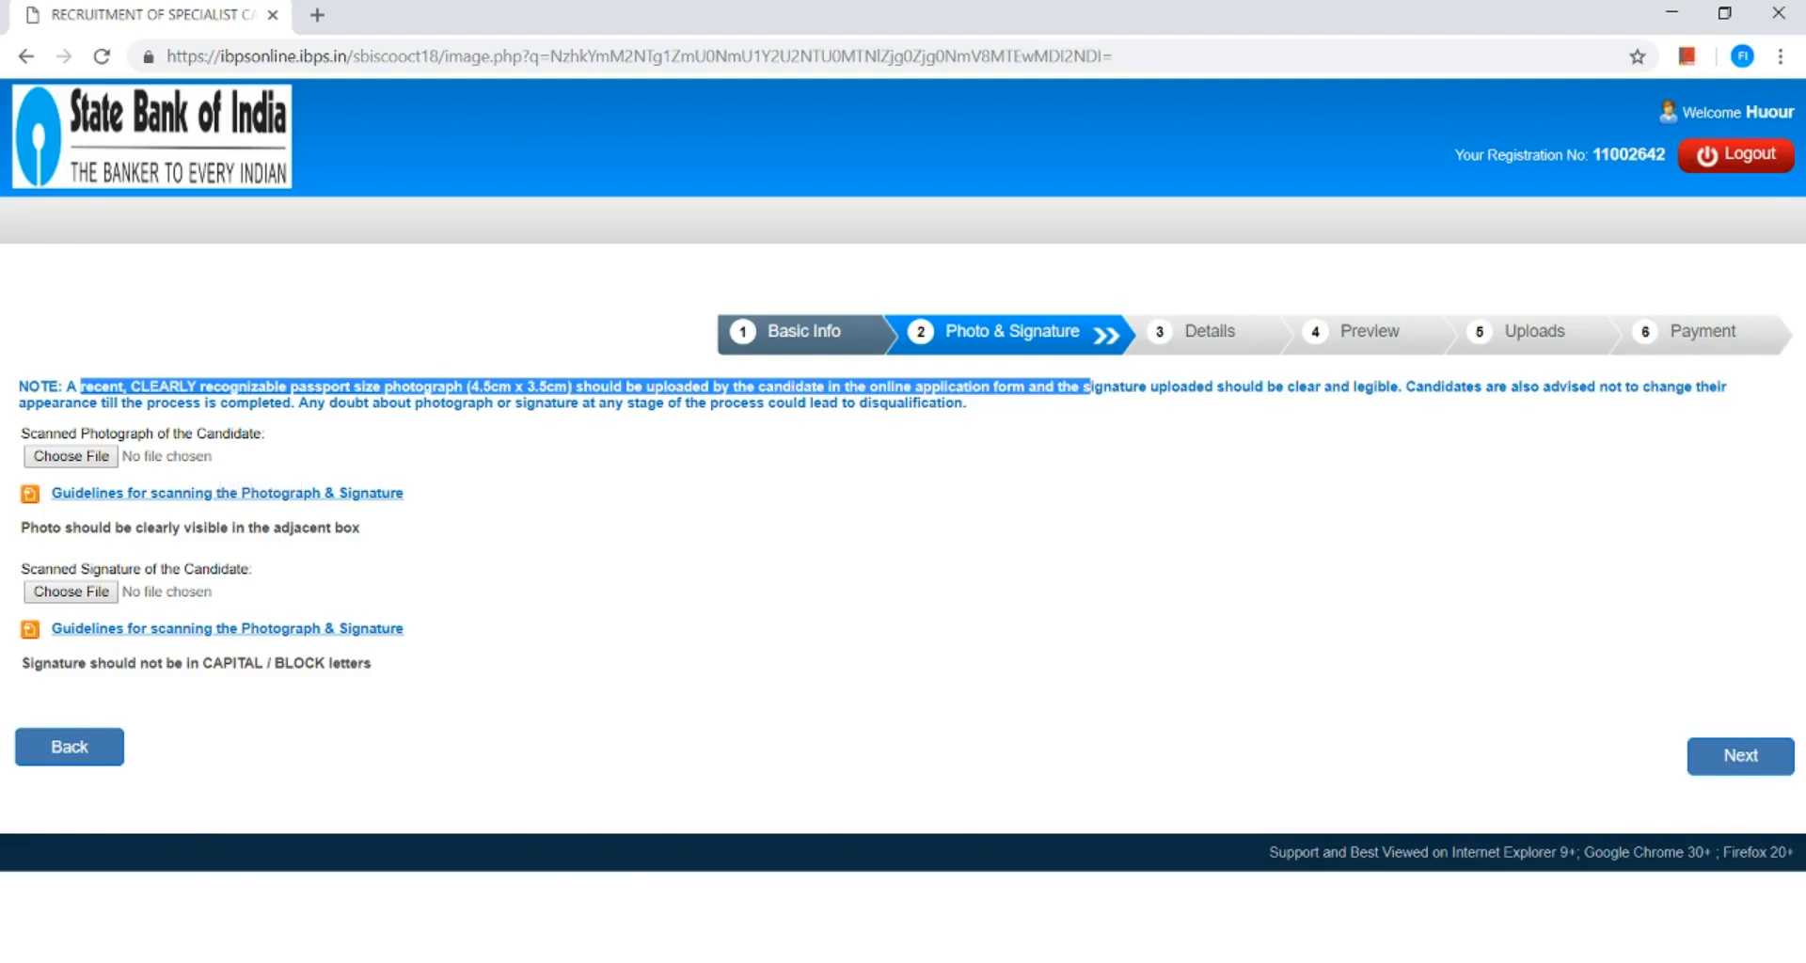
mouse_move(909, 816)
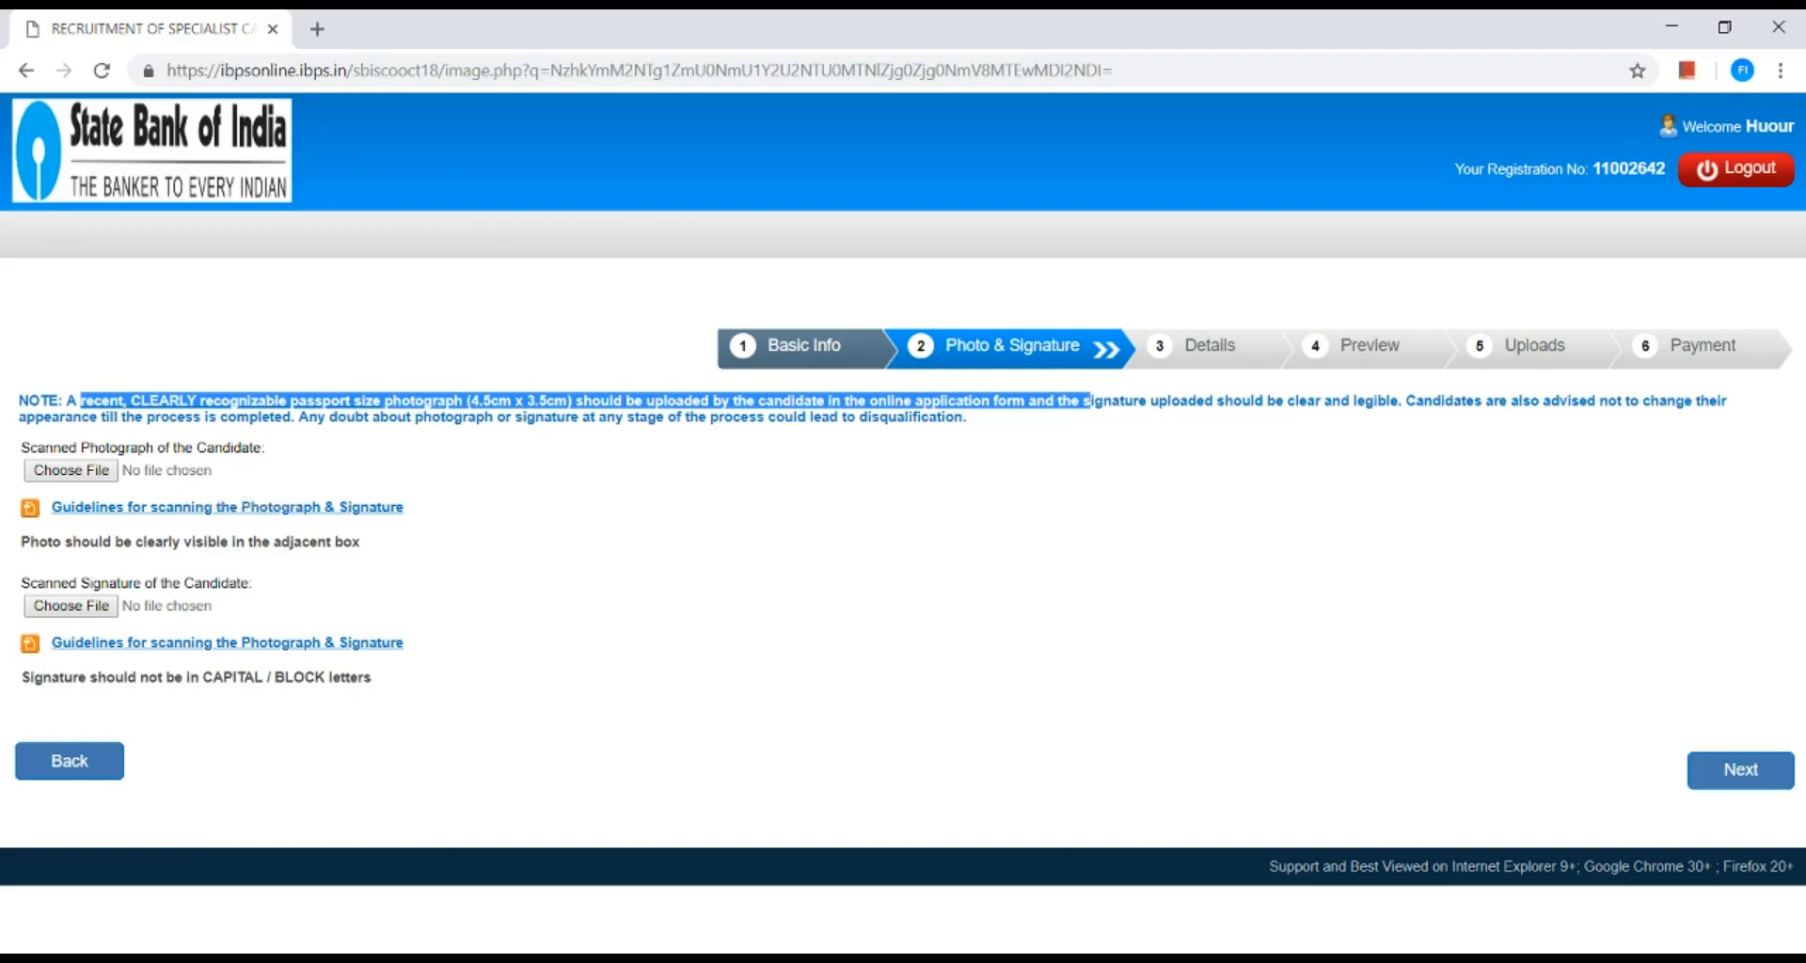
mouse_move(907, 827)
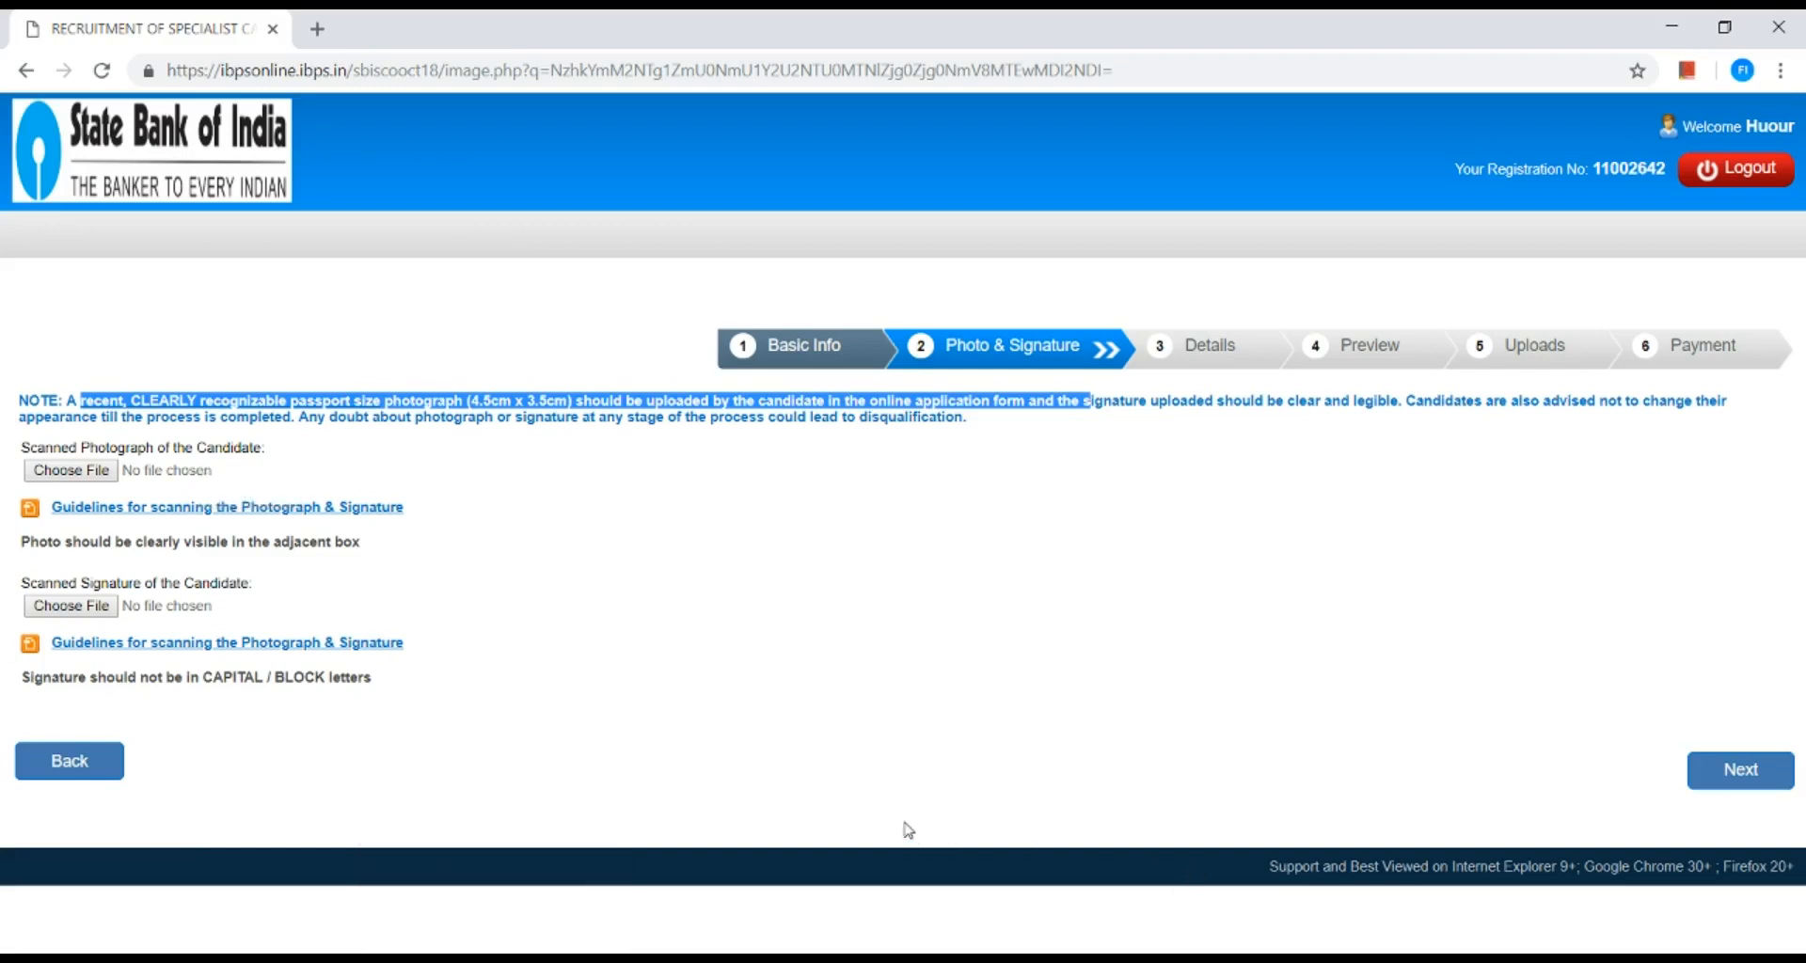
mouse_move(901, 833)
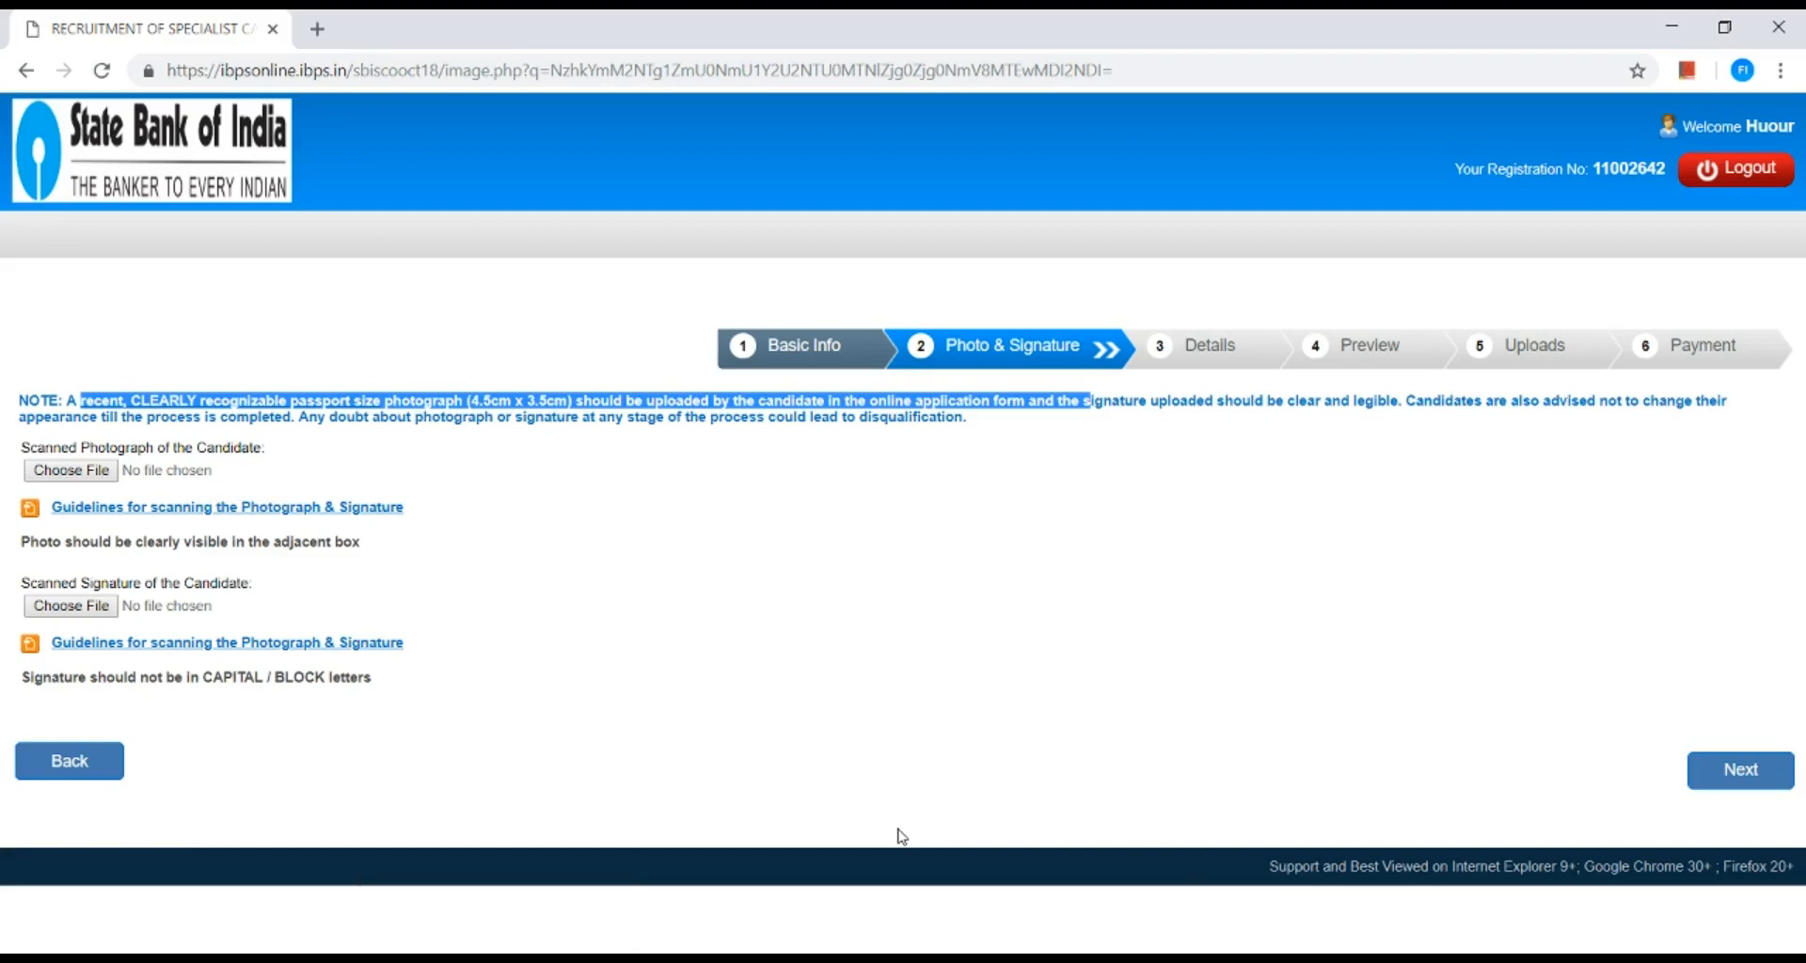
mouse_move(897, 843)
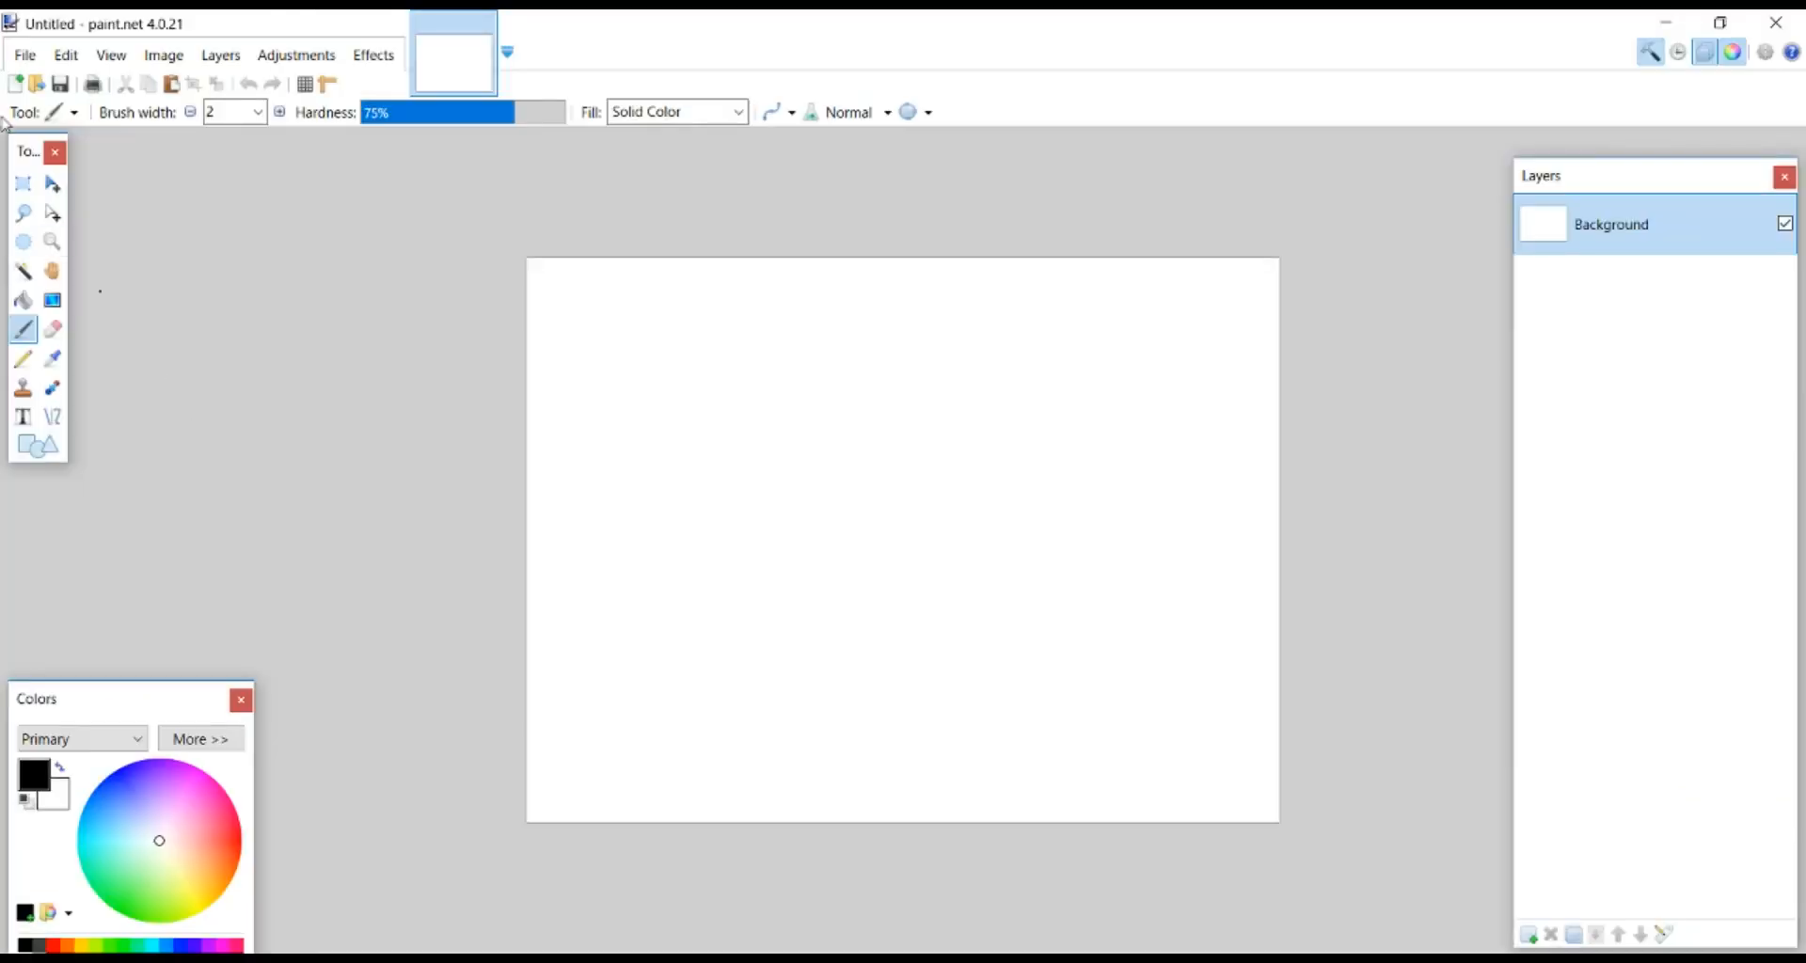
- Open RDM.jpg from the Bank folder in paint.net
left_click(36, 83)
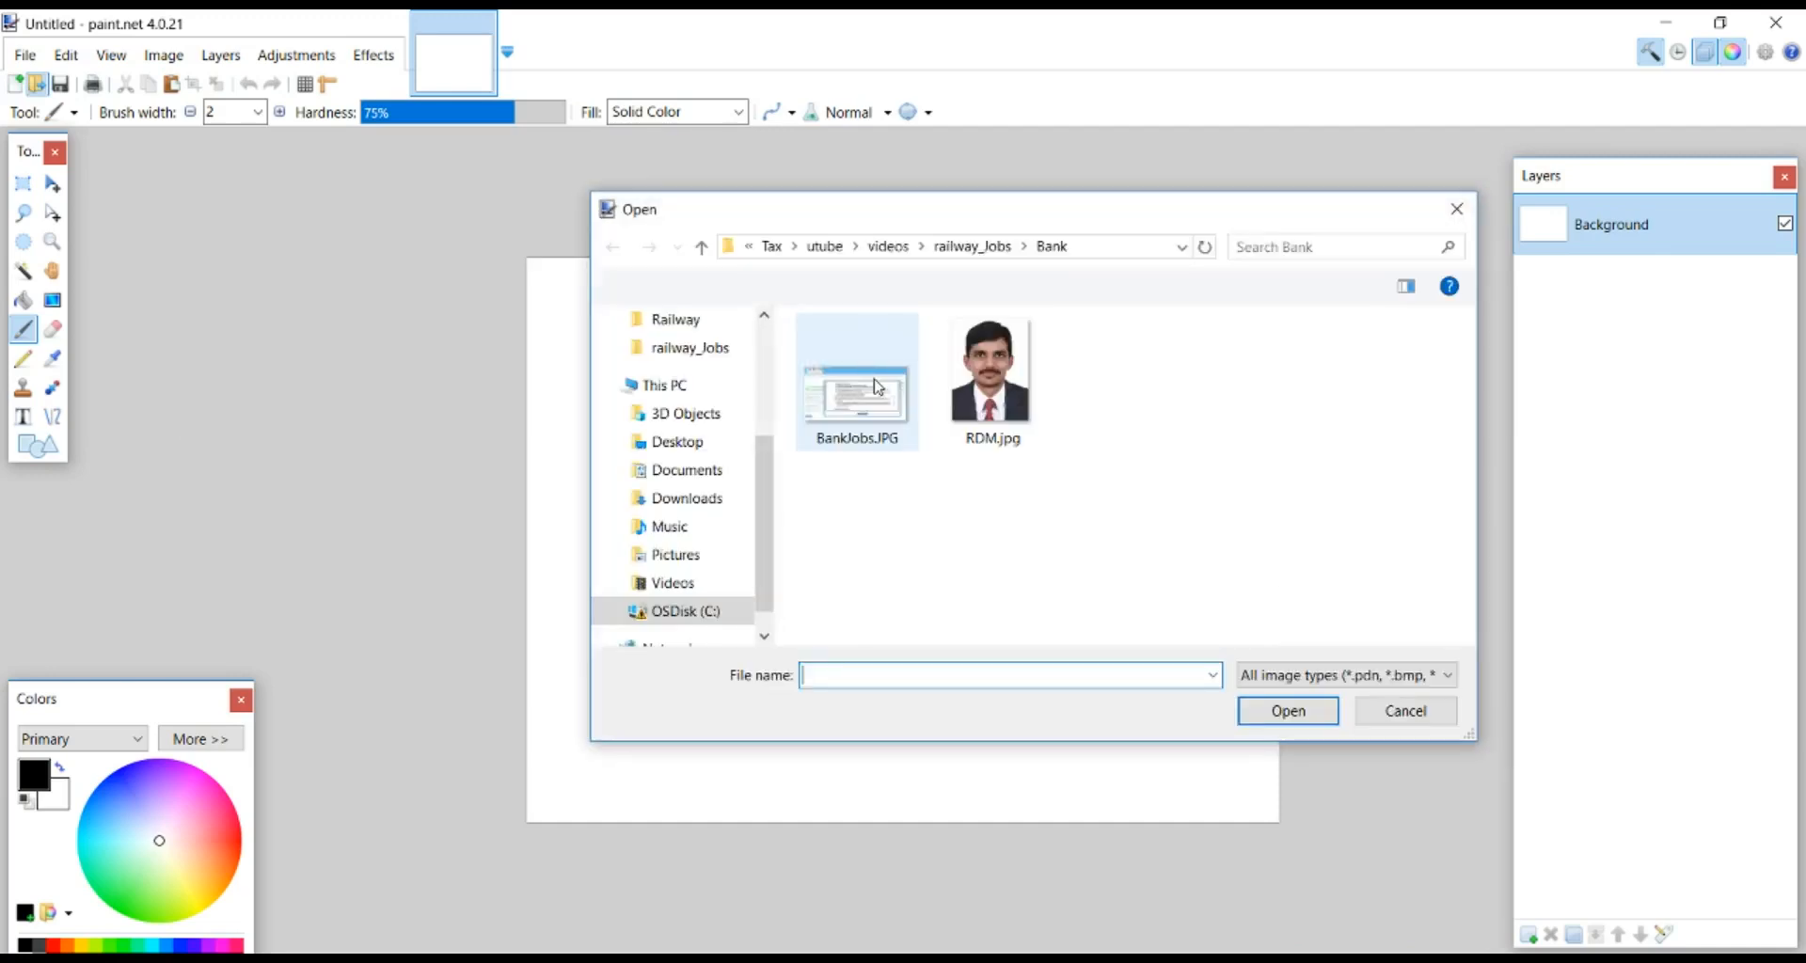
double_click(987, 360)
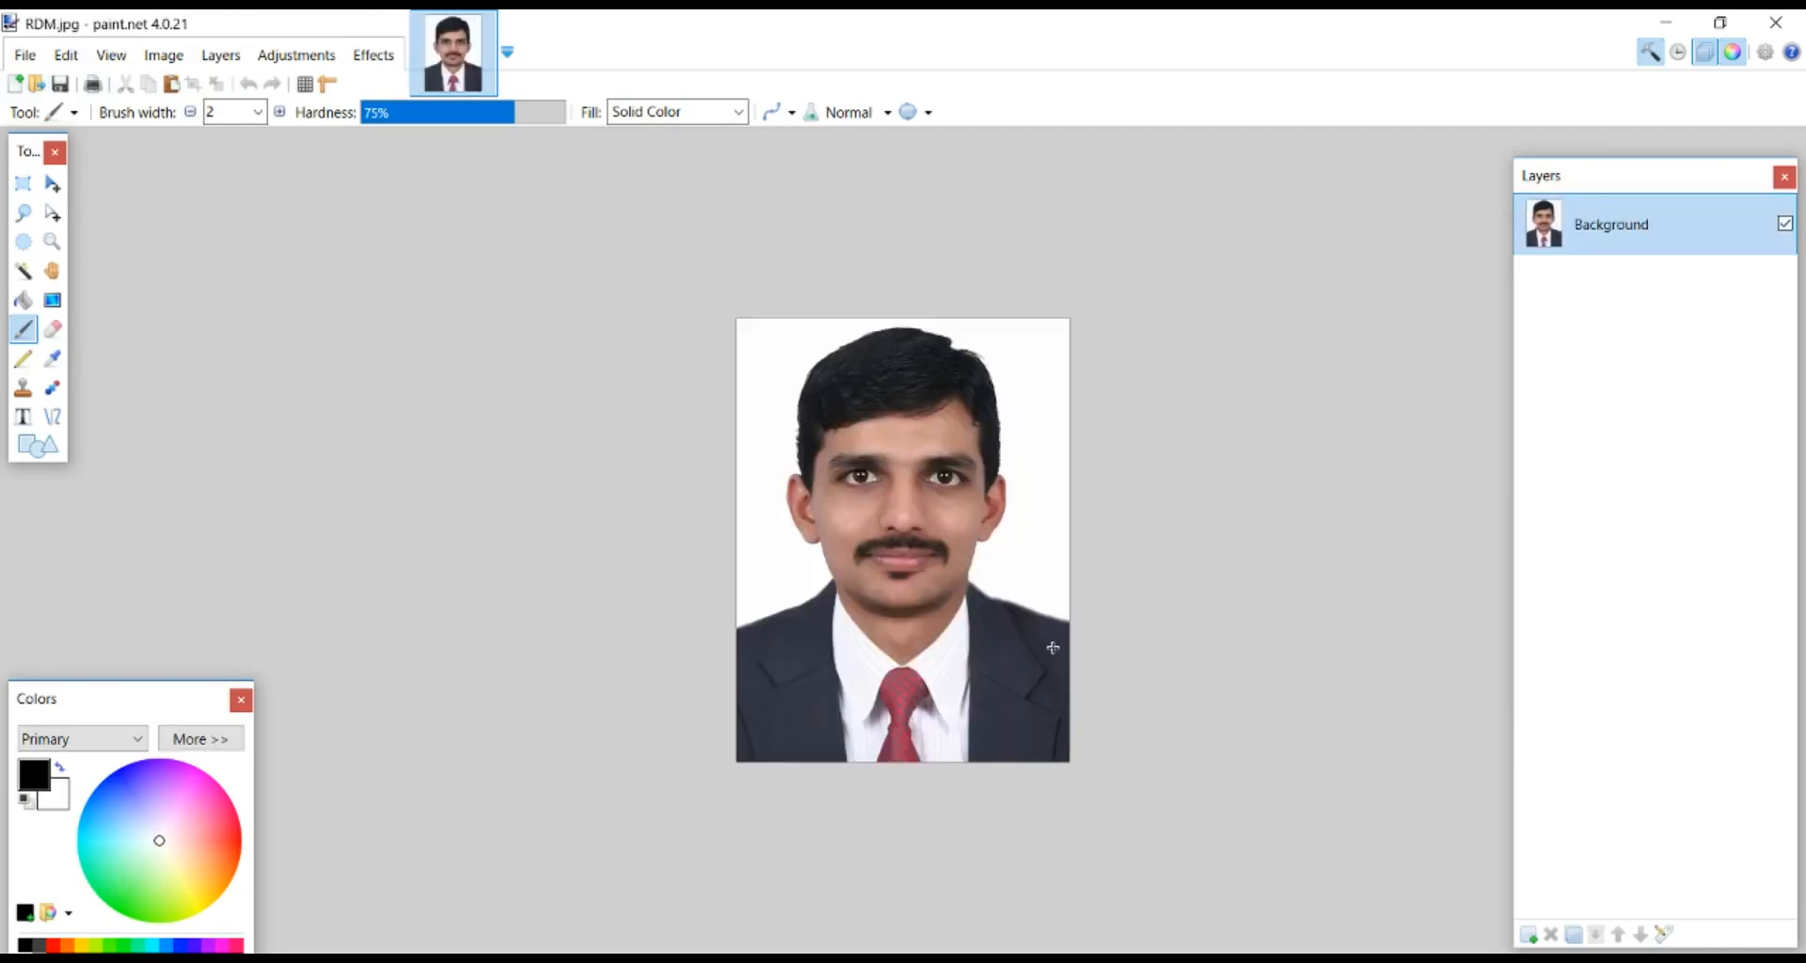
- Resize RDM.jpg to a 3.5 × 4.5 cm print size in pixels/cm, about 178 × 229 pixels
left_click(162, 54)
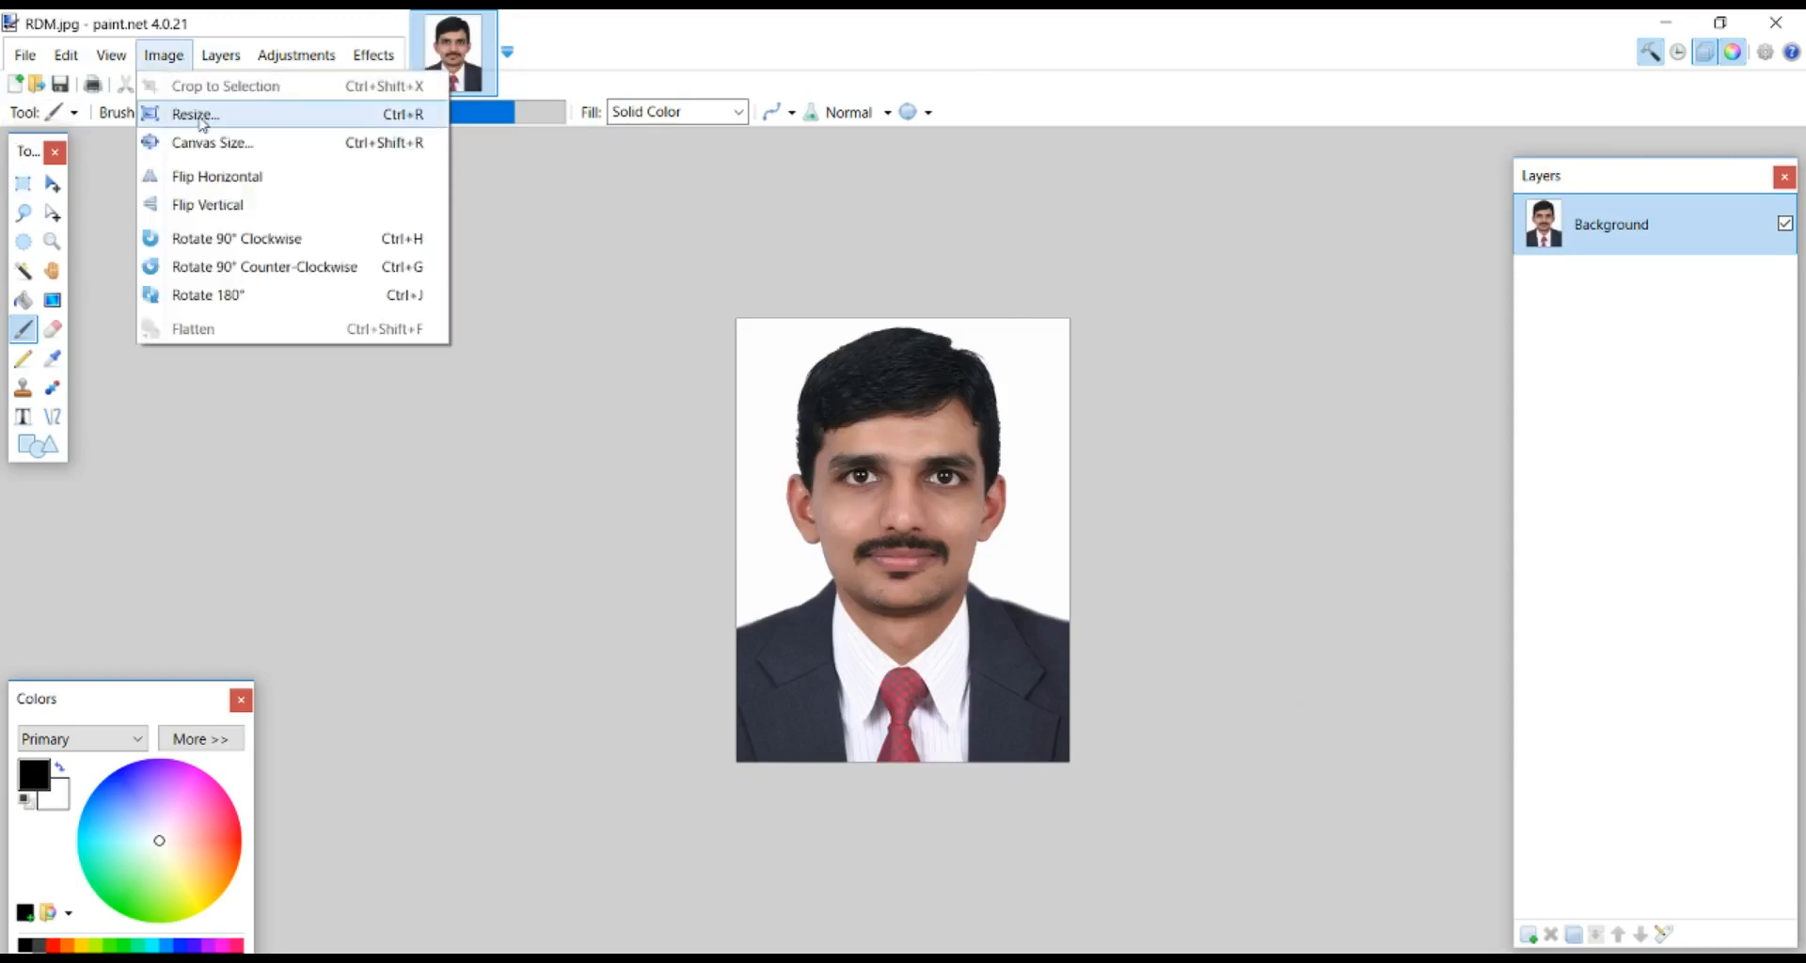
left_click(193, 115)
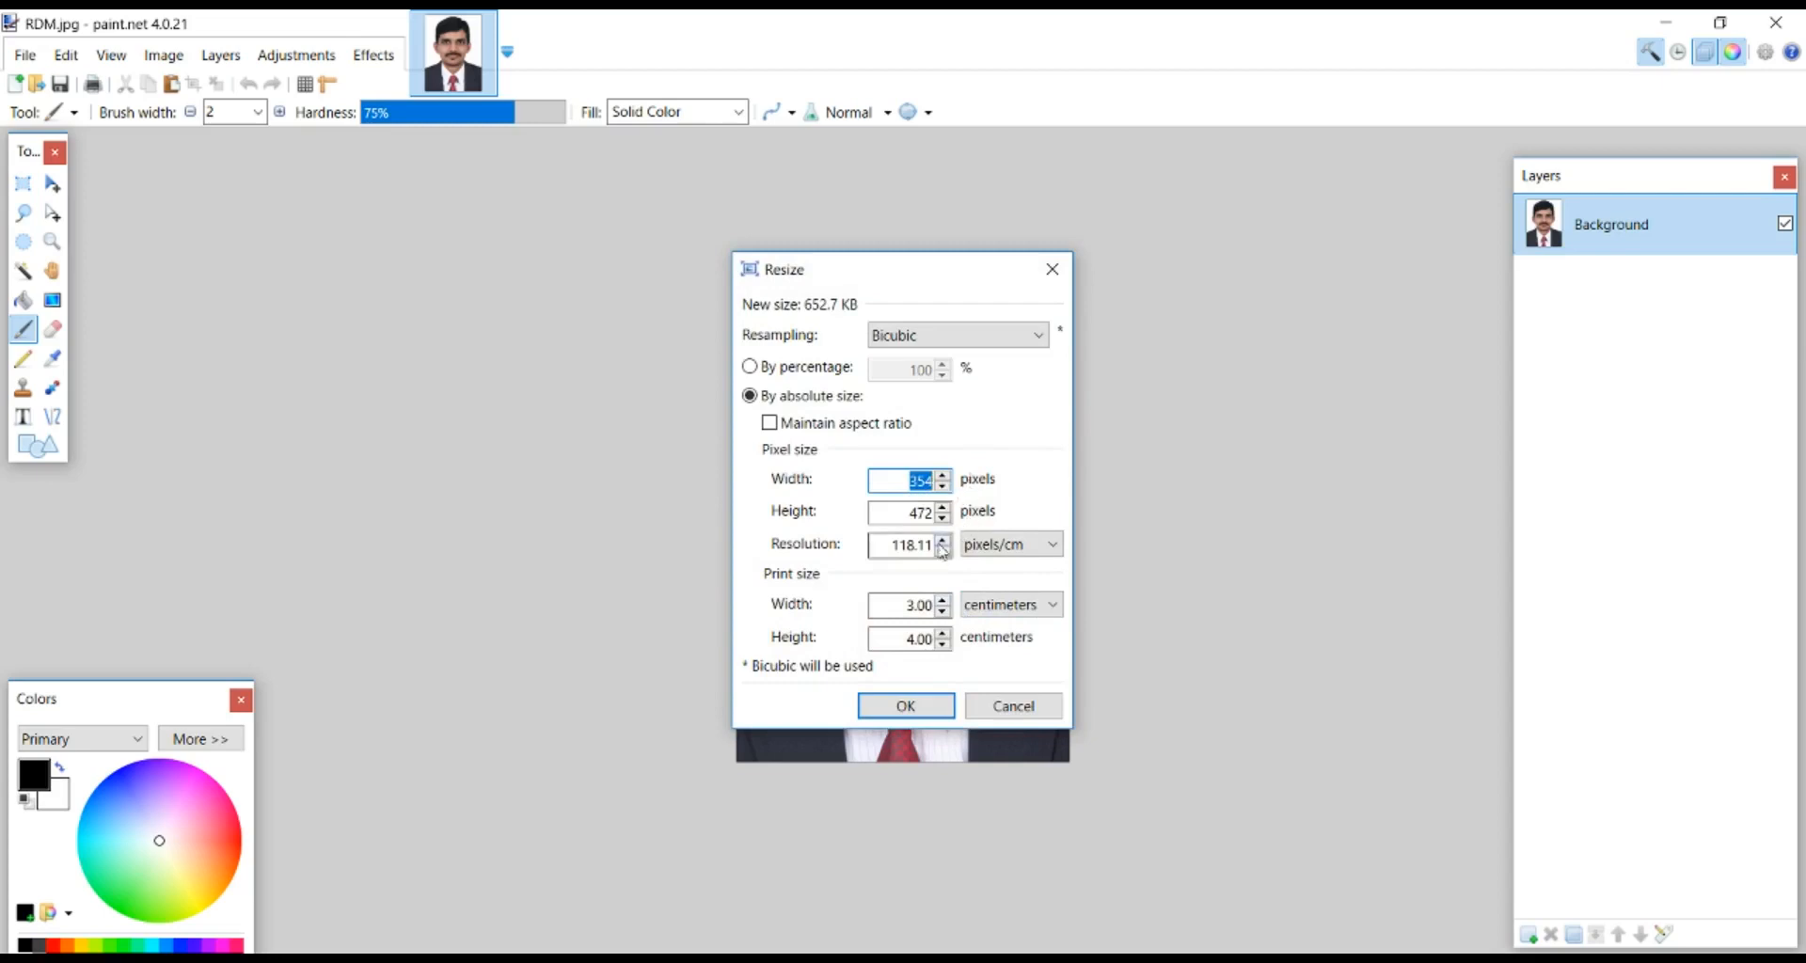
left_click(1048, 530)
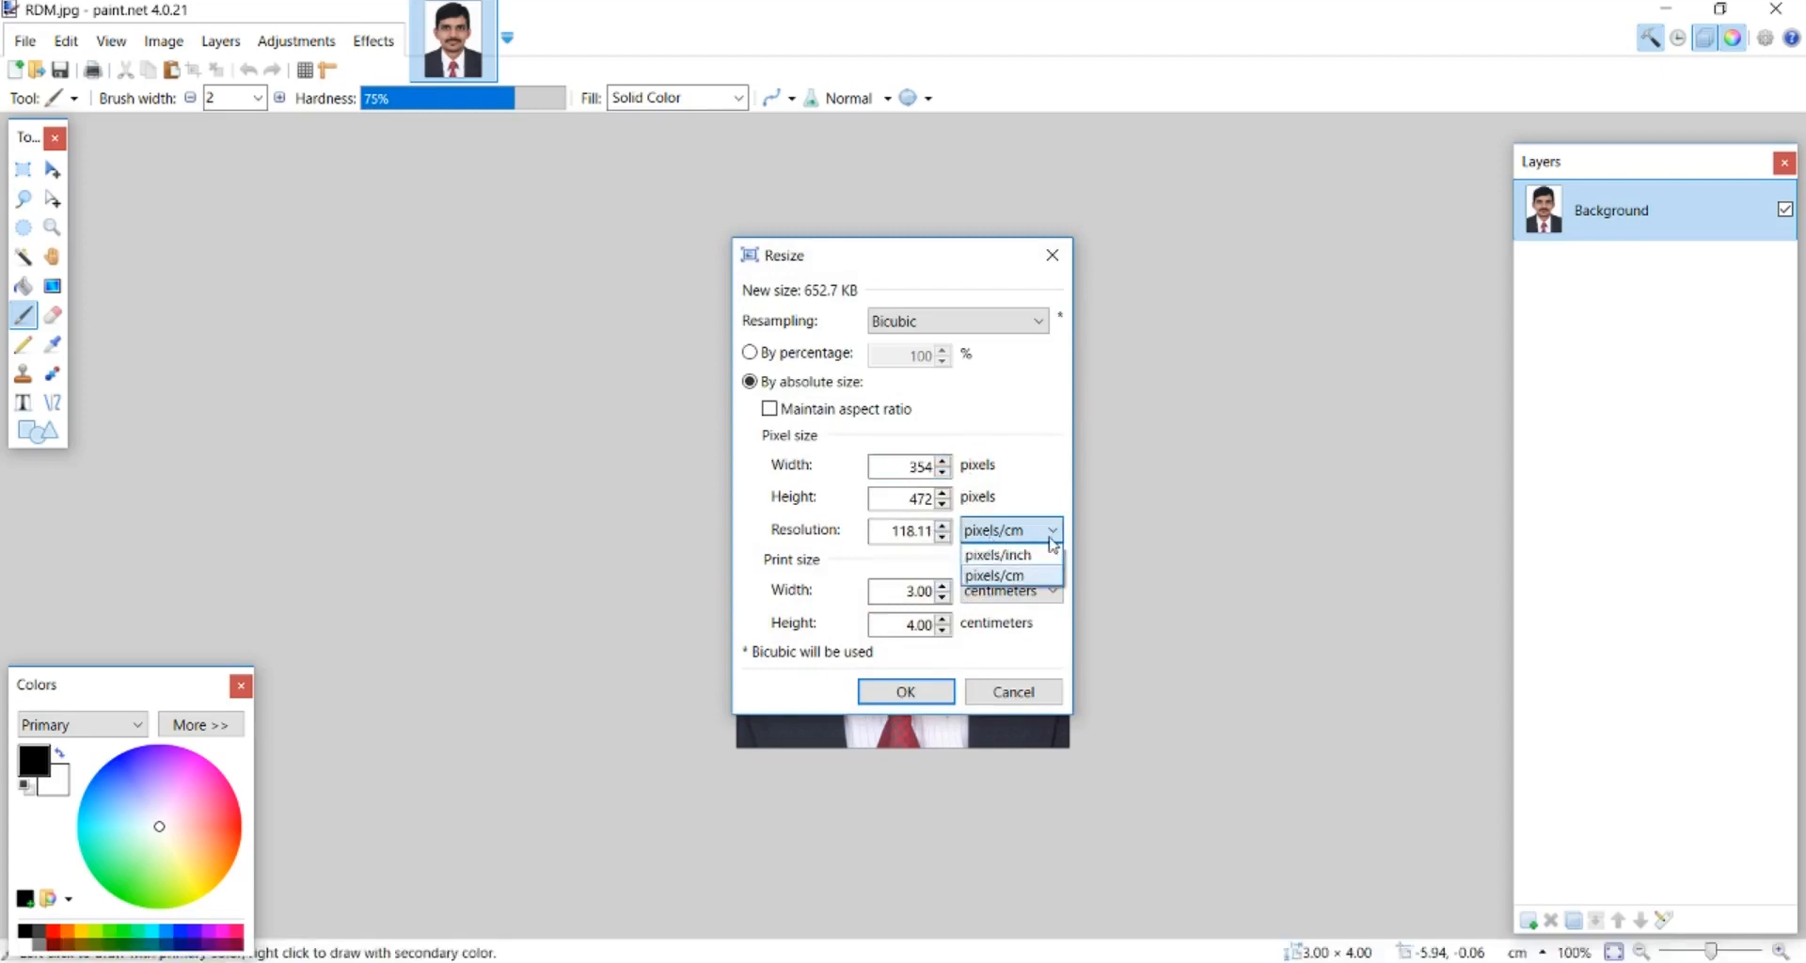
left_click(993, 576)
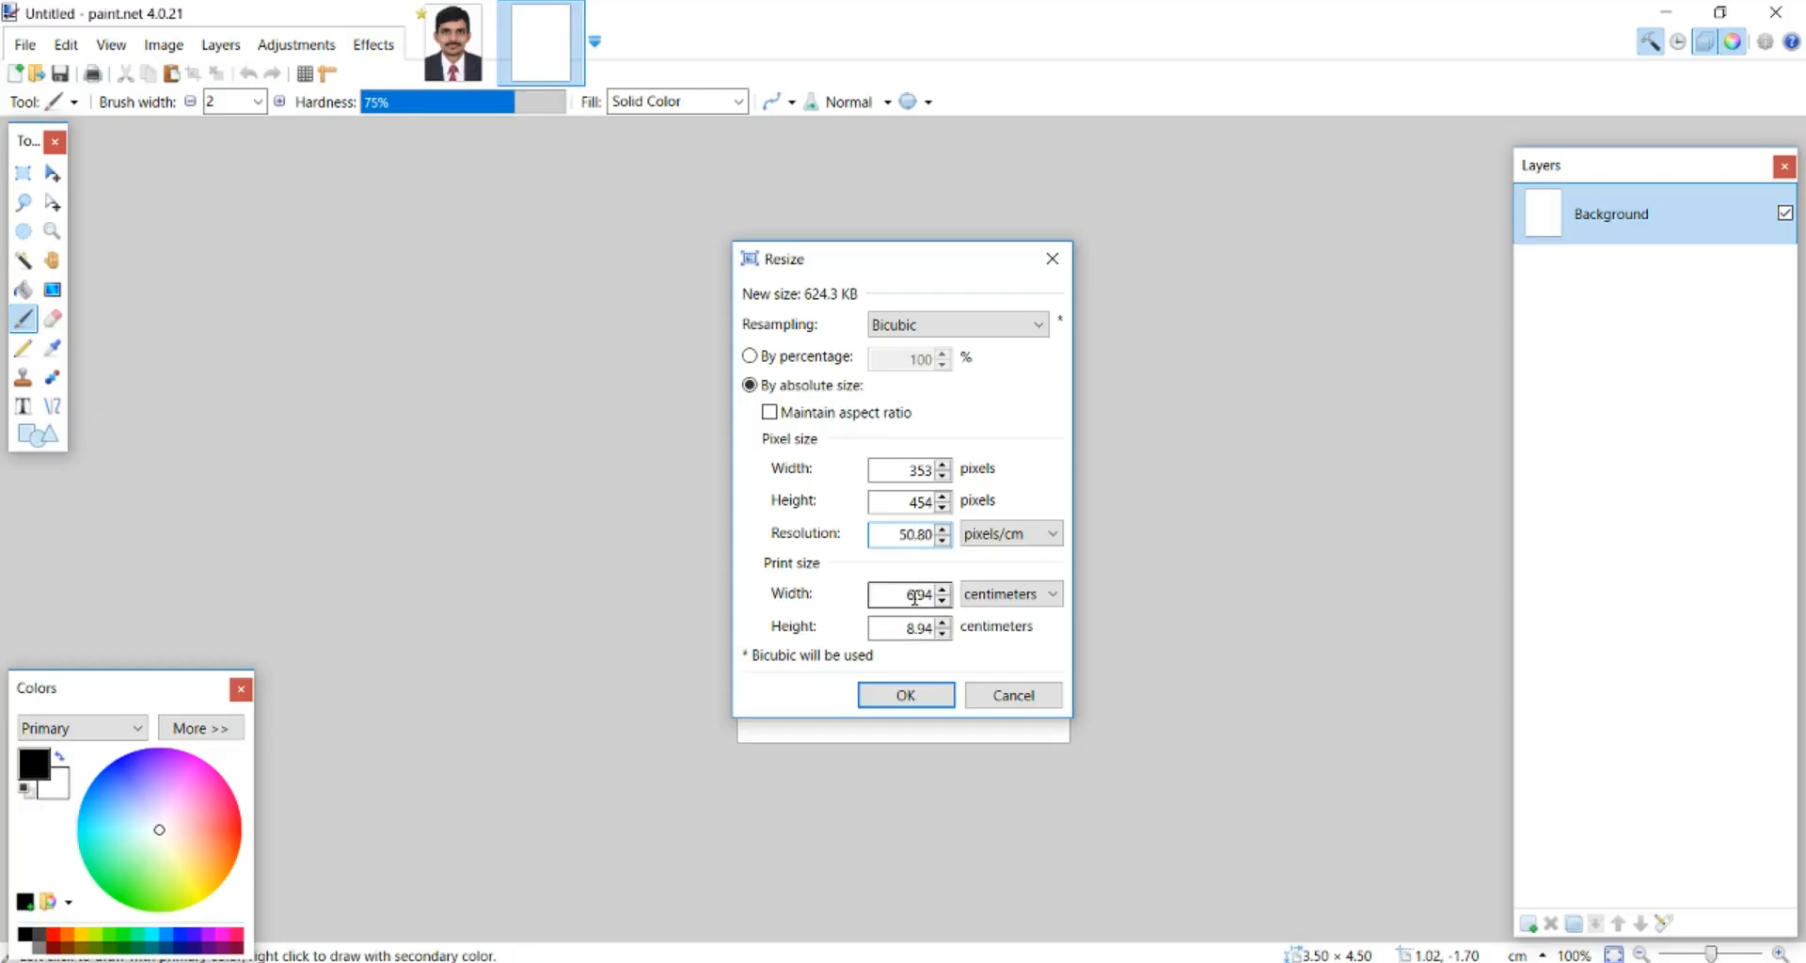
left_click(906, 592)
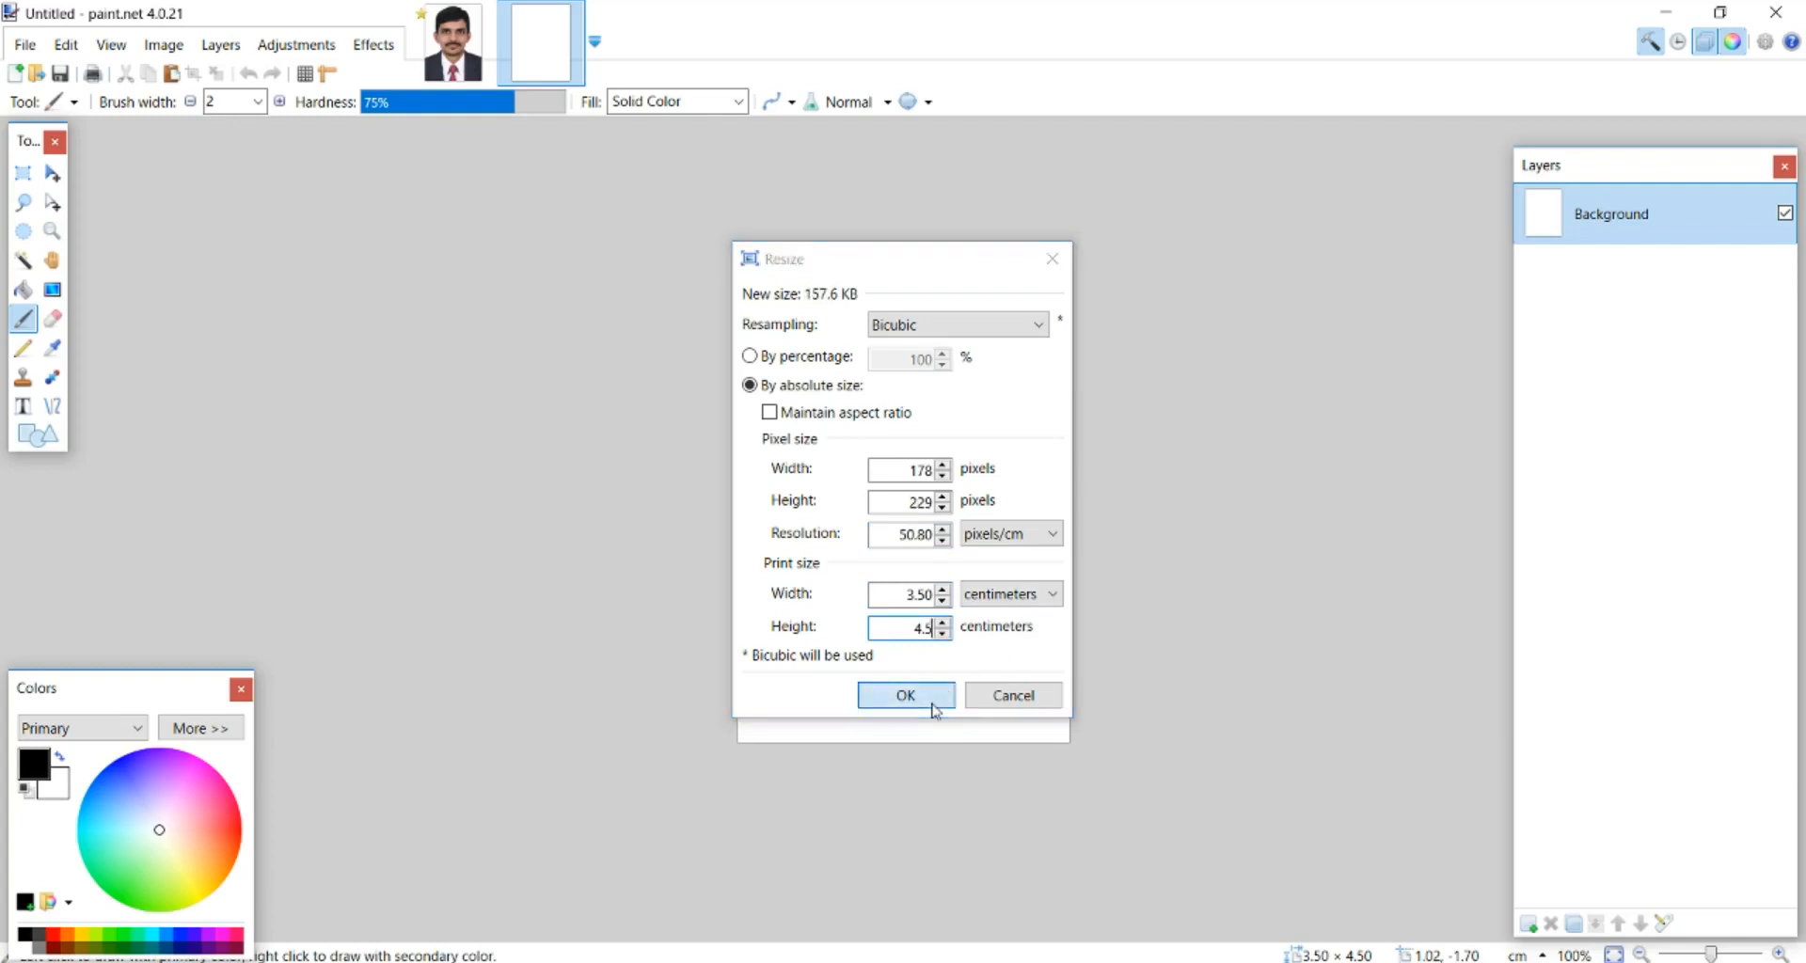
left_click(905, 694)
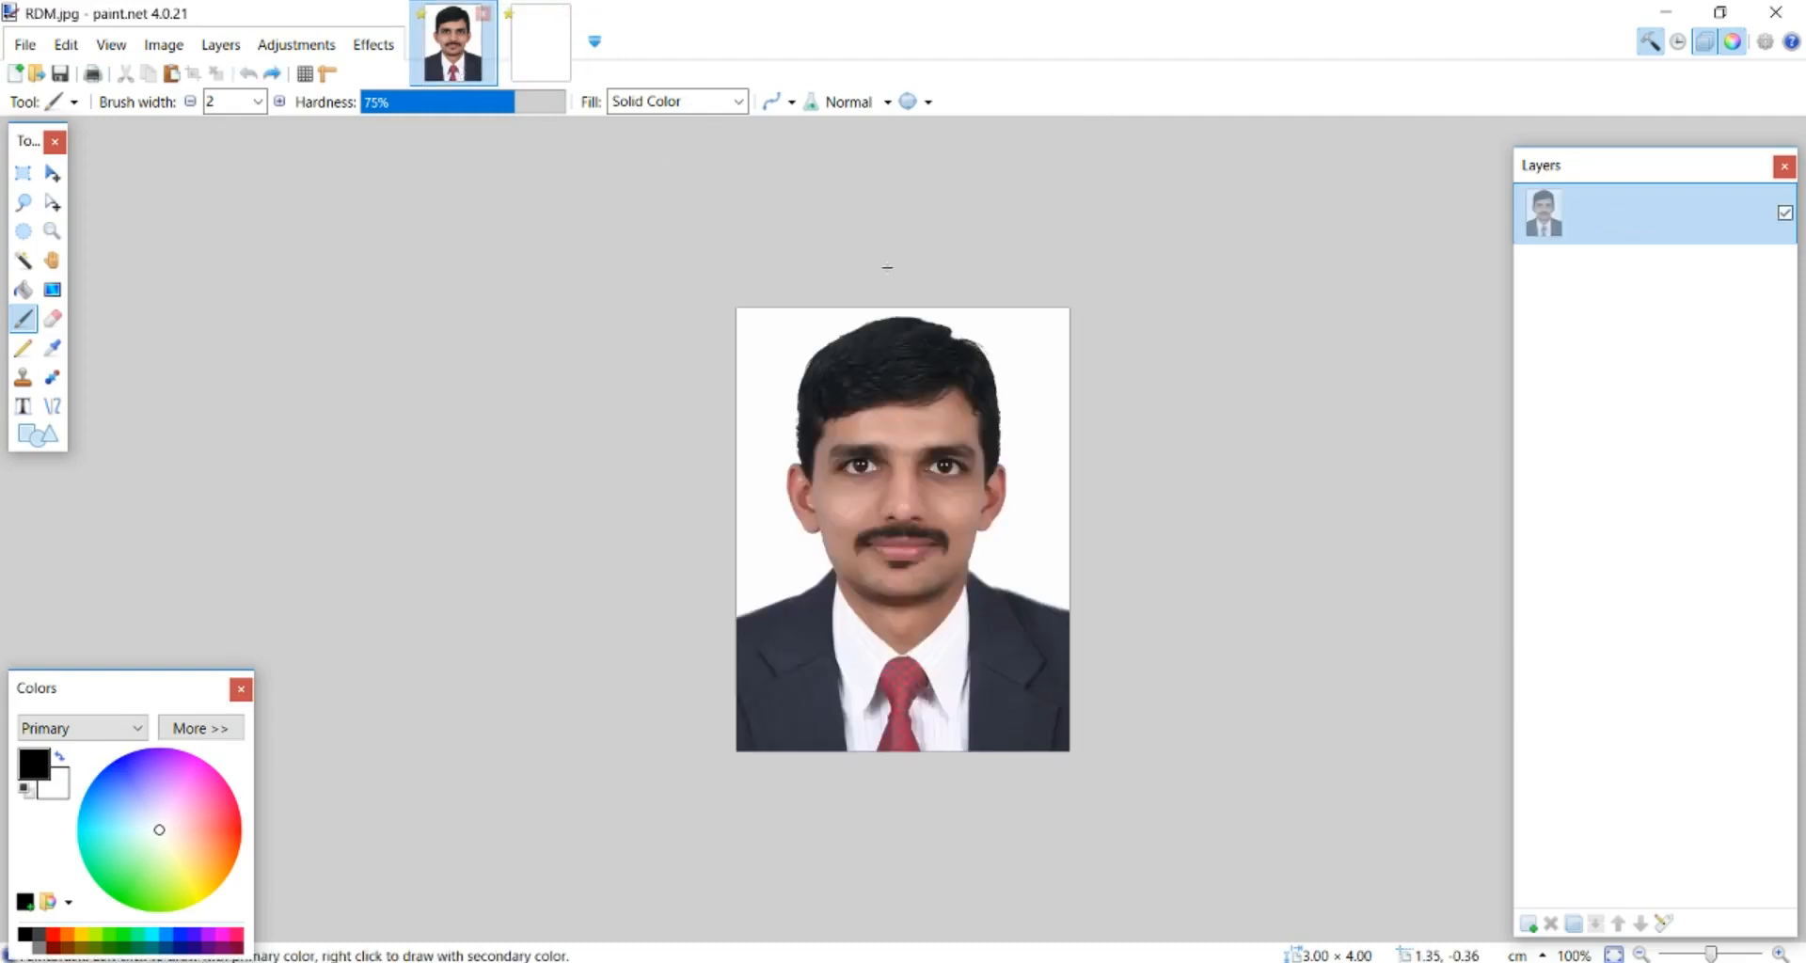
left_click(538, 44)
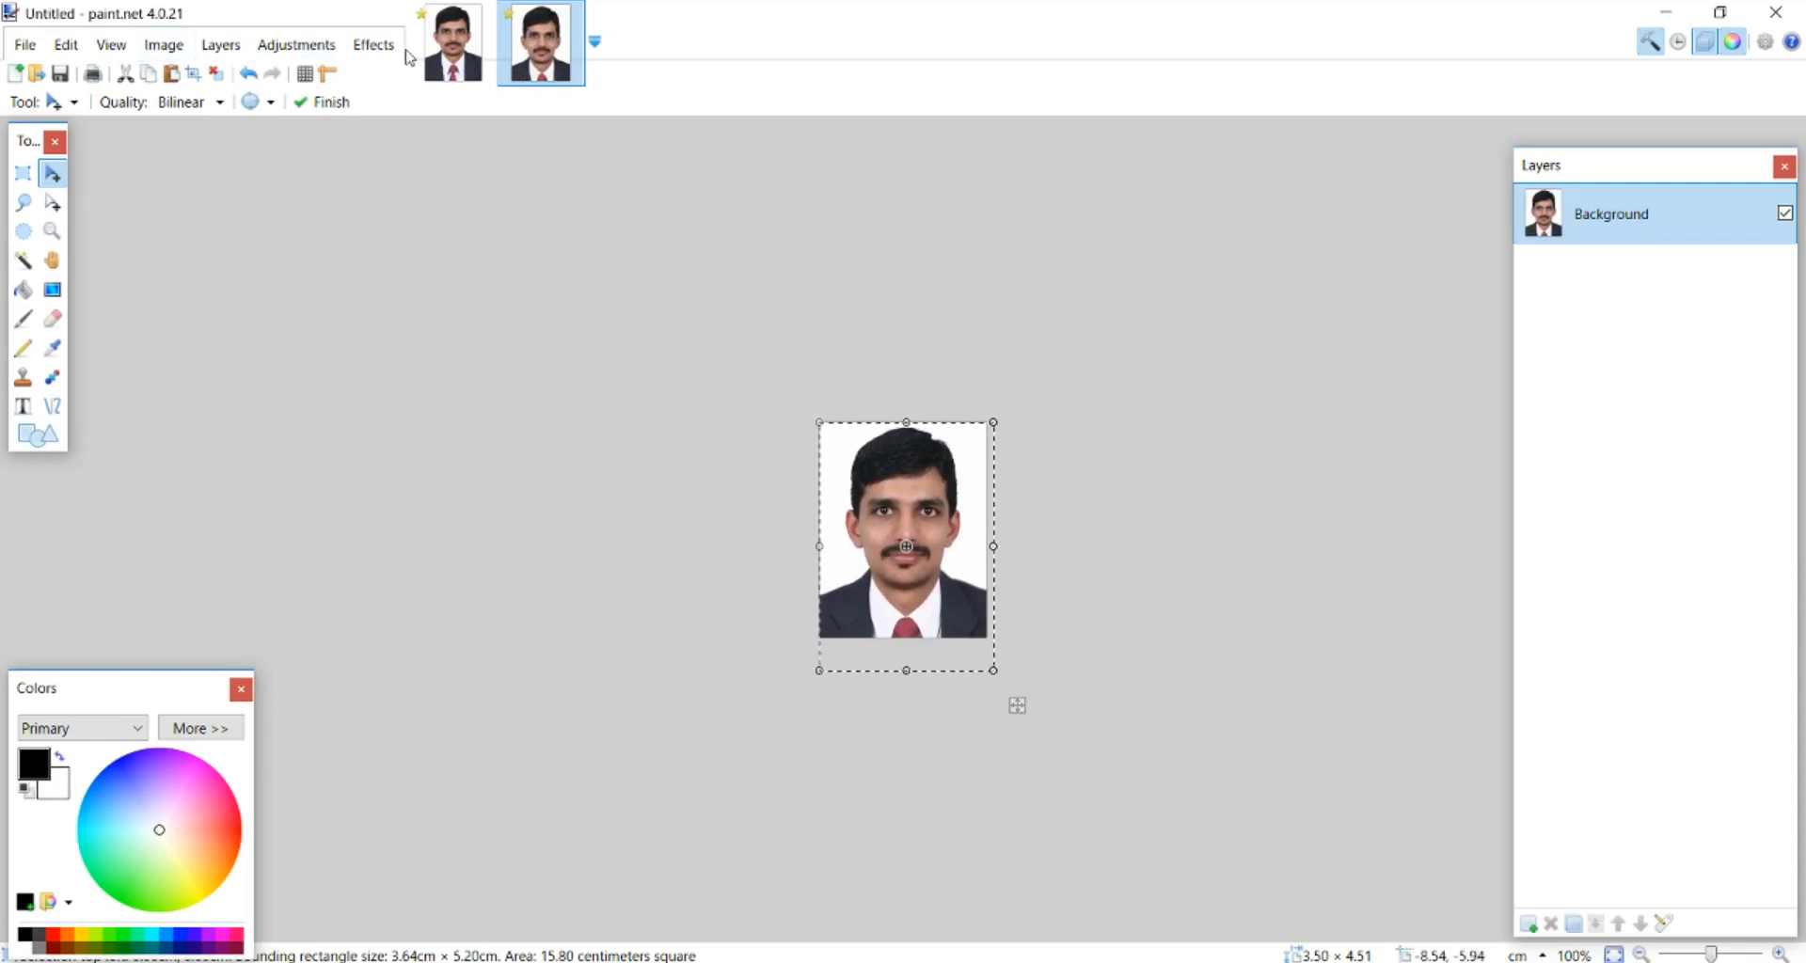
left_click(162, 45)
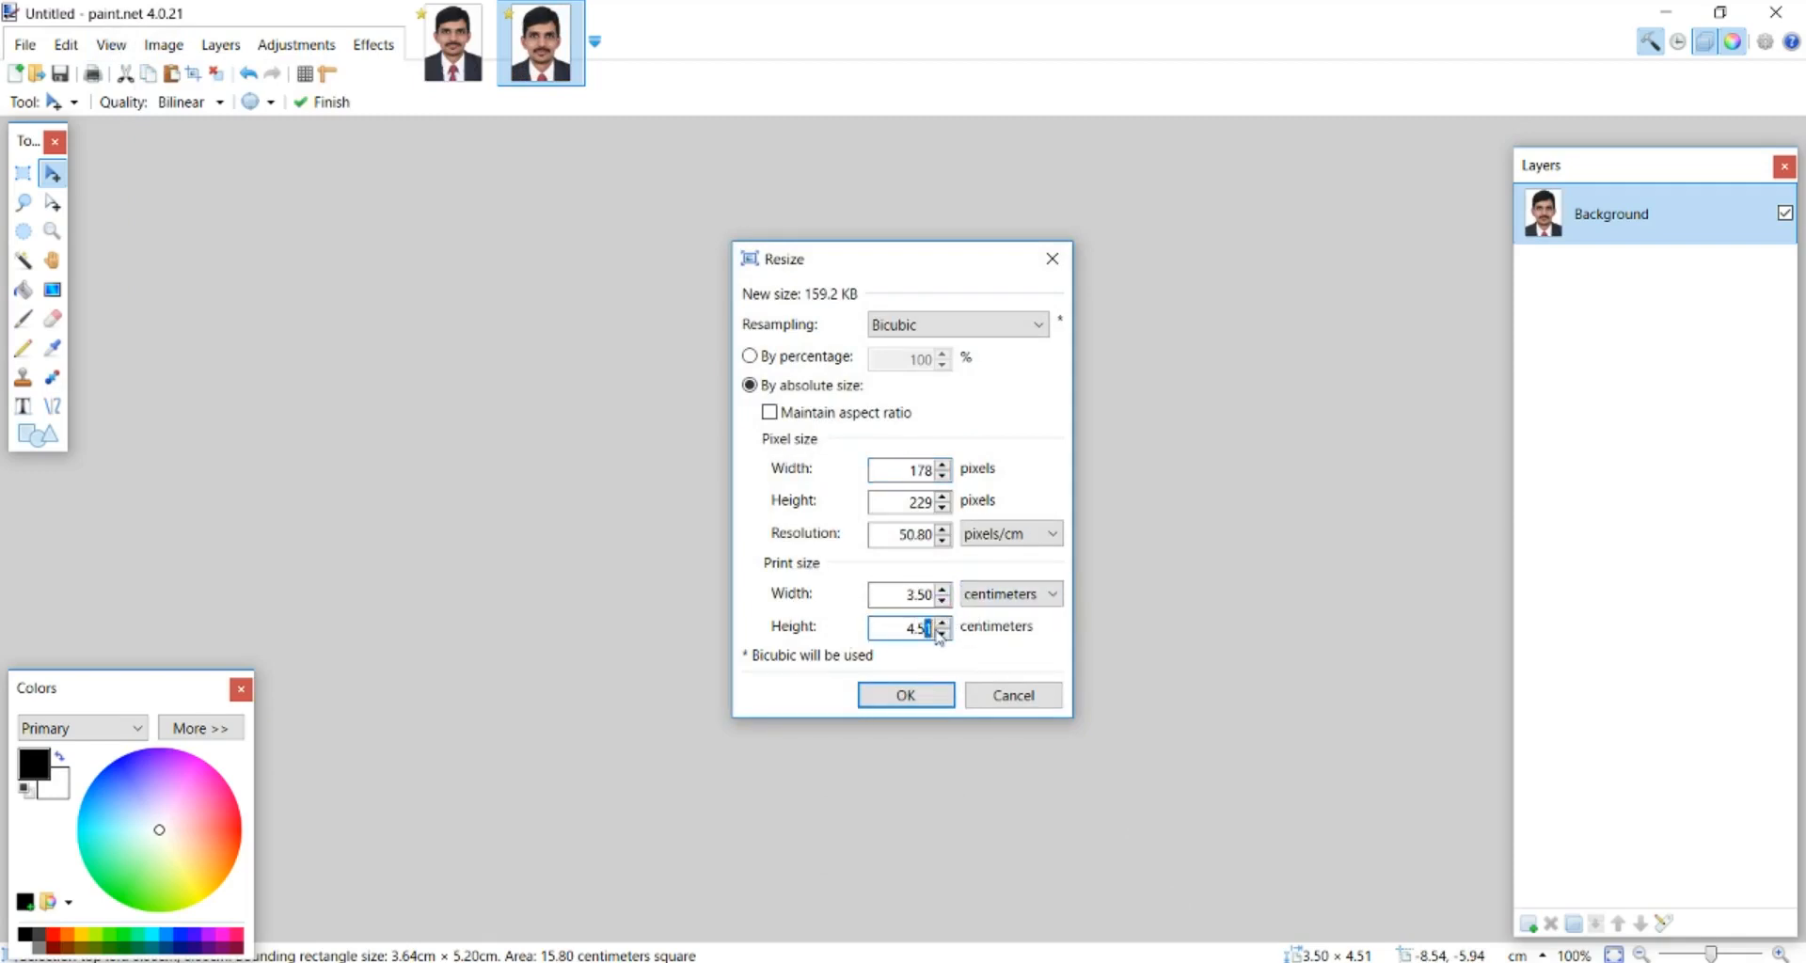
left_click(905, 694)
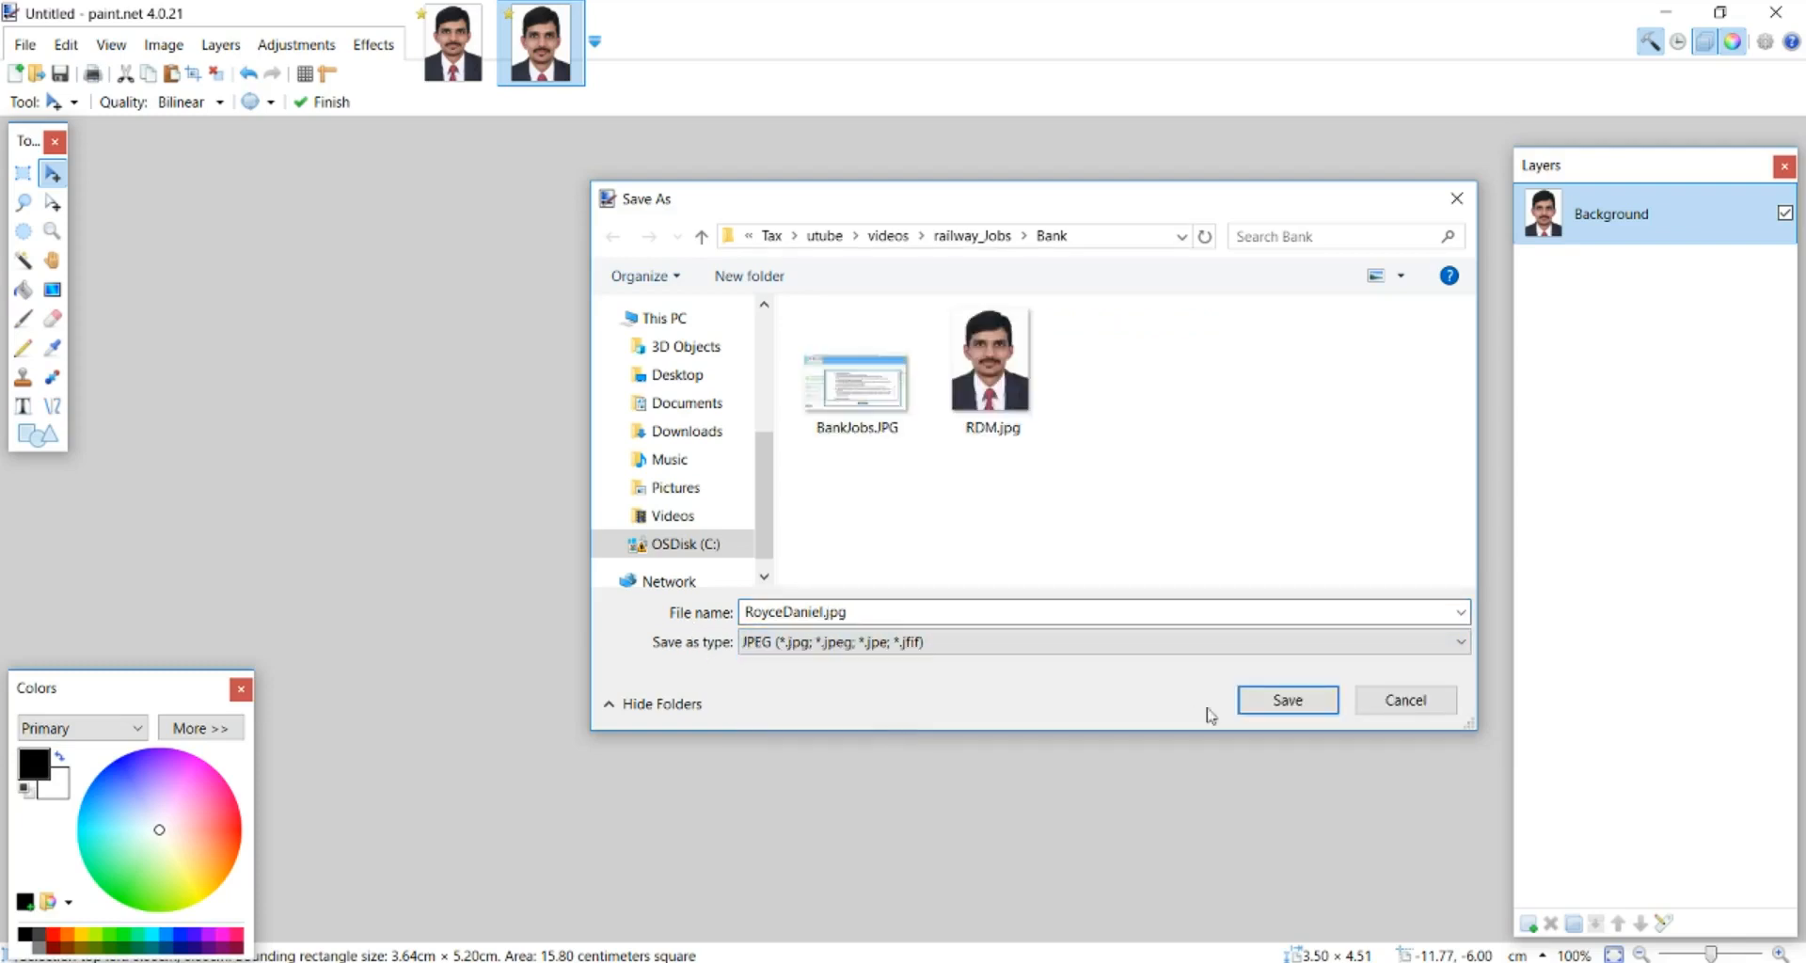
left_click(1285, 700)
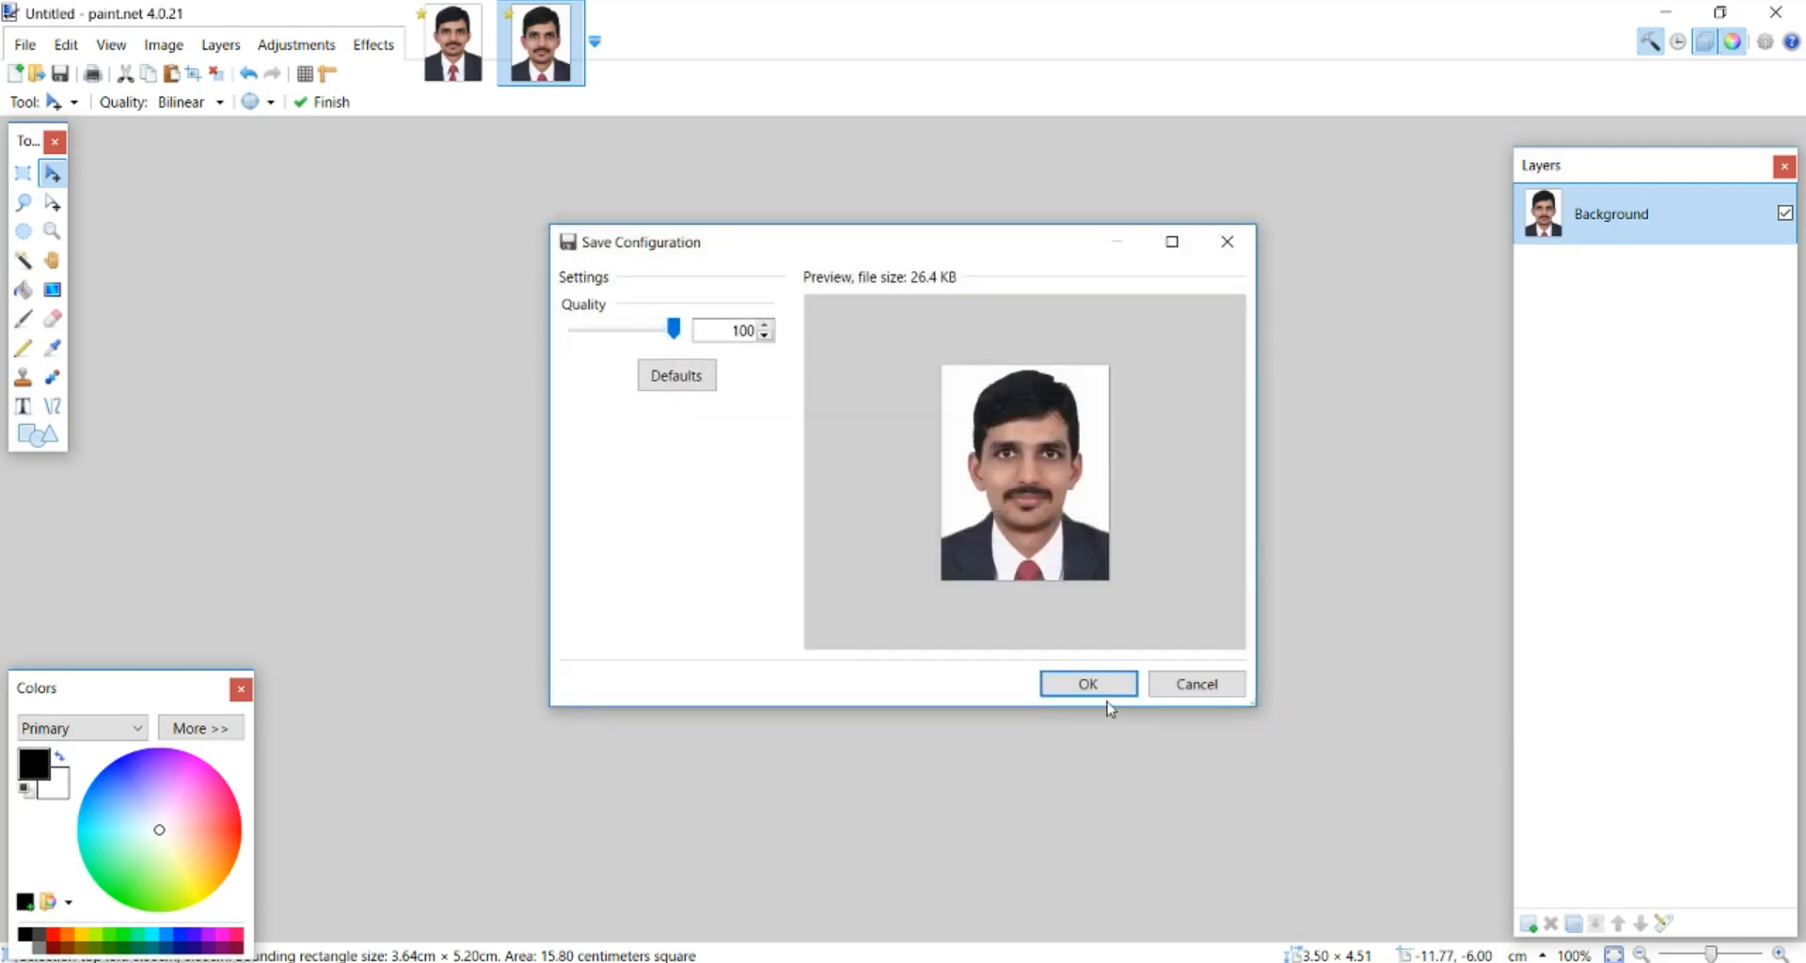
left_click(1085, 682)
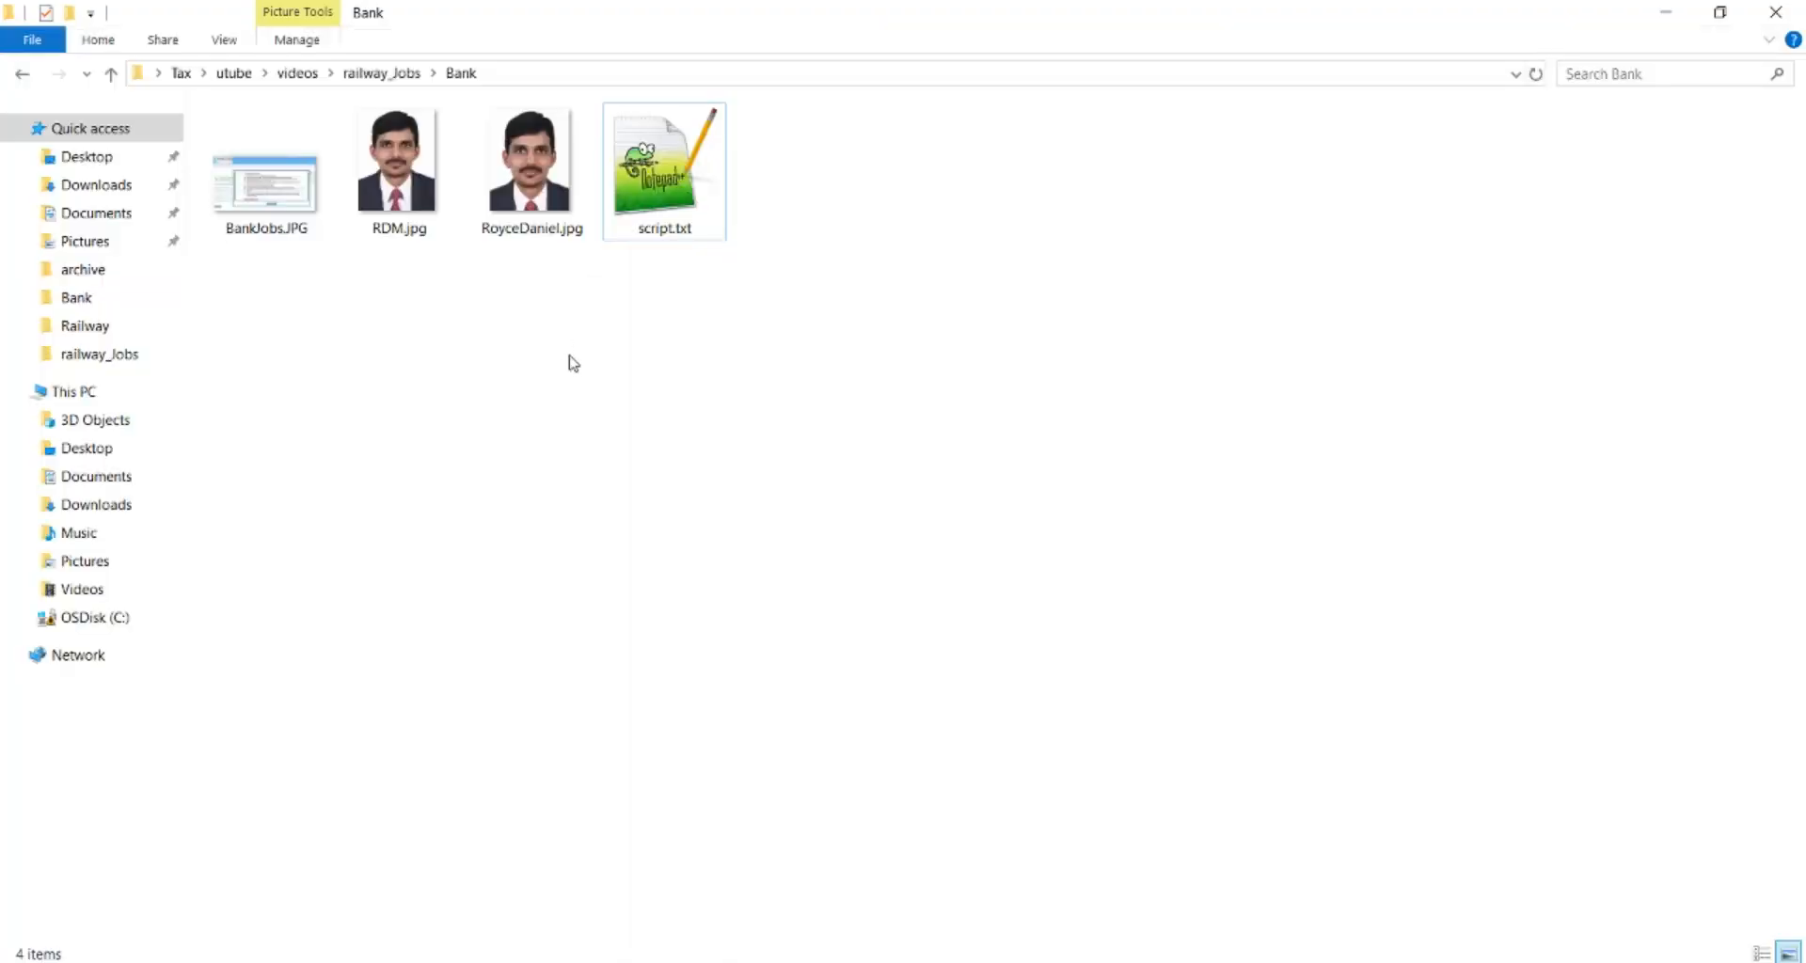
double_click(662, 170)
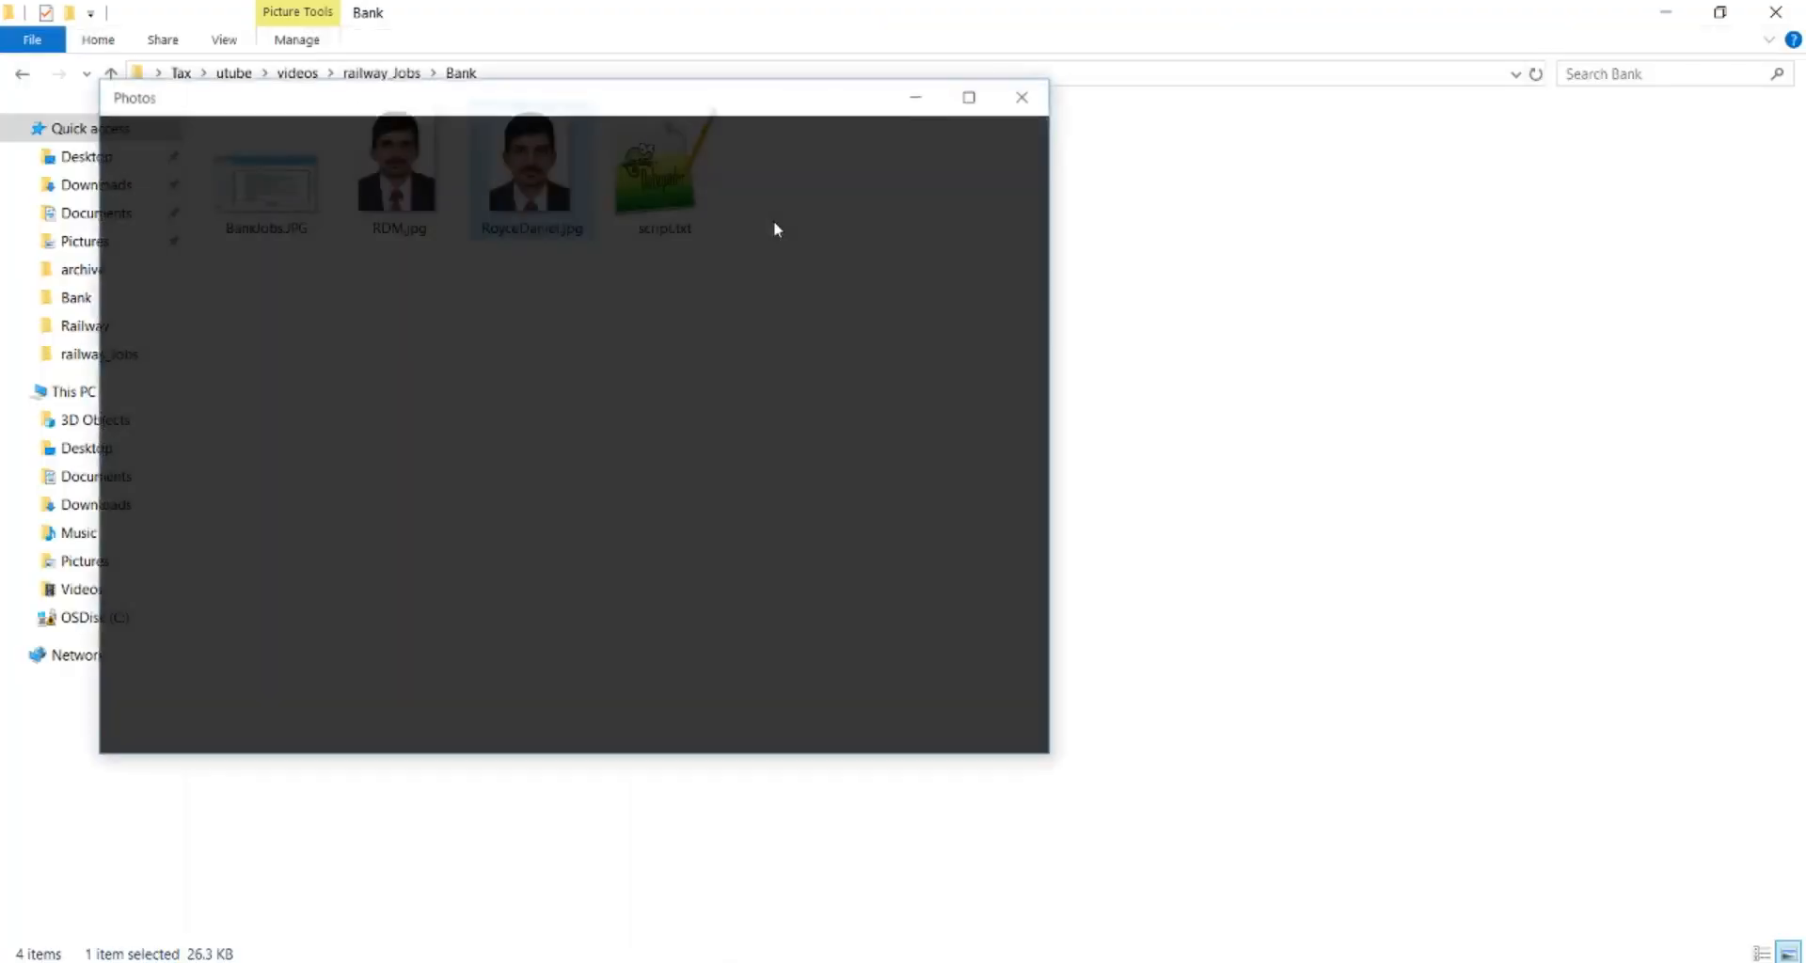
left_click(1020, 96)
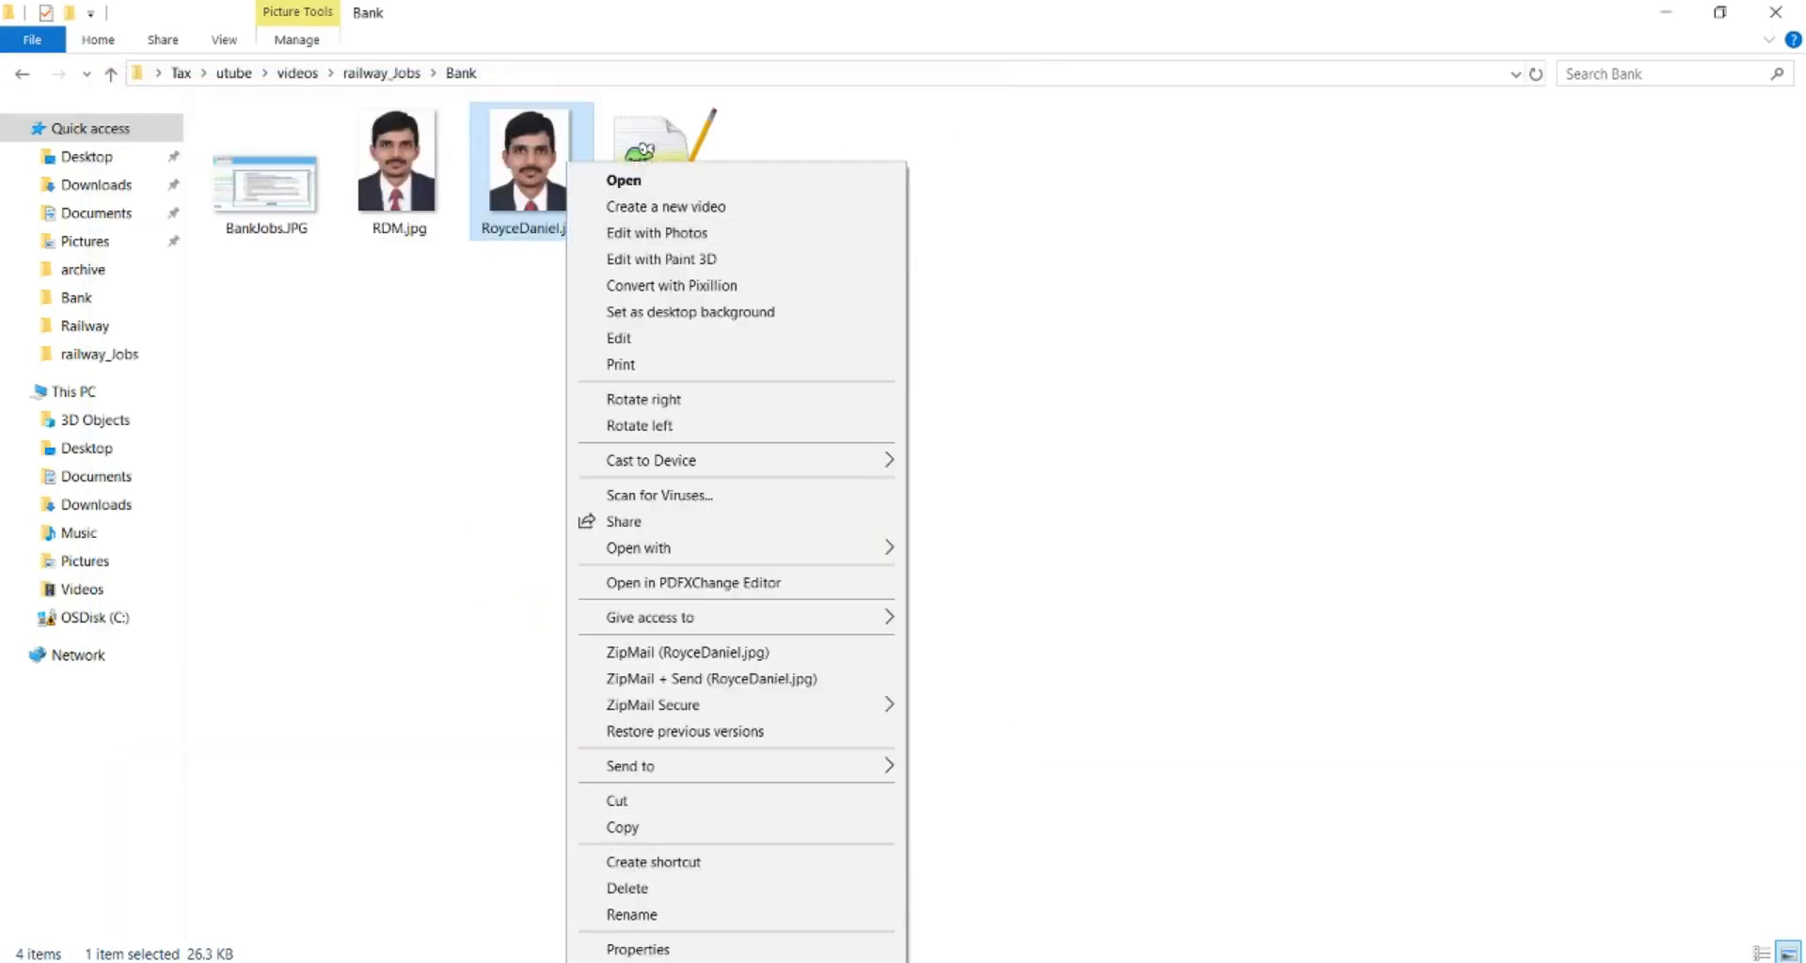
left_click(638, 948)
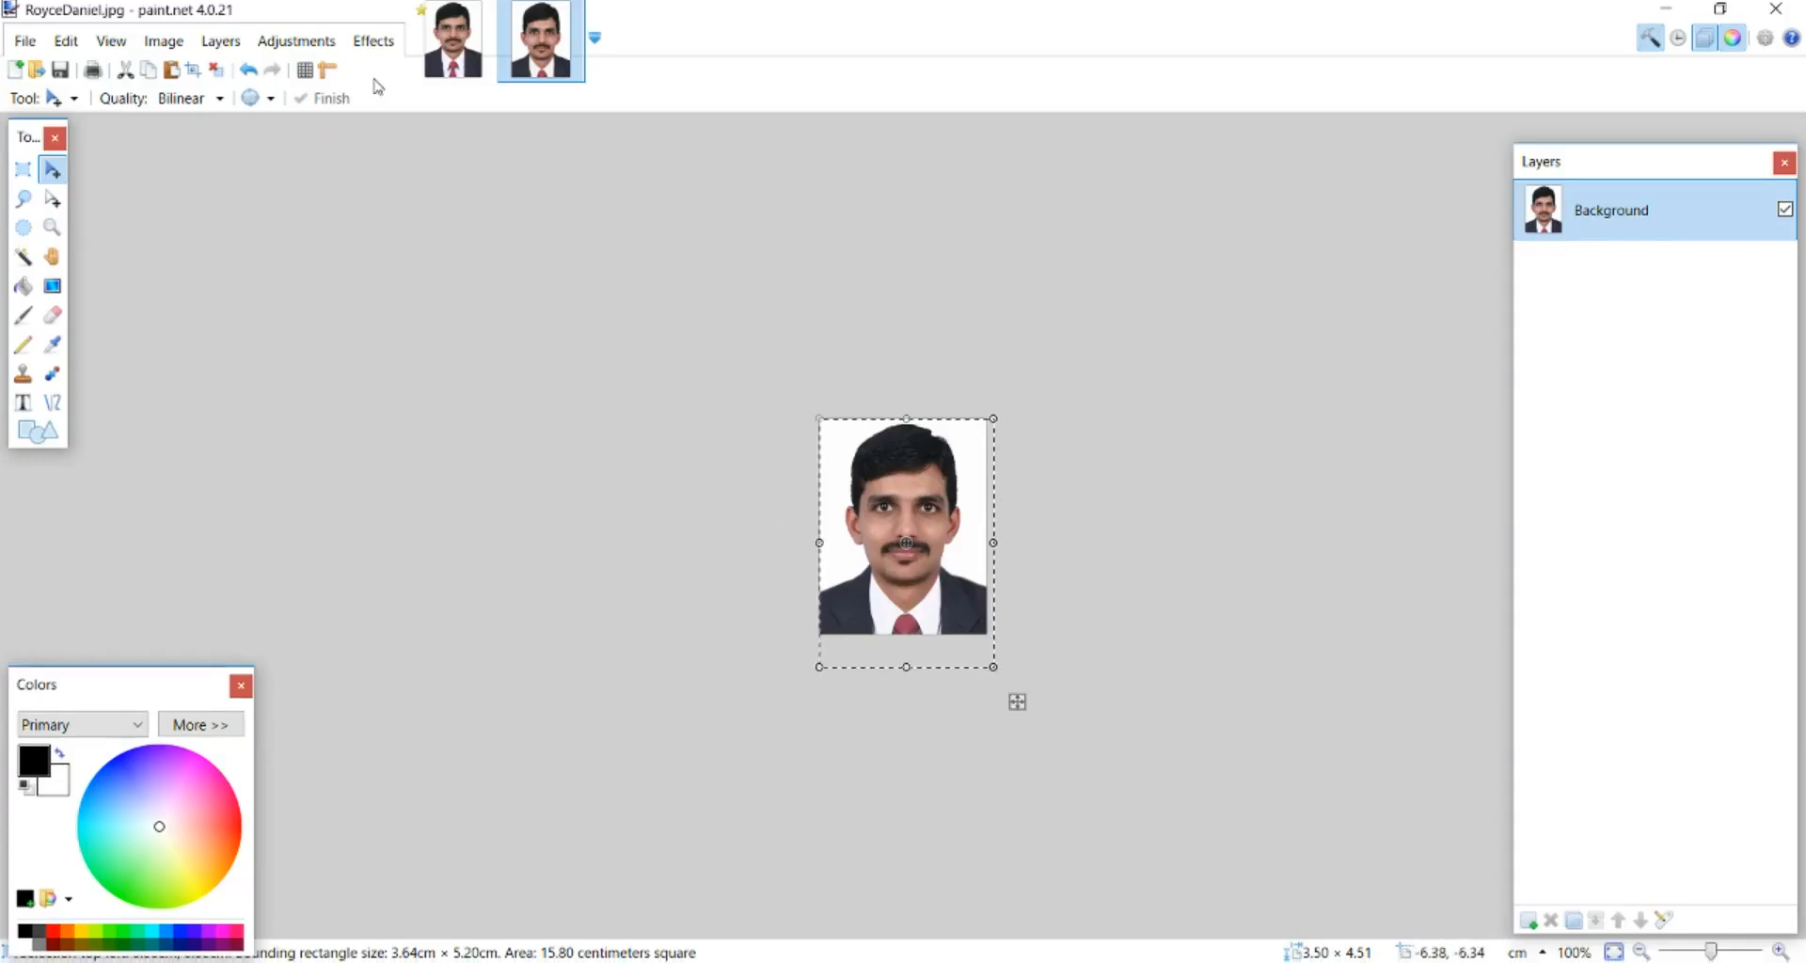
left_click(373, 39)
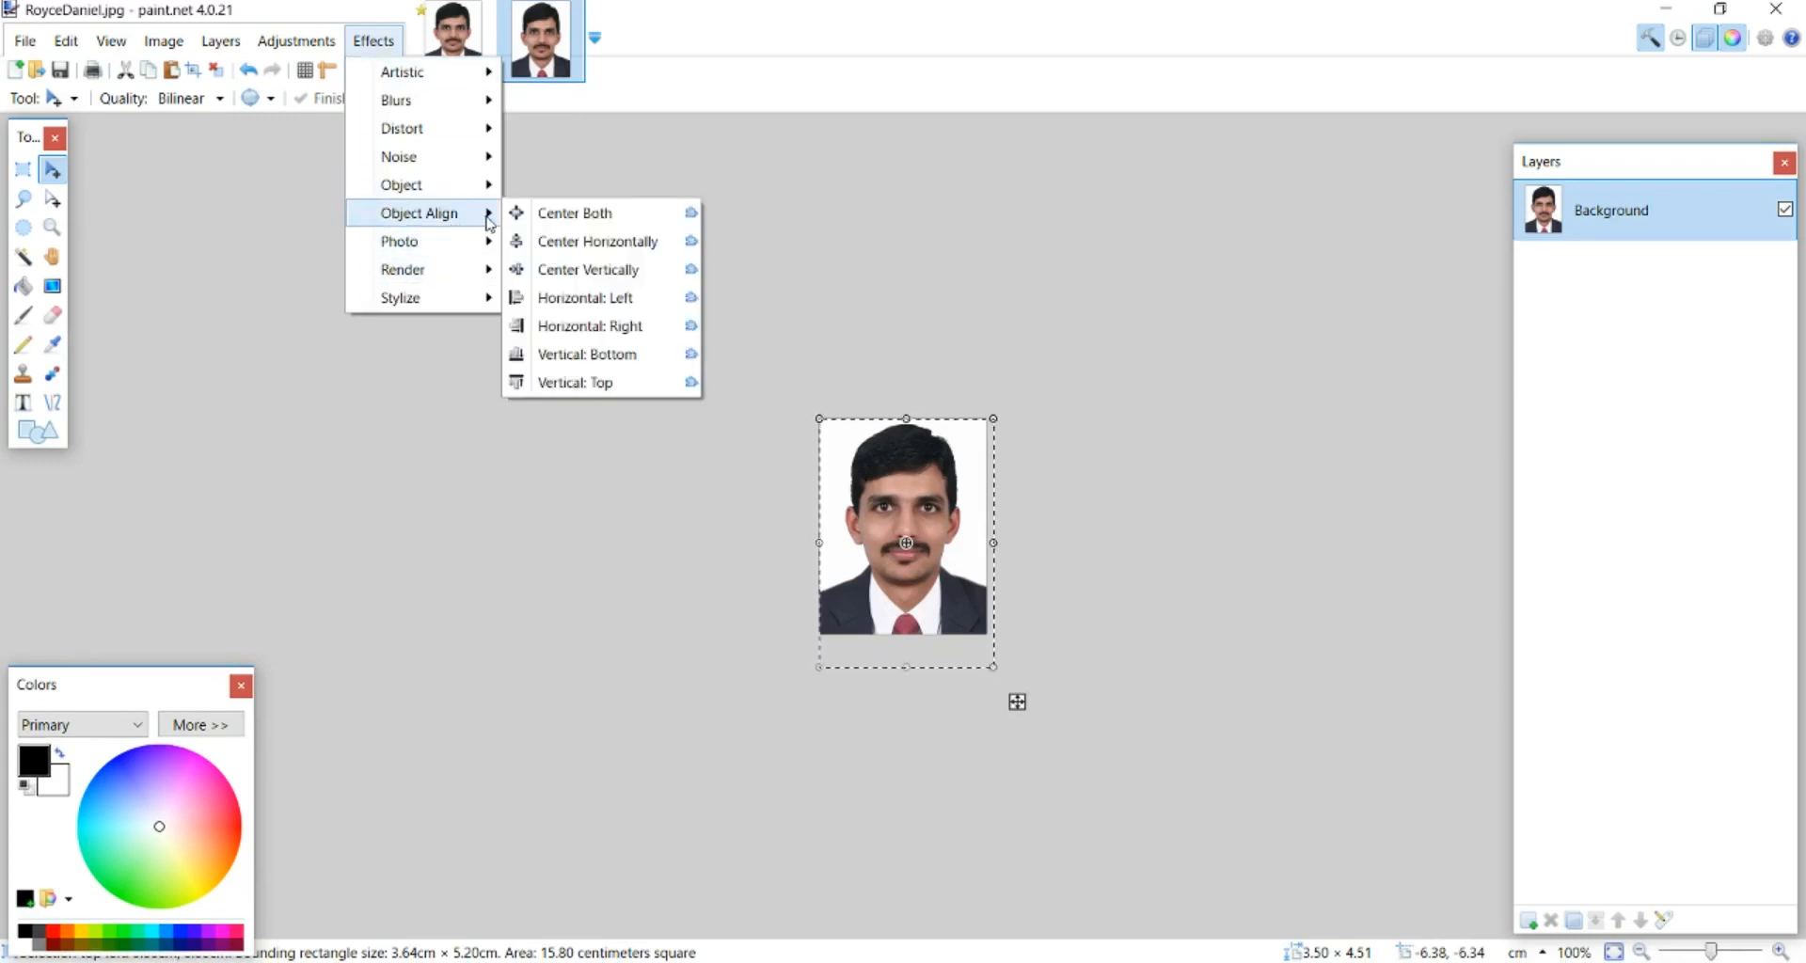
mouse_move(399, 298)
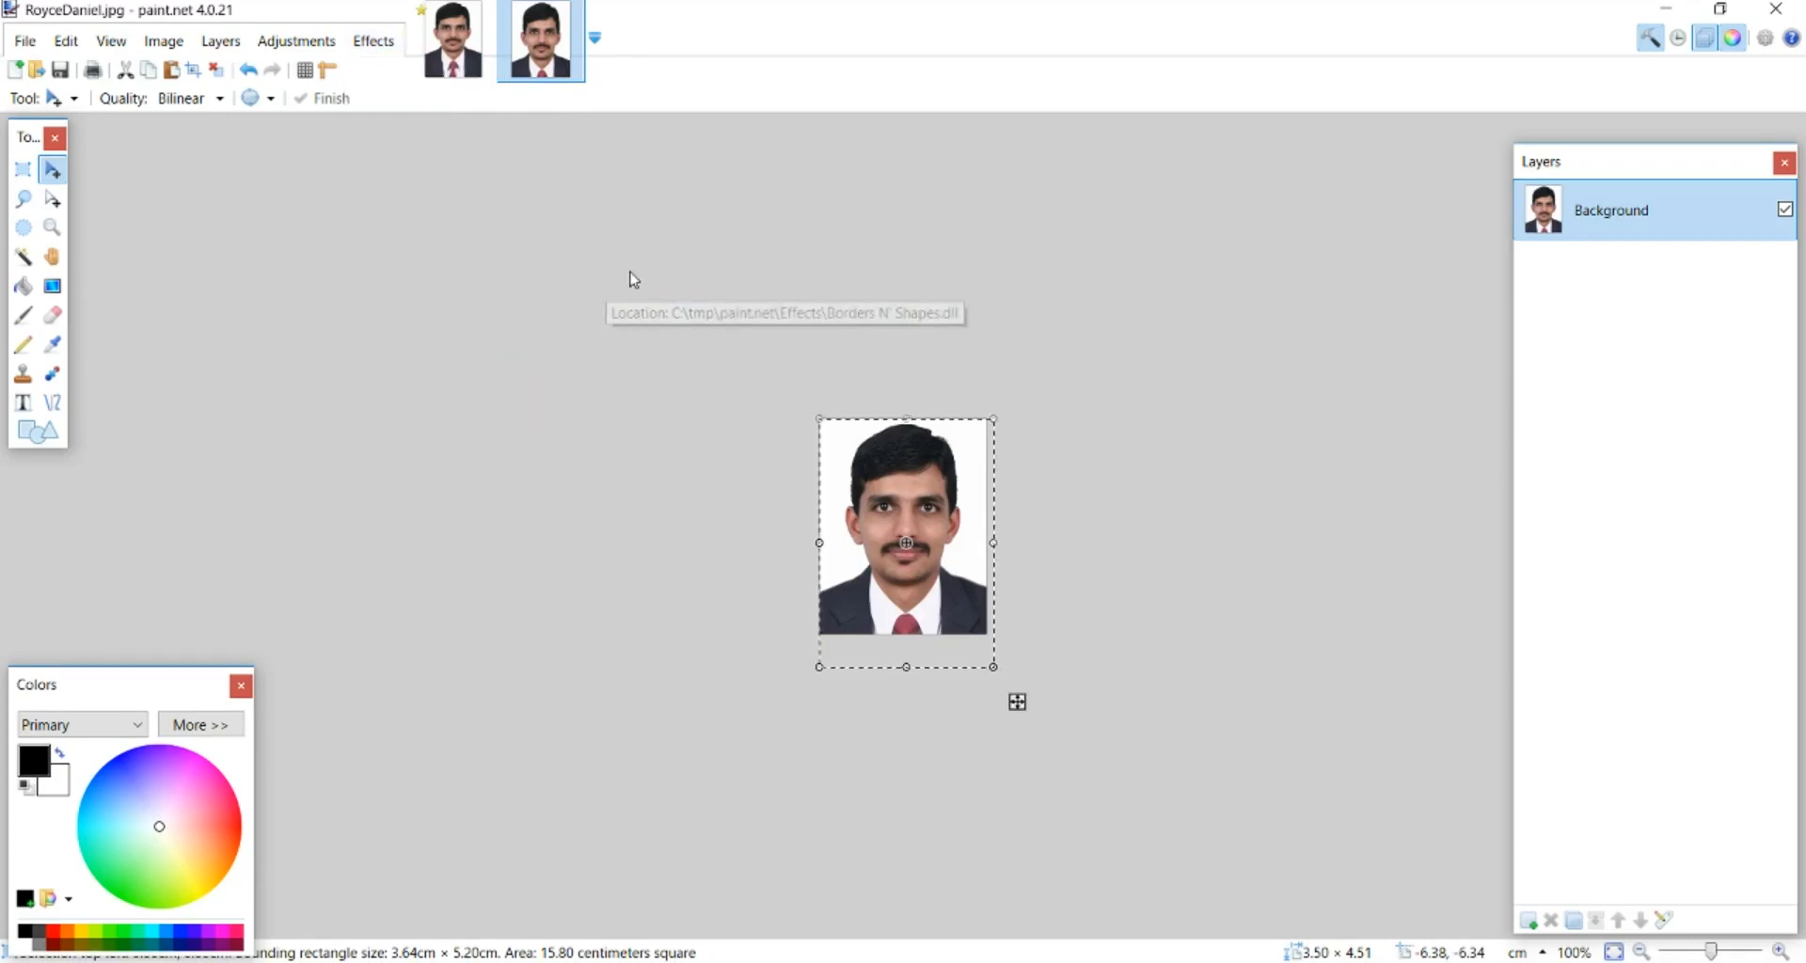
left_click(373, 40)
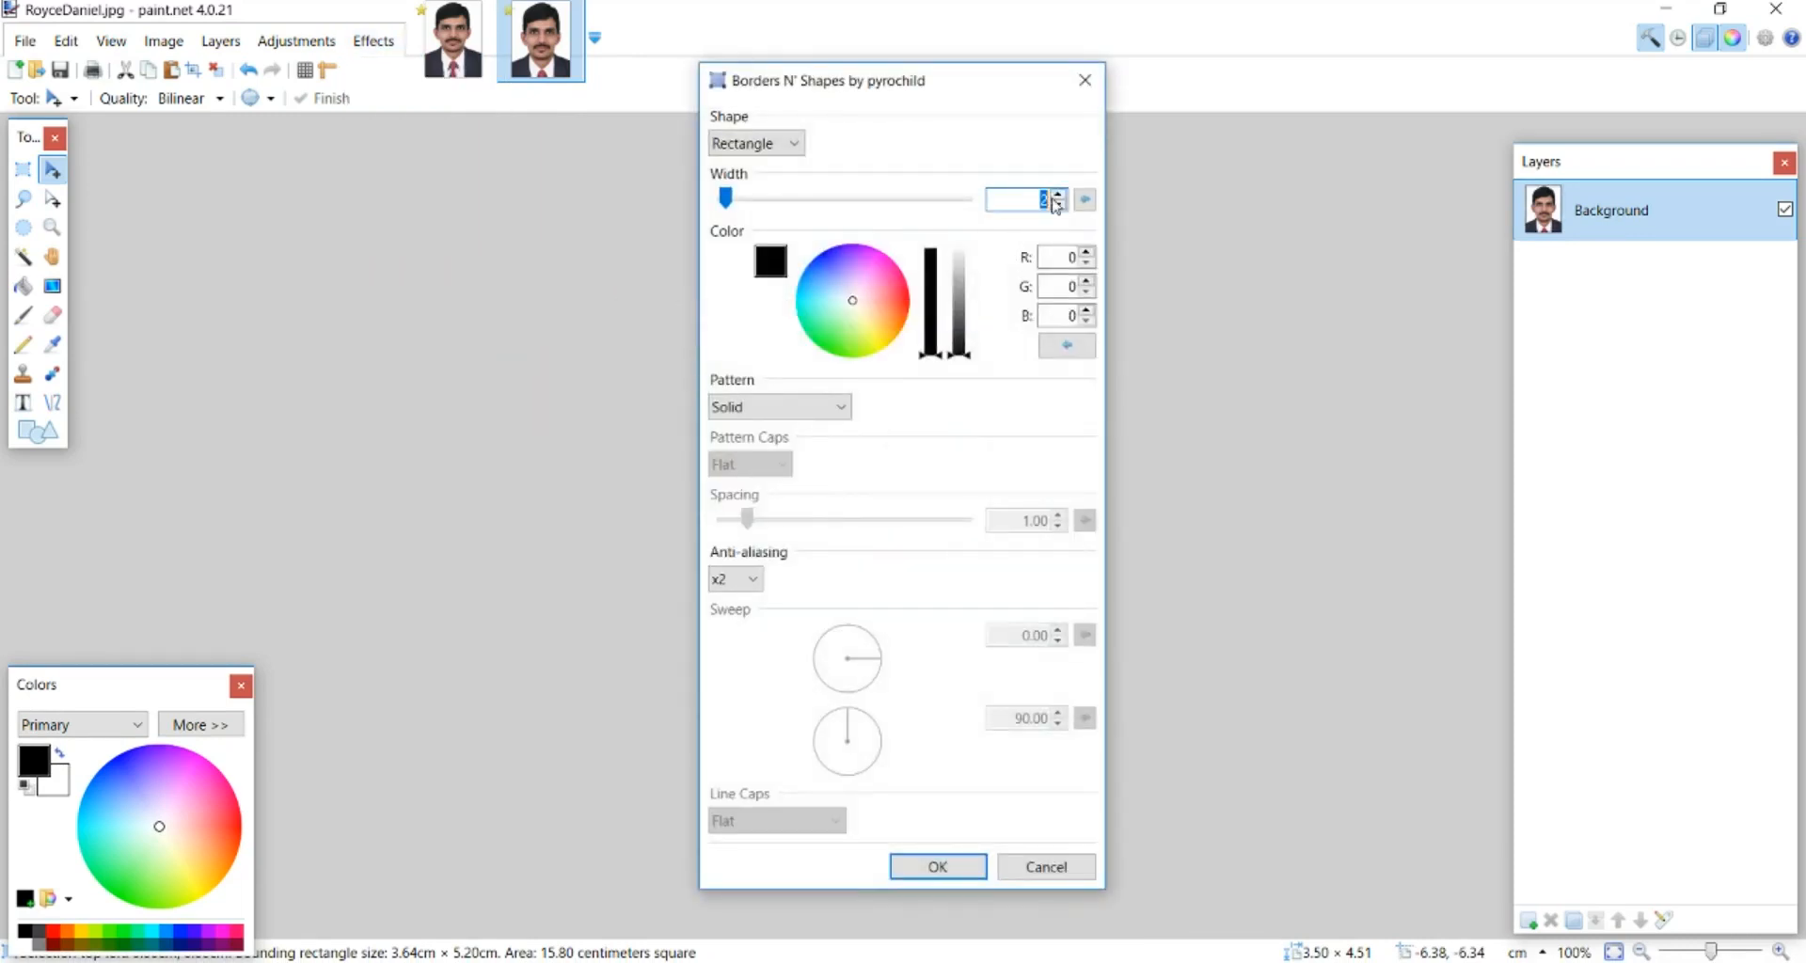
left_click(936, 868)
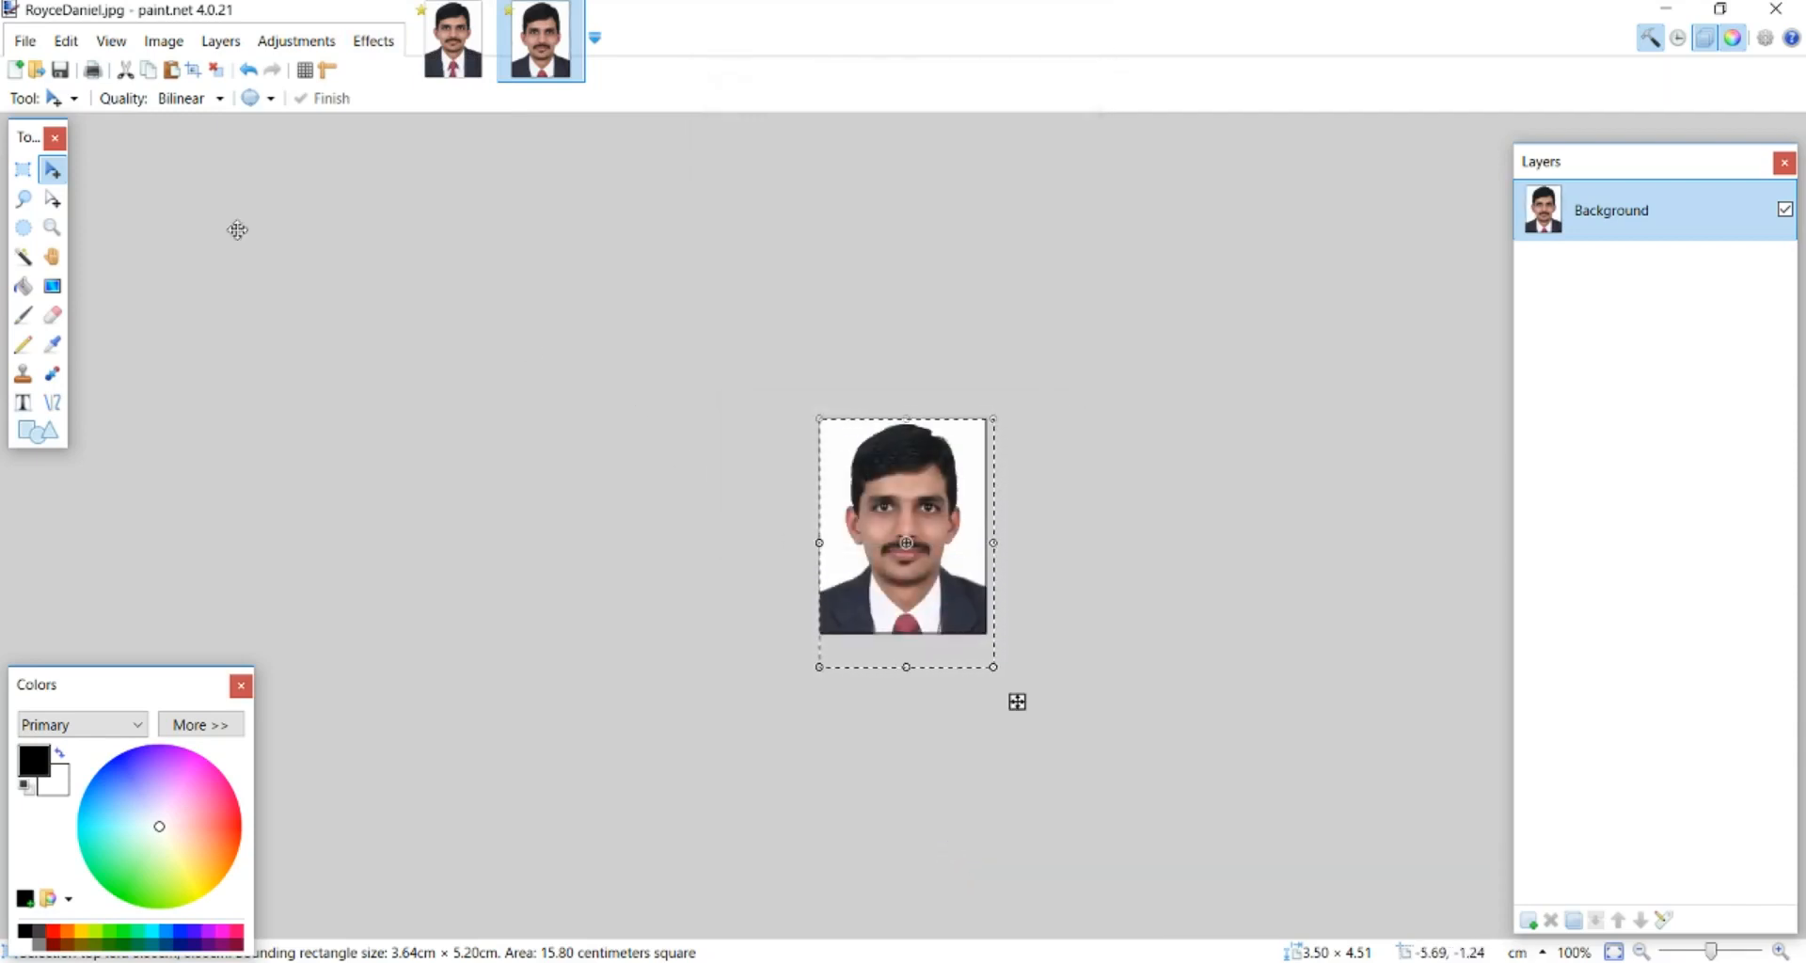
left_click(22, 40)
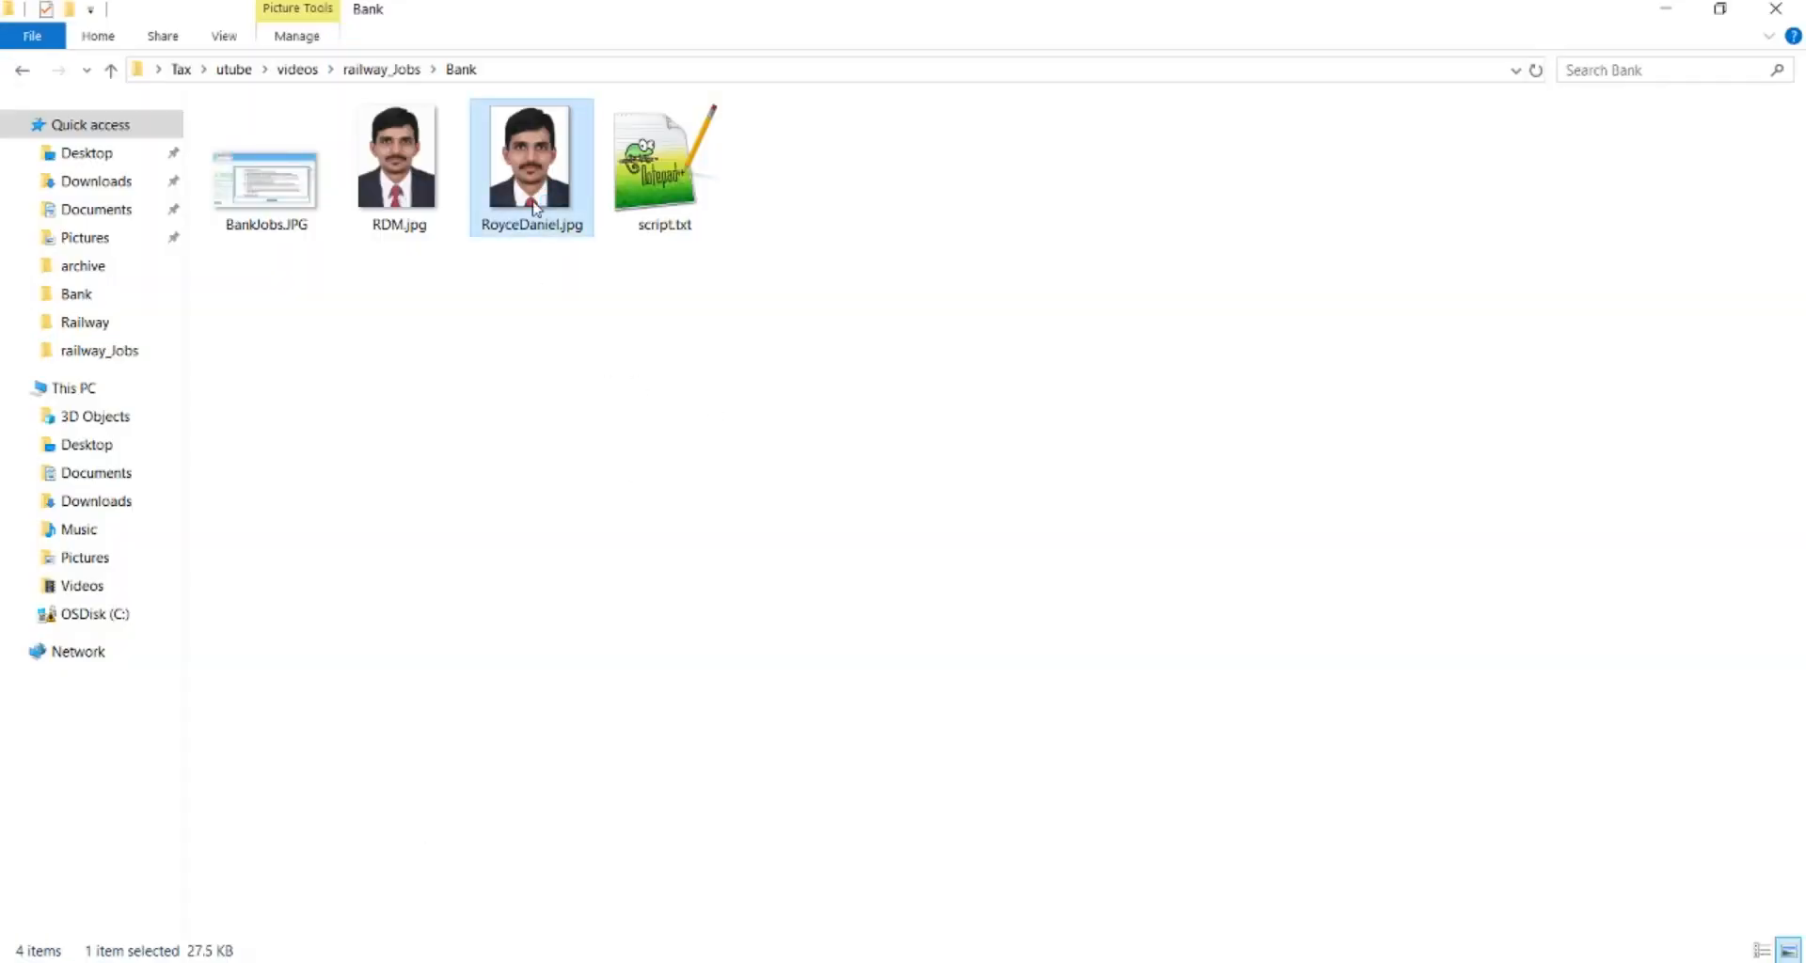
double_click(530, 156)
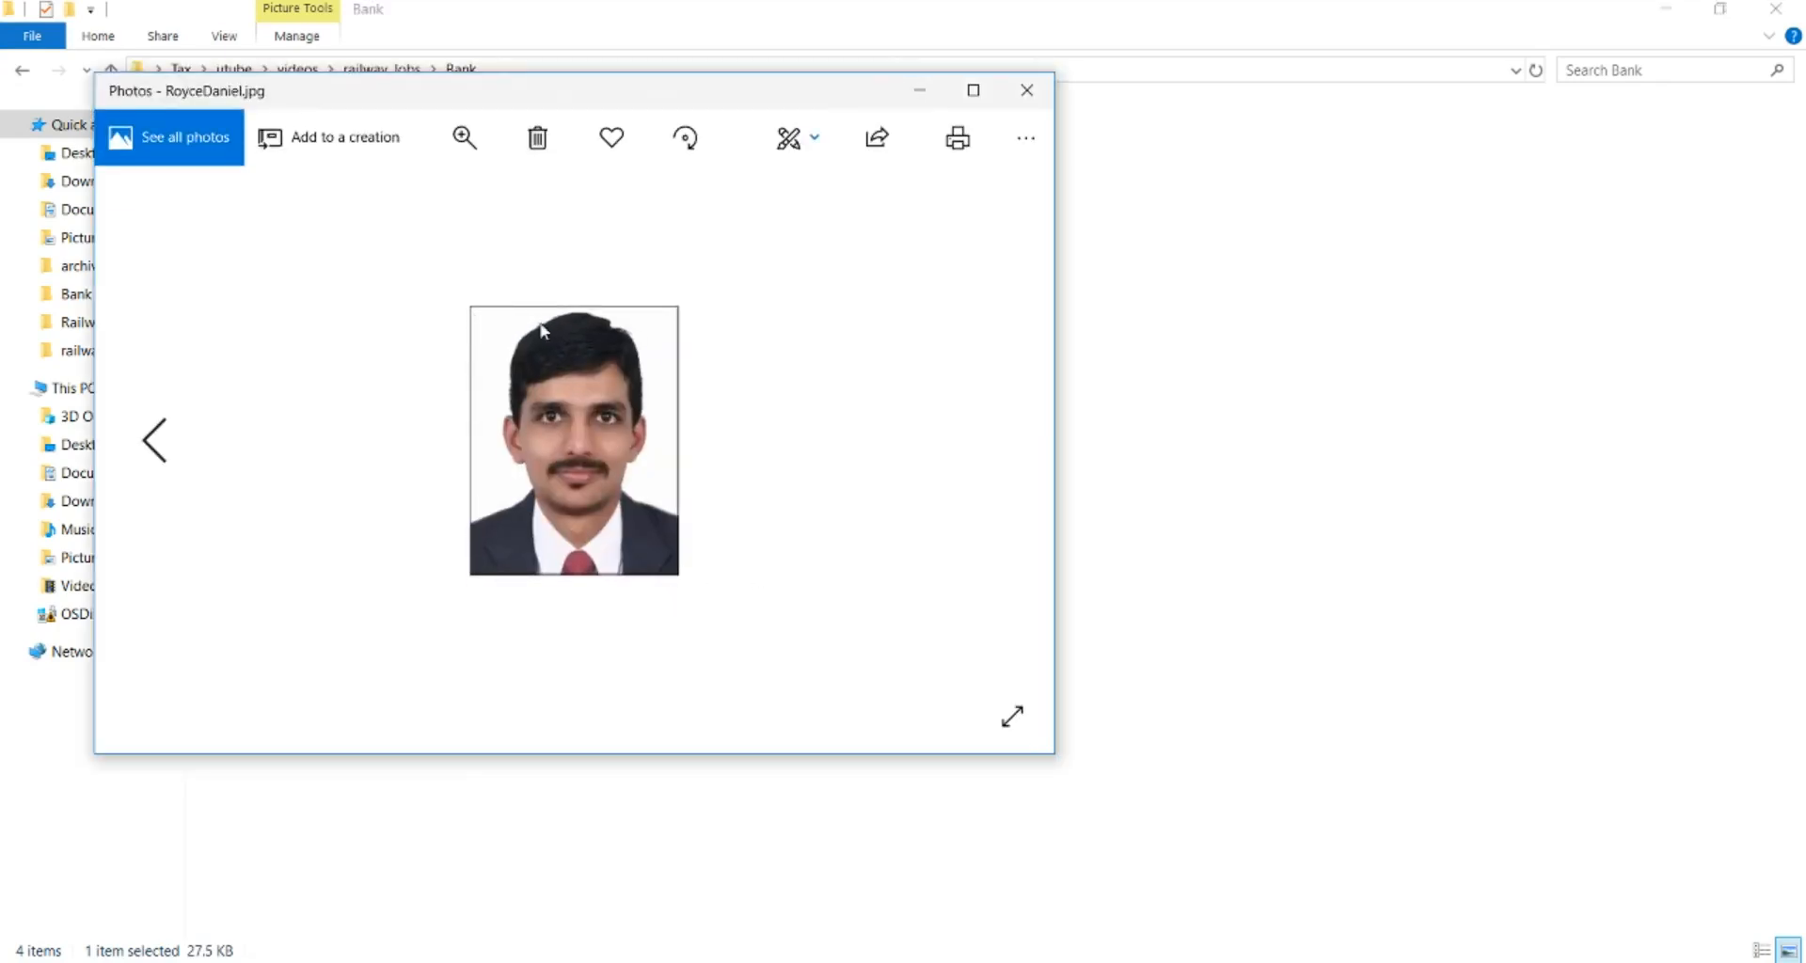
mouse_move(550, 331)
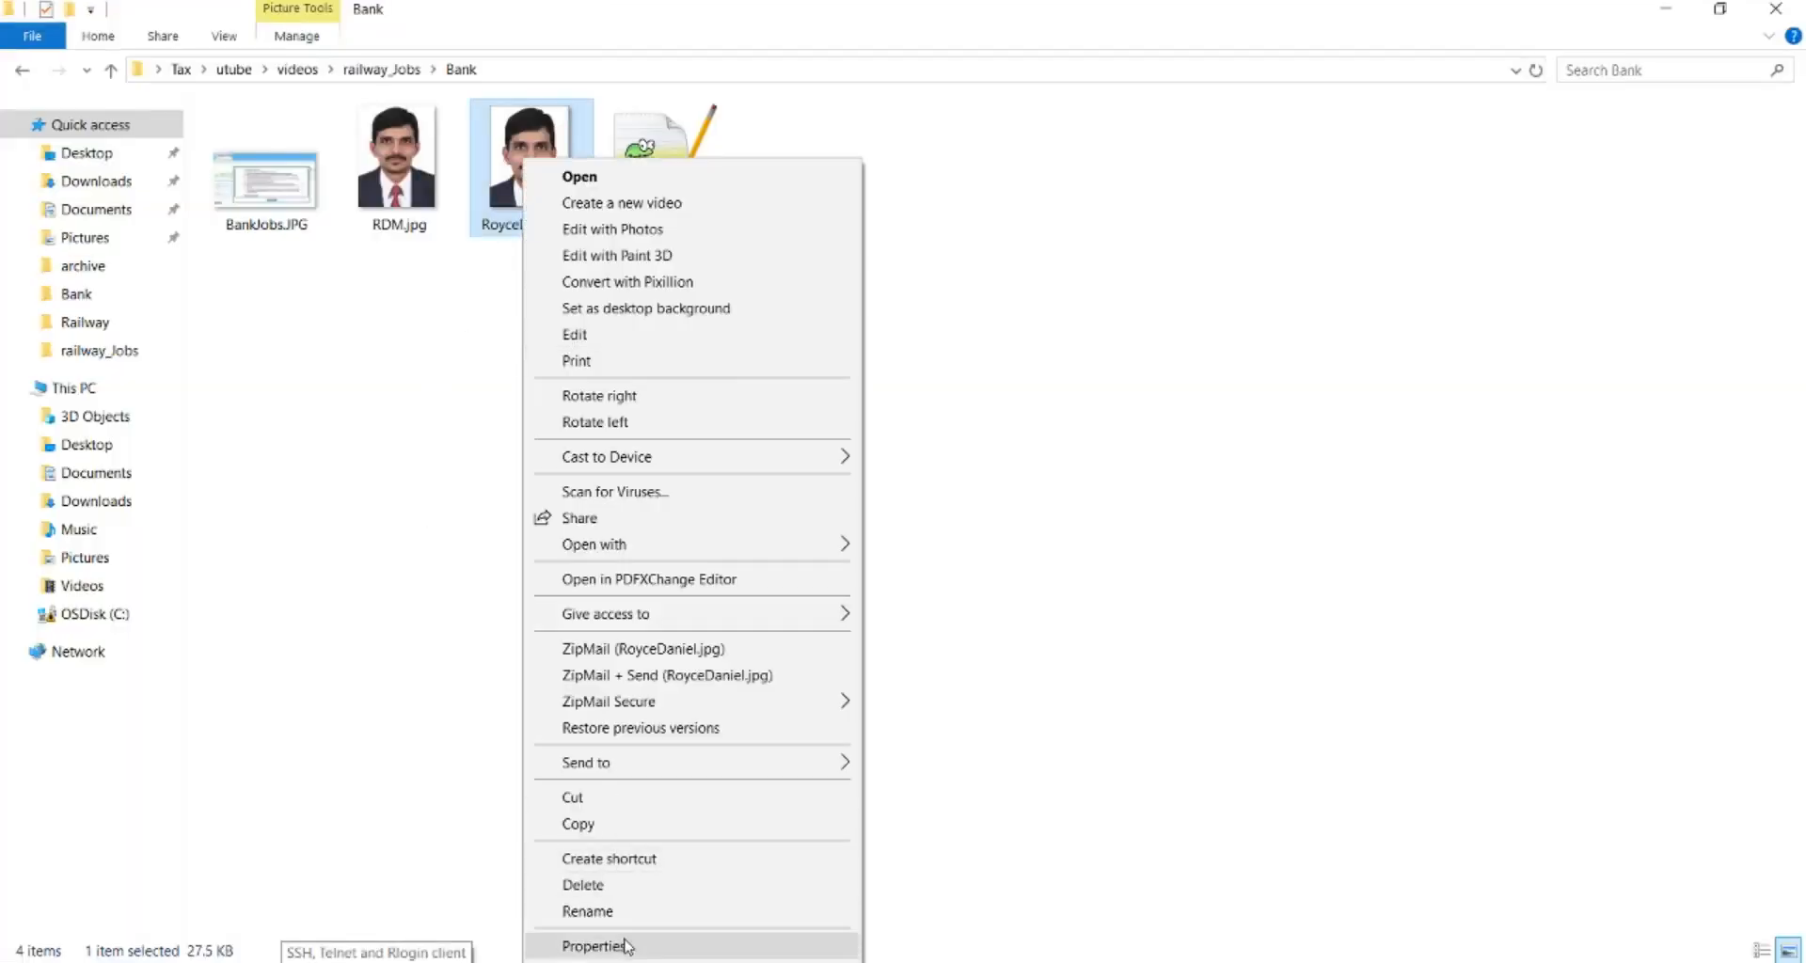
left_click(597, 946)
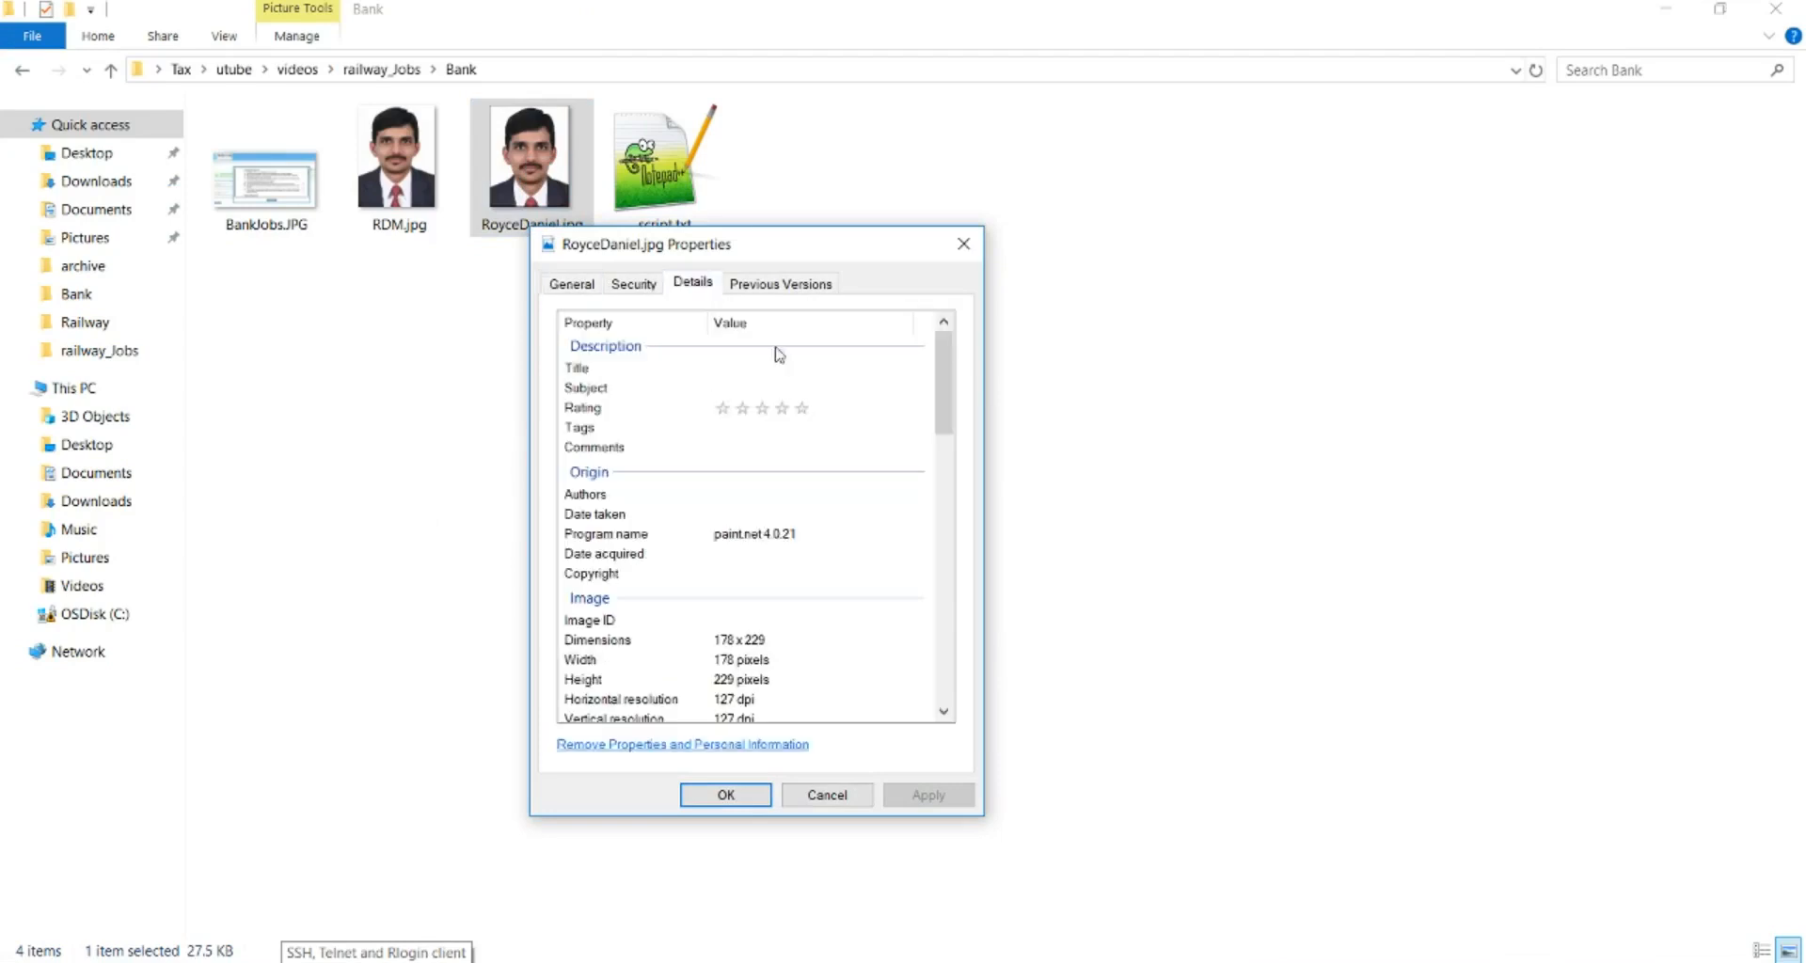
scroll("down", 3)
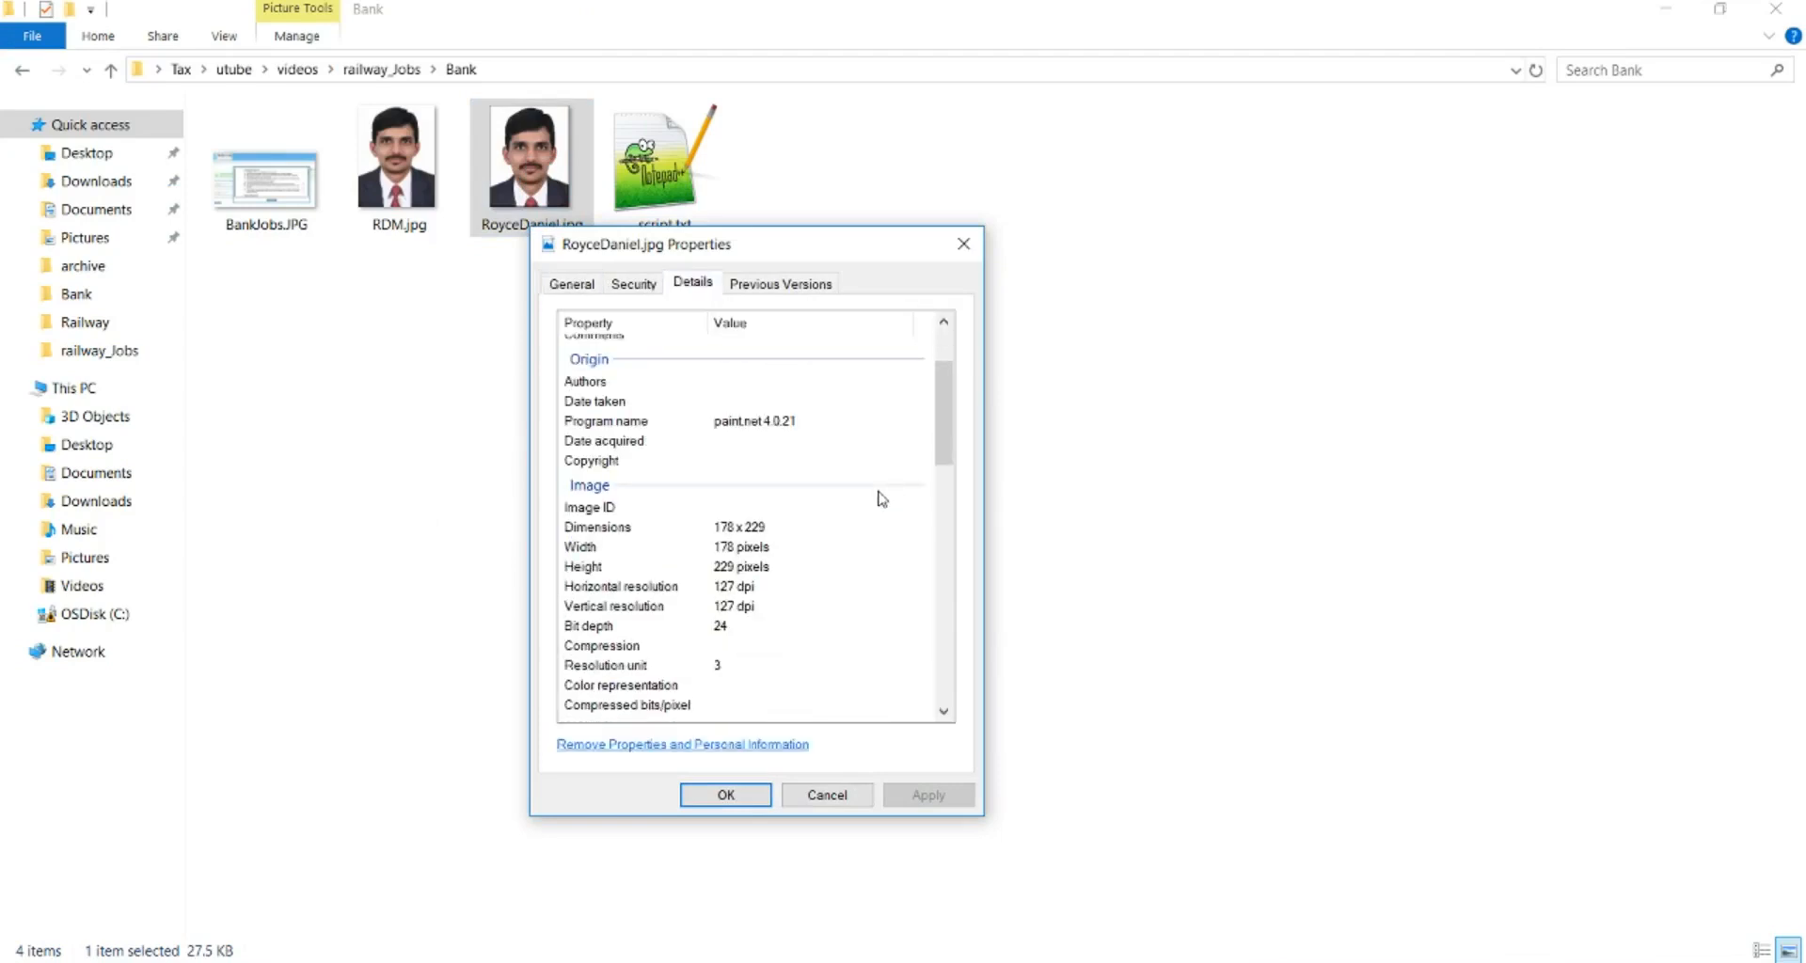
left_click(737, 527)
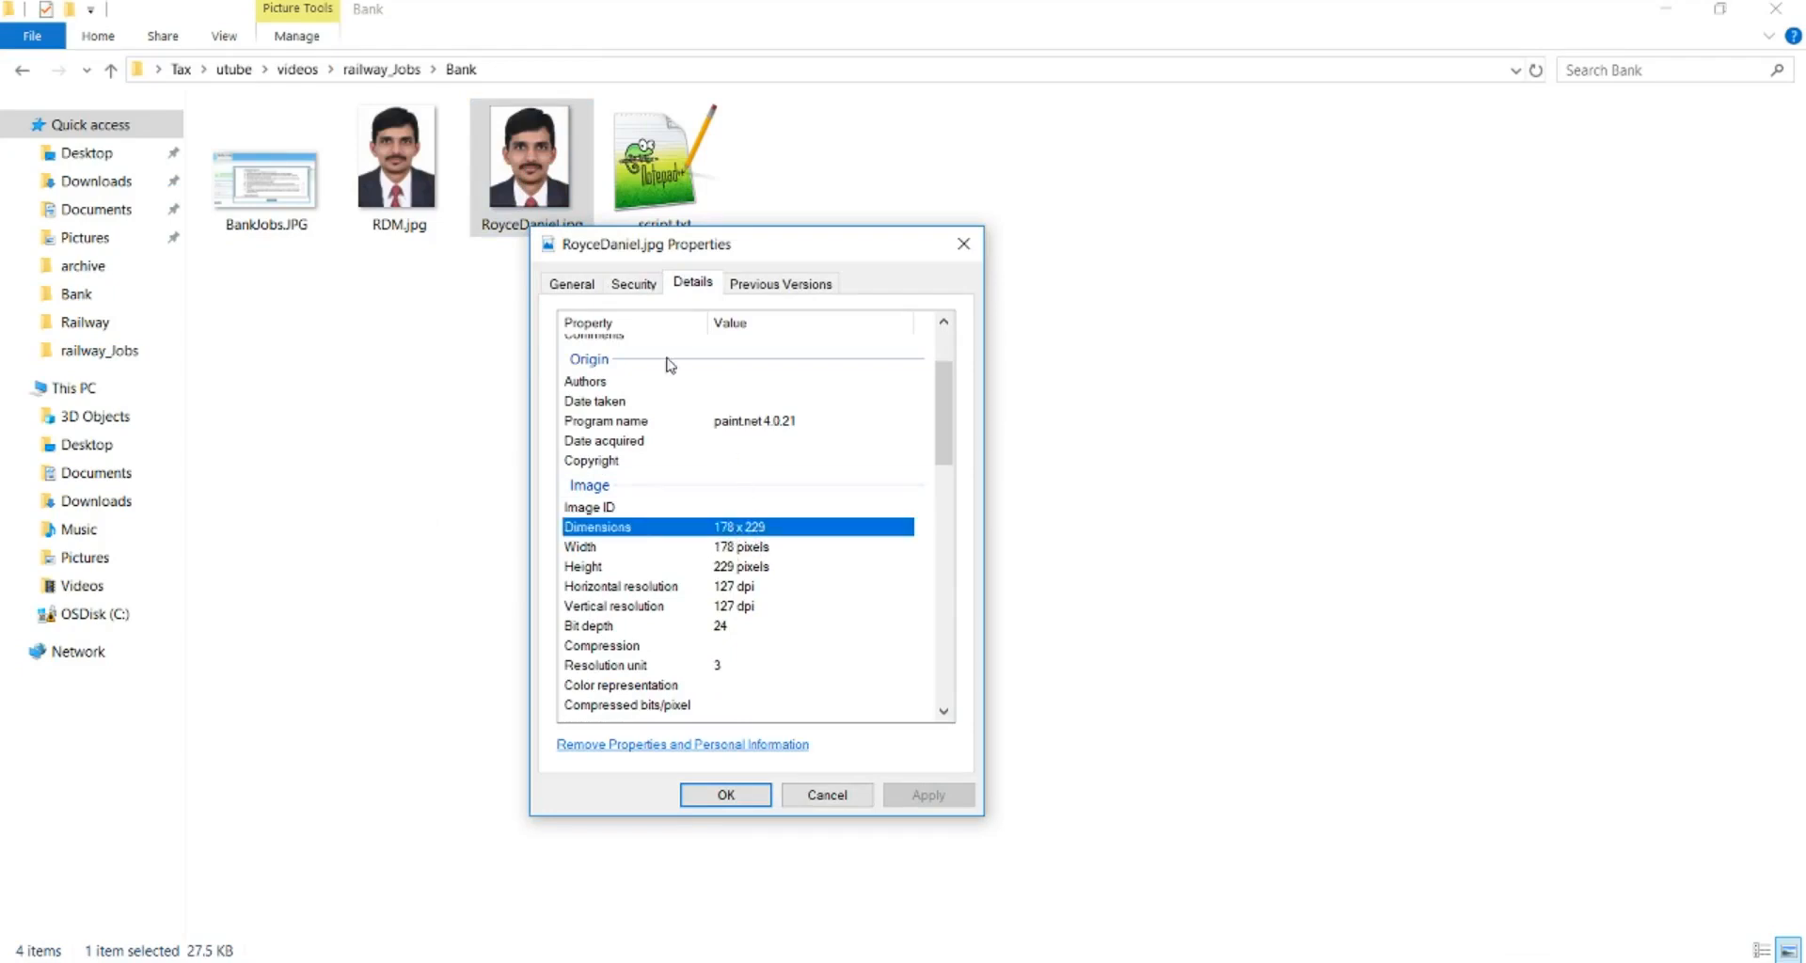
mouse_move(814, 740)
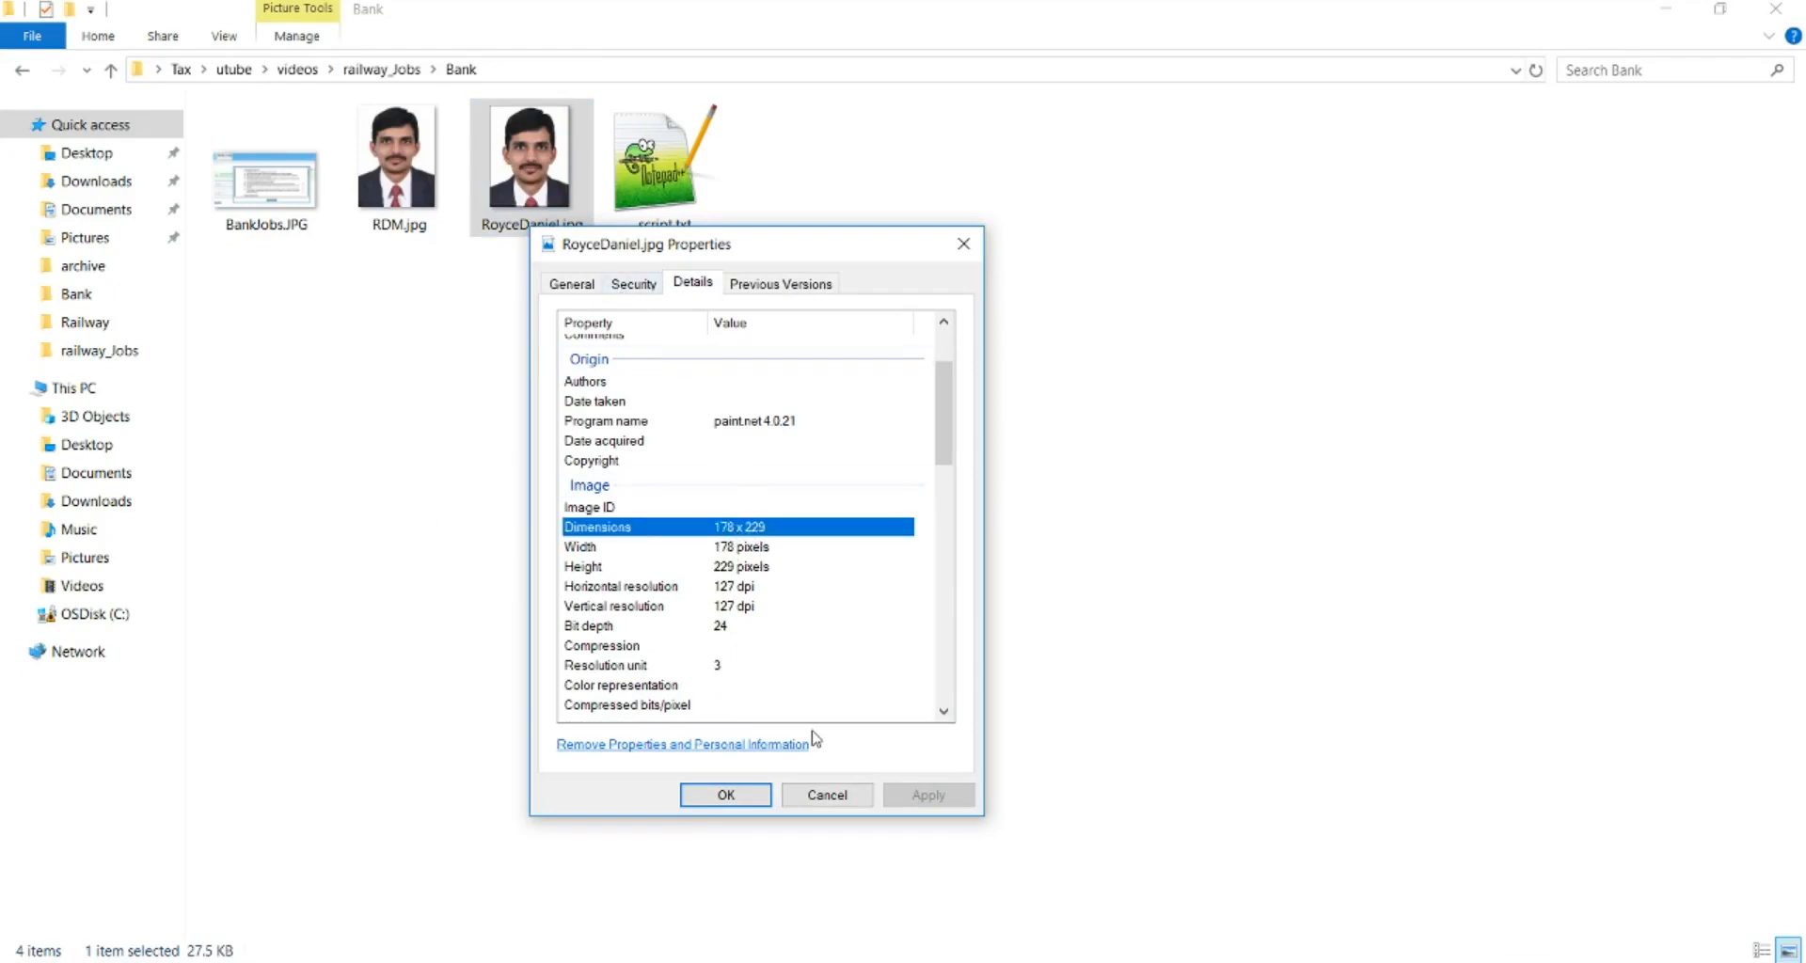
mouse_move(782, 767)
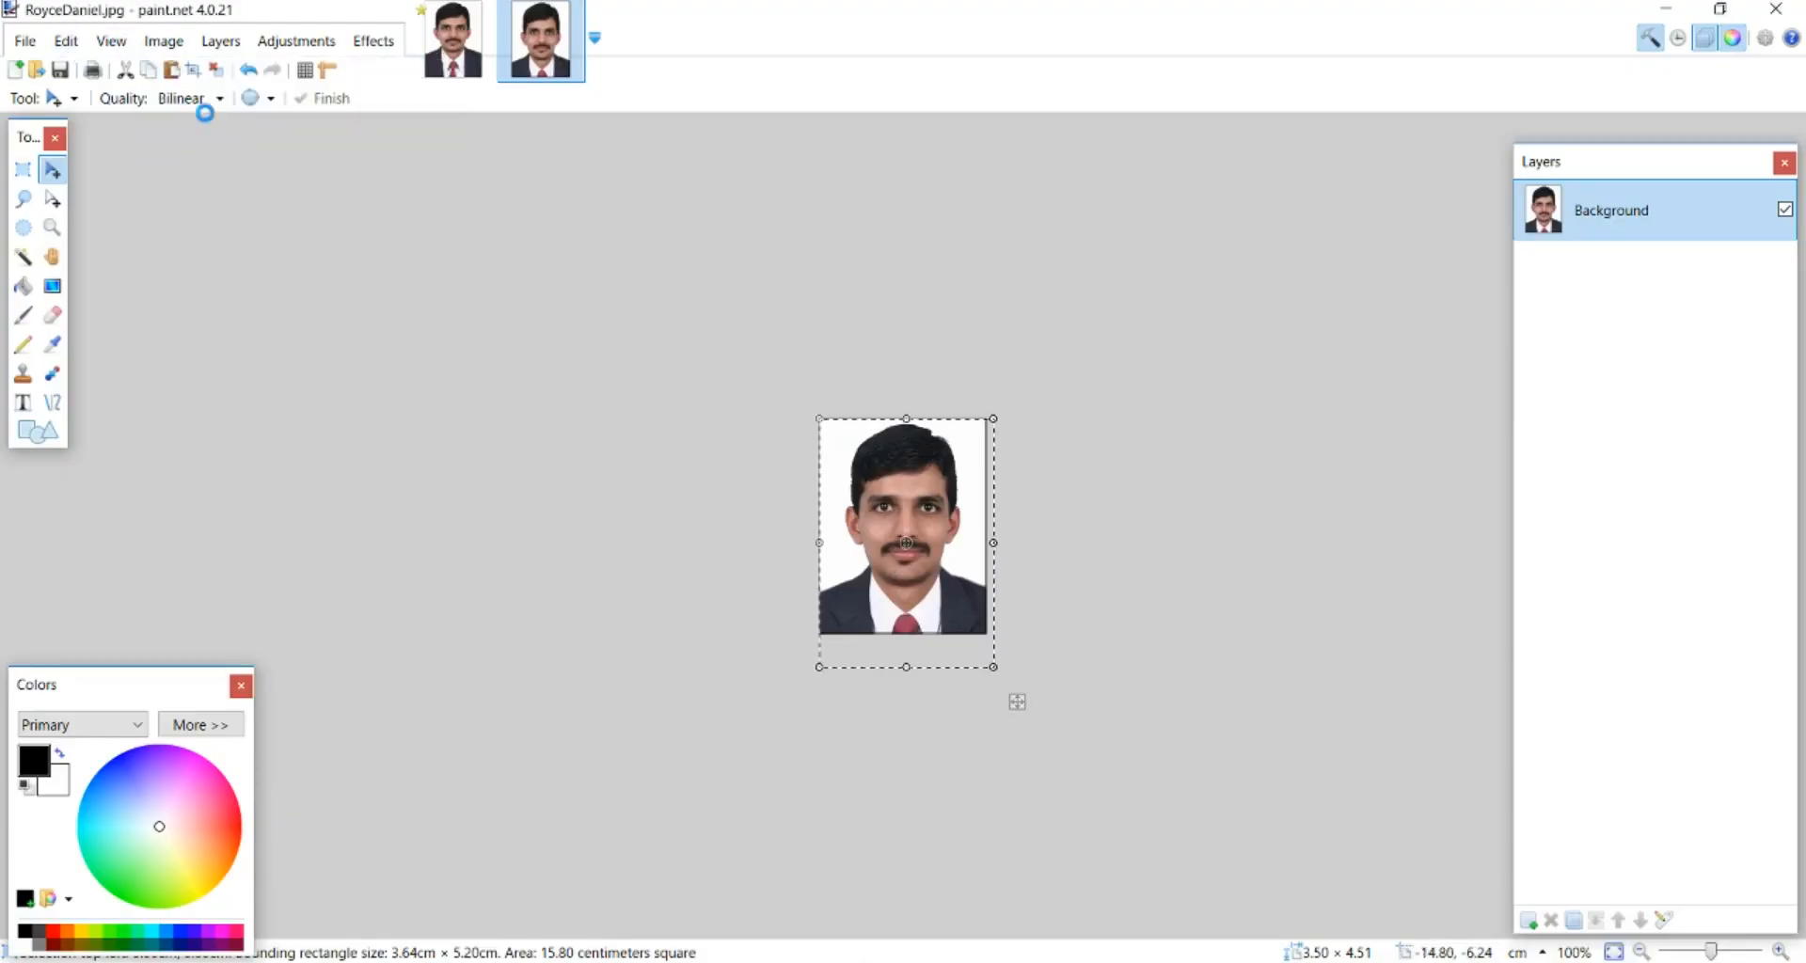
left_click(162, 39)
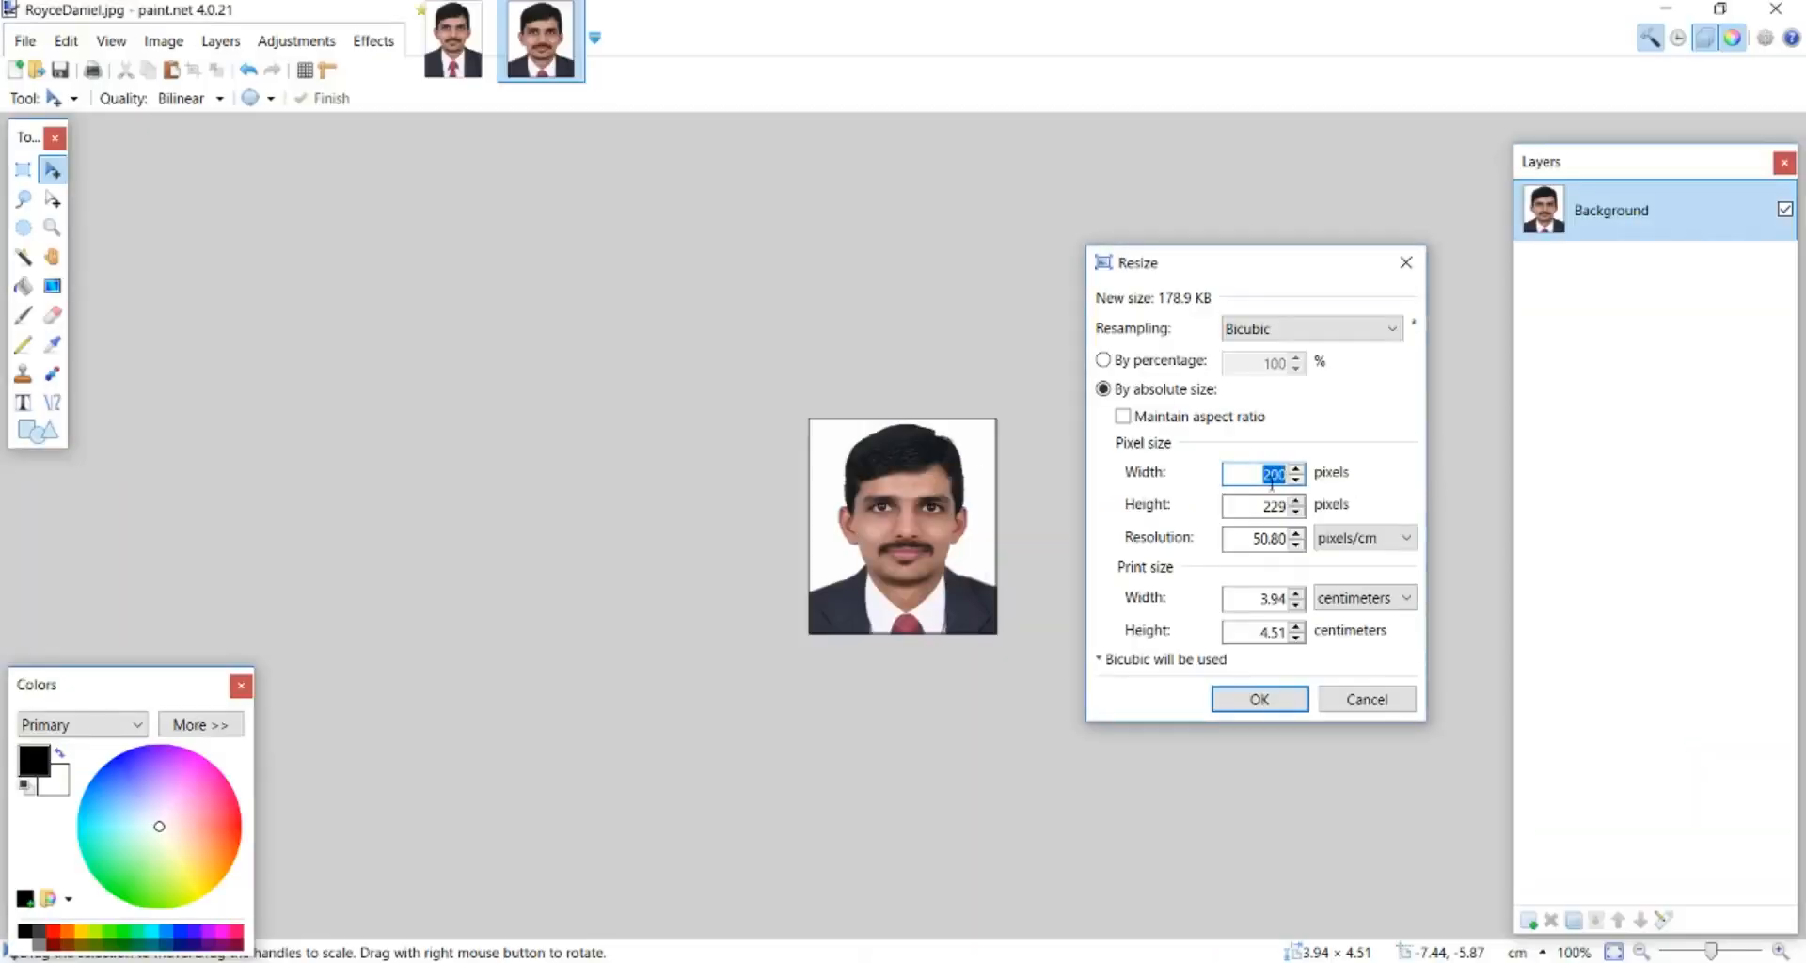
left_click(1255, 504)
type("230")
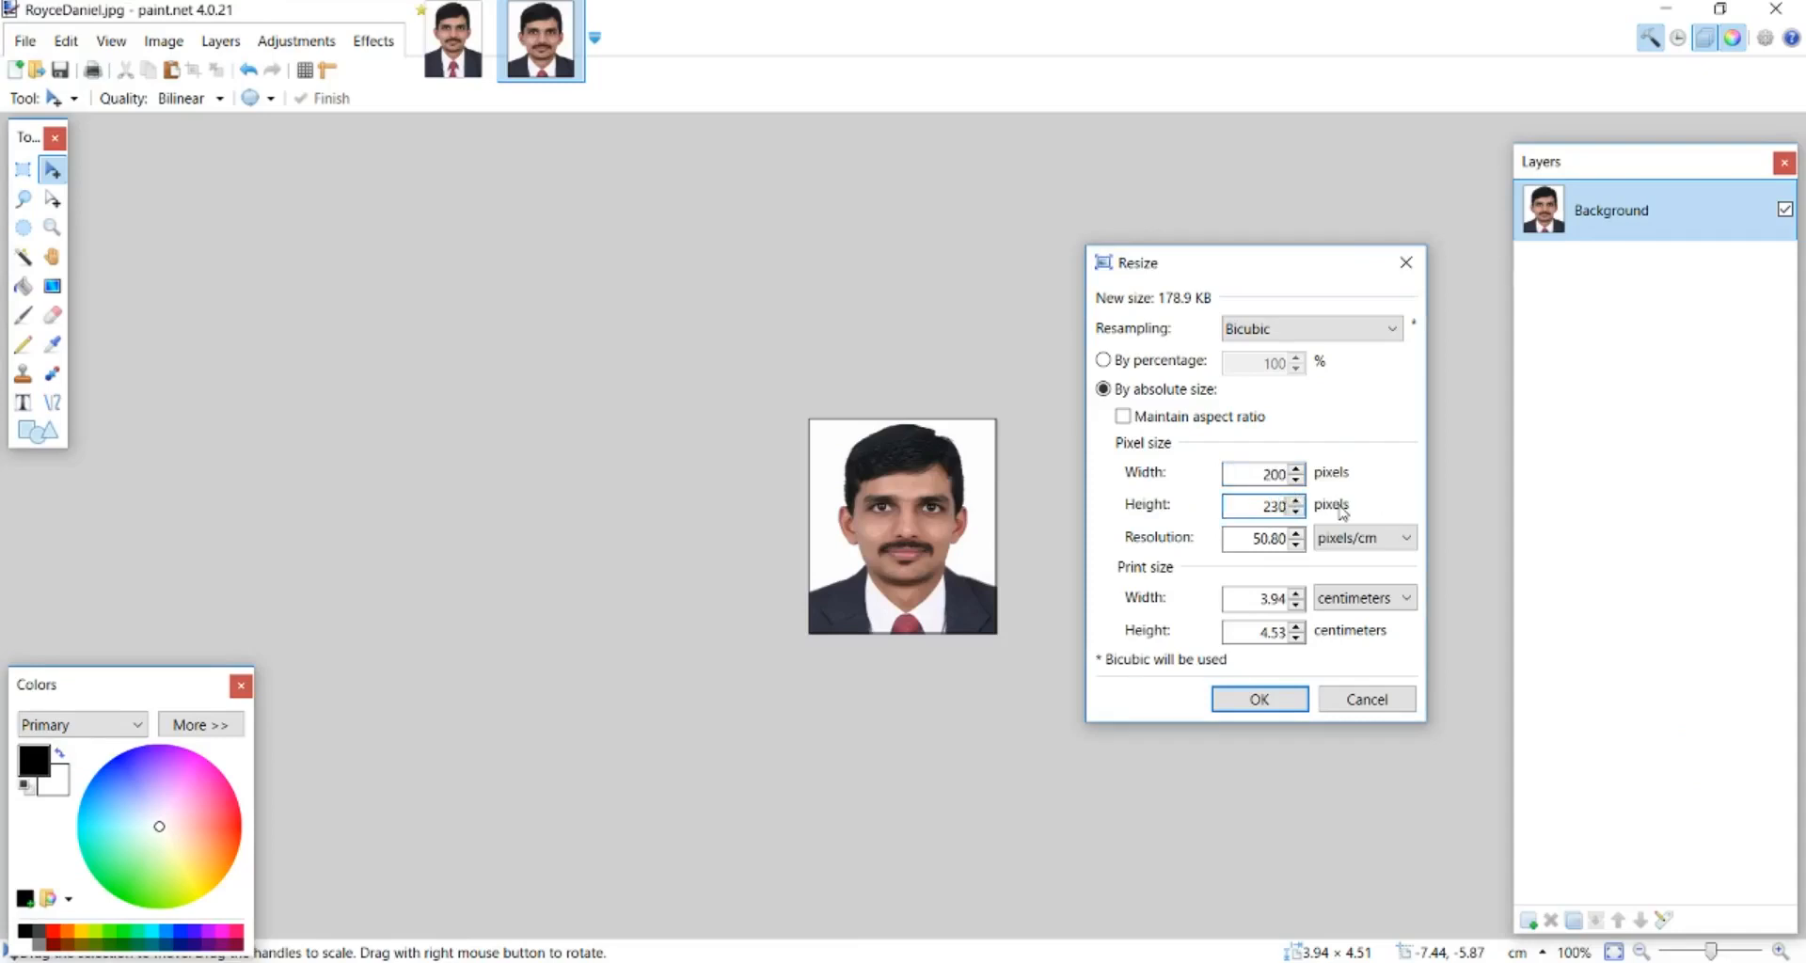
left_click(1258, 700)
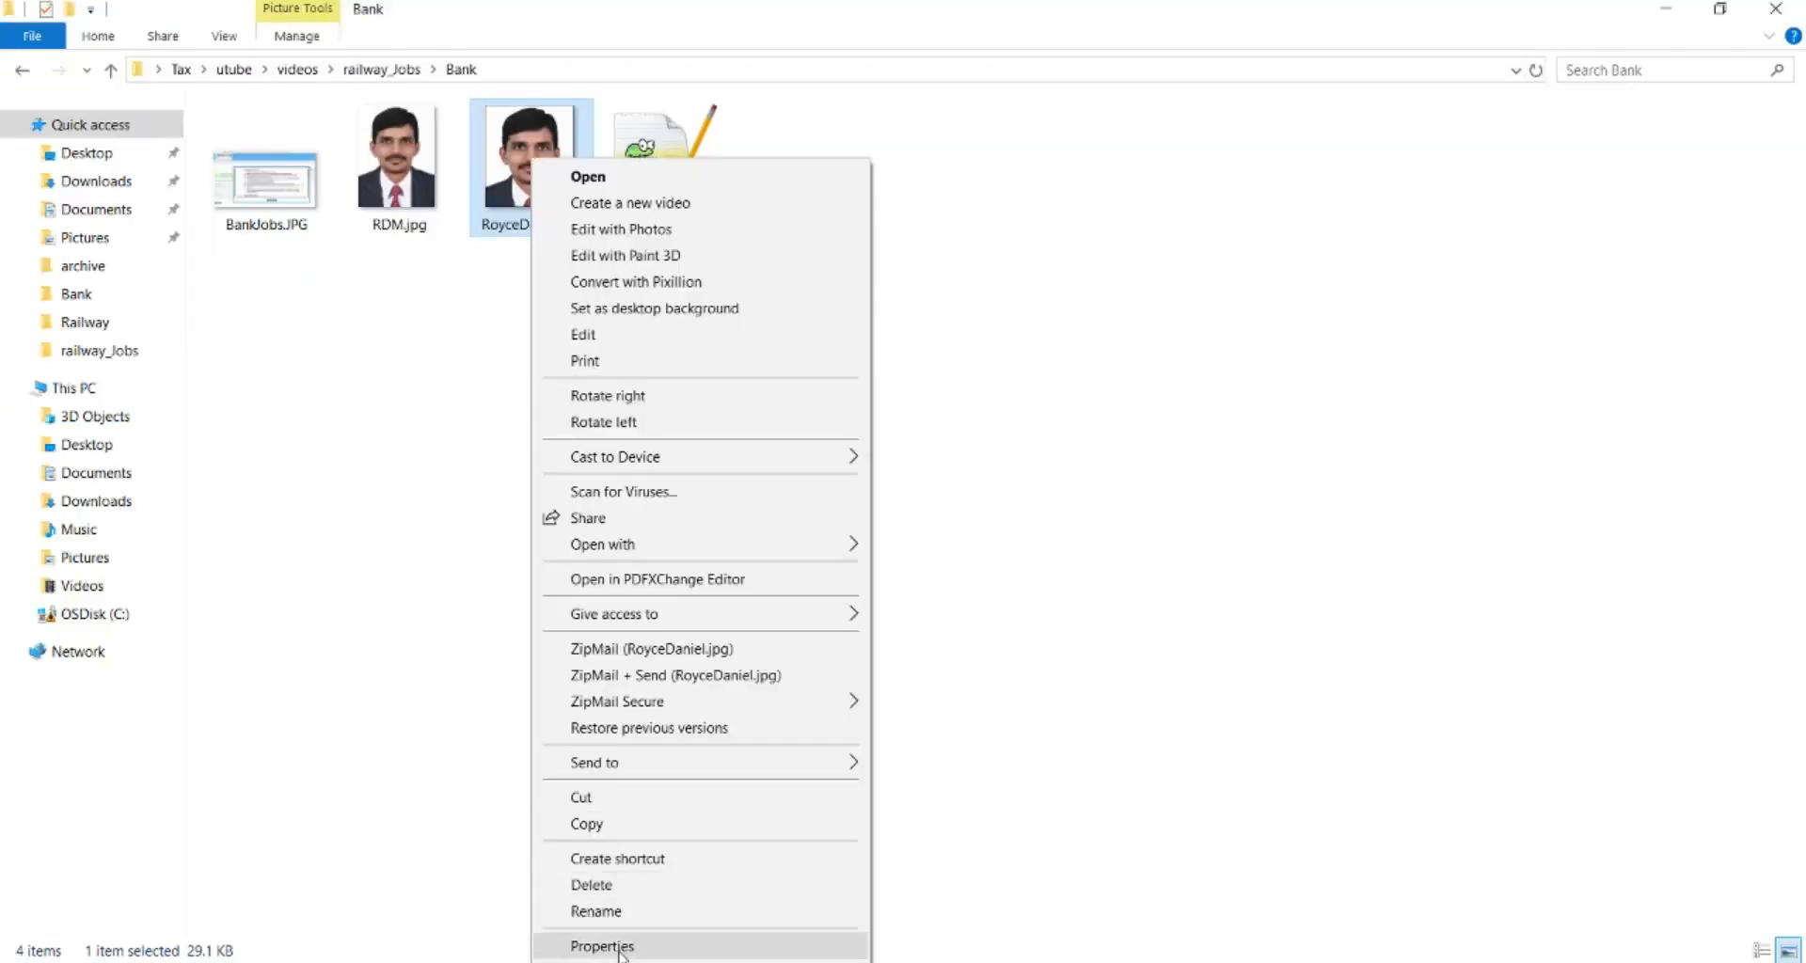
left_click(601, 946)
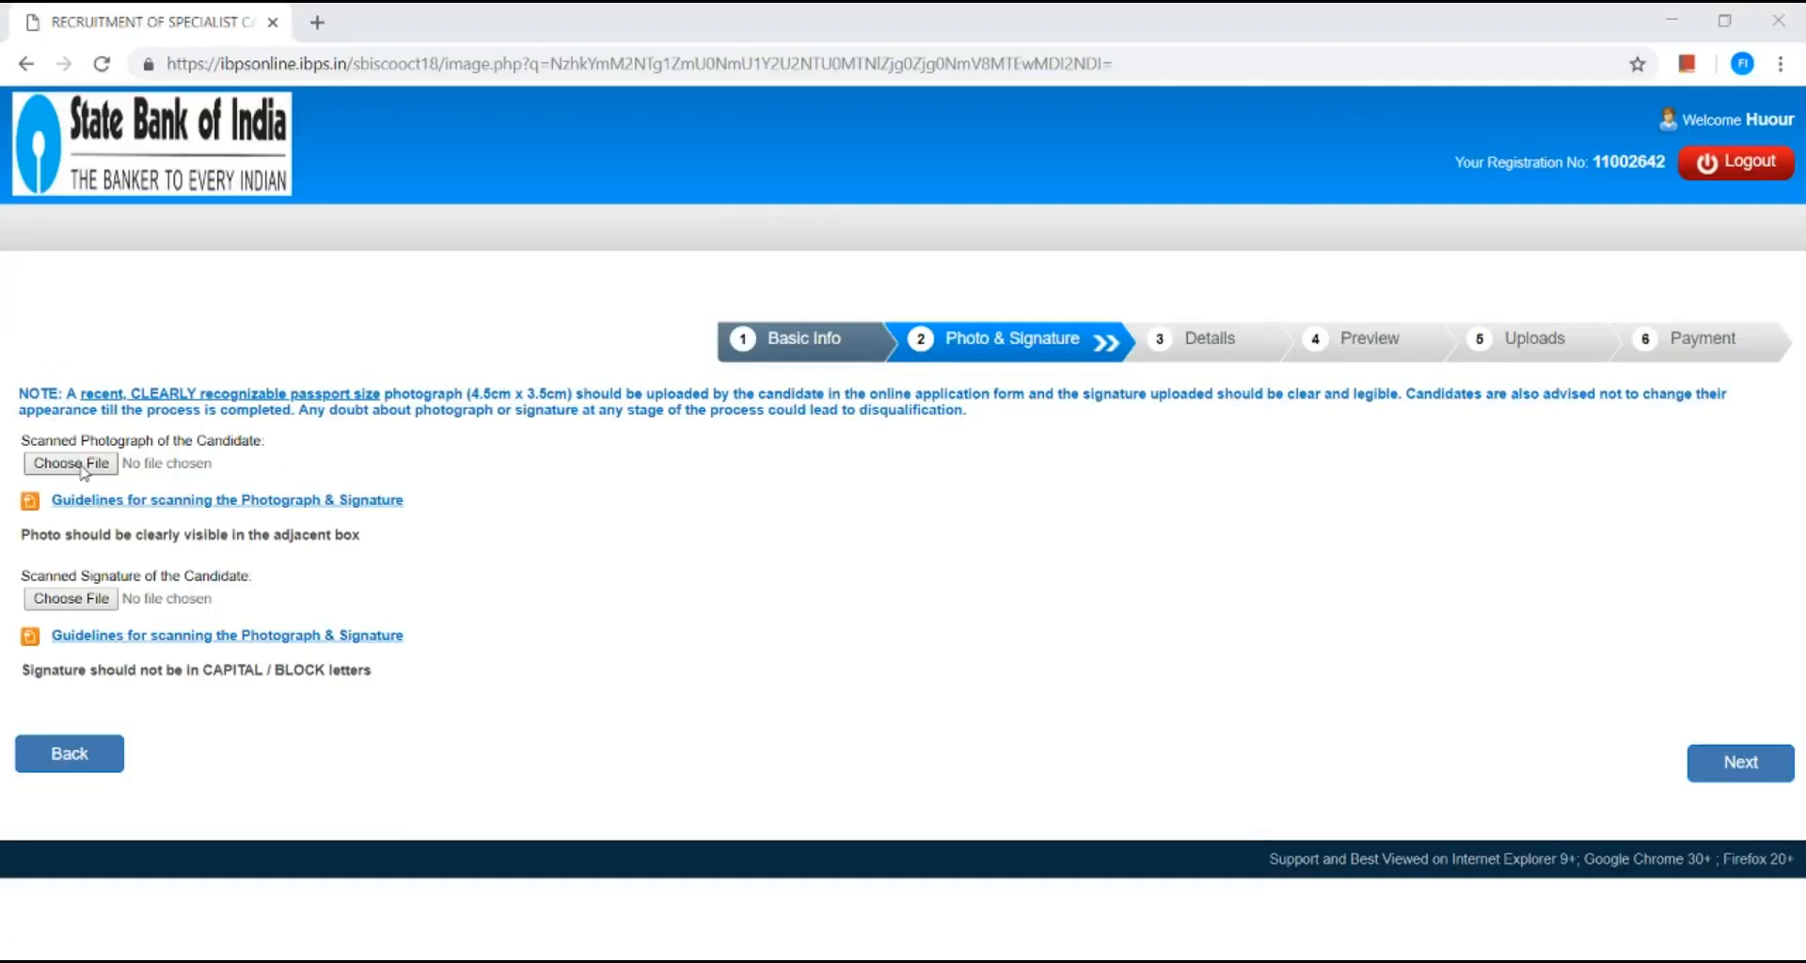
left_click(69, 463)
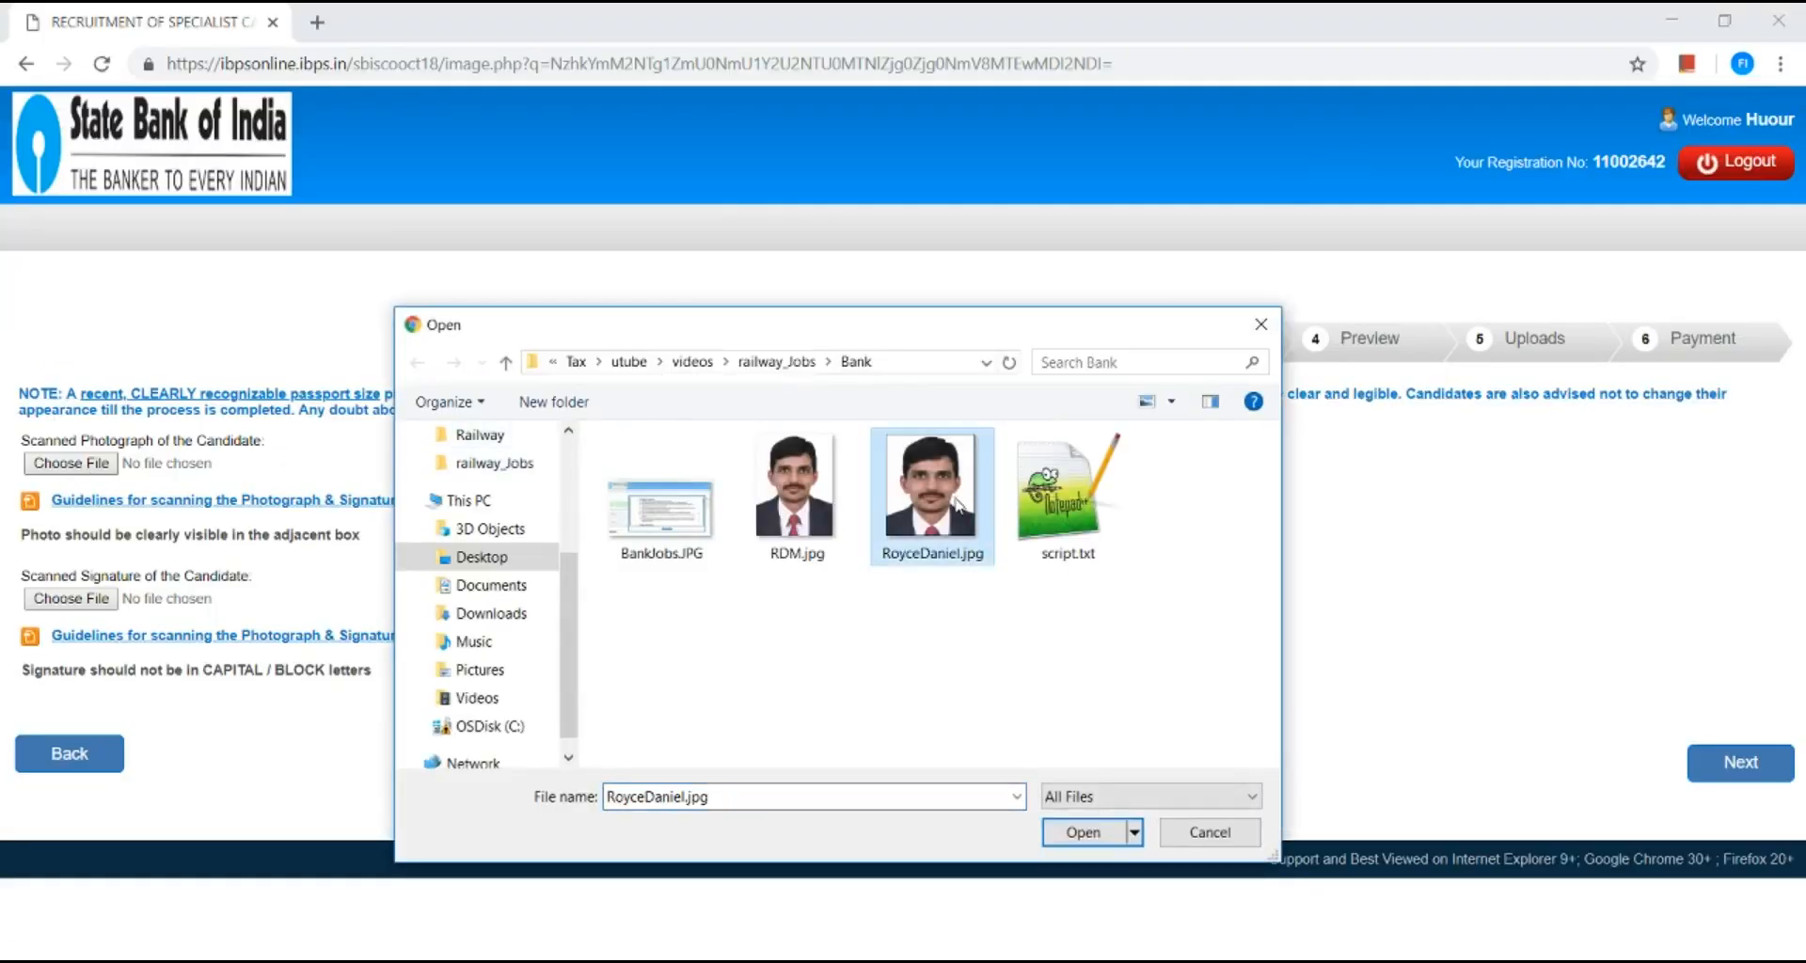
left_click(1079, 832)
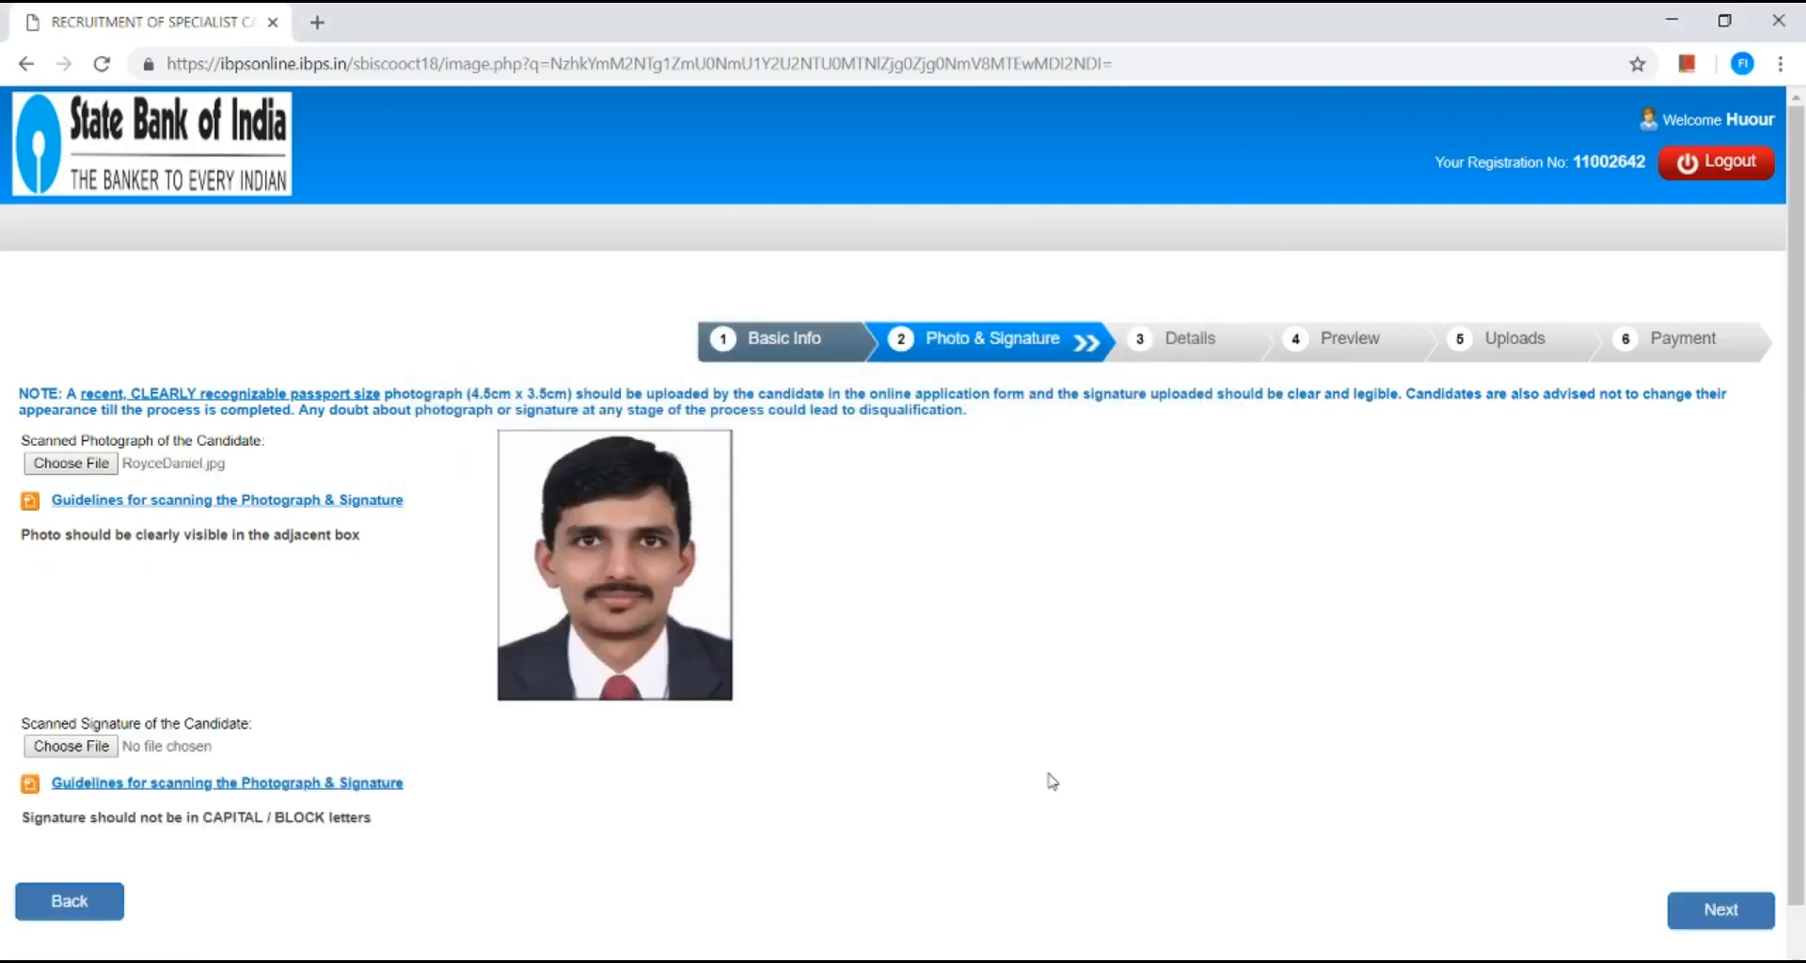
mouse_move(136, 556)
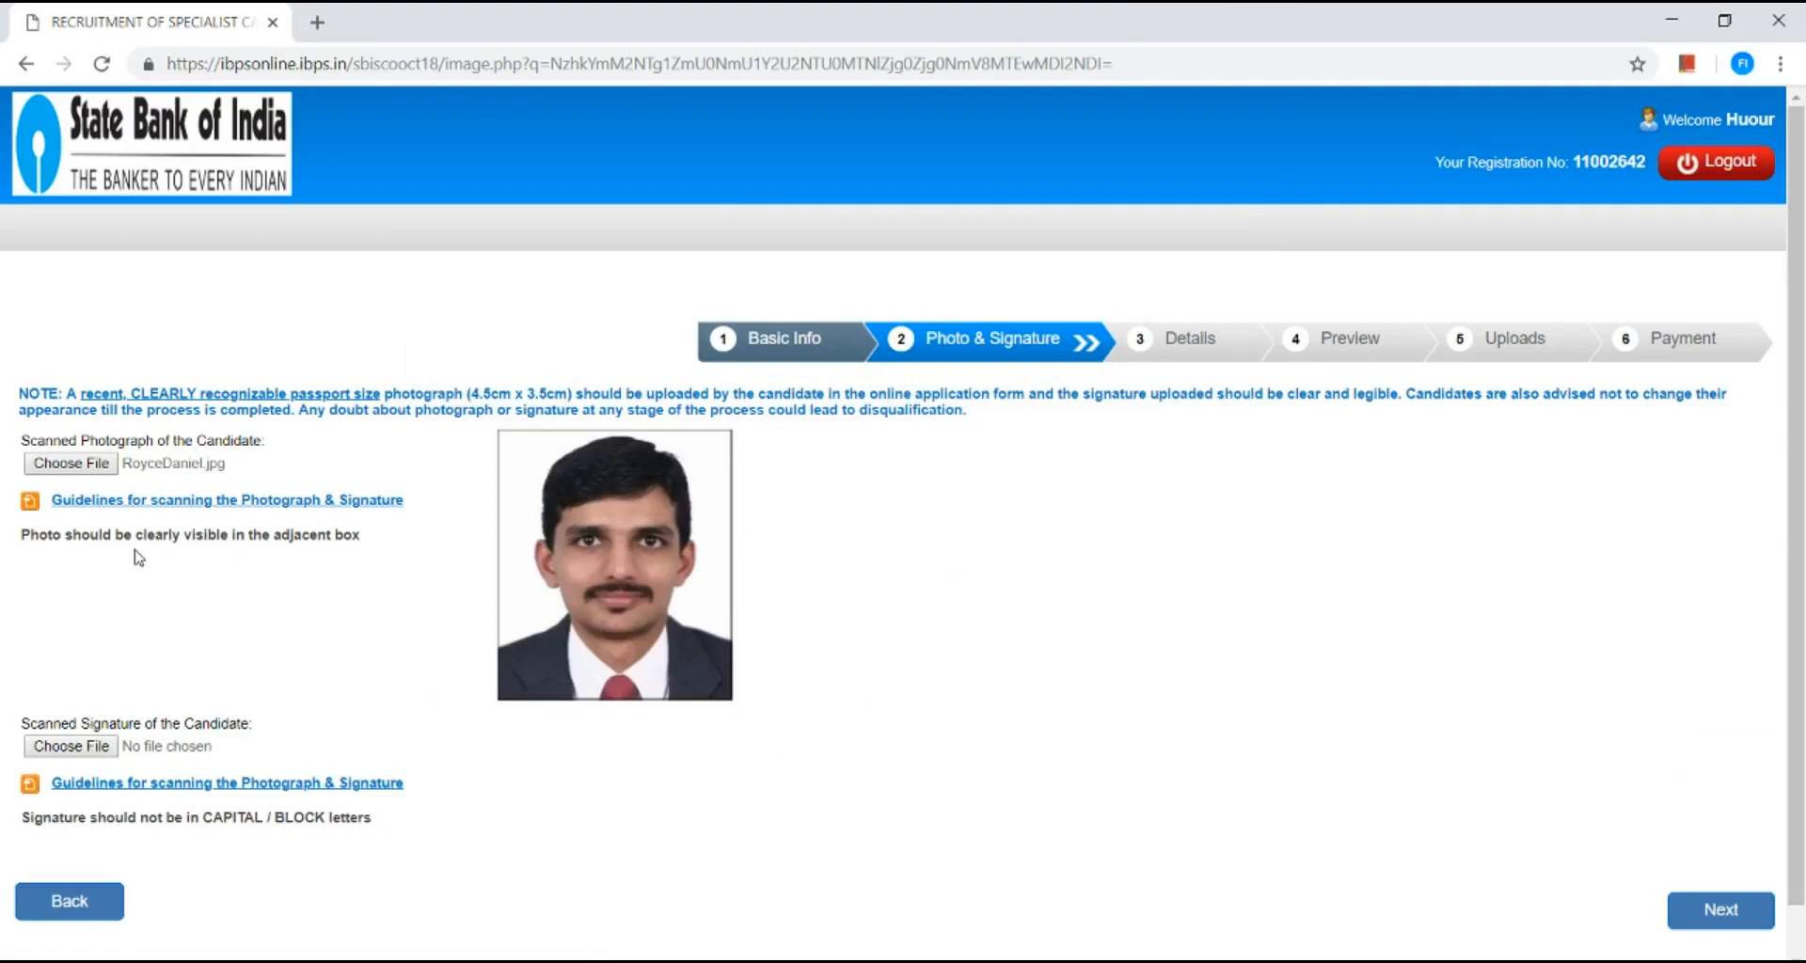
mouse_move(683, 662)
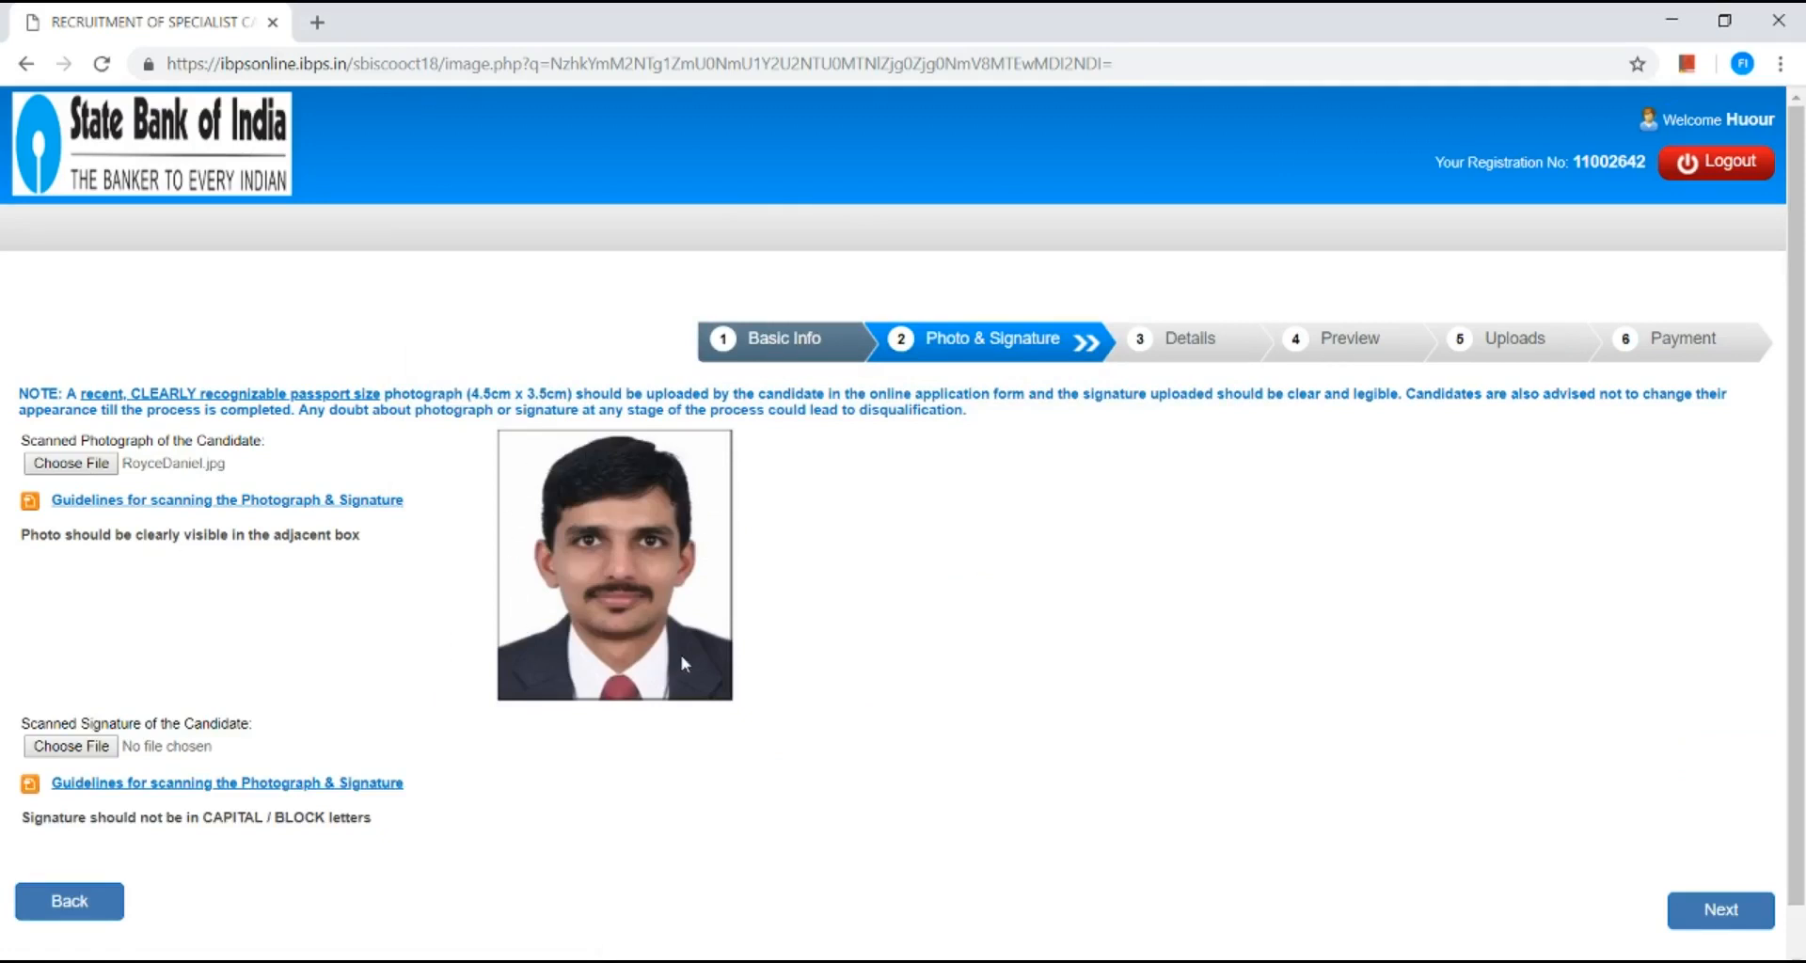
mouse_move(677, 654)
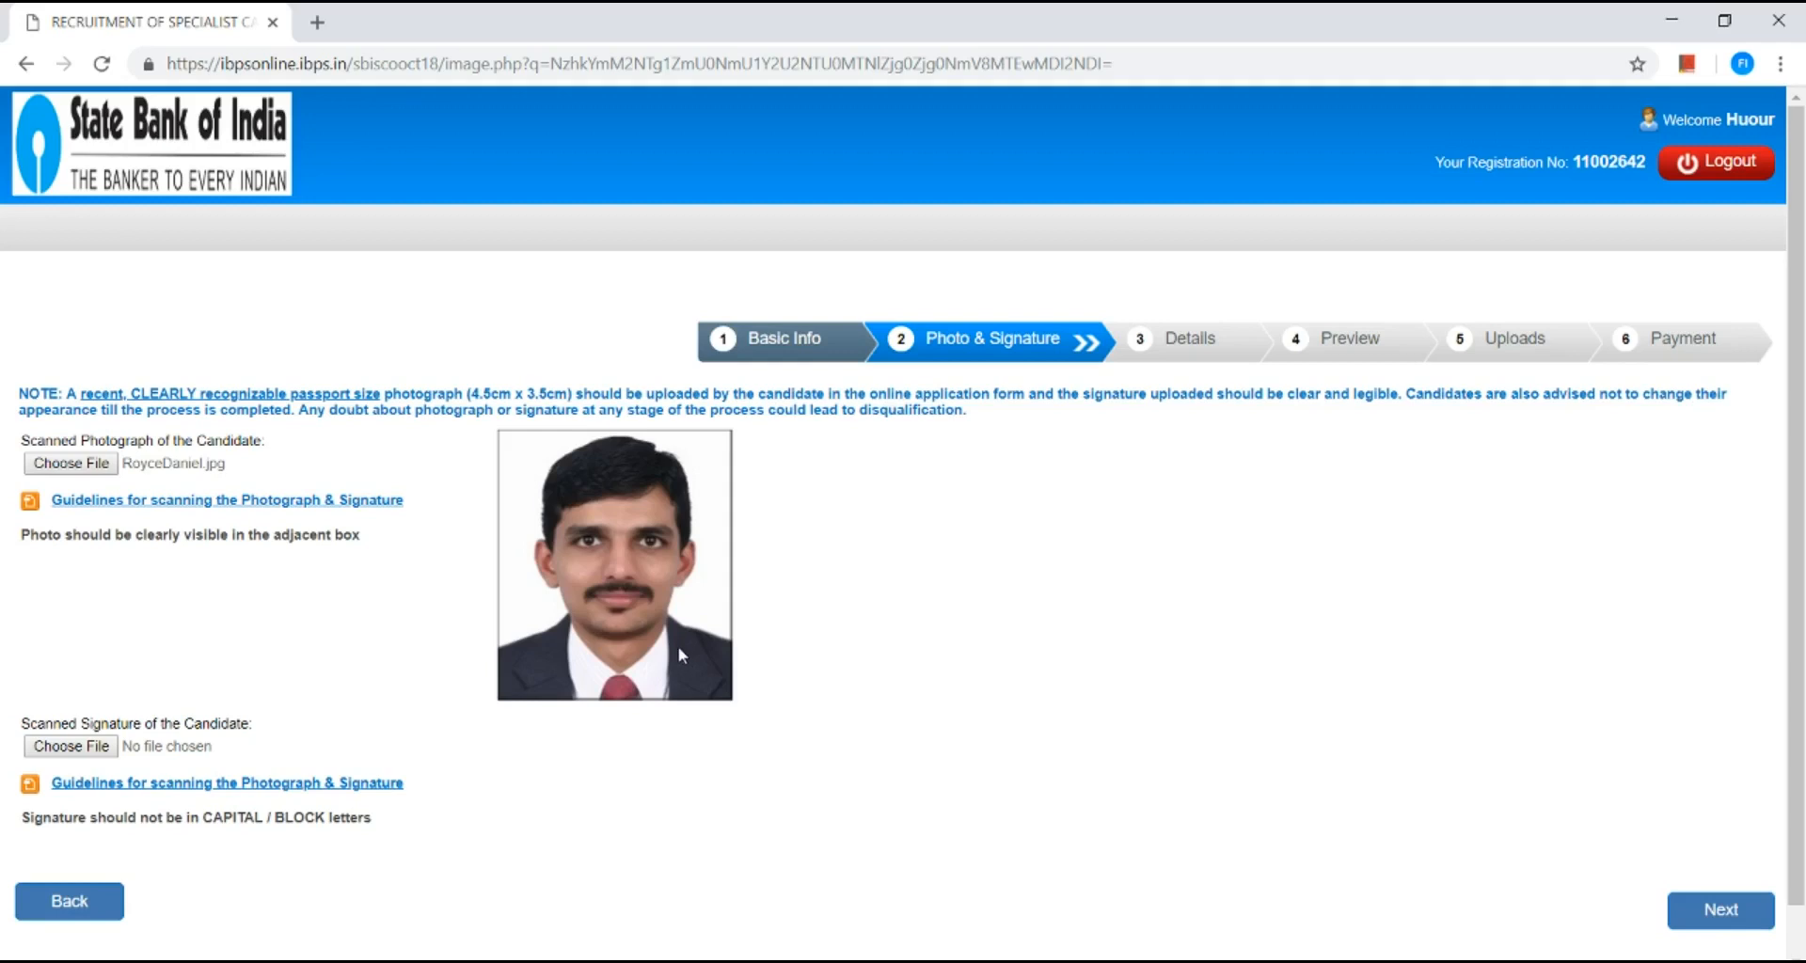
mouse_move(321, 874)
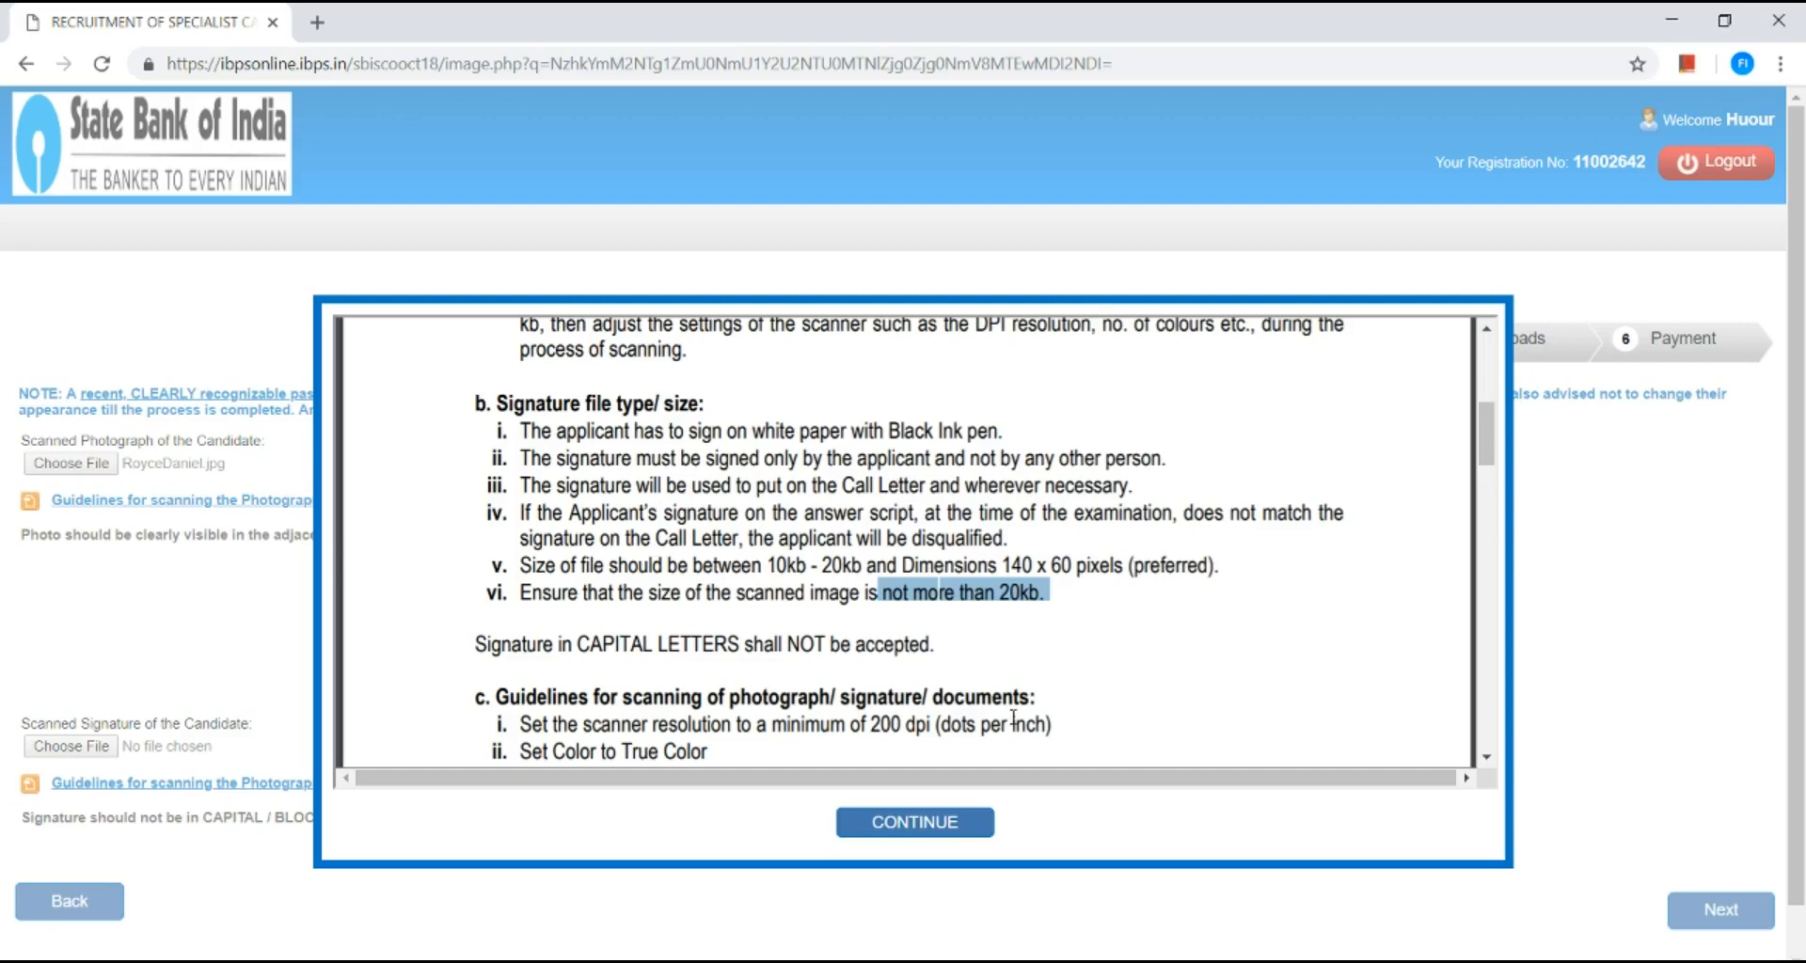
mouse_move(1025, 662)
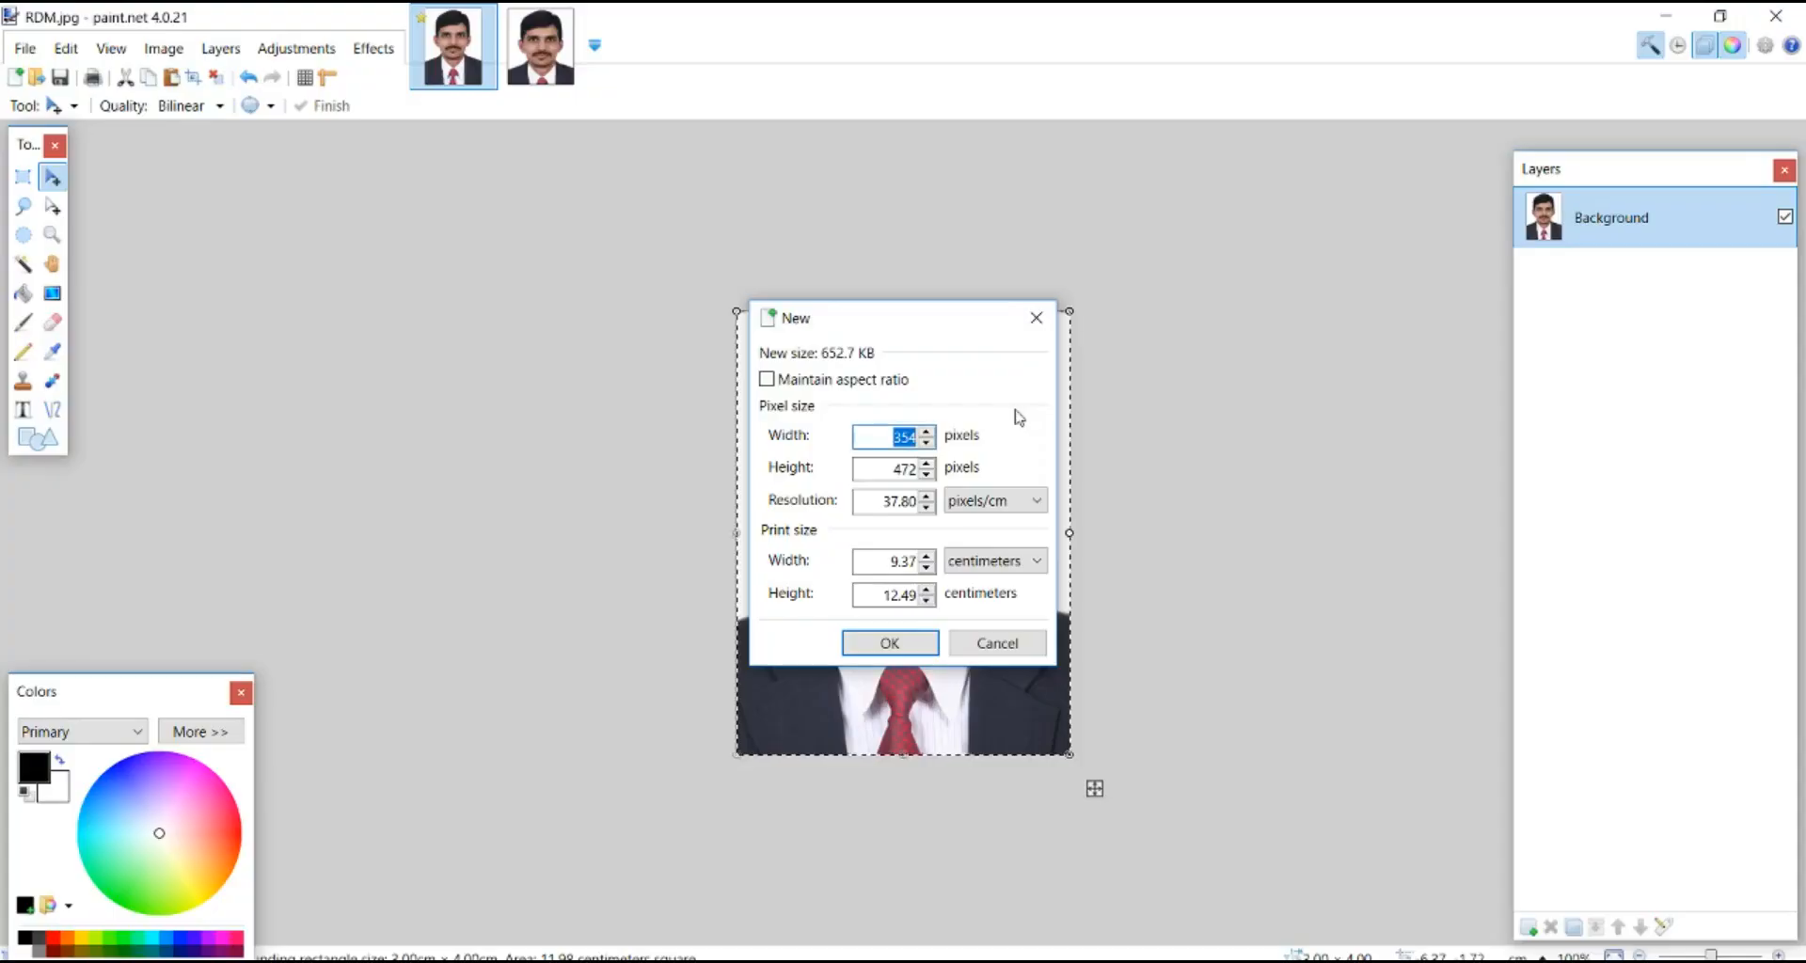
- Create a new blank image 140 pixels wide by 60 pixels high
type("140")
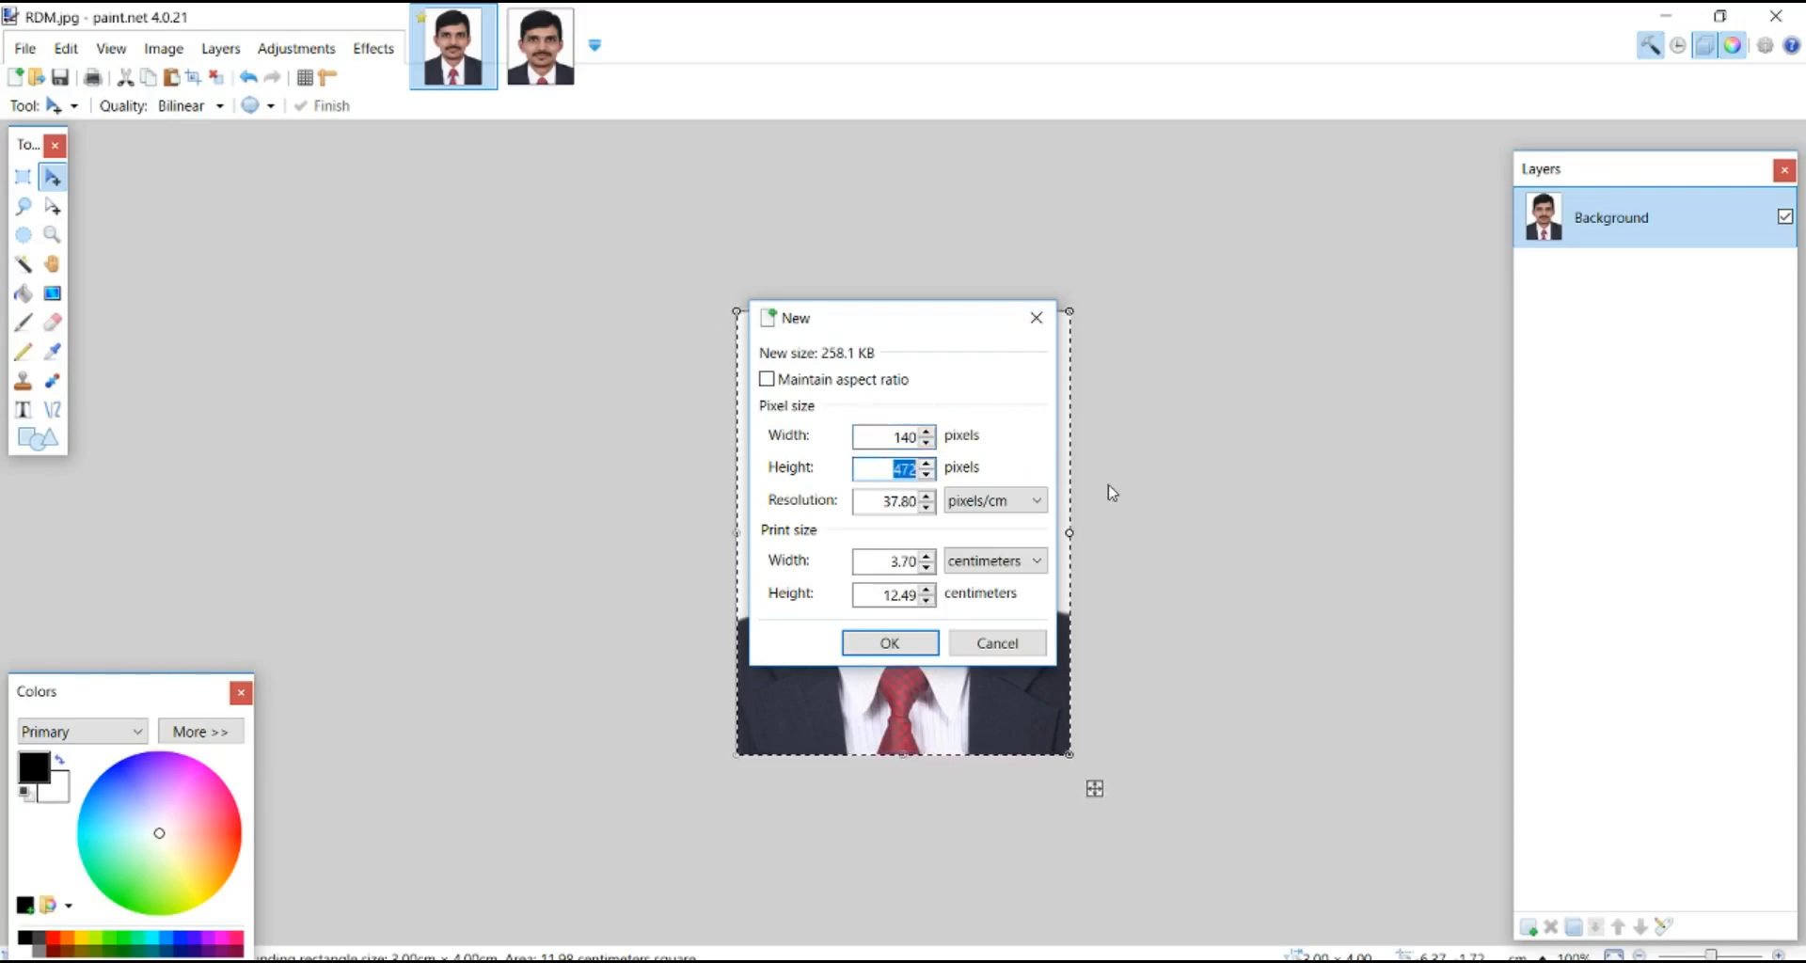
type("60")
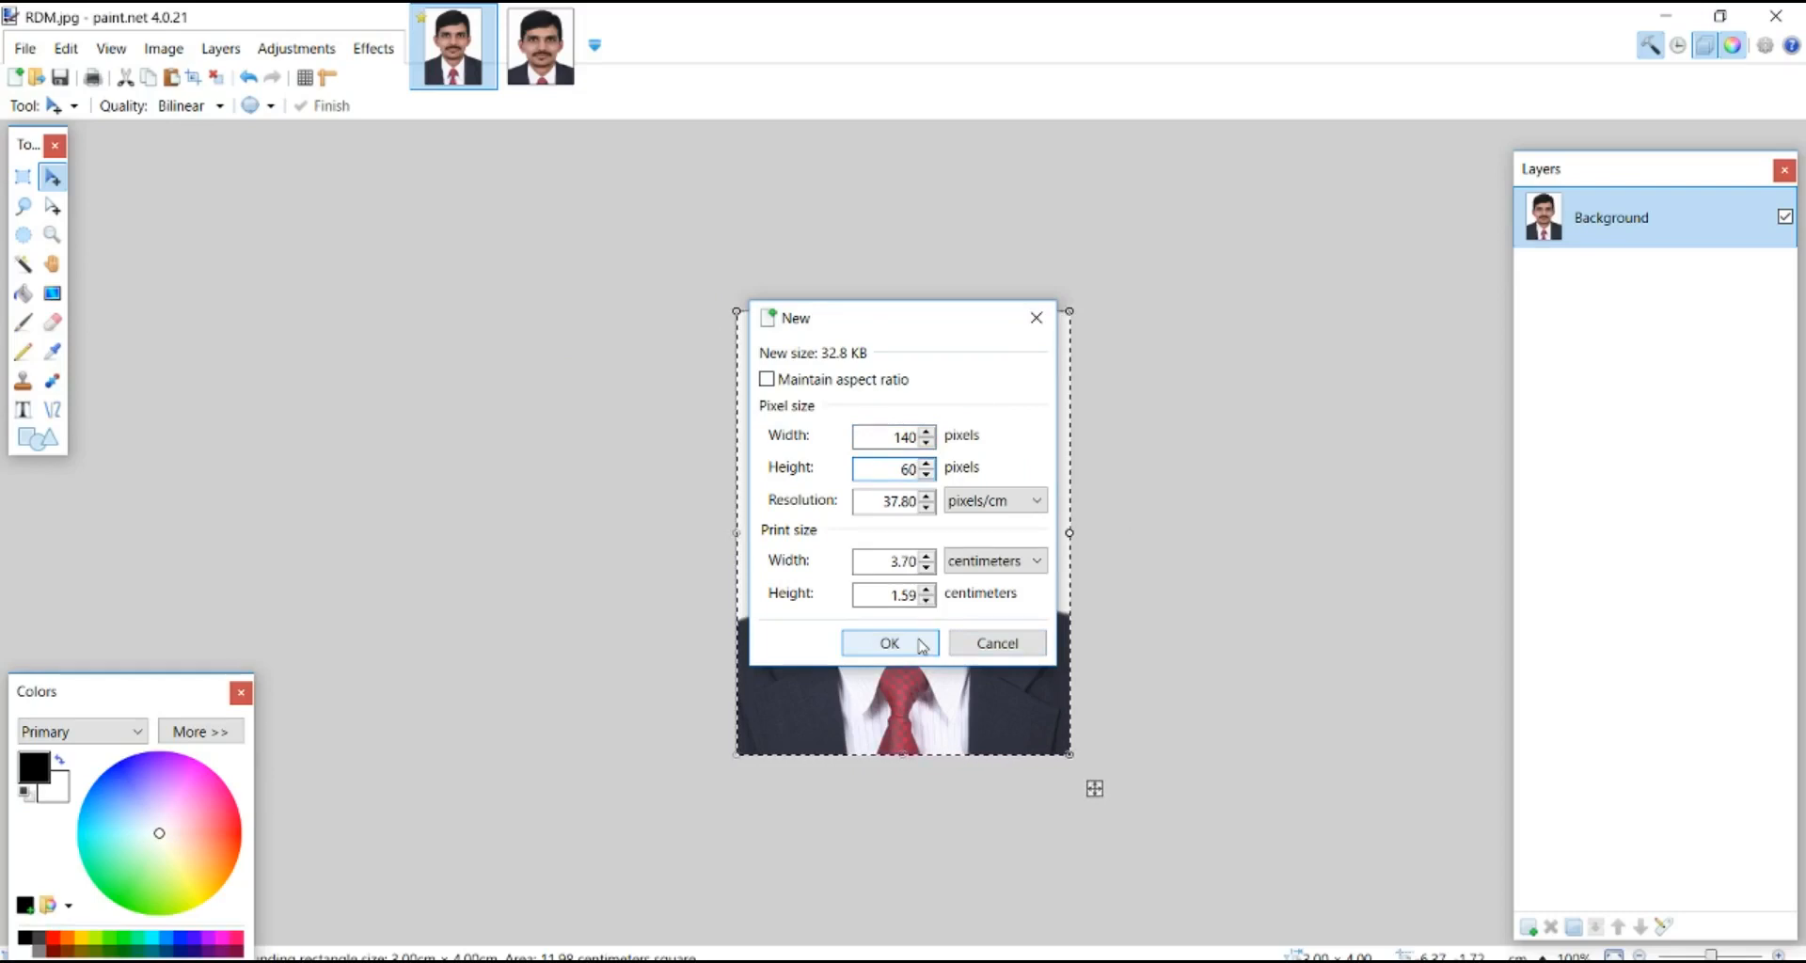
left_click(888, 644)
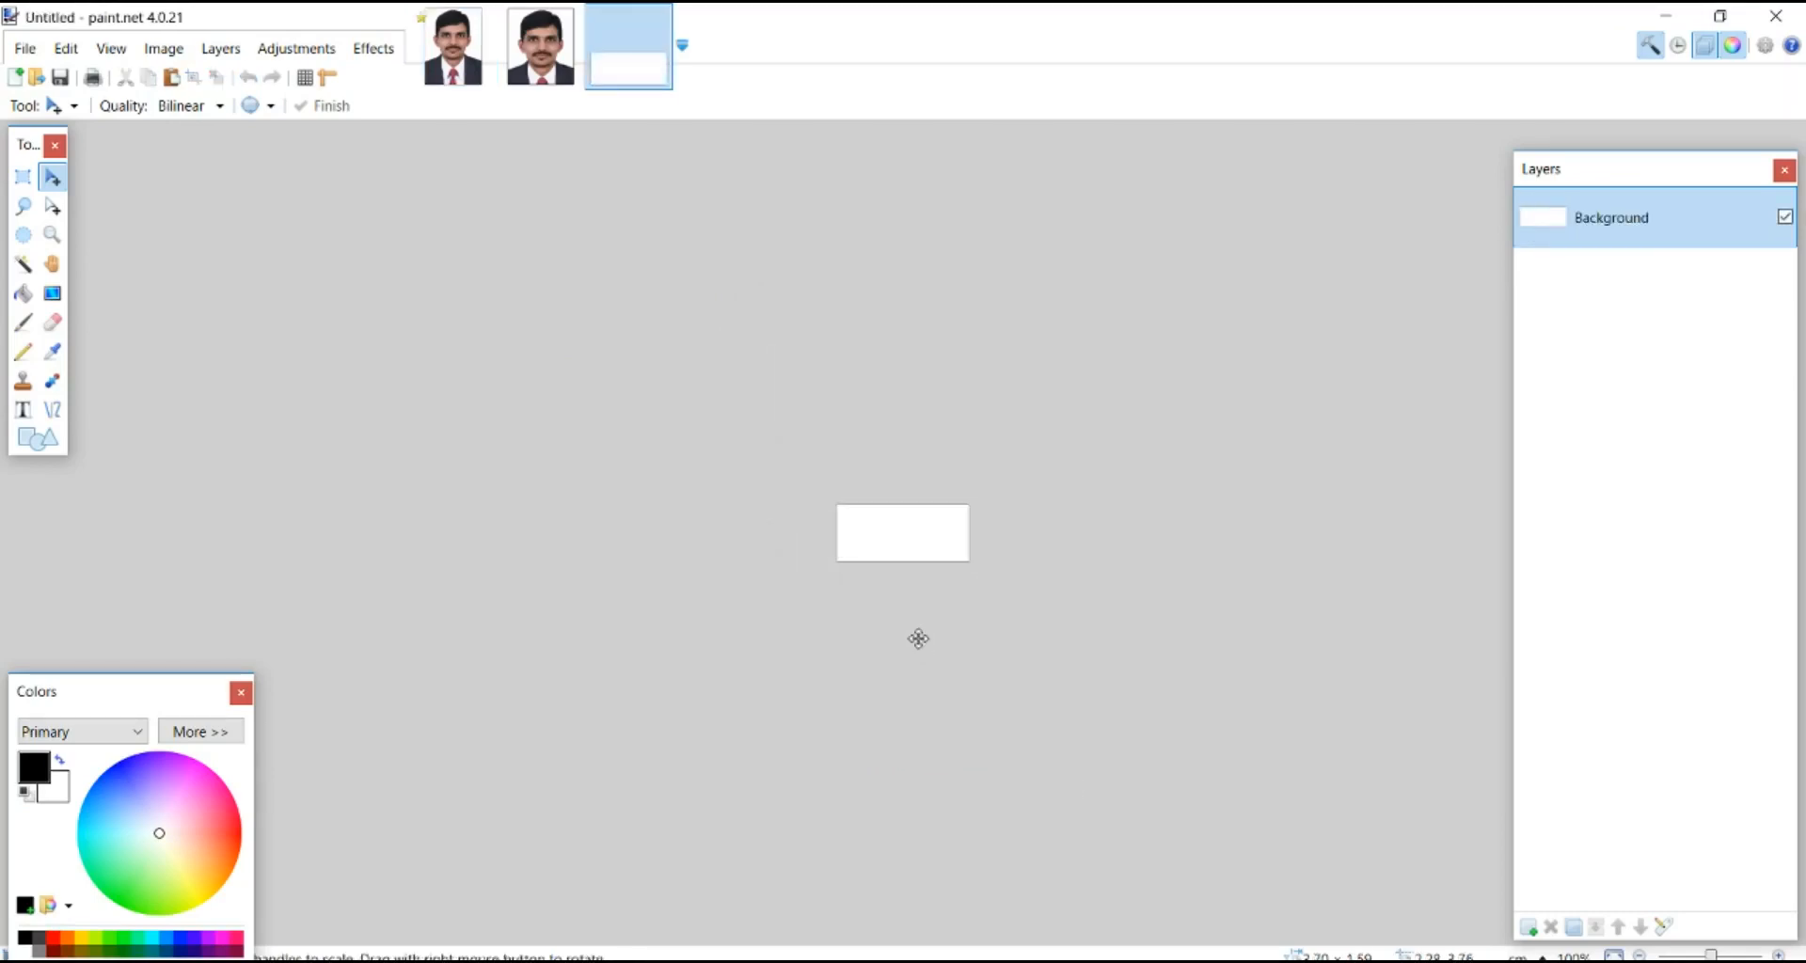
mouse_move(36, 77)
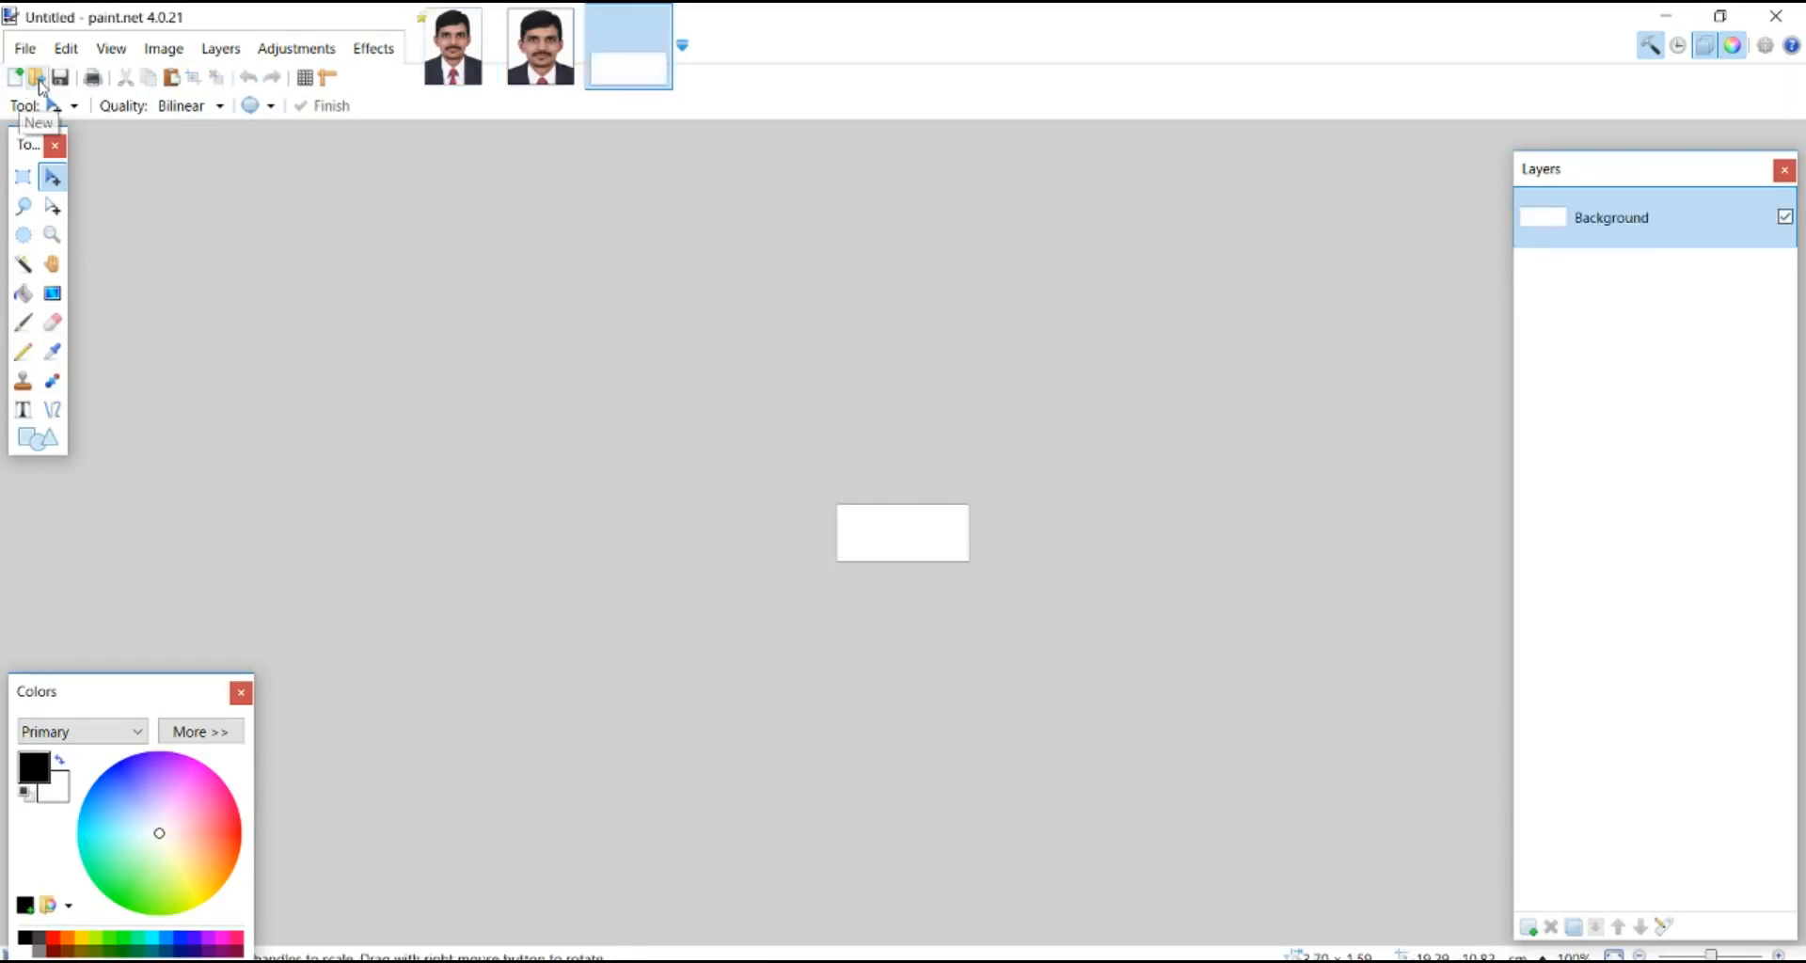
- Load the scanned signature RDM_Sig.jpg for editing
left_click(33, 77)
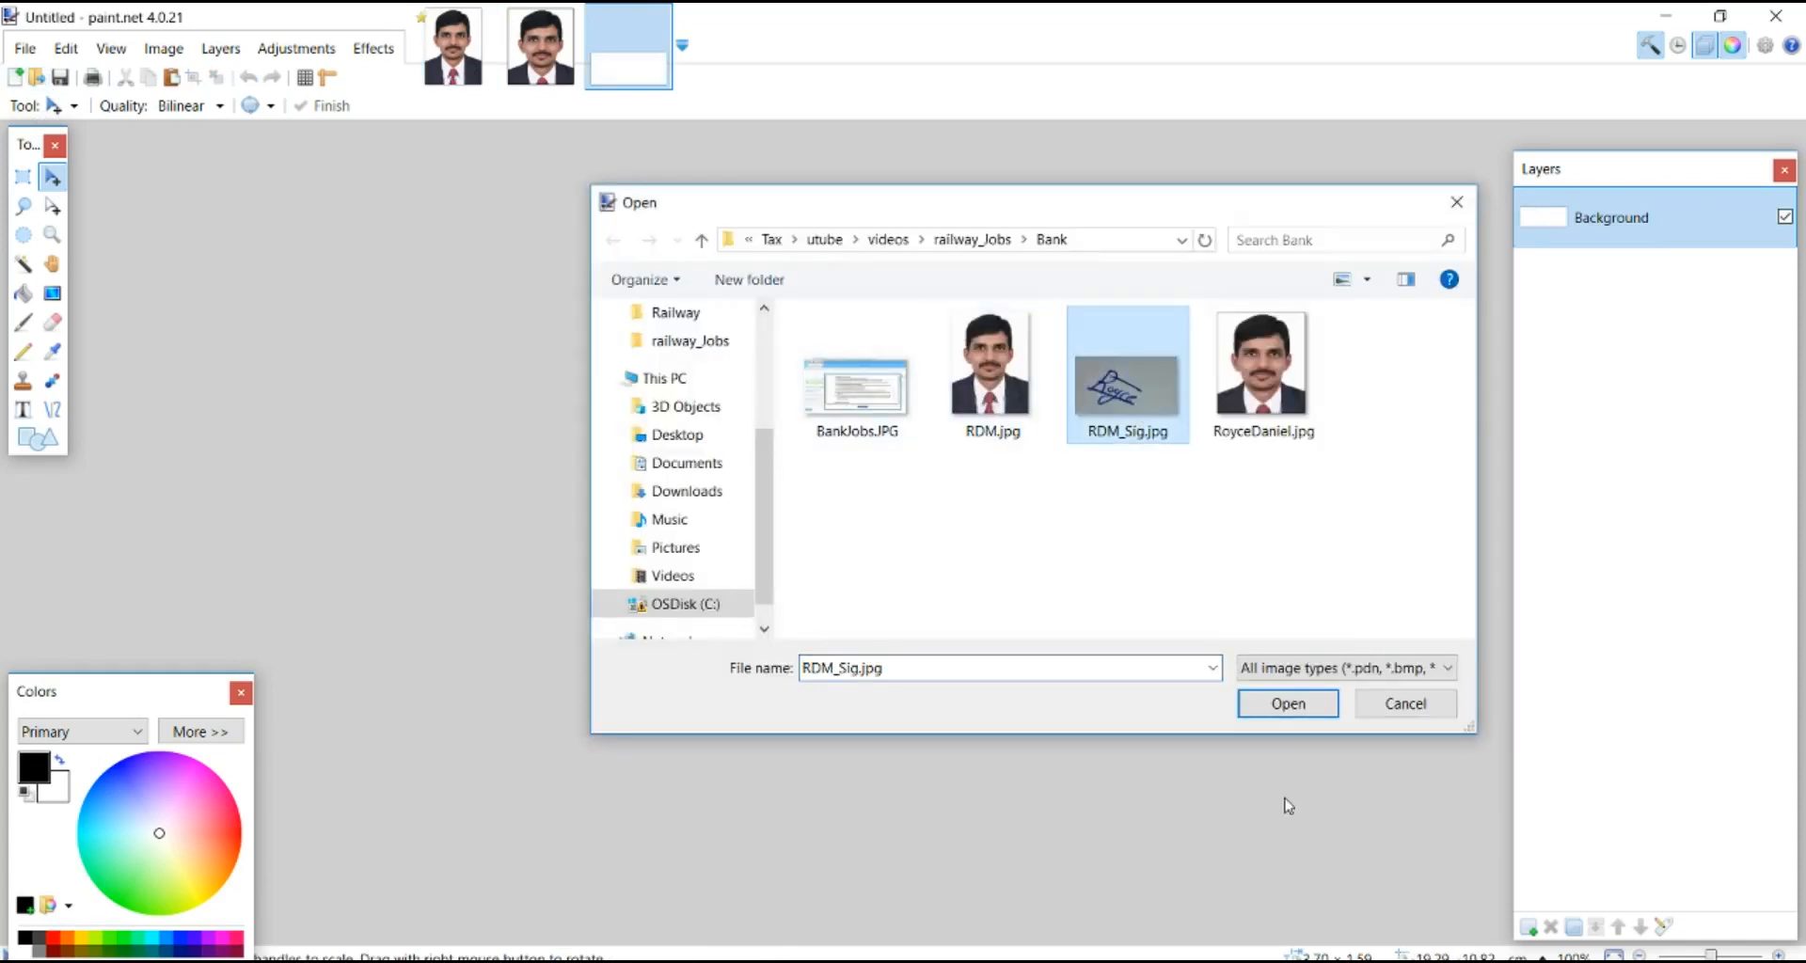
left_click(1286, 704)
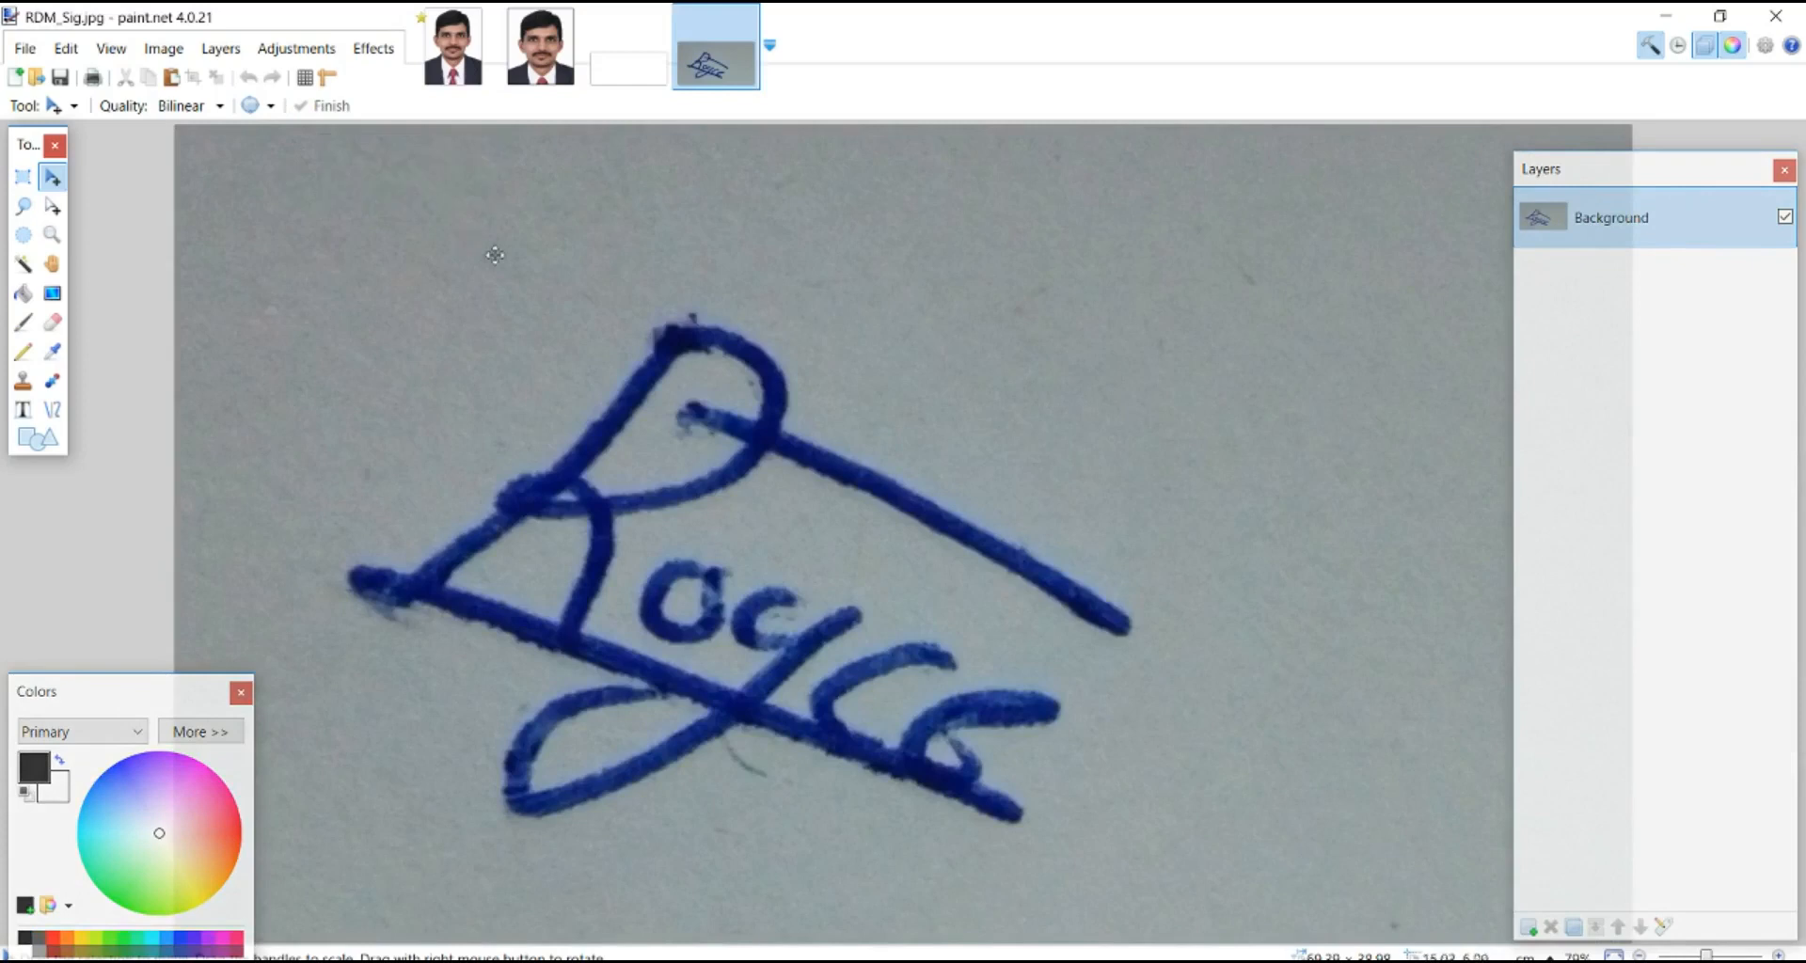
mouse_move(914, 493)
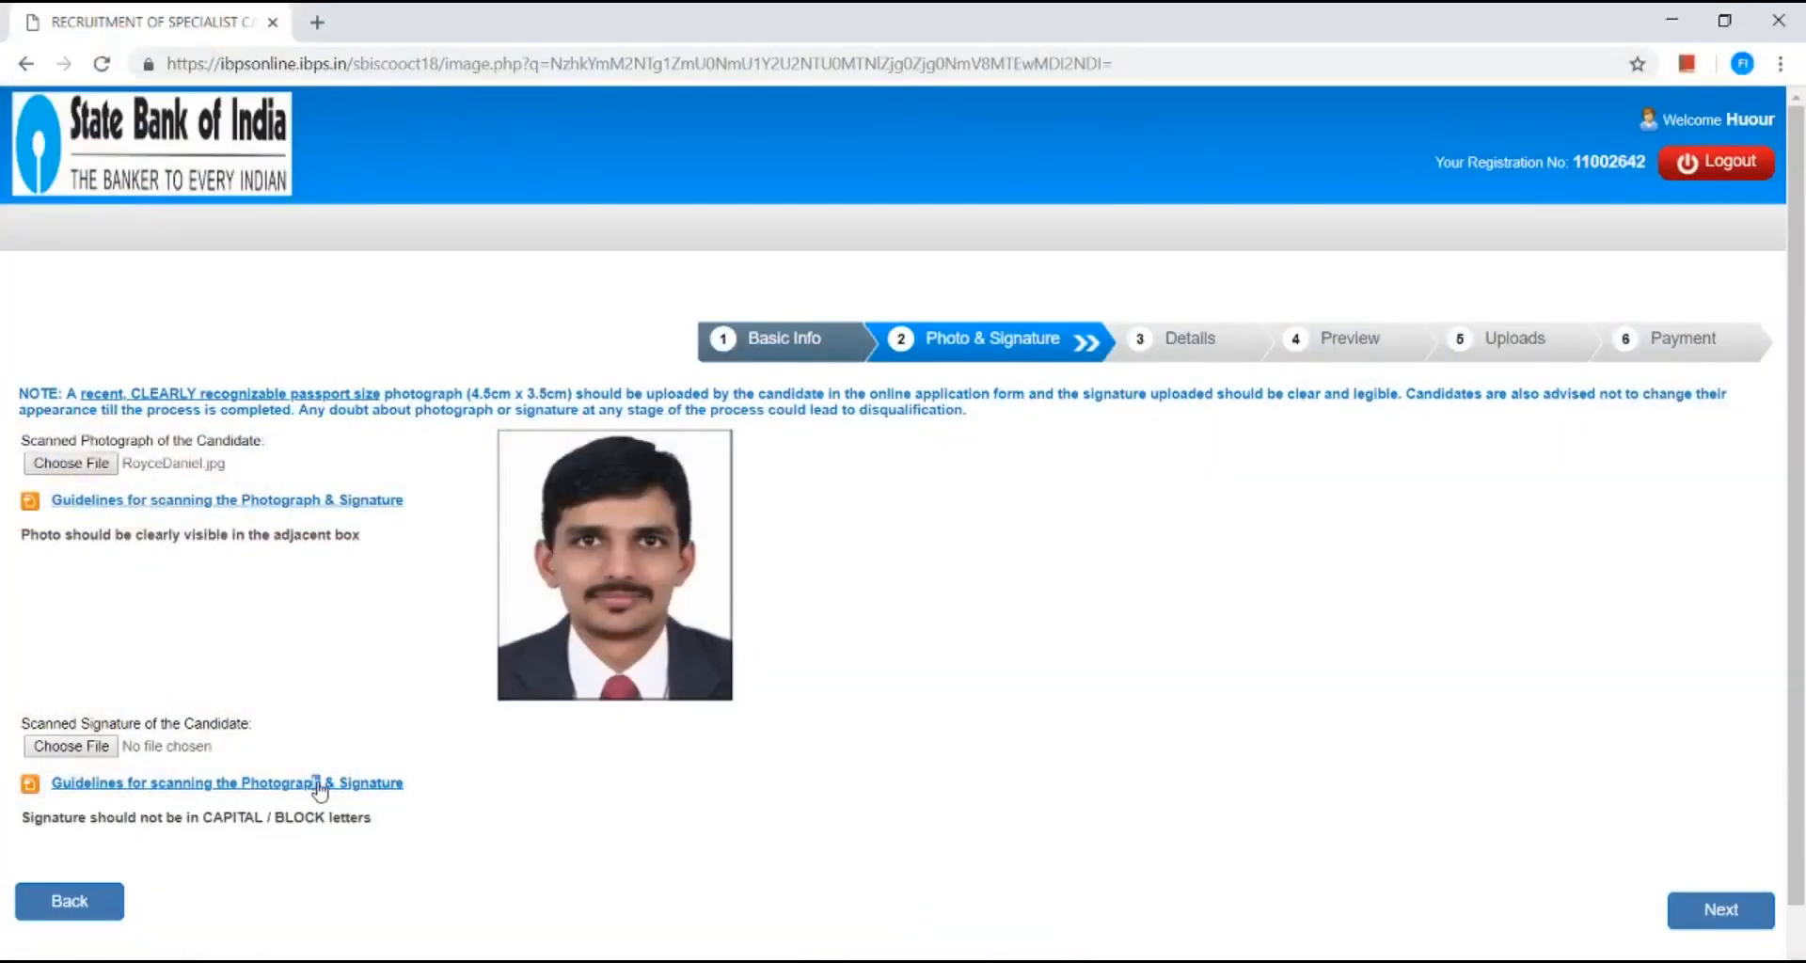
- Verify in the signature file's Properties that it is 140 × 60 pixels and 8.28 KB
left_click(228, 782)
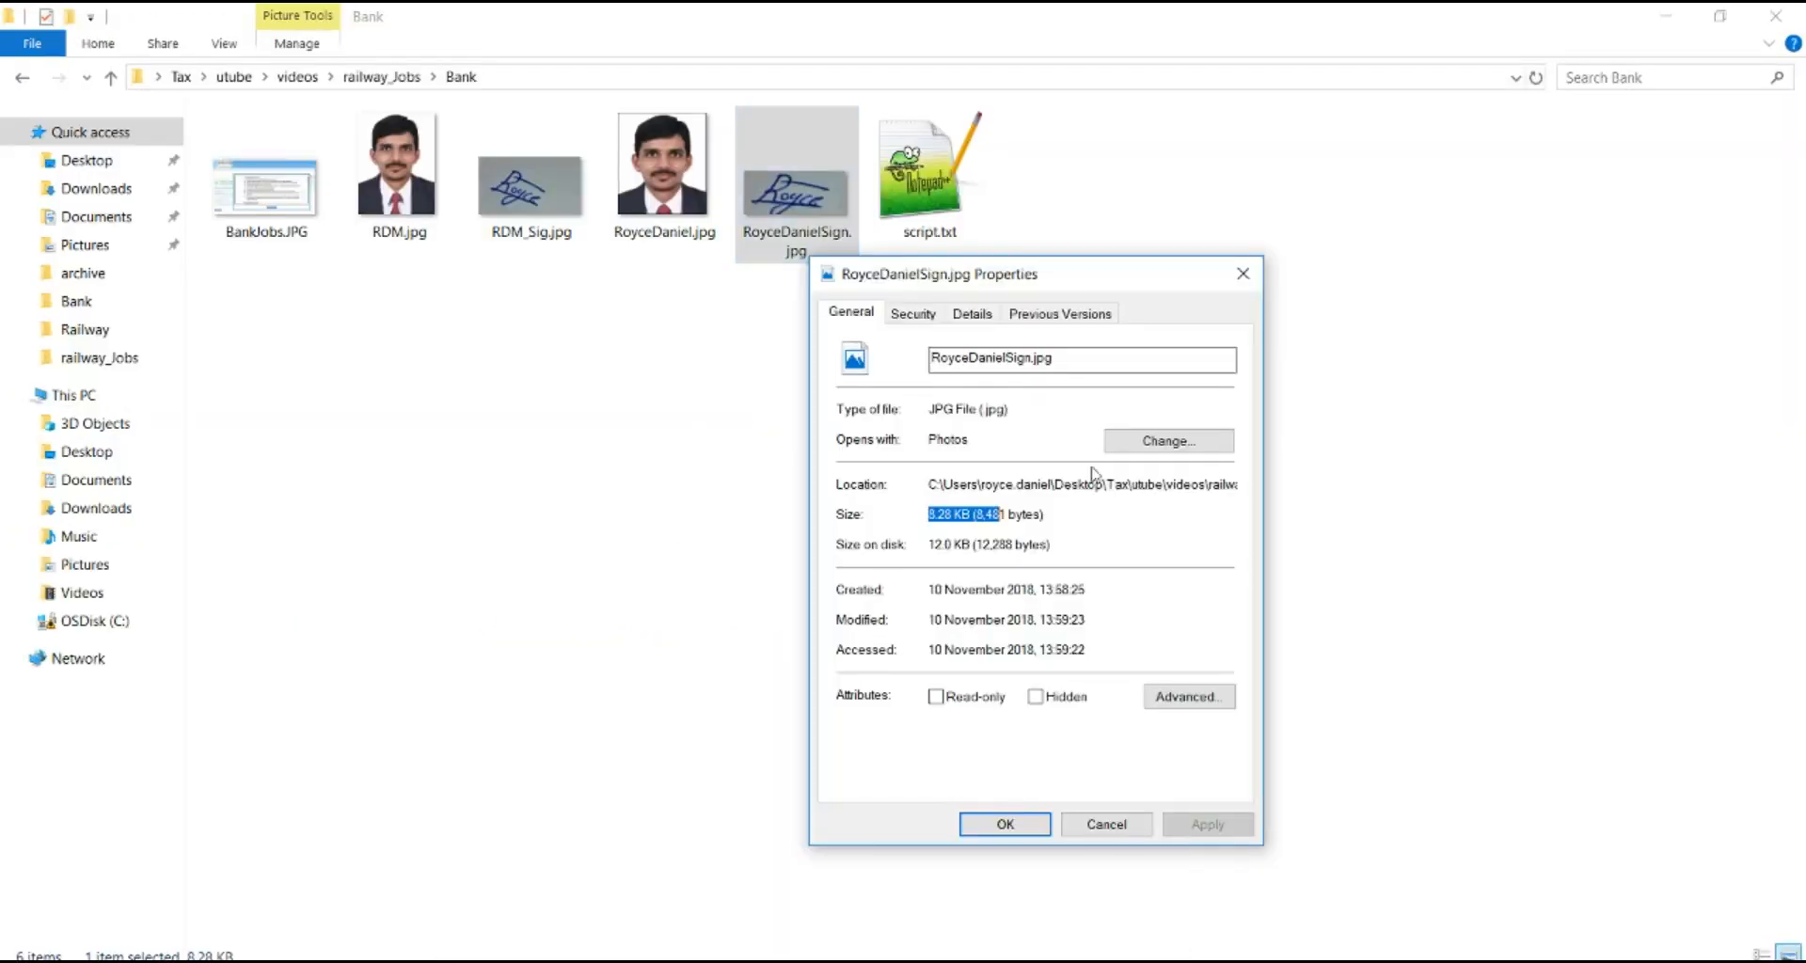
left_click(971, 312)
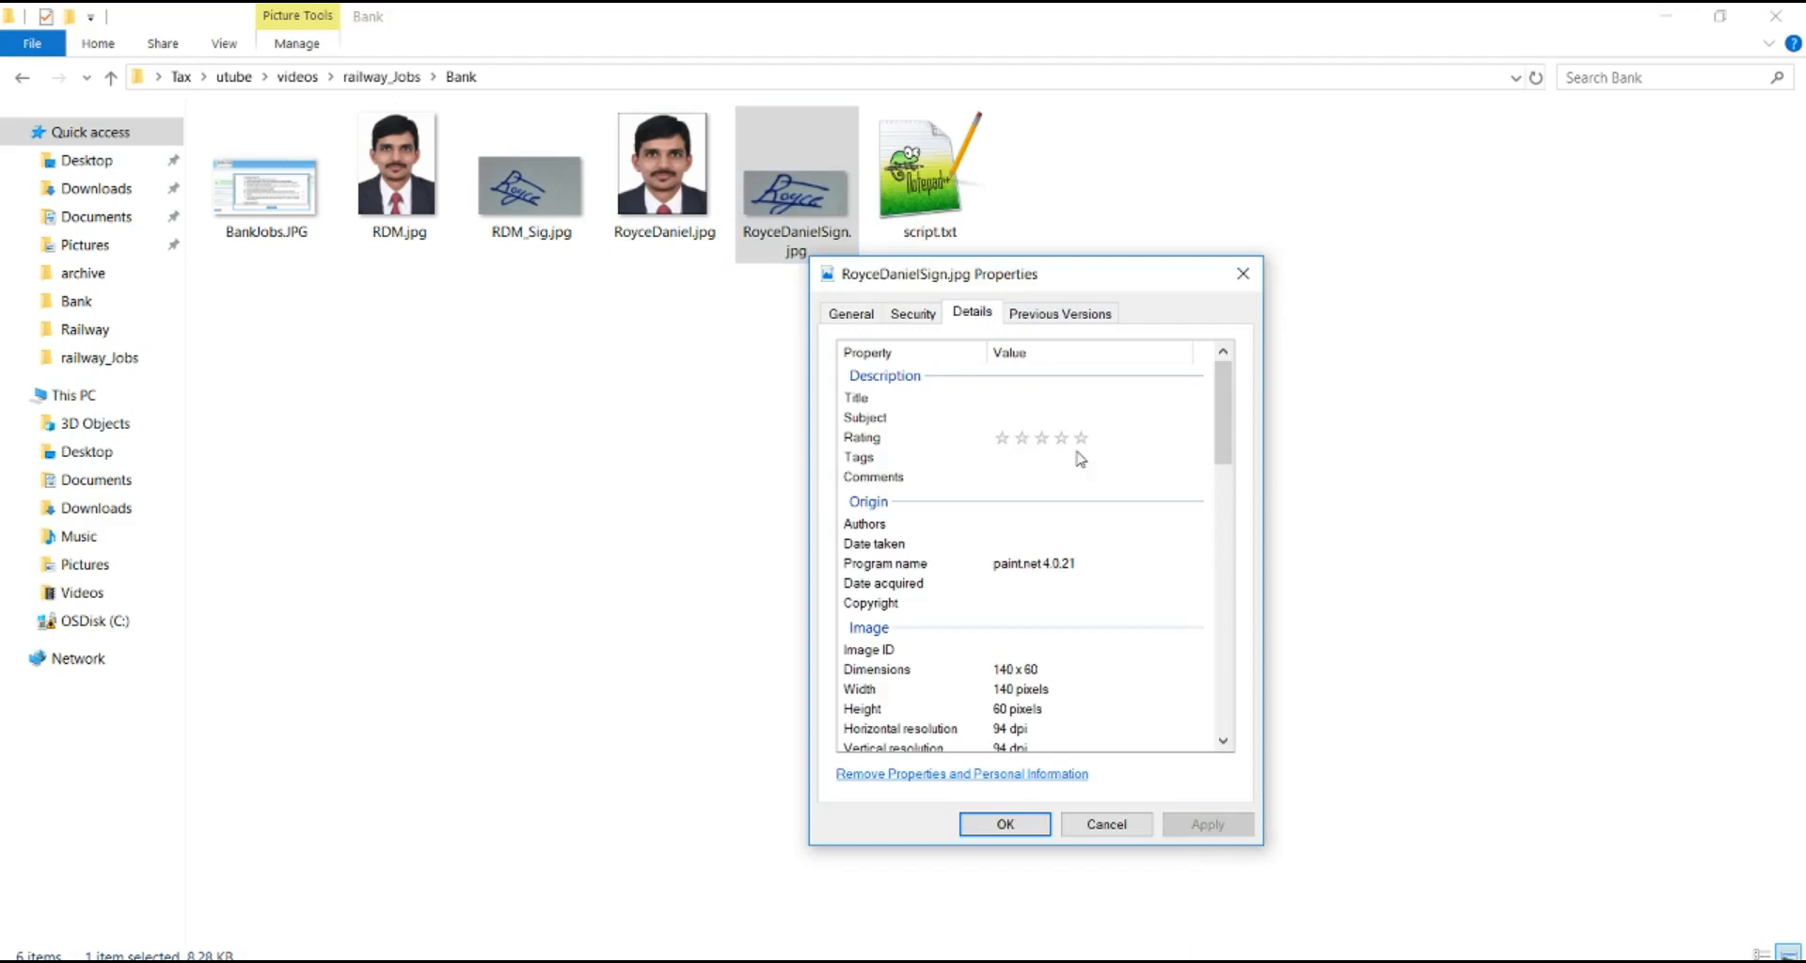
left_click(1104, 824)
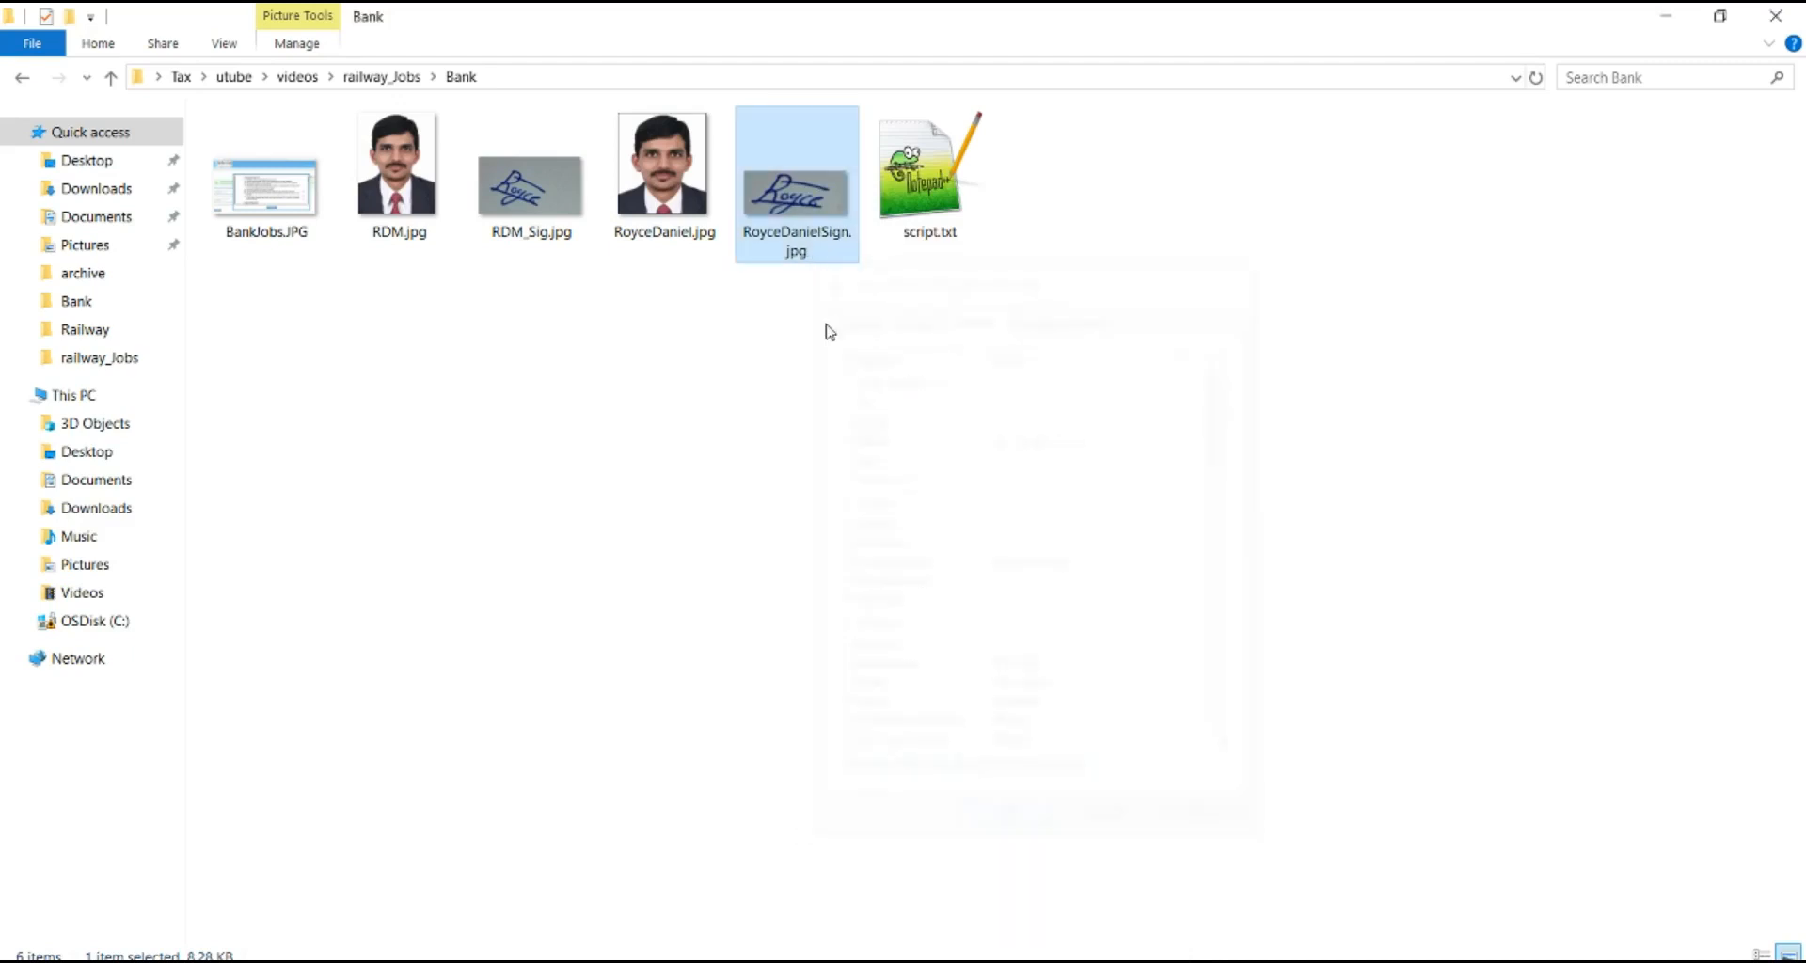
left_click(807, 77)
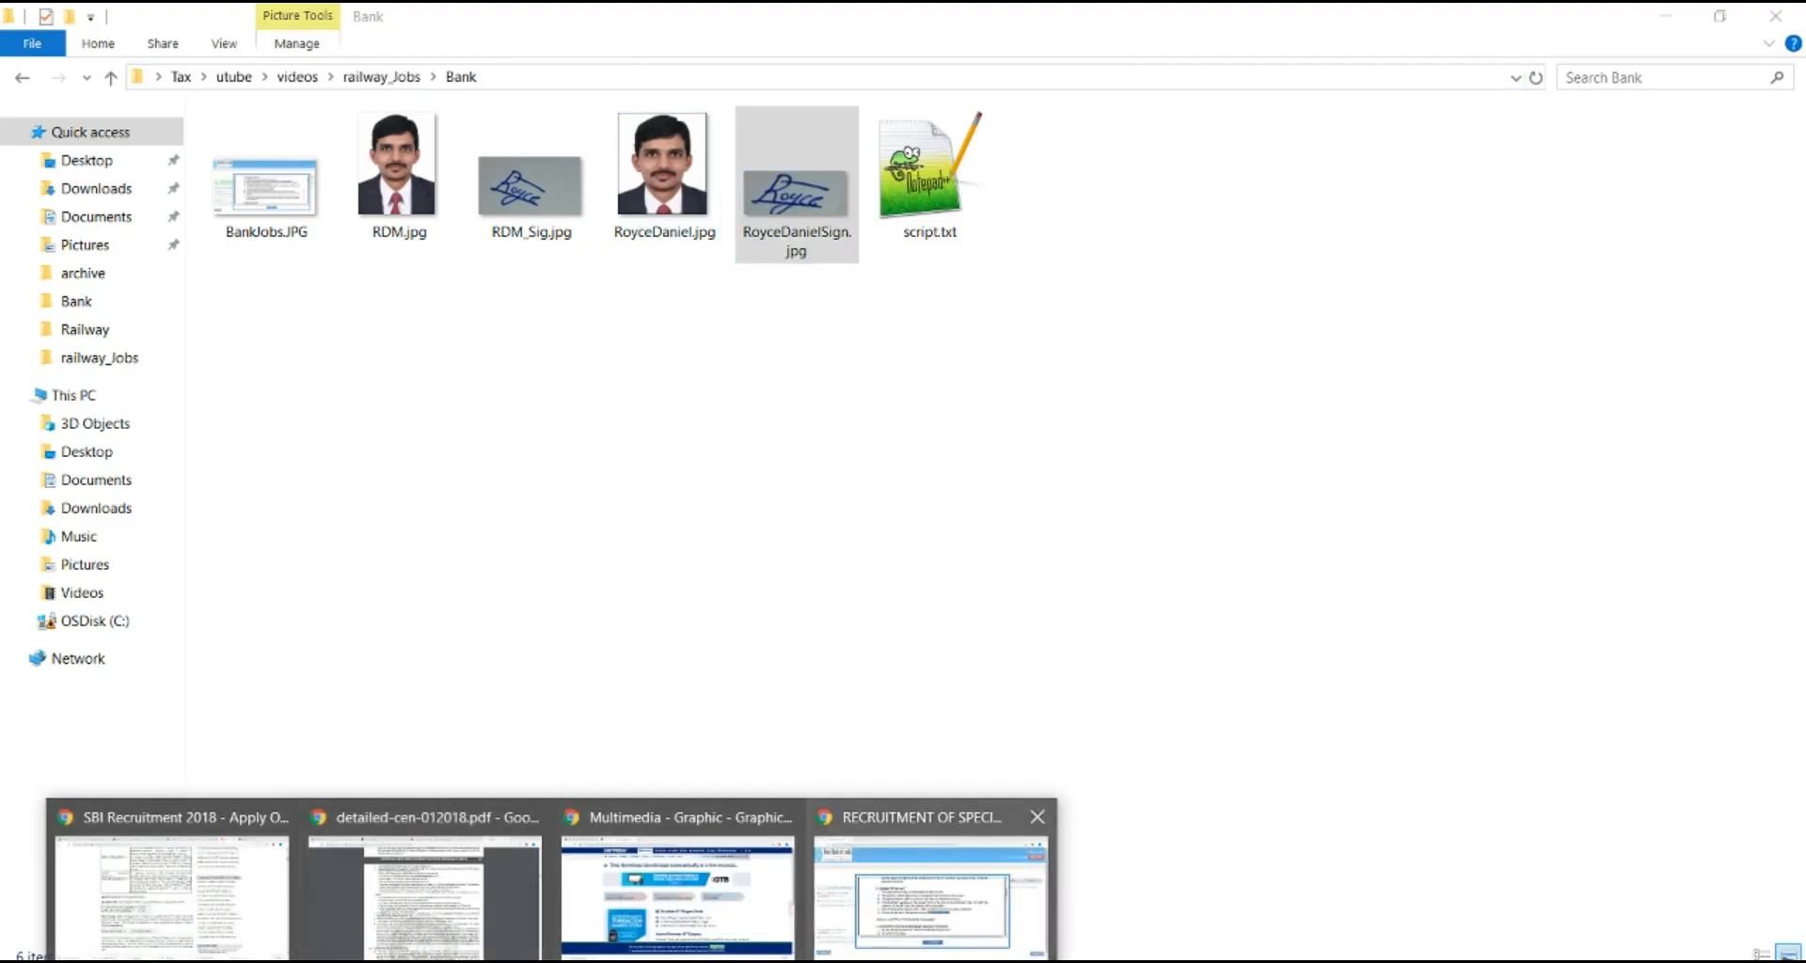
left_click(927, 816)
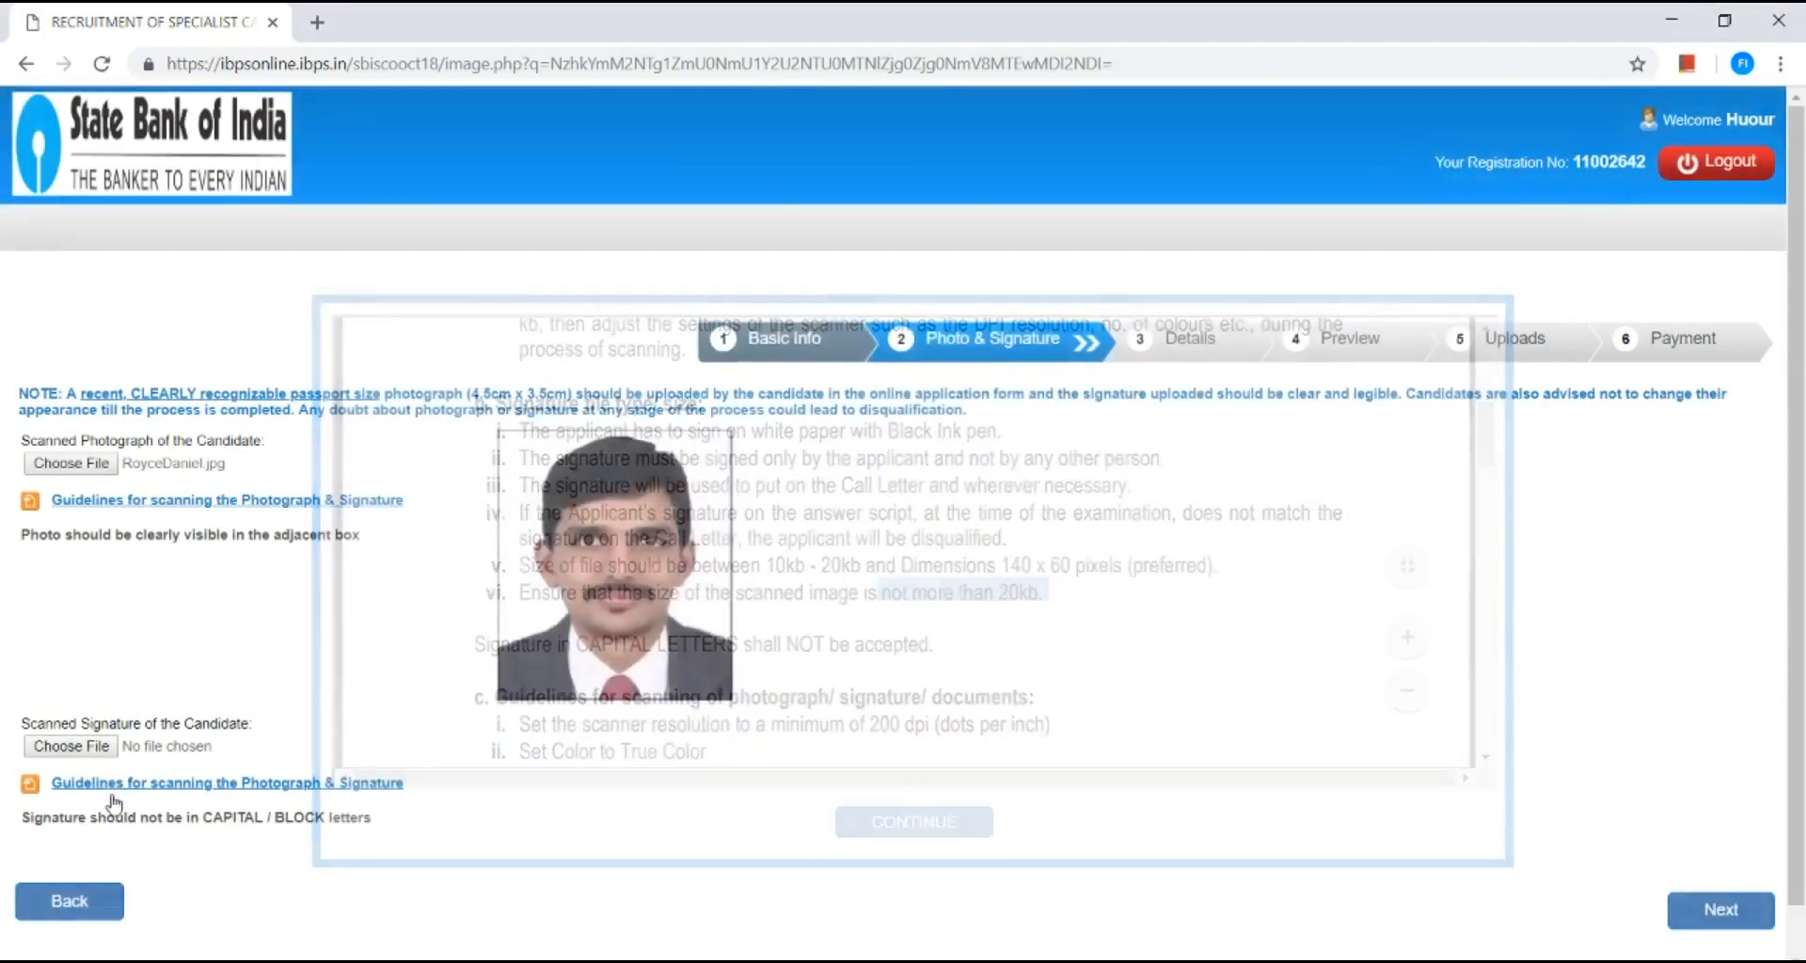
left_click(69, 745)
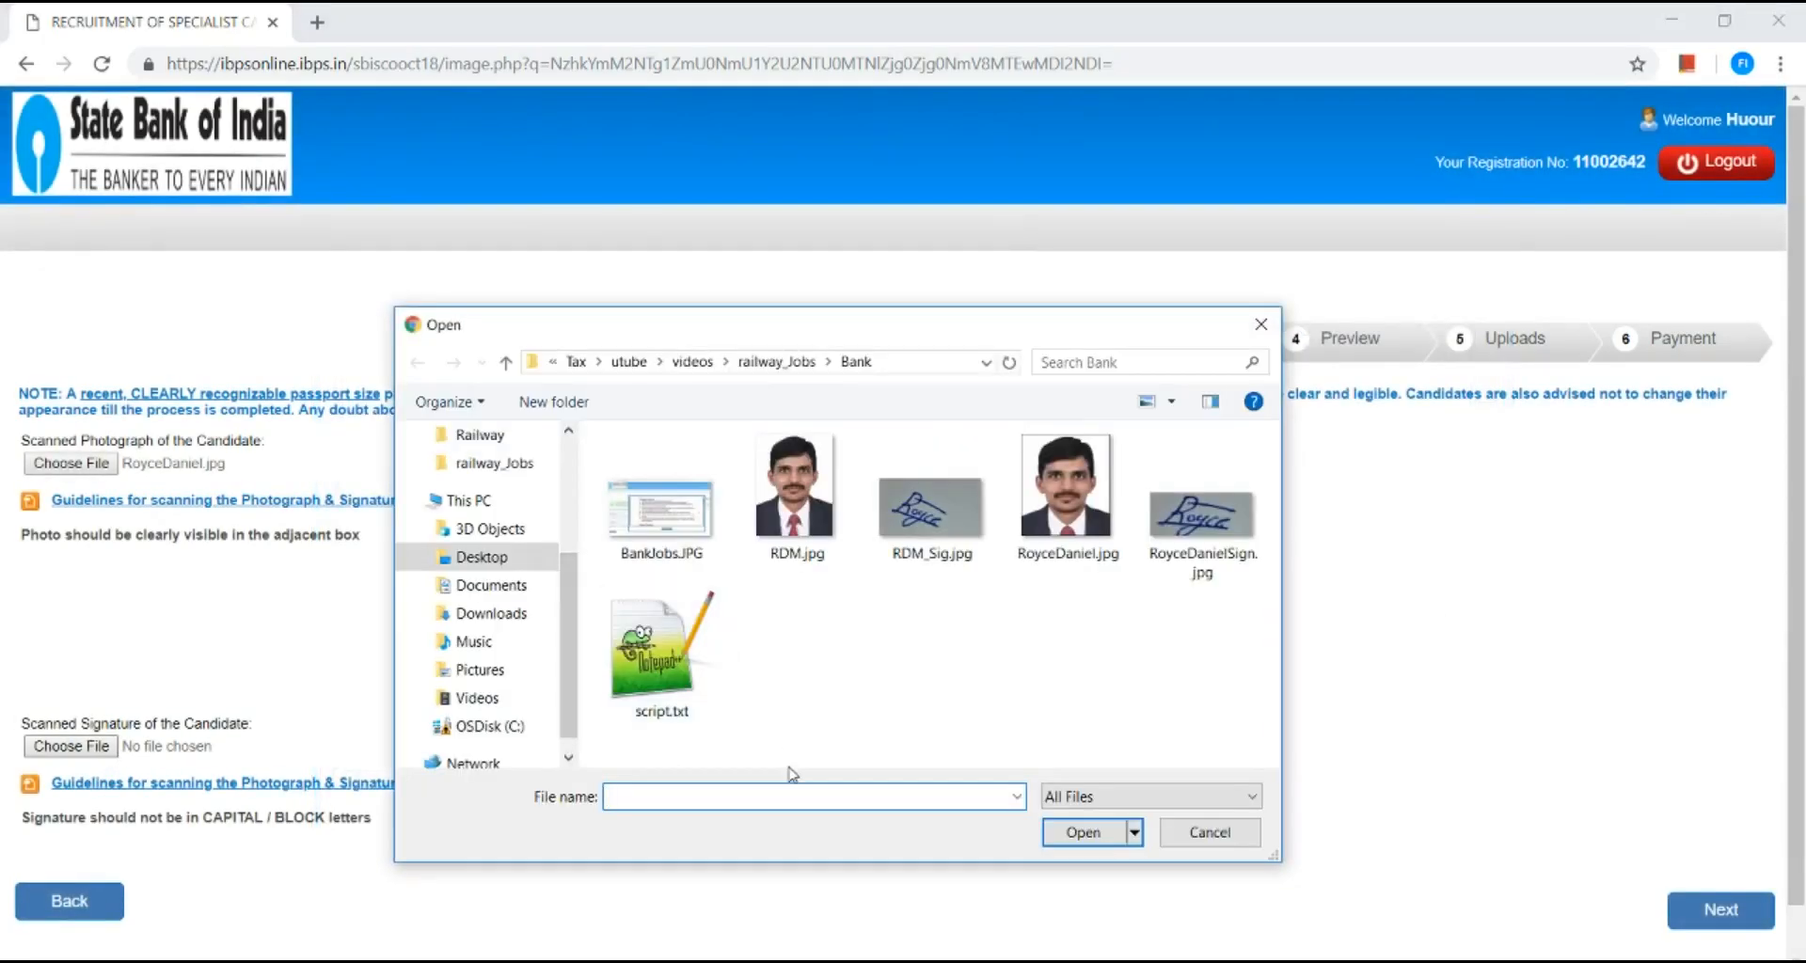
left_click(1200, 506)
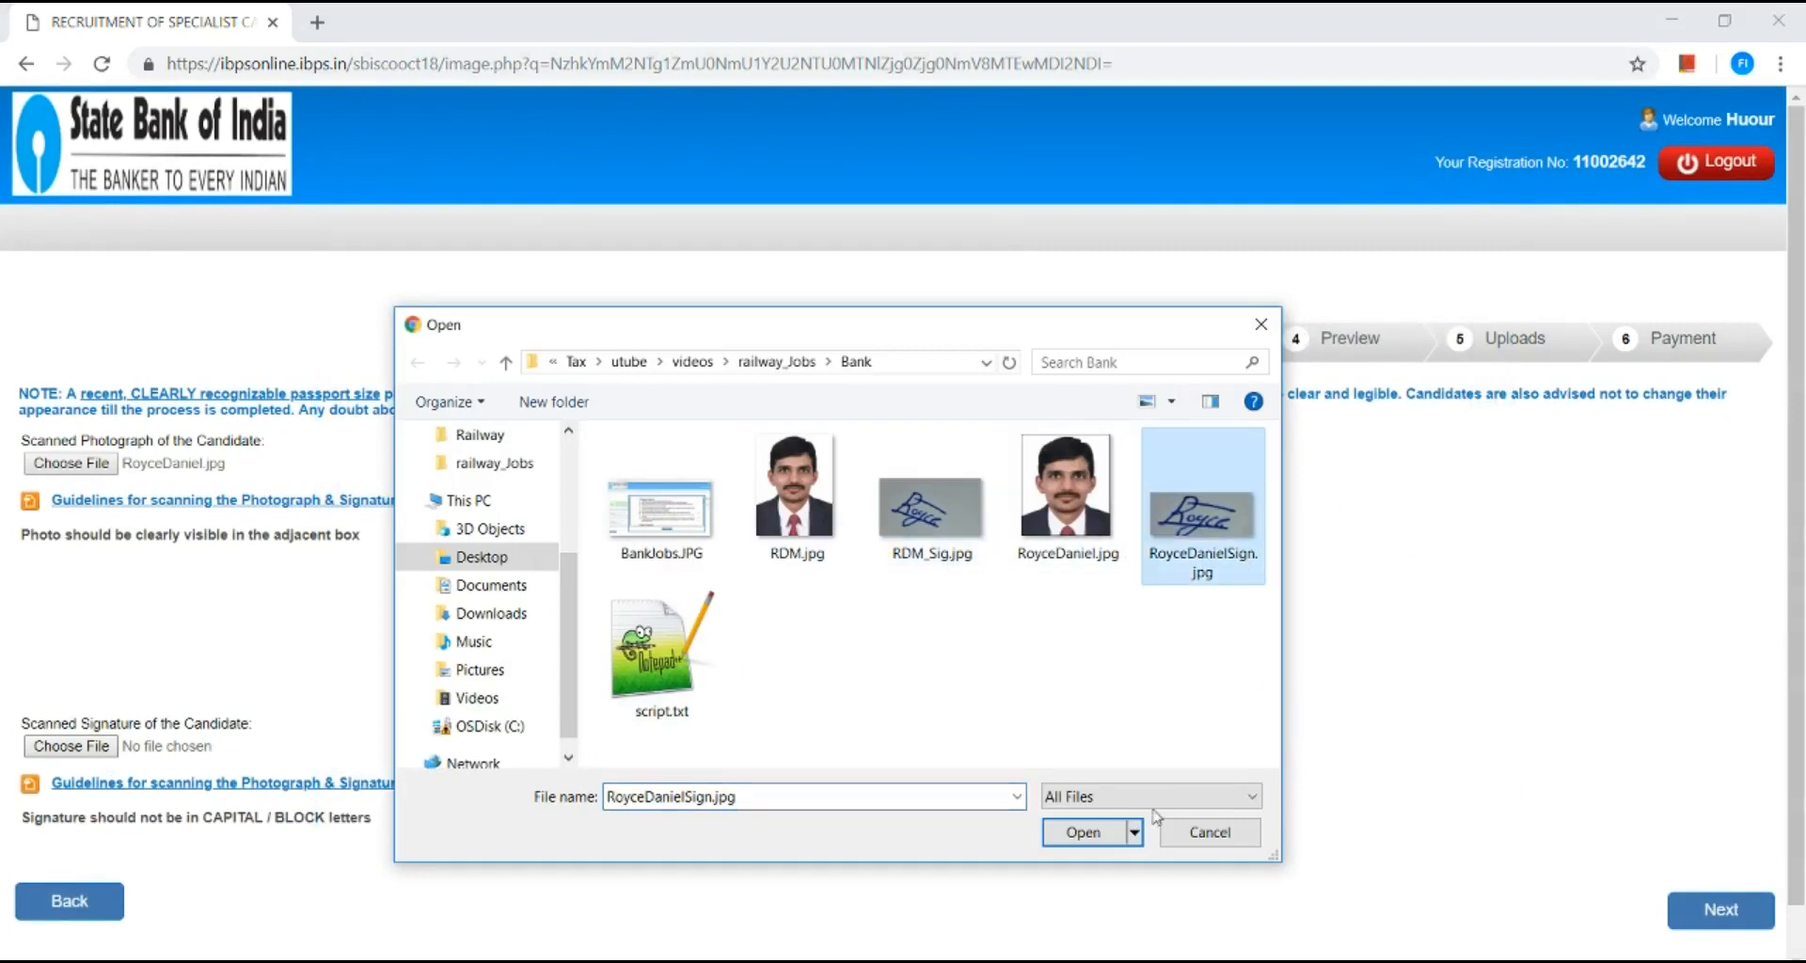
left_click(1080, 831)
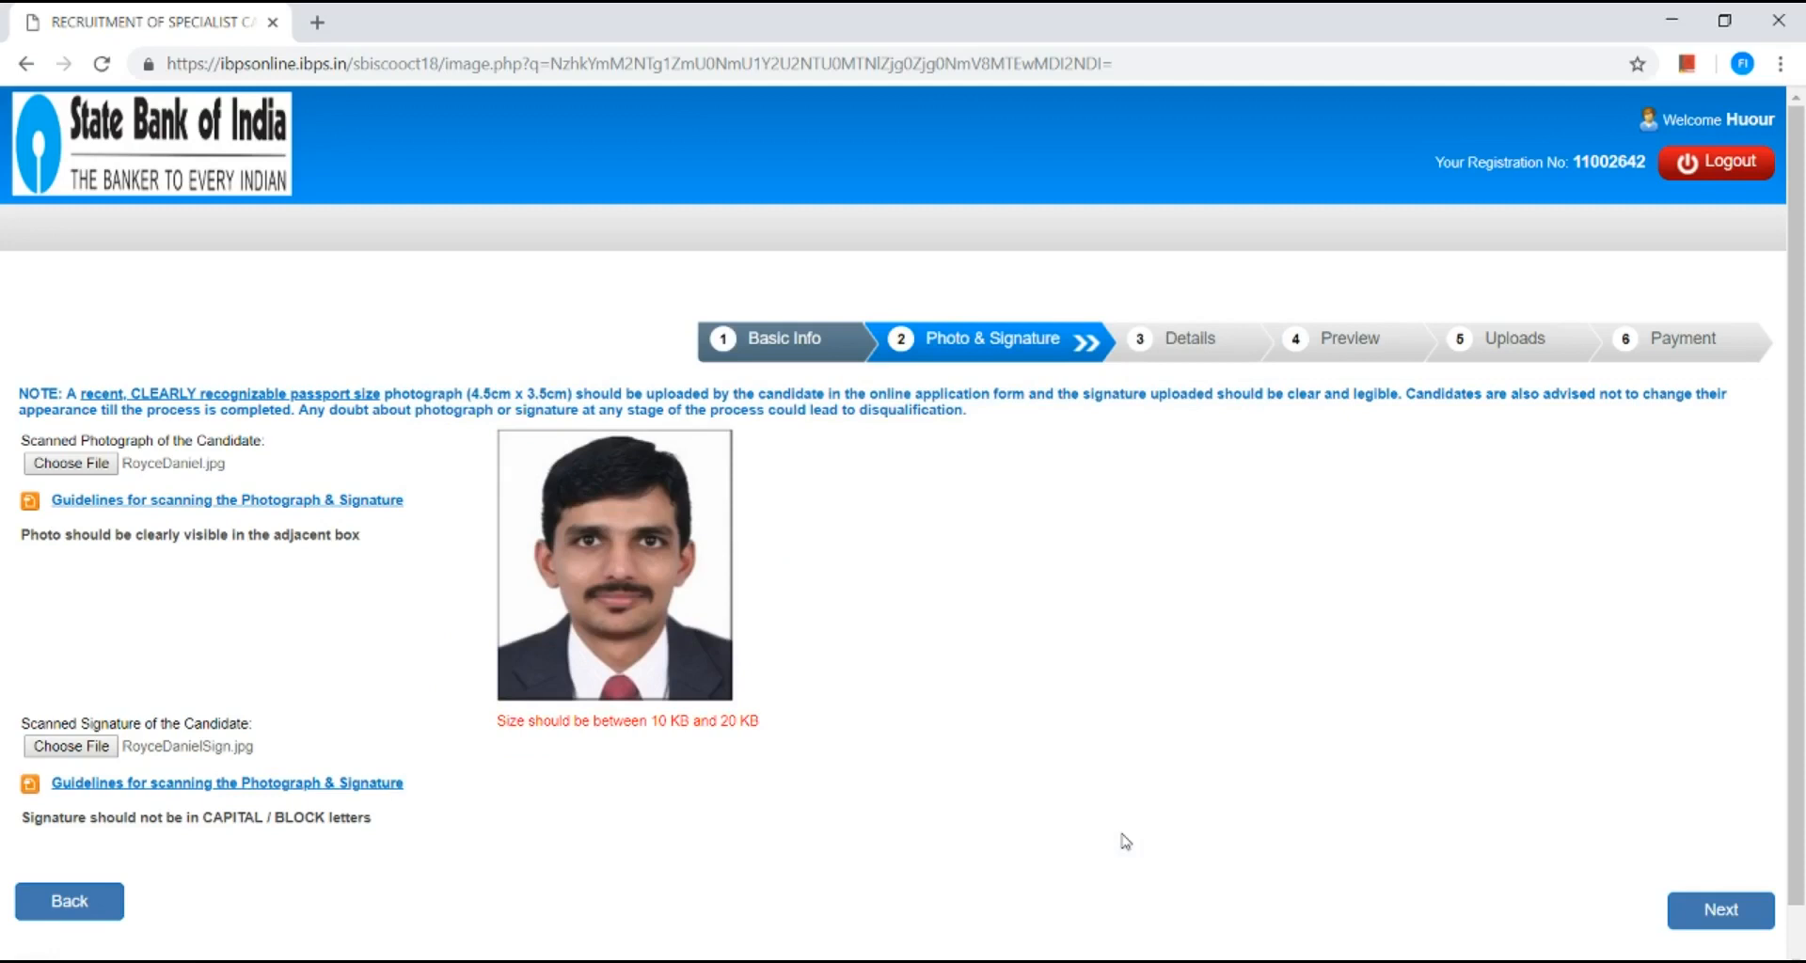
mouse_move(727, 925)
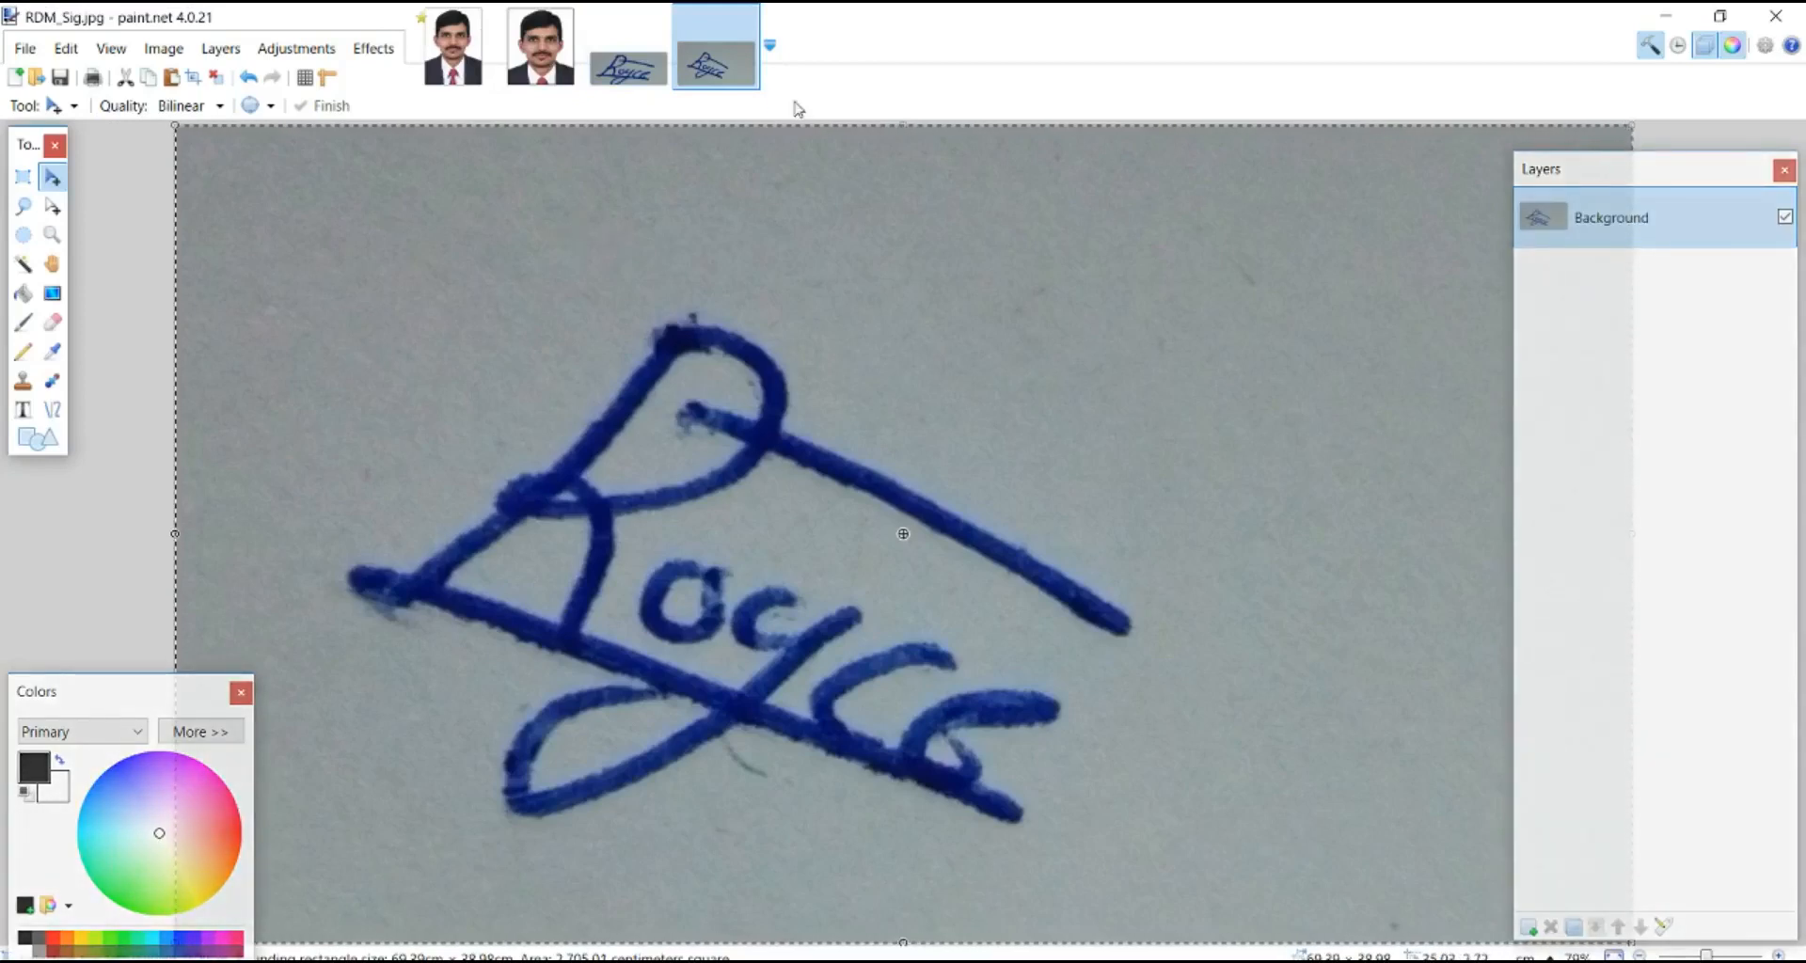
- Resize the signature to 3.60 cm width with aspect ratio maintained, about 183 × 79 pixels
left_click(626, 43)
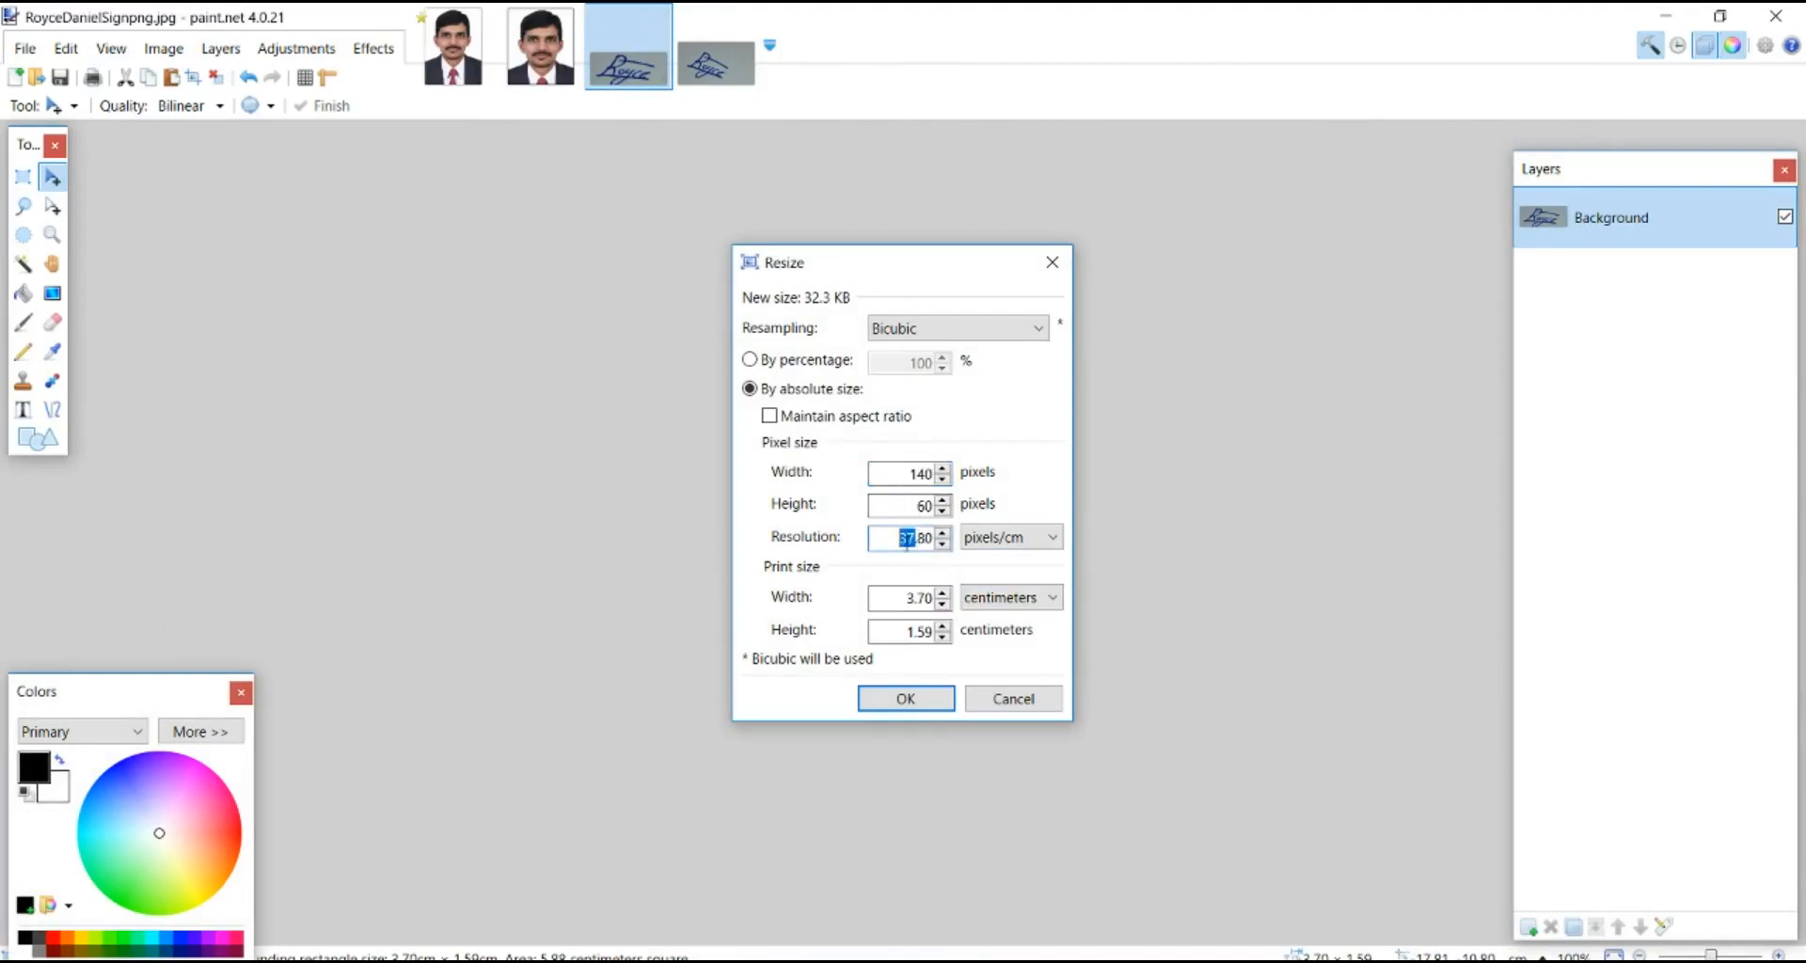
left_click(769, 416)
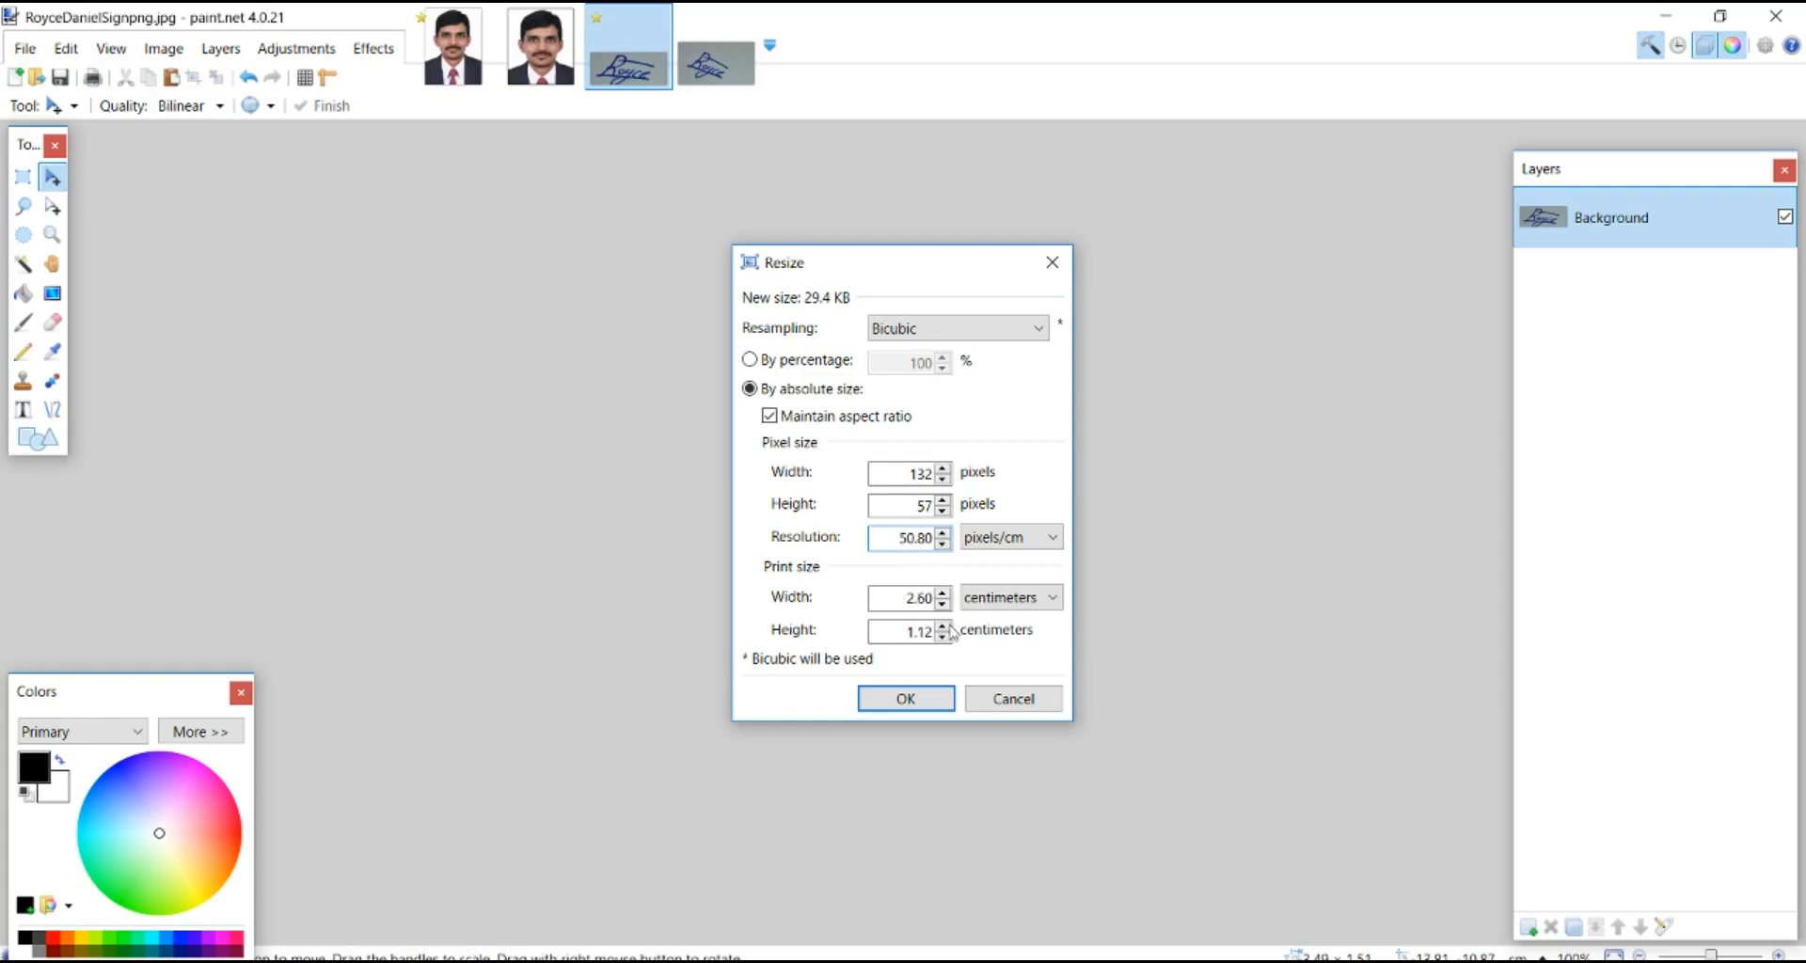
left_click(910, 597)
type("3.6")
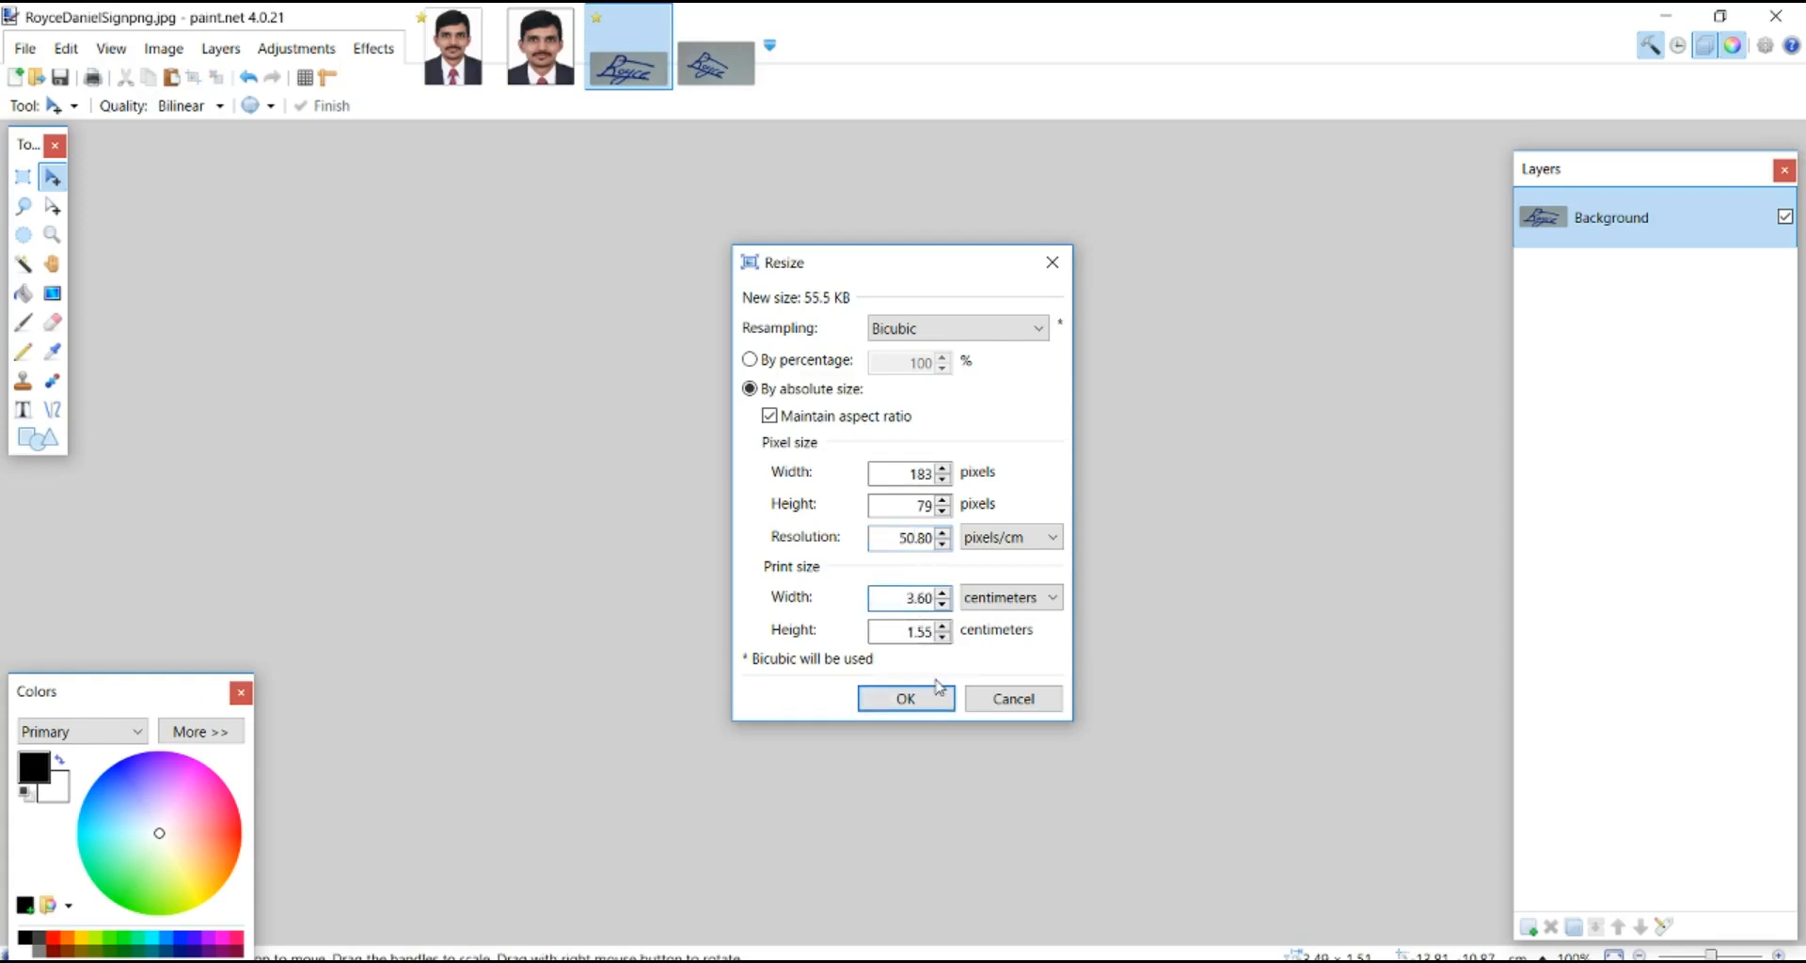
left_click(905, 698)
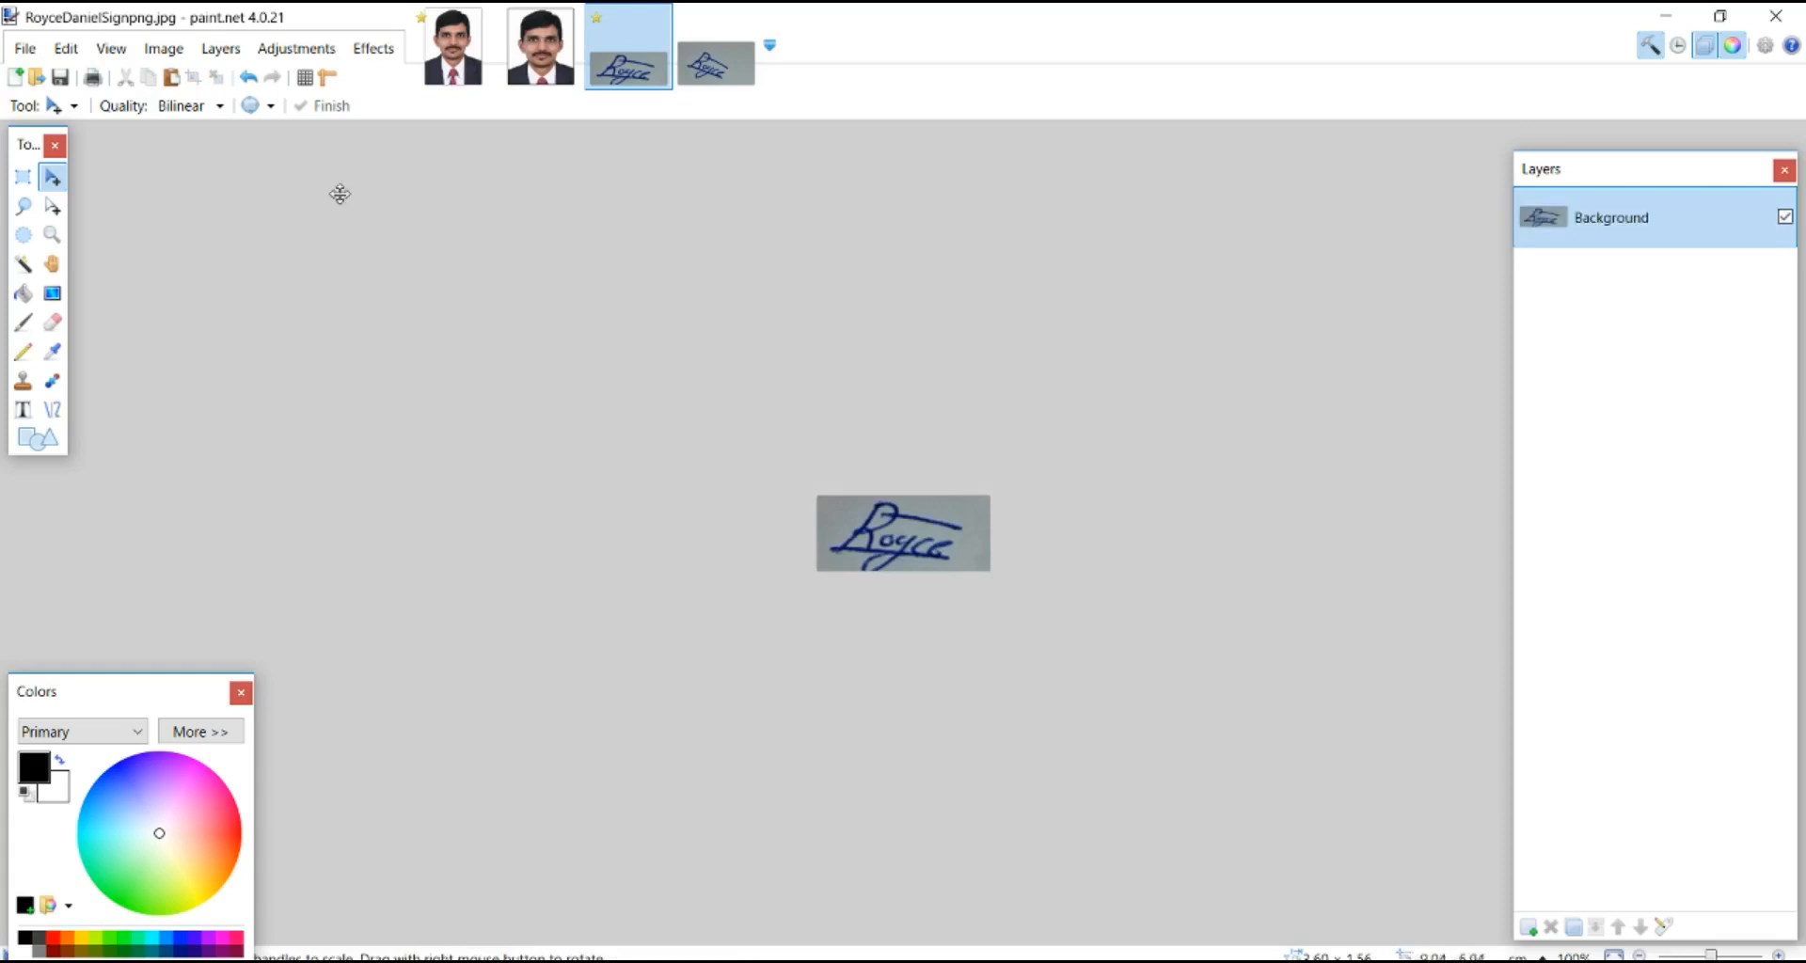
mouse_move(64, 10)
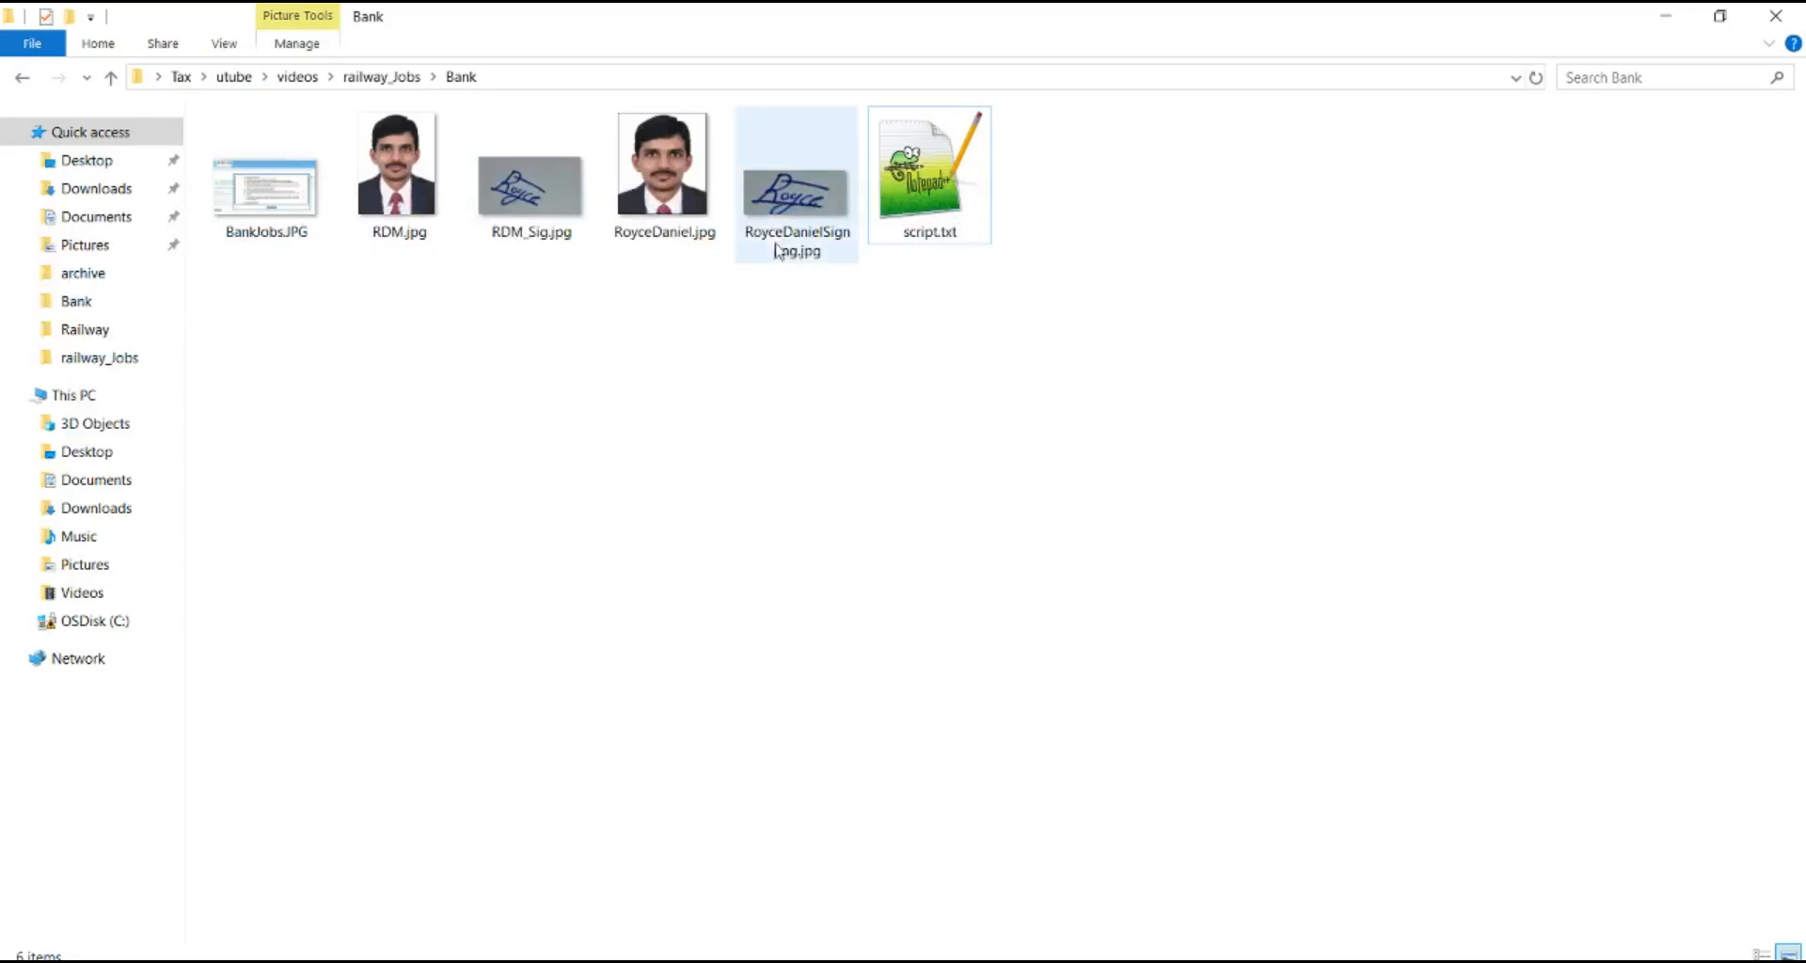
right_click(794, 173)
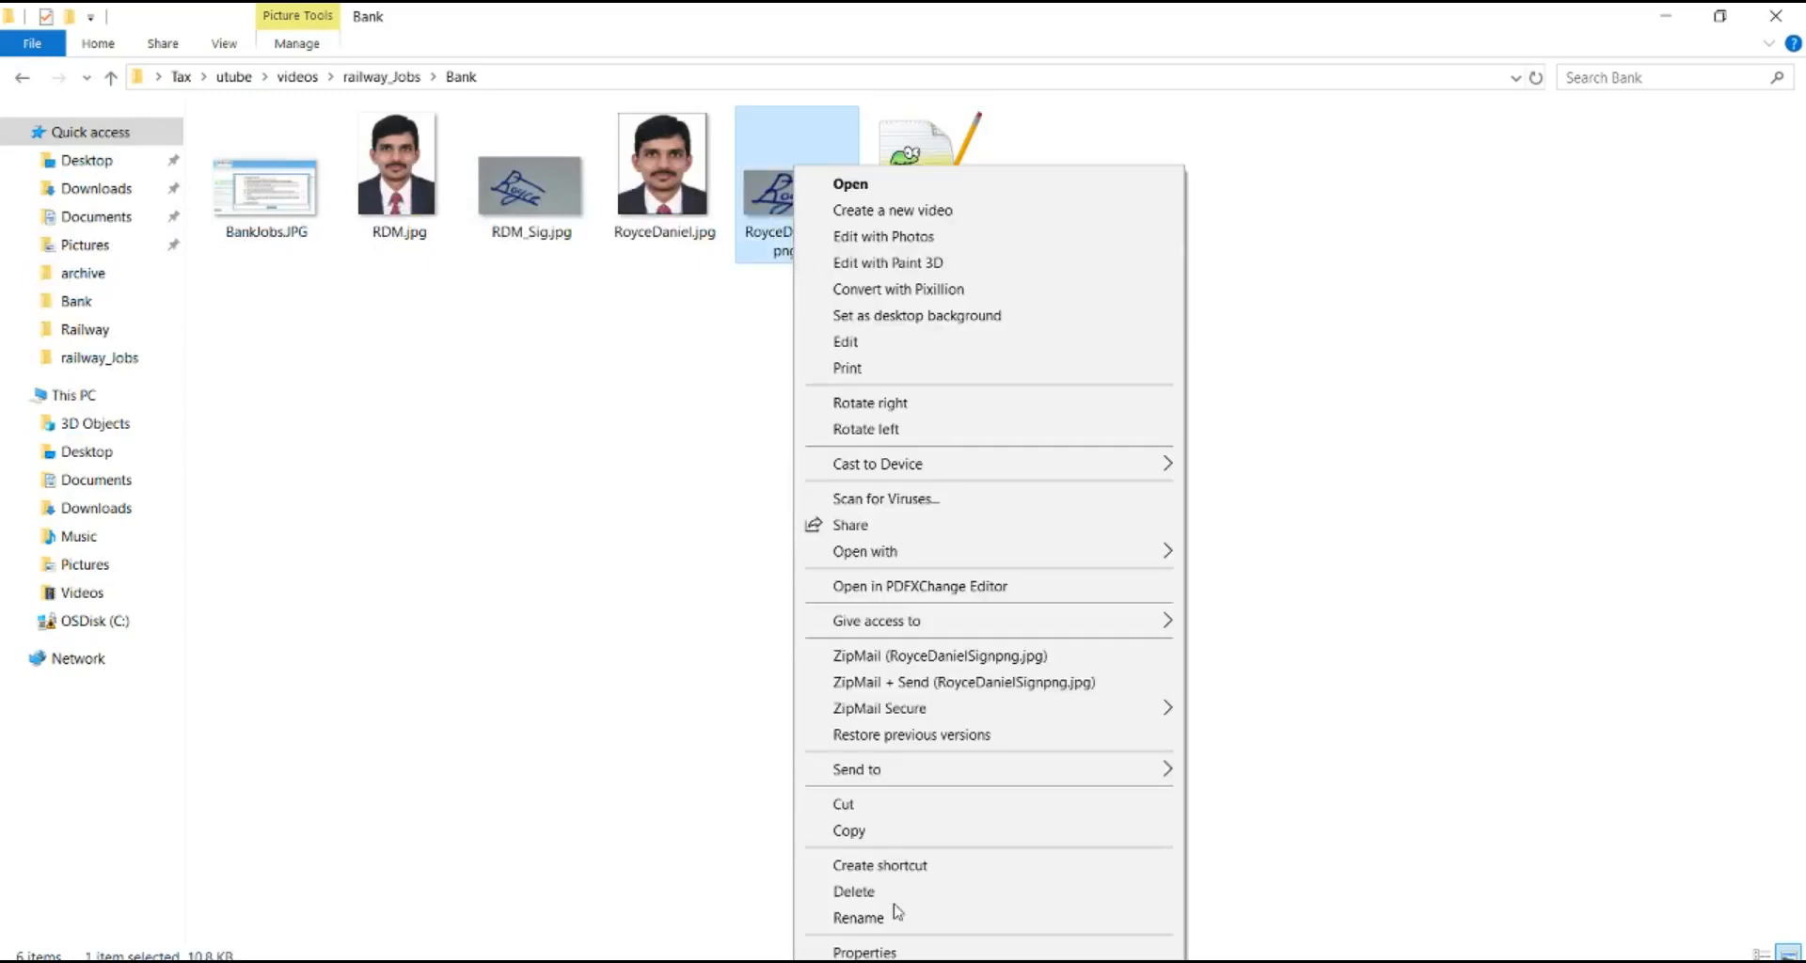
left_click(865, 951)
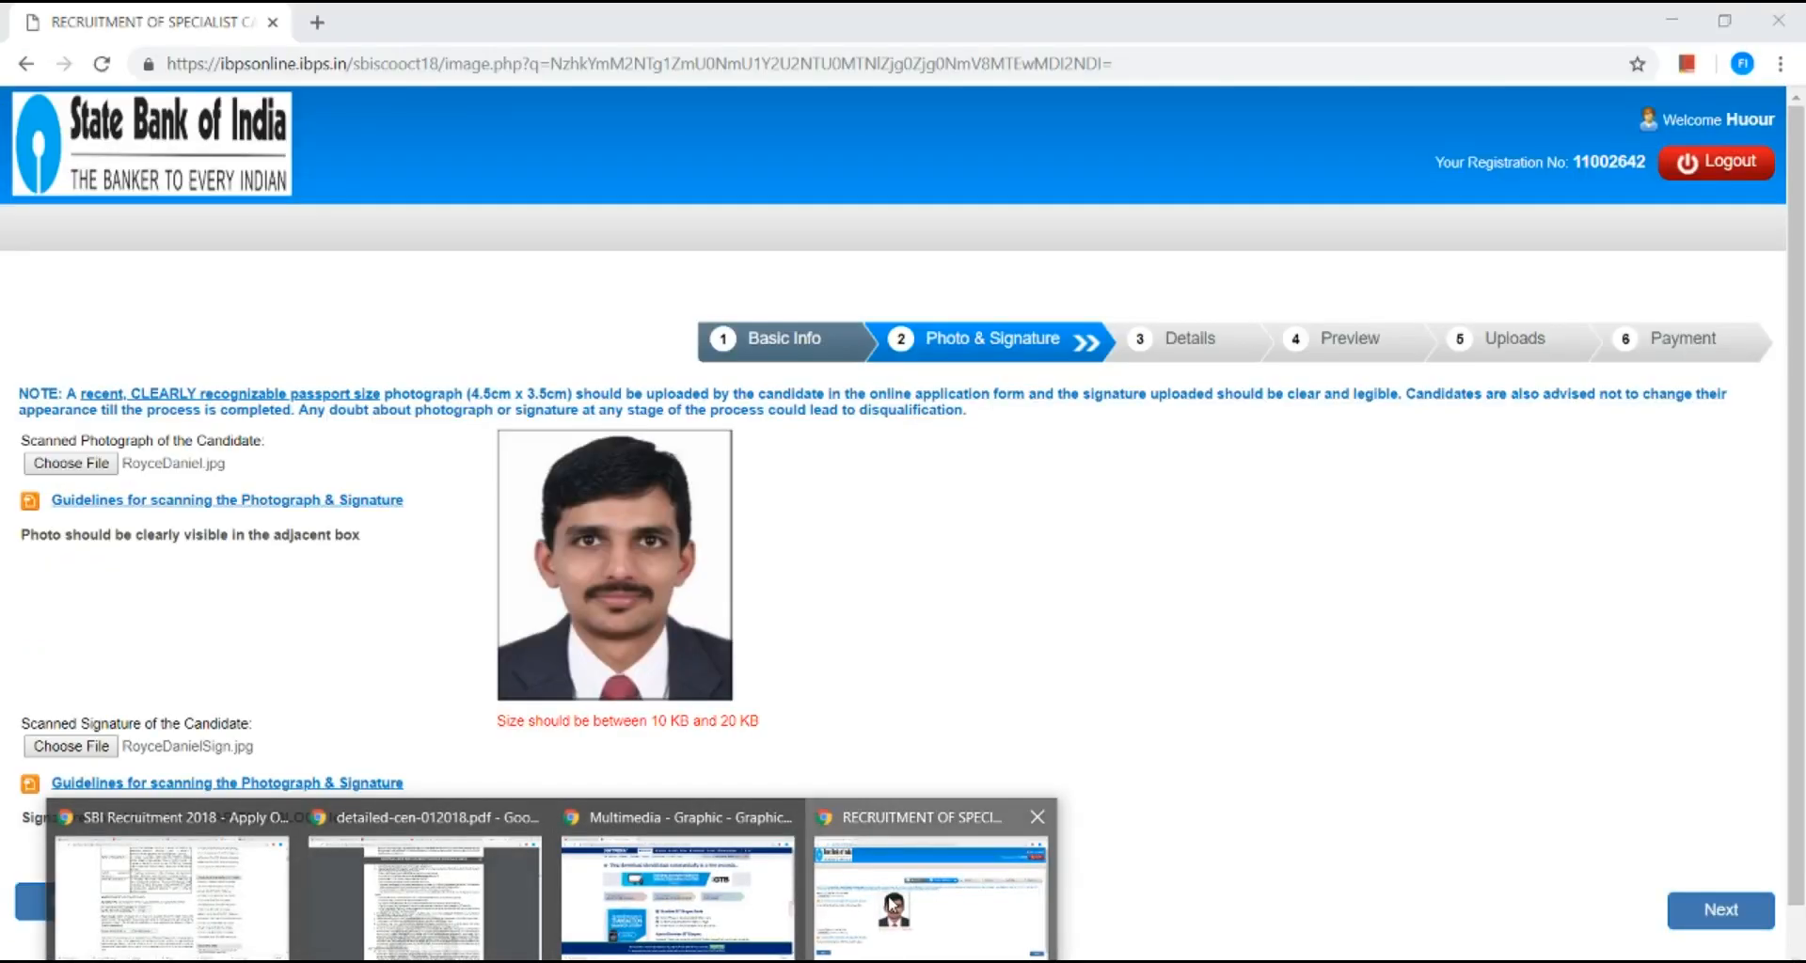
left_click(70, 463)
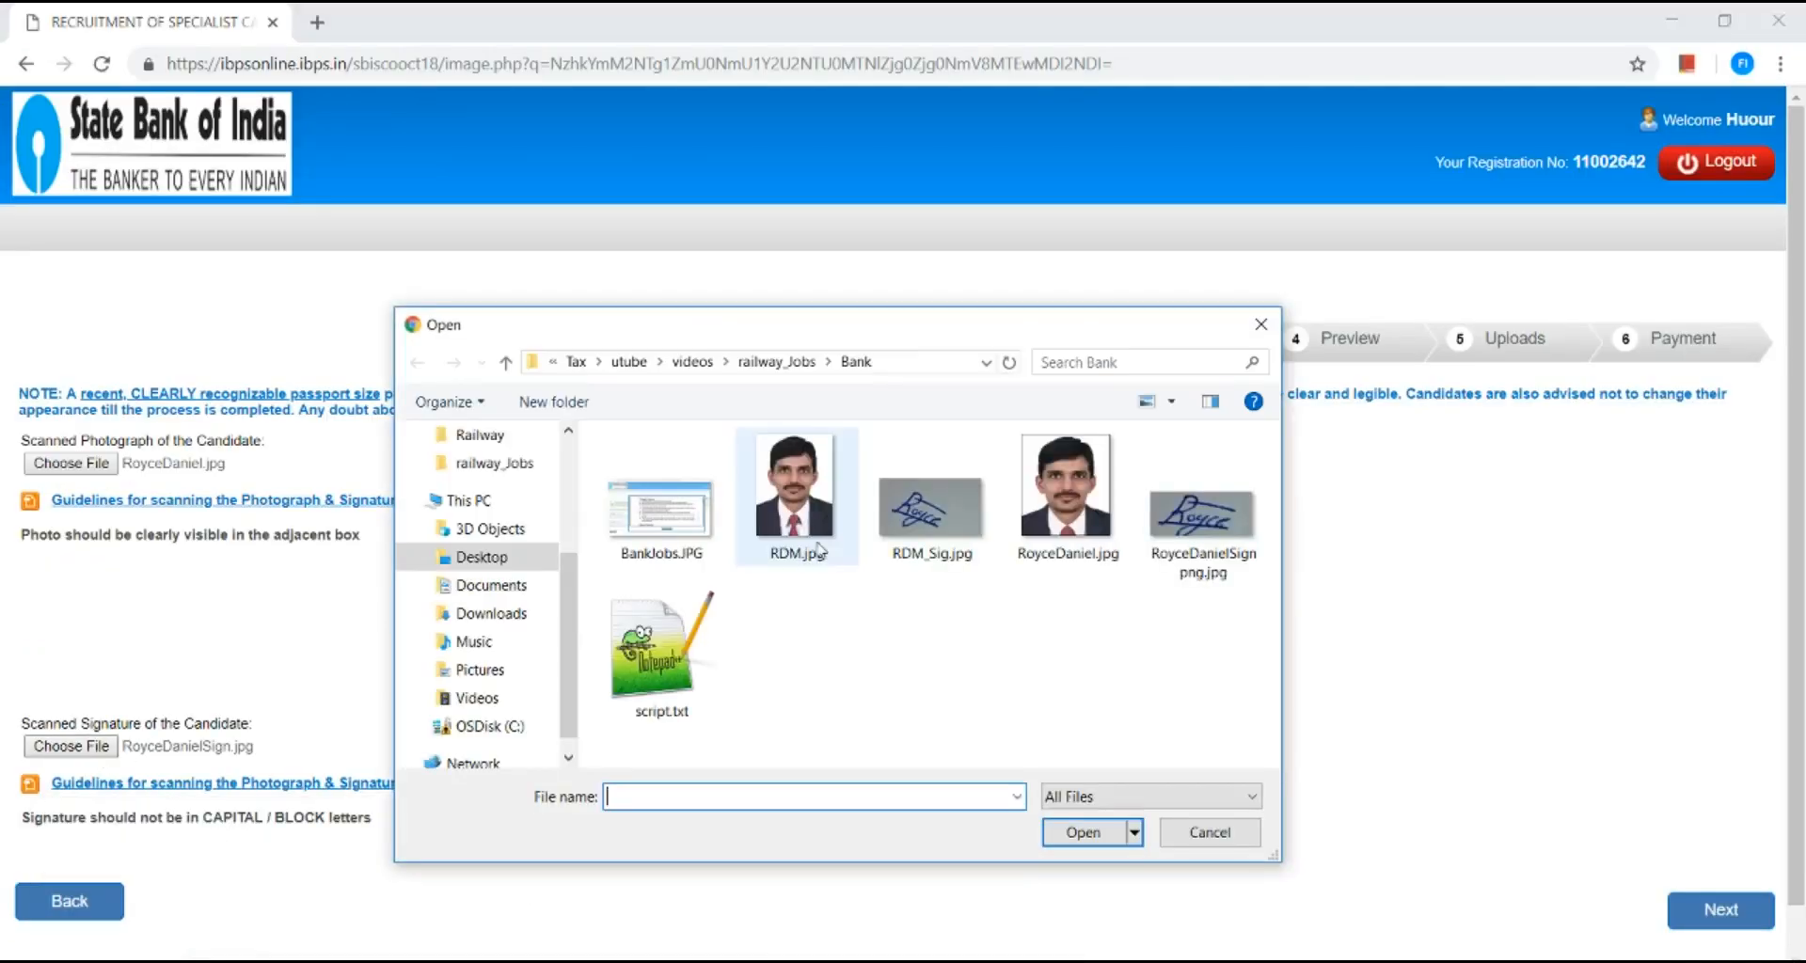
left_click(1202, 506)
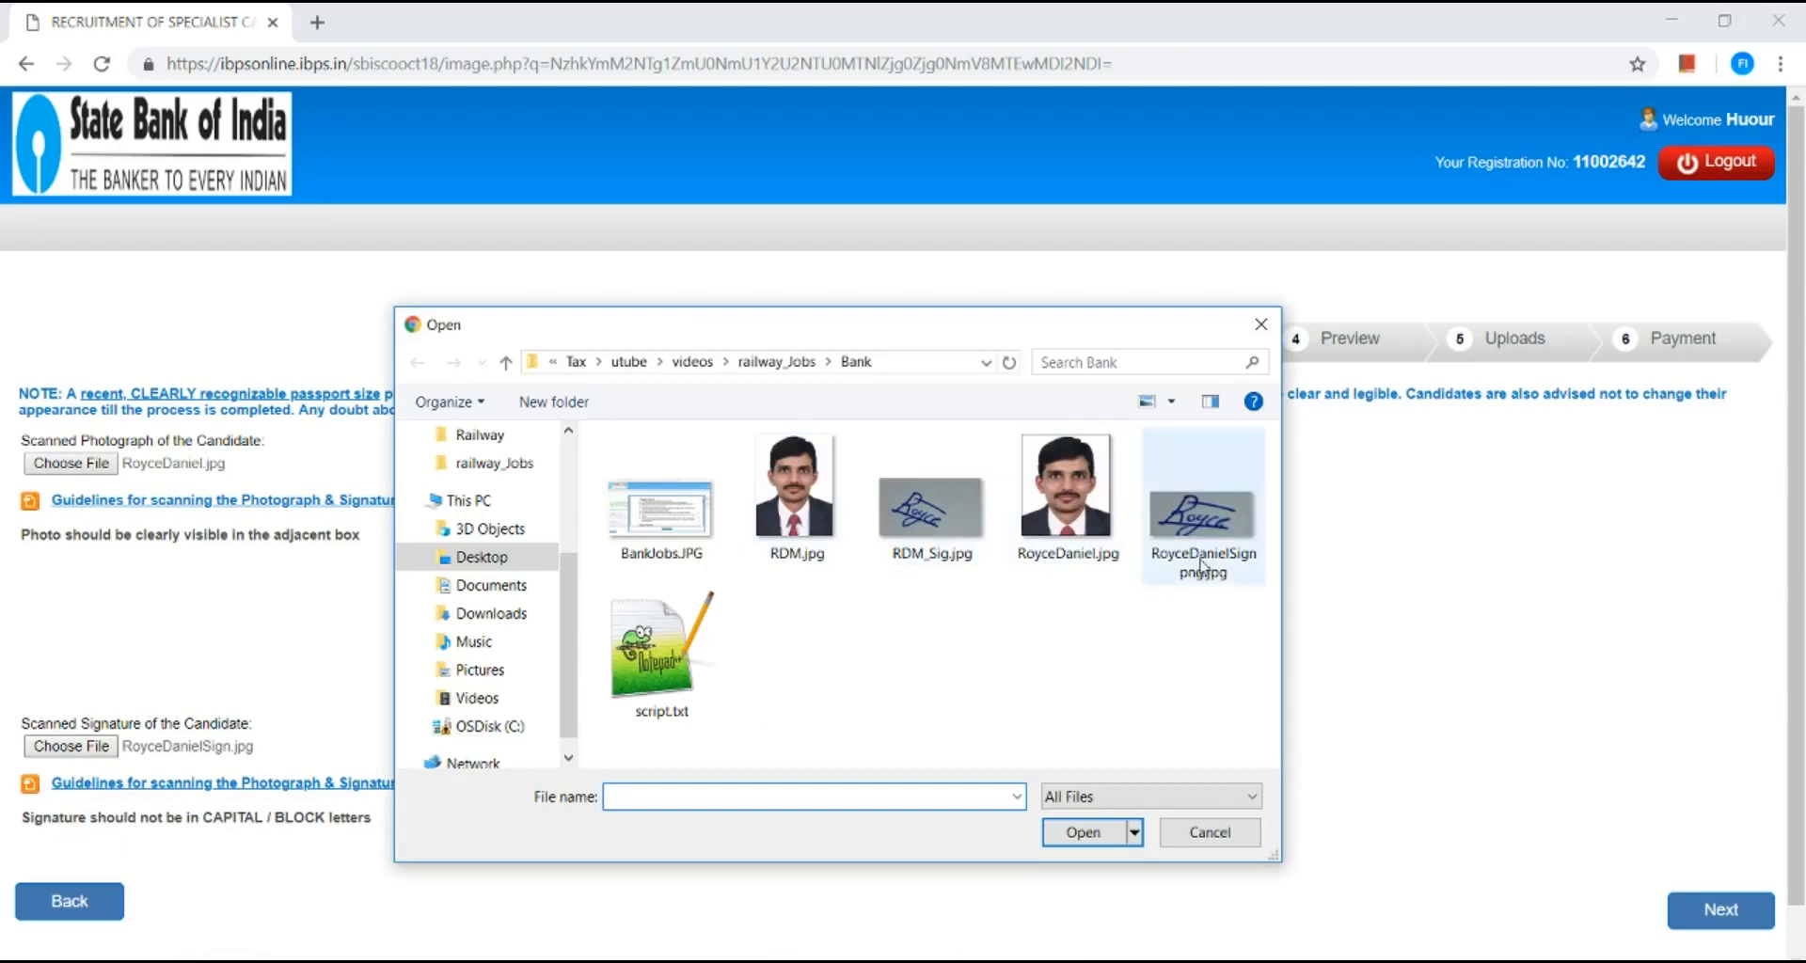
left_click(1202, 506)
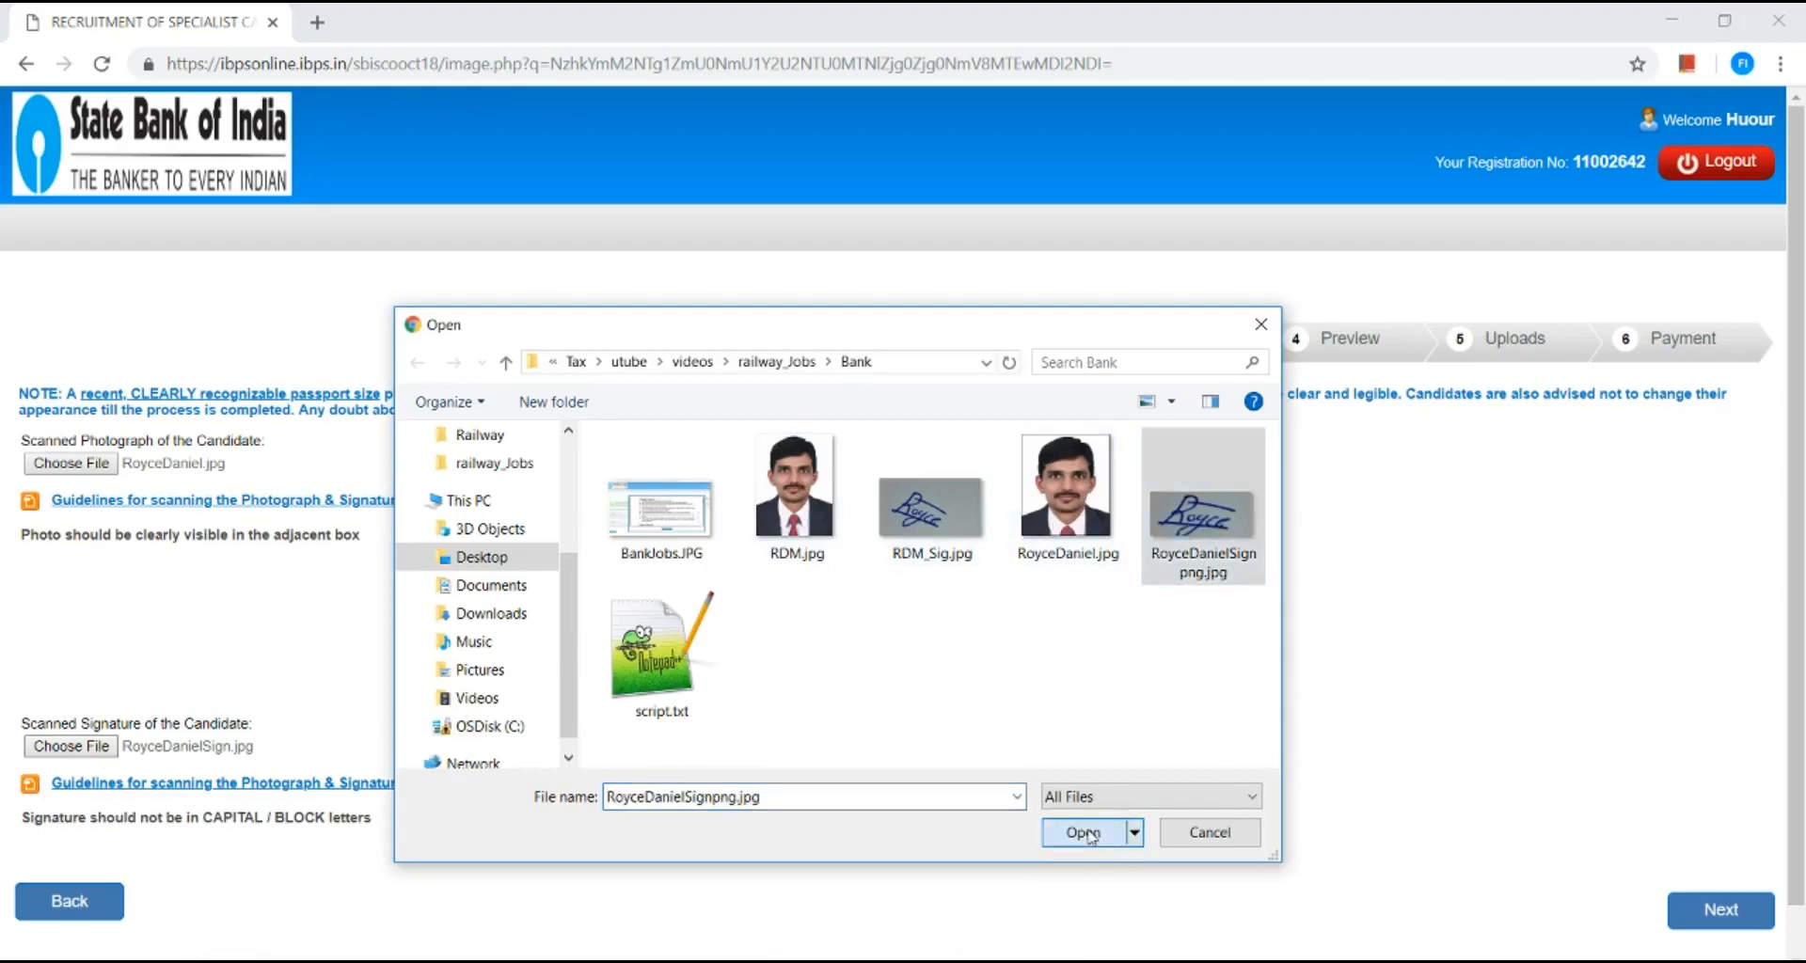
left_click(1082, 831)
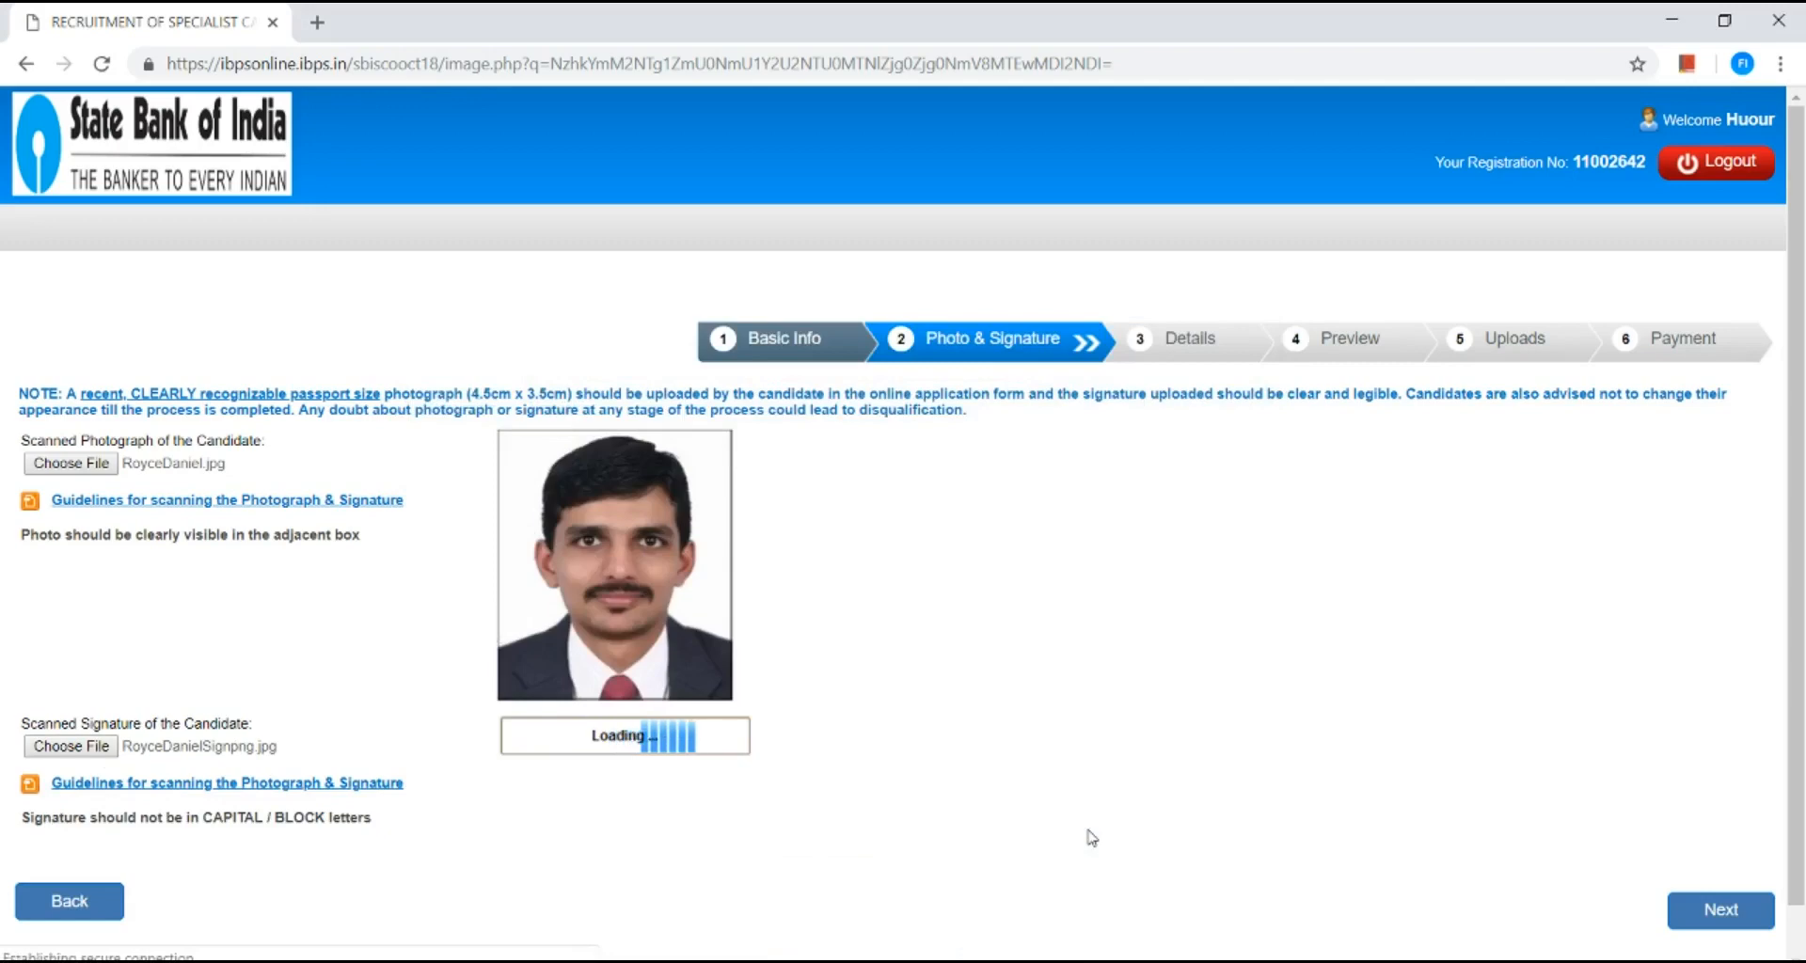